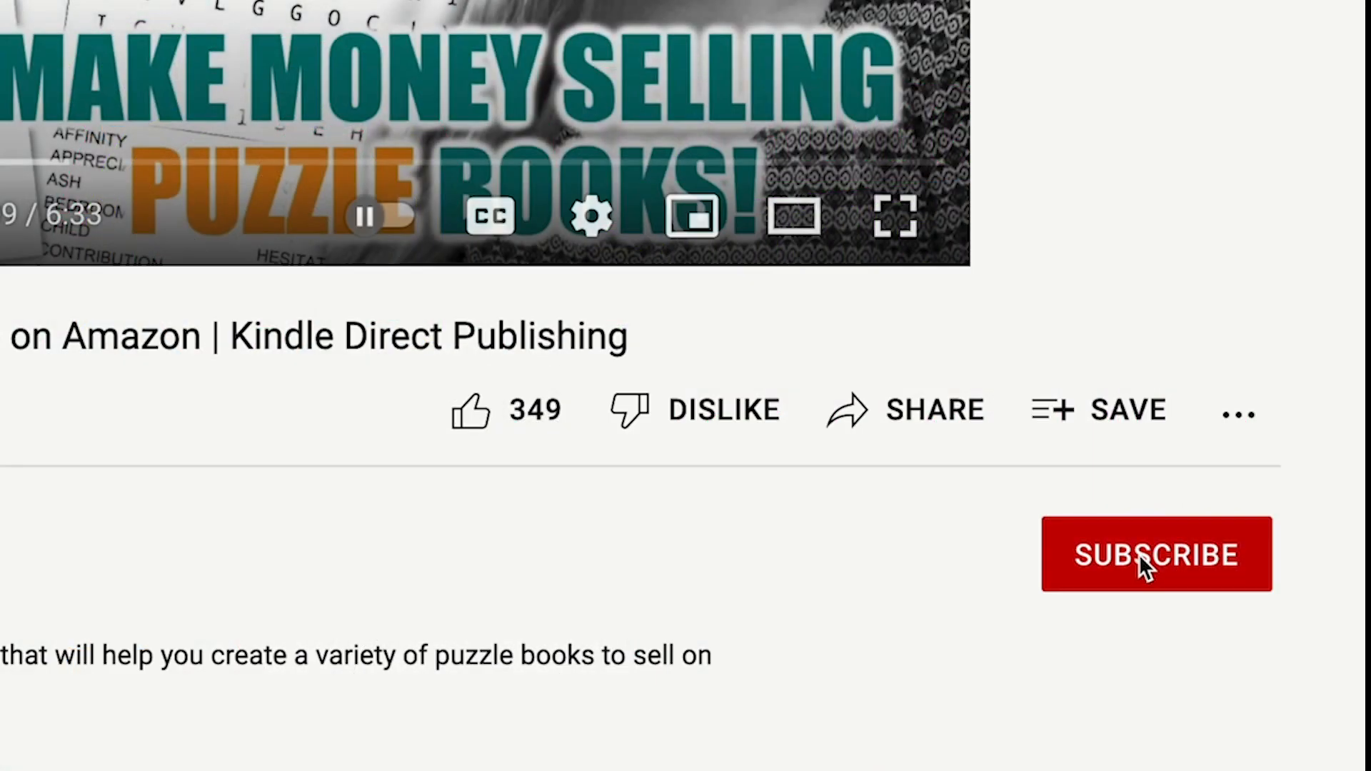
- Subscribe to the puzzle books channel, then deselect the whole illustration
click(1157, 554)
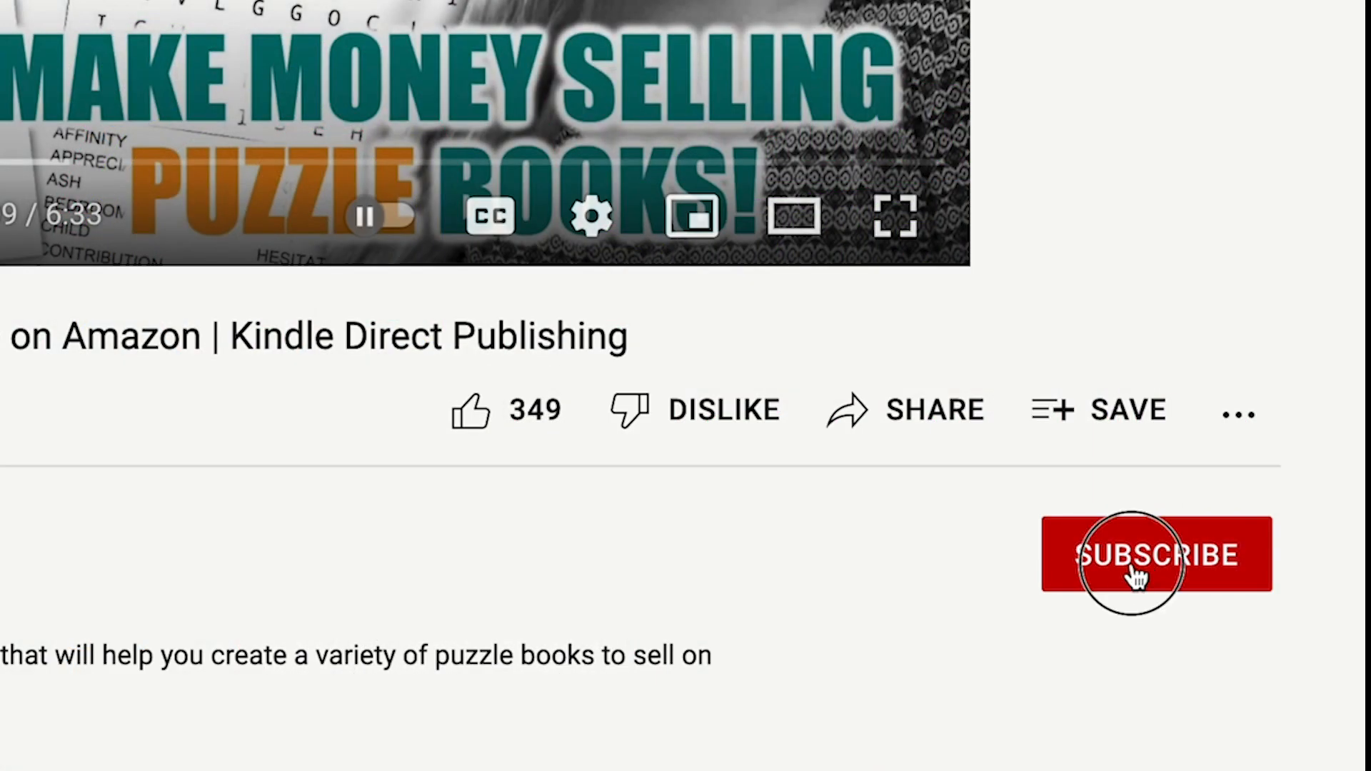
click(1156, 554)
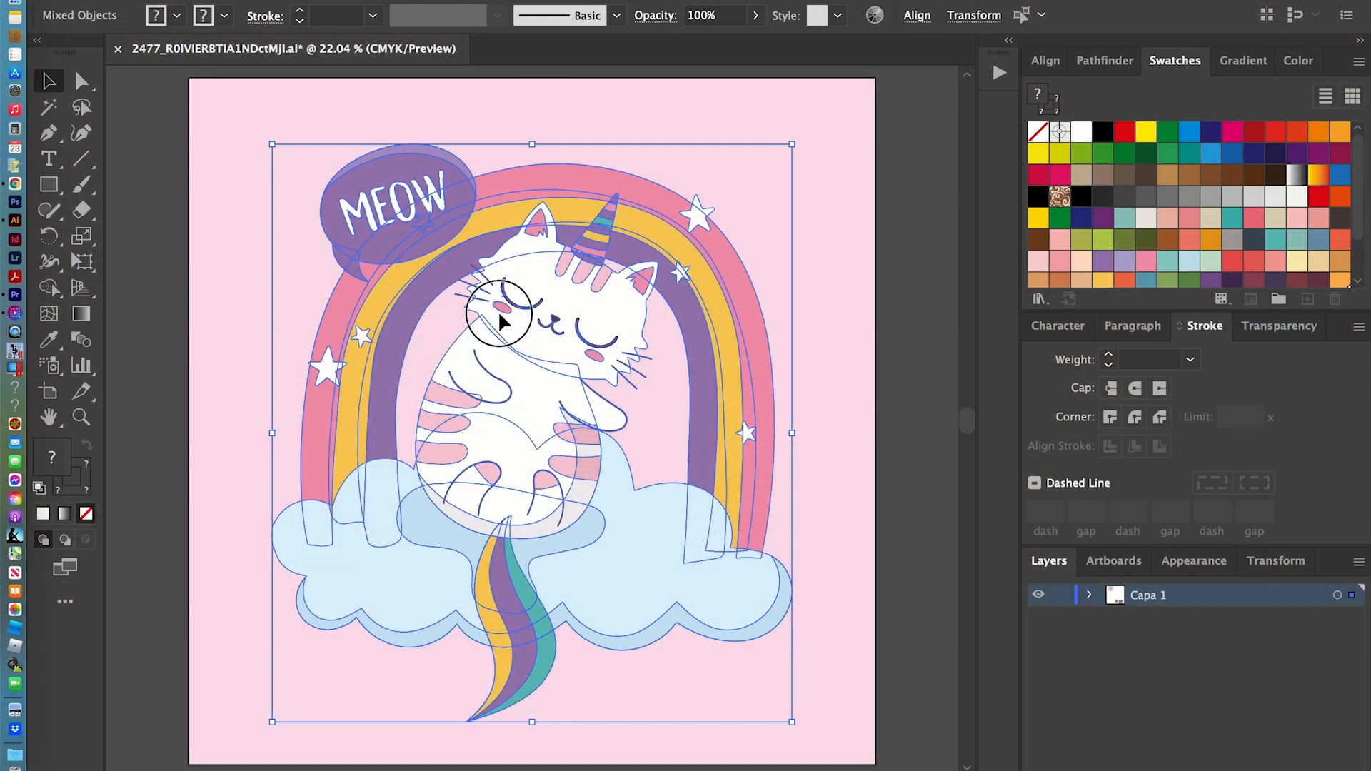
click(919, 300)
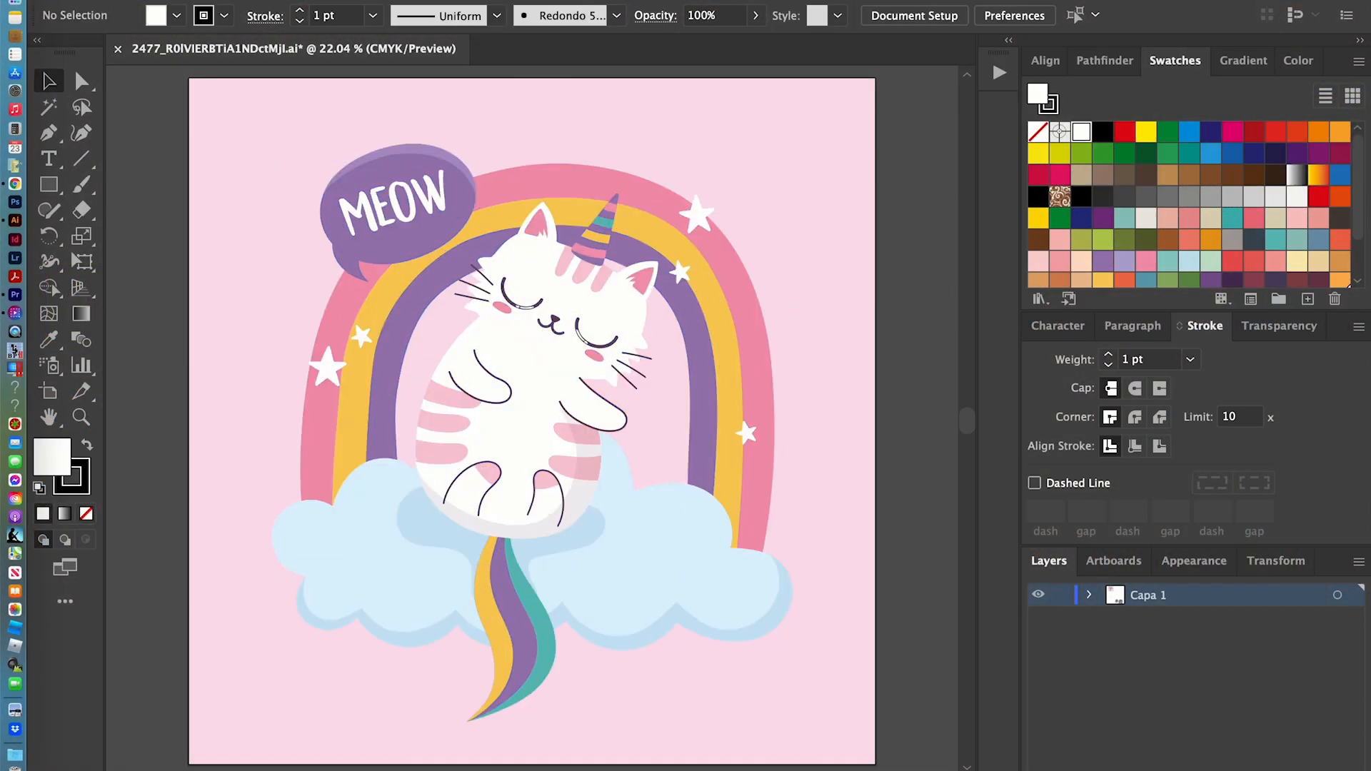
mouse_move(925, 260)
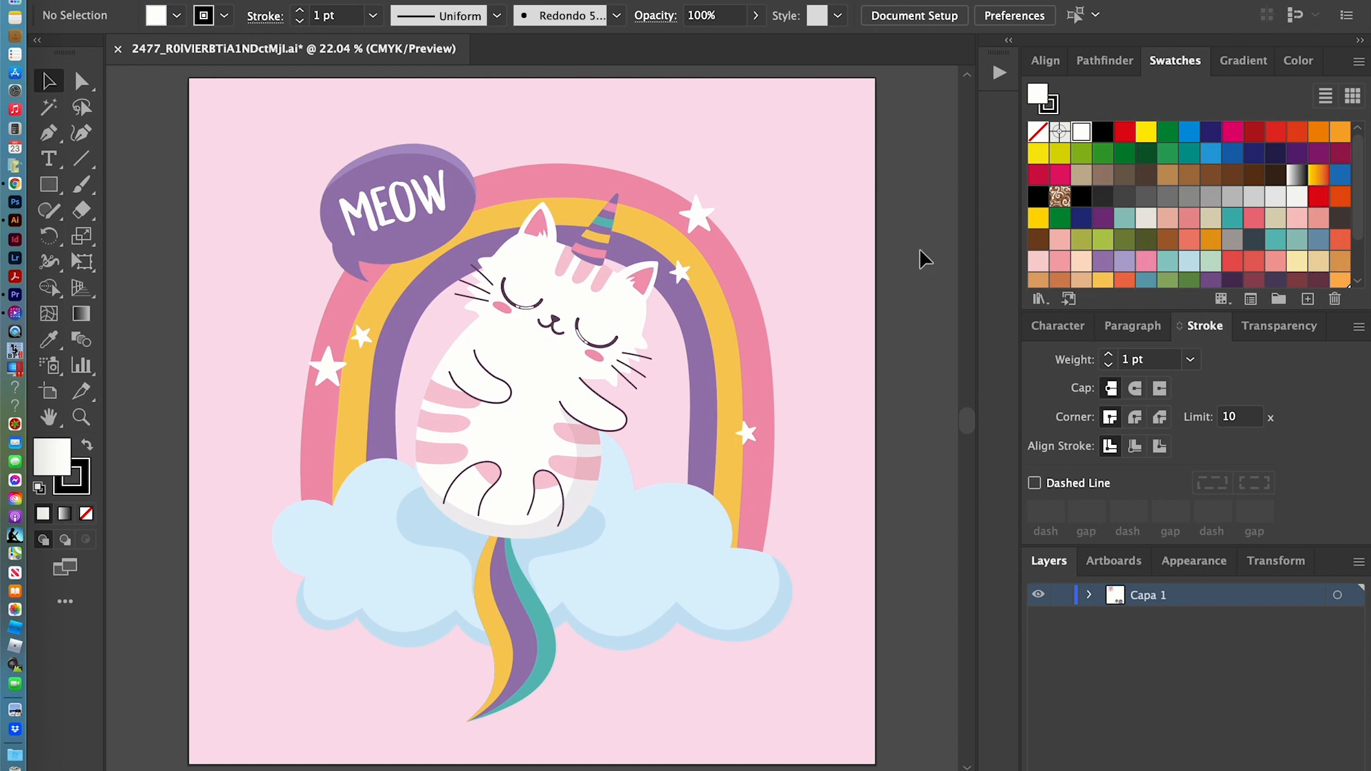
- Select and deselect the pink background, then direct-select the cloud's wavy lower edge
click(531, 421)
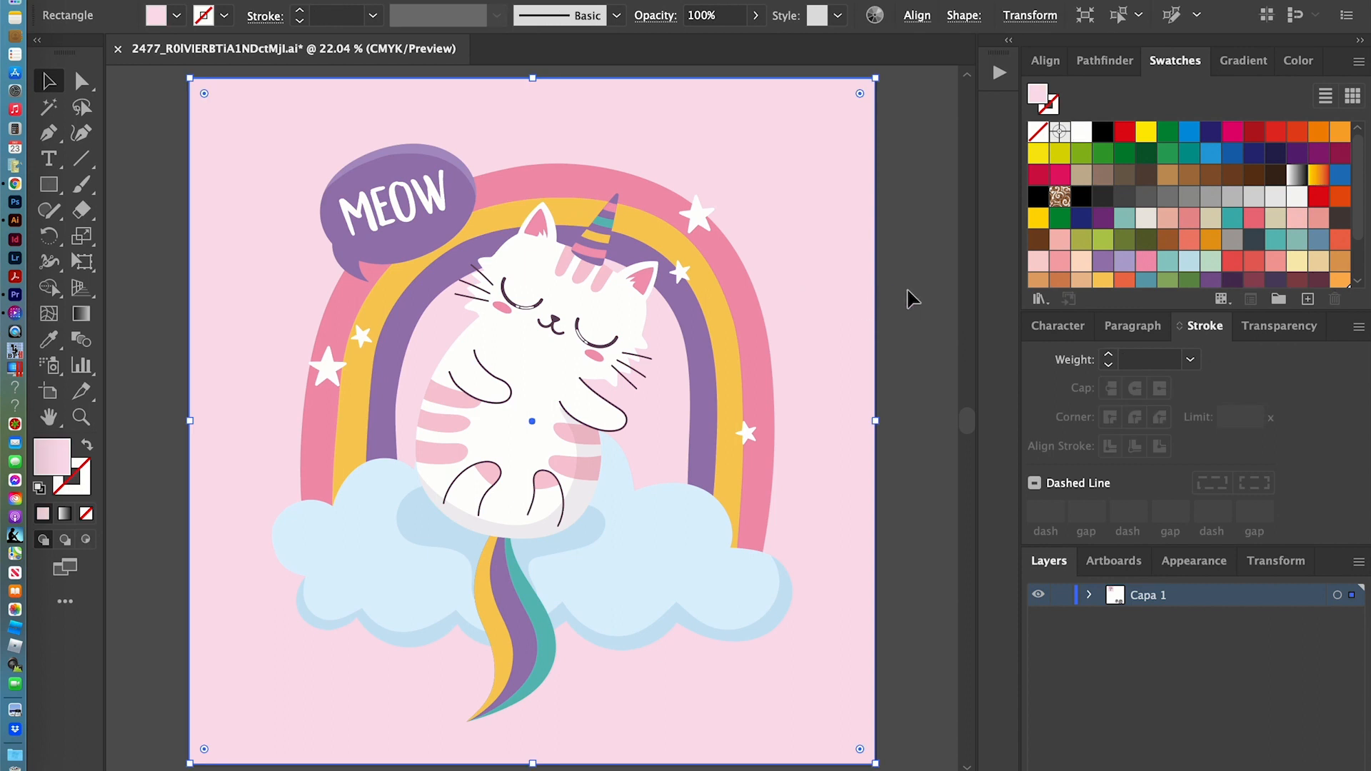
click(901, 553)
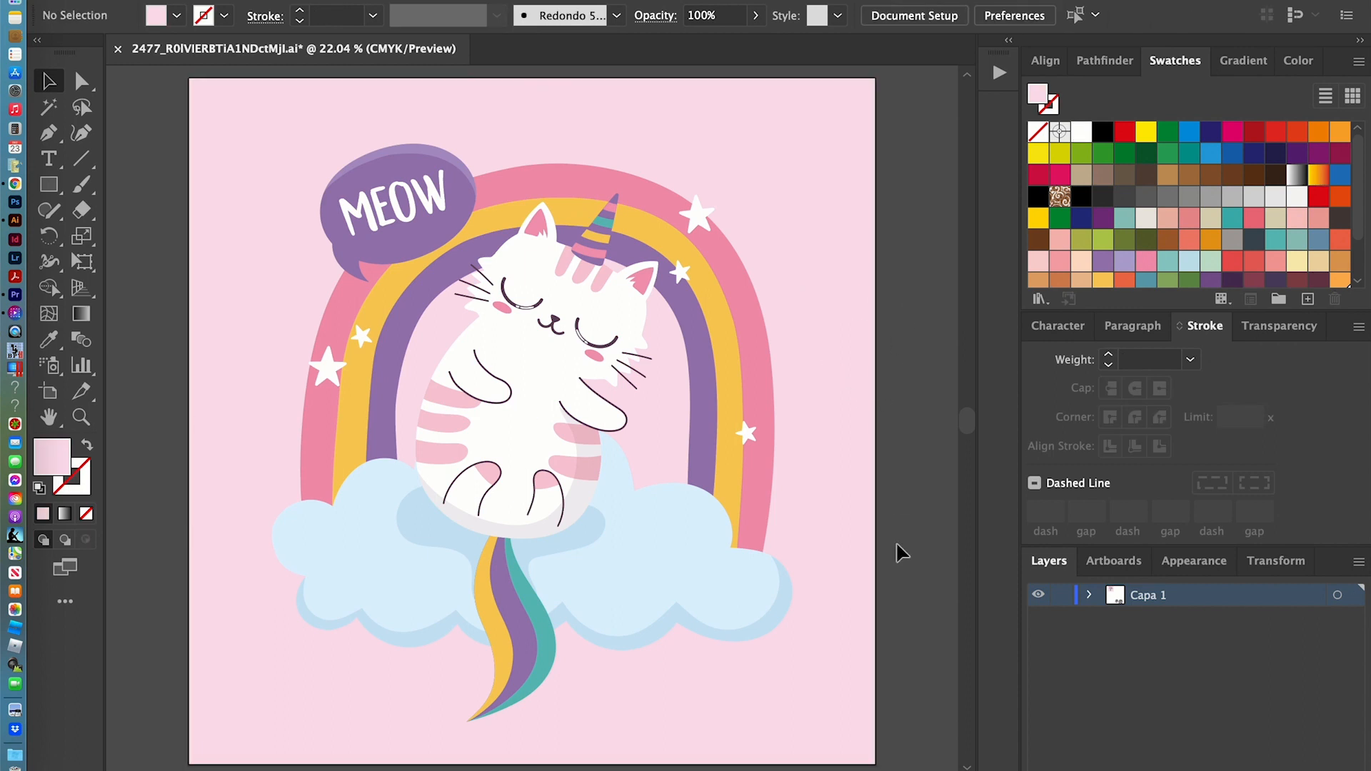
mouse_move(898, 651)
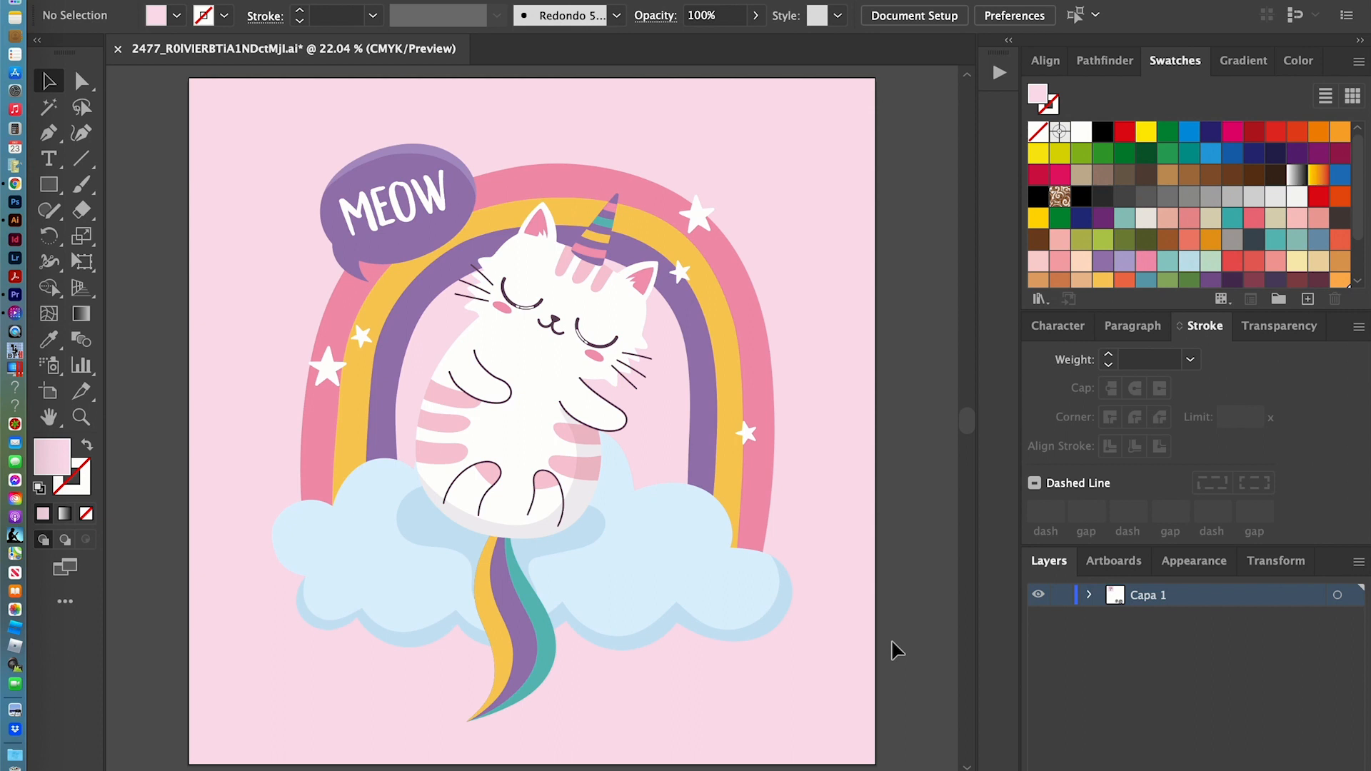
mouse_move(187, 138)
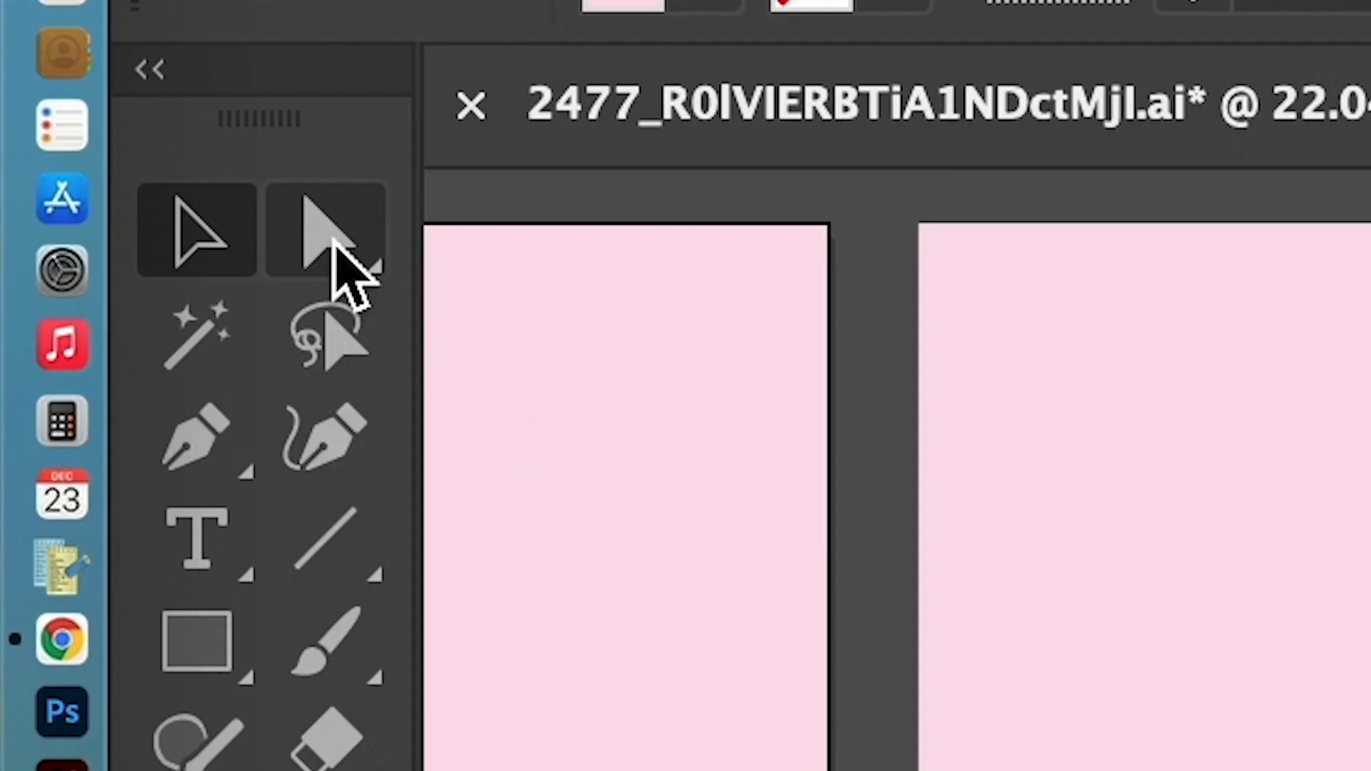
mouse_move(325, 236)
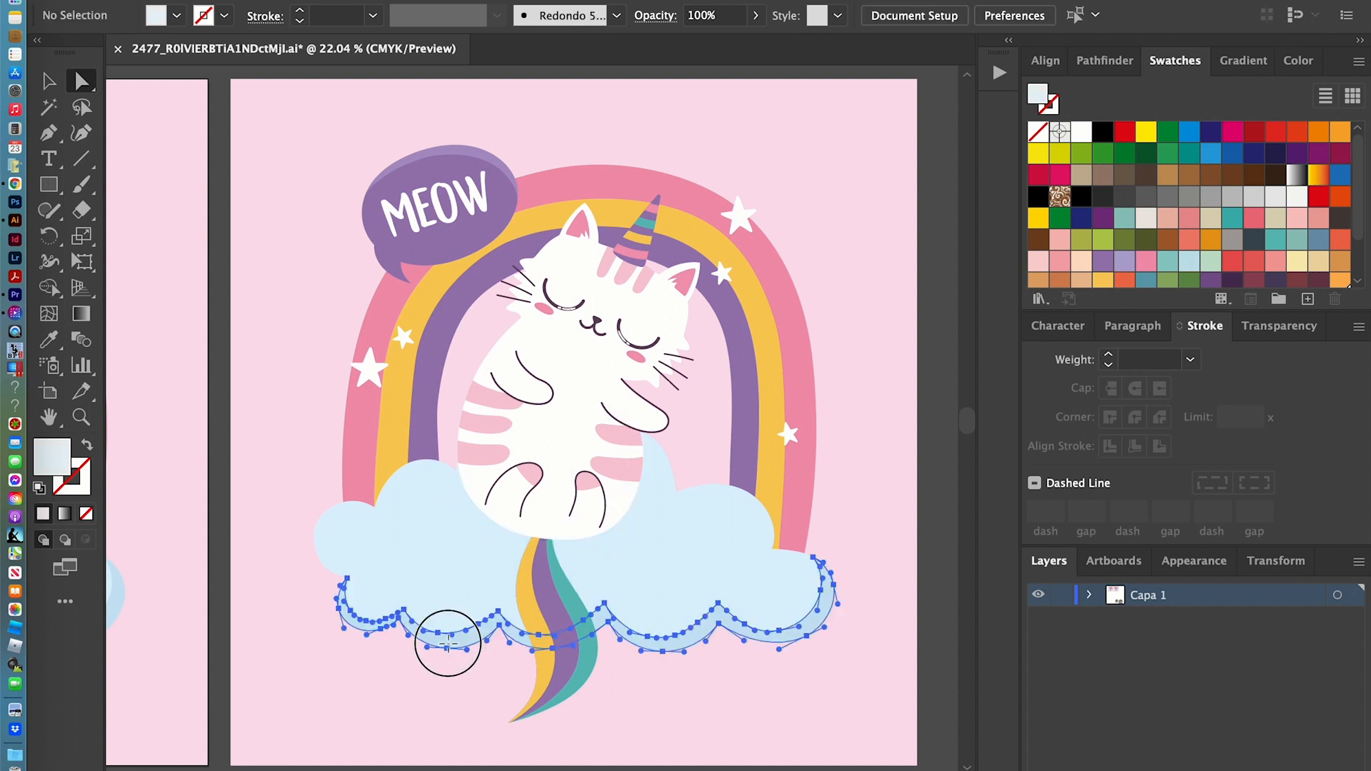
click(437, 201)
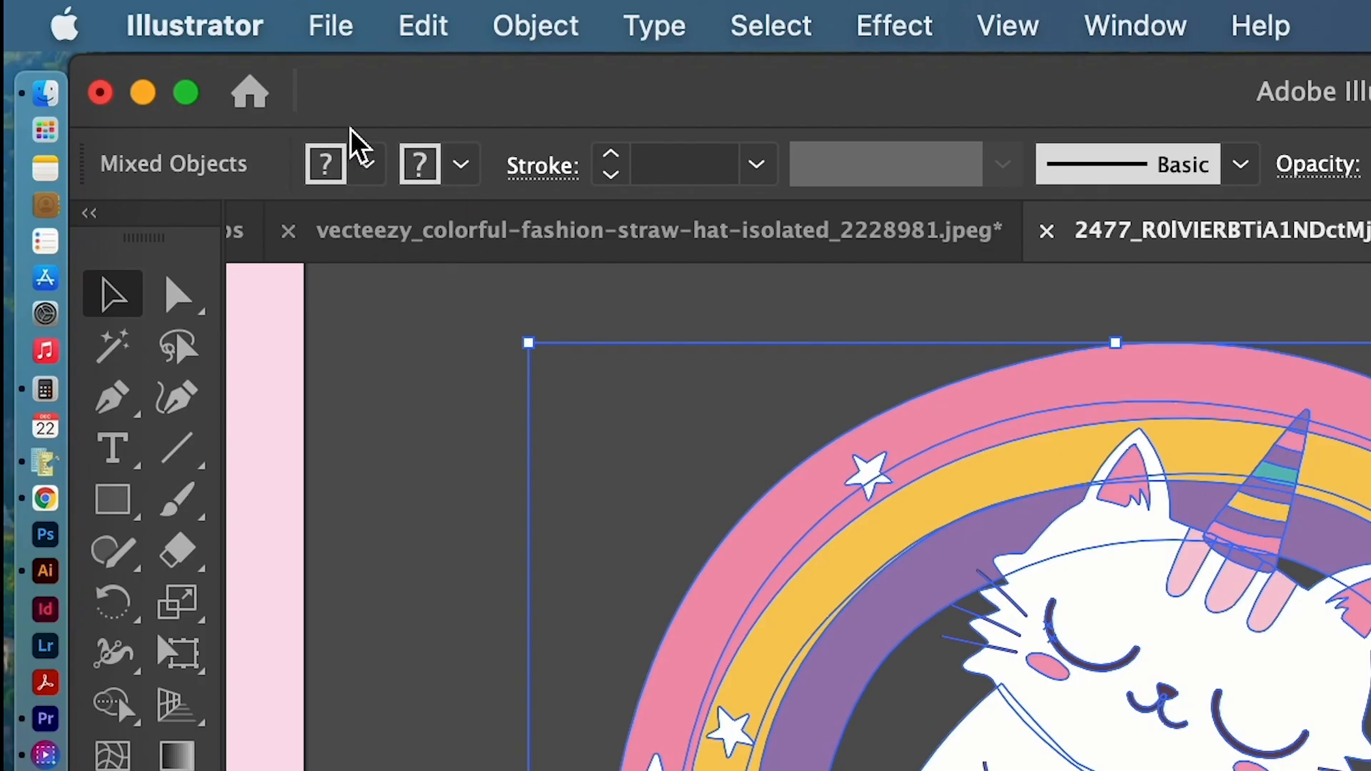
- Give every shape a white fill and a 6 pt black stroke, then deselect
scroll(down, 3)
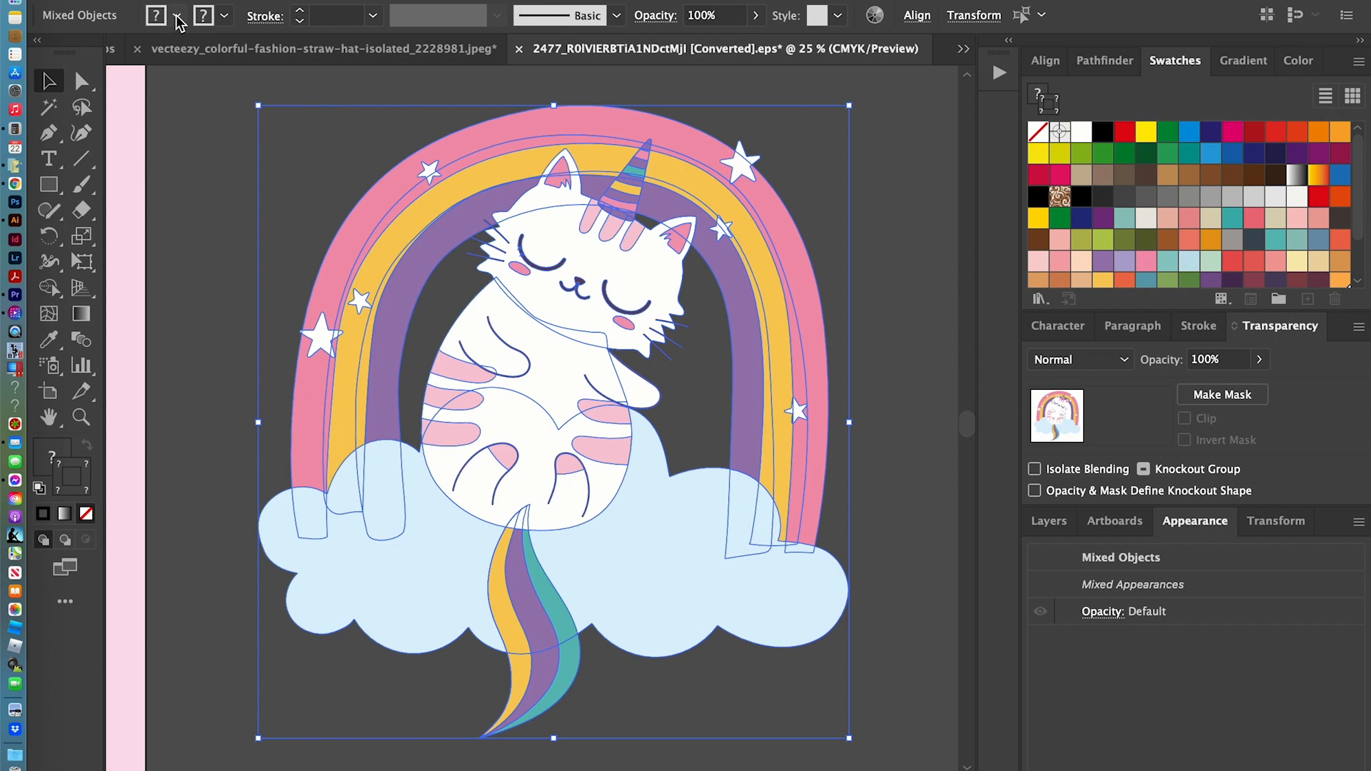
click(156, 16)
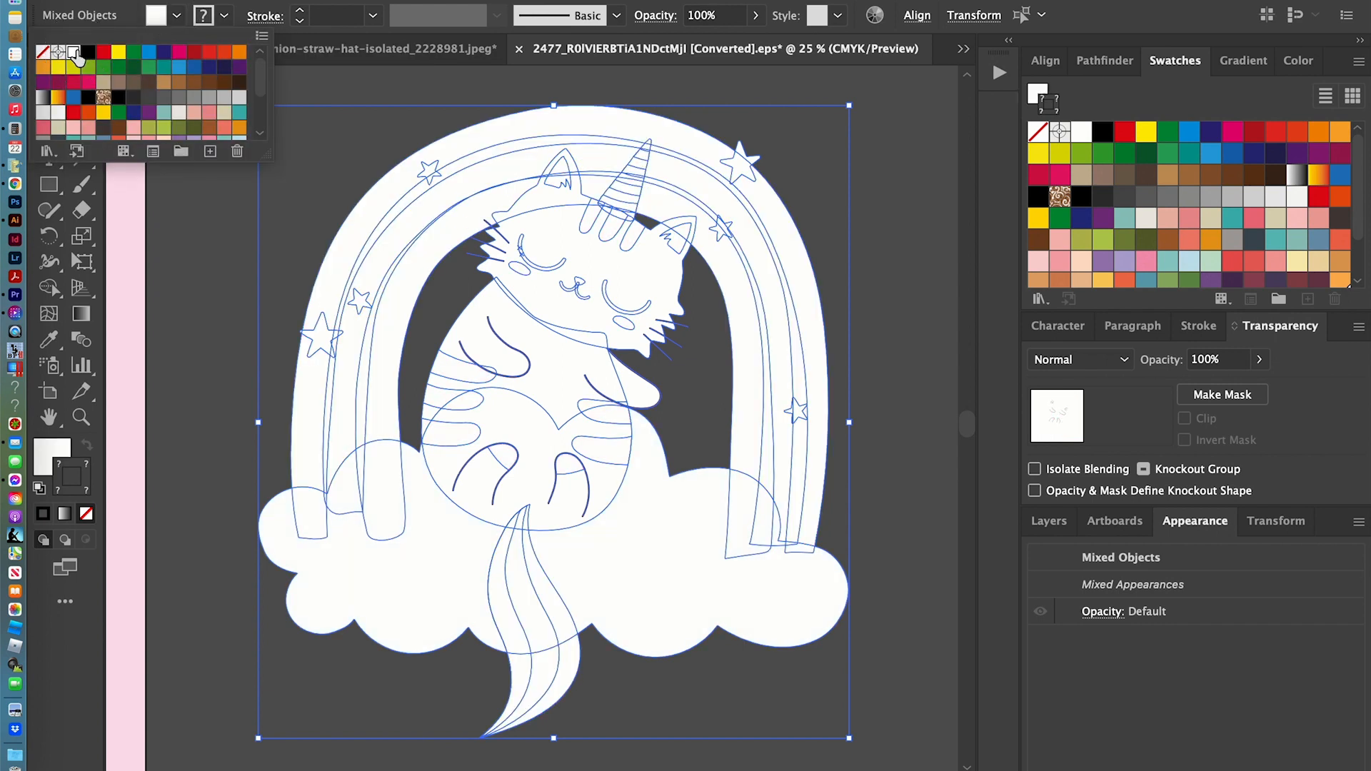
mouse_move(205, 15)
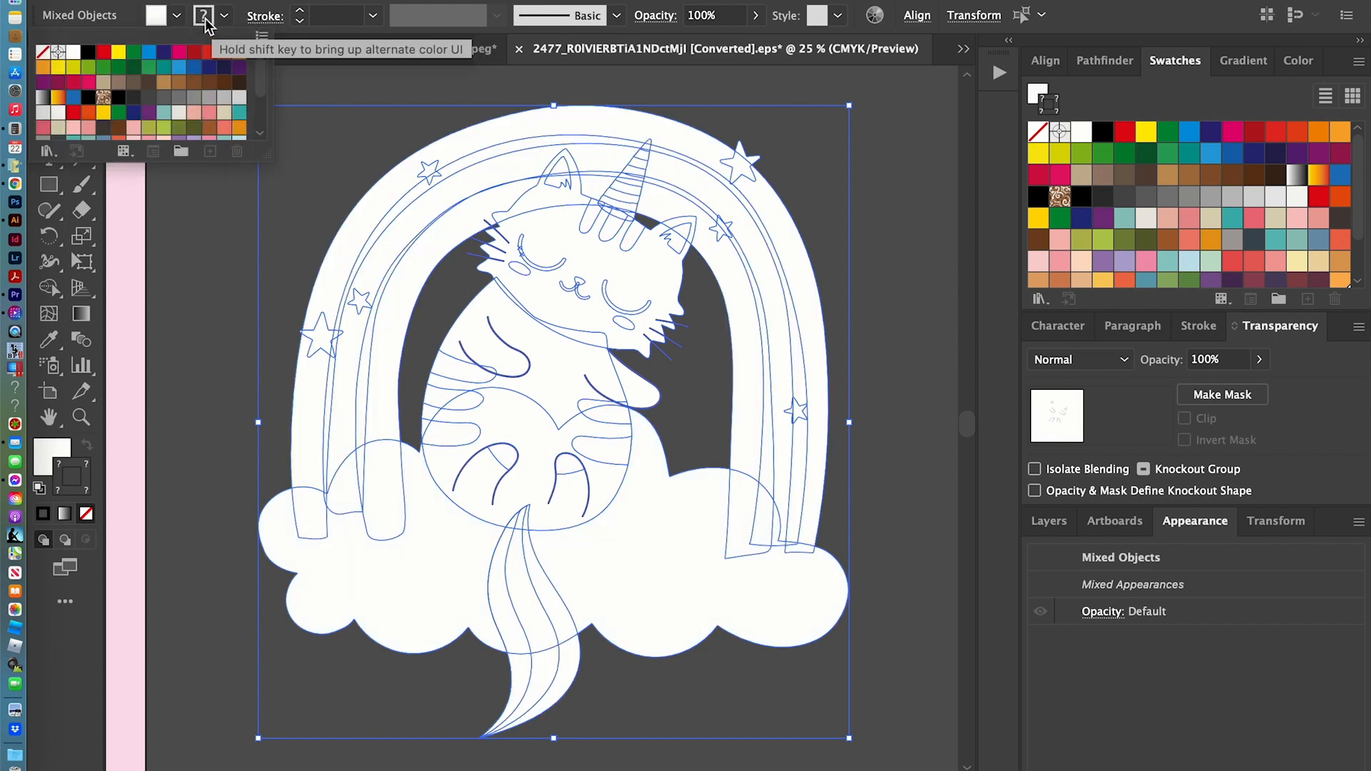
click(370, 16)
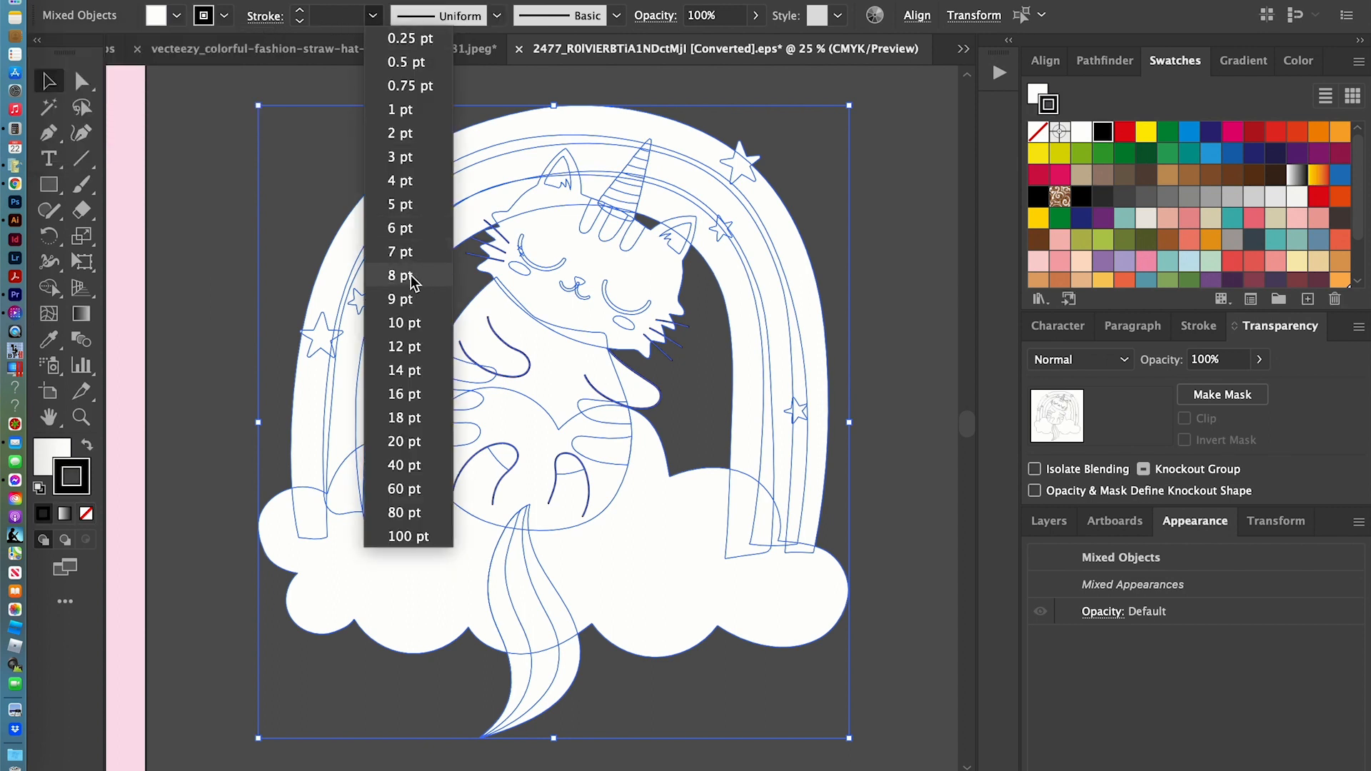
click(400, 276)
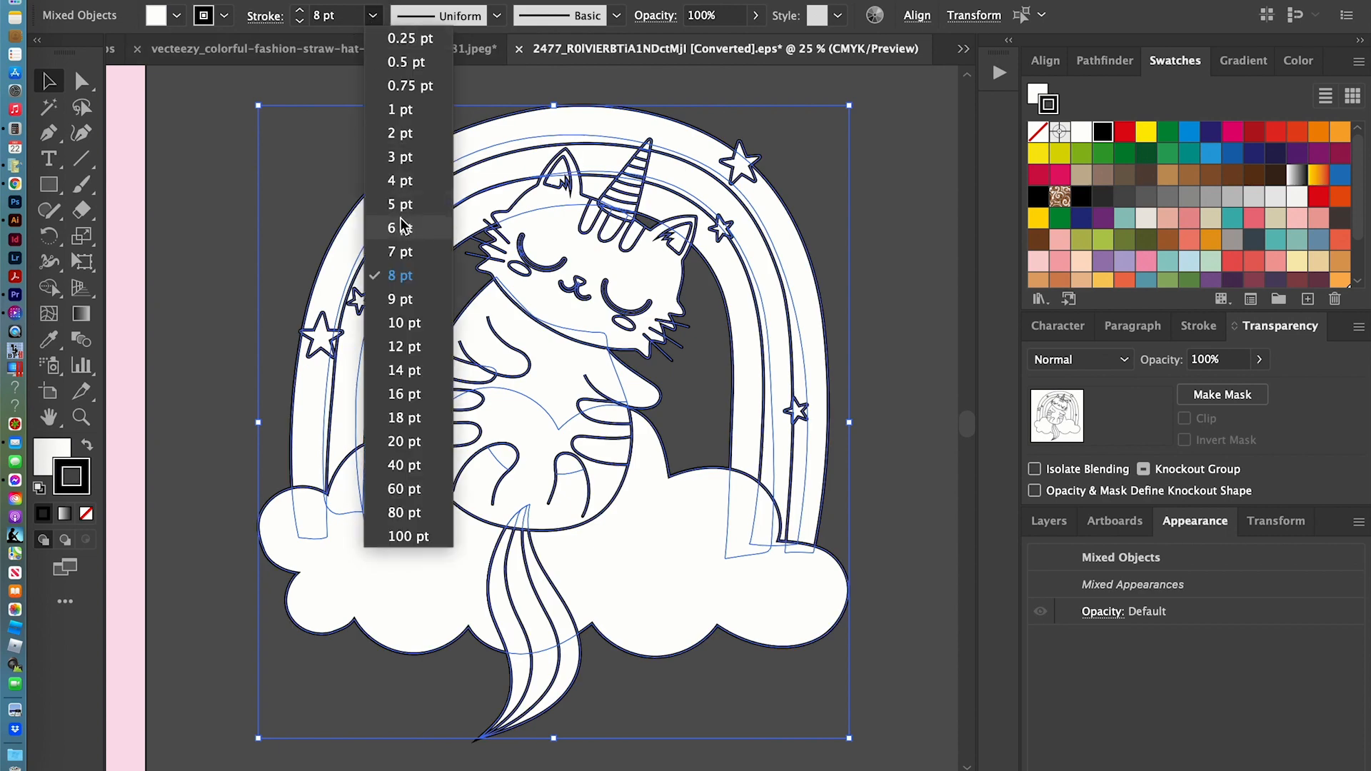
click(400, 204)
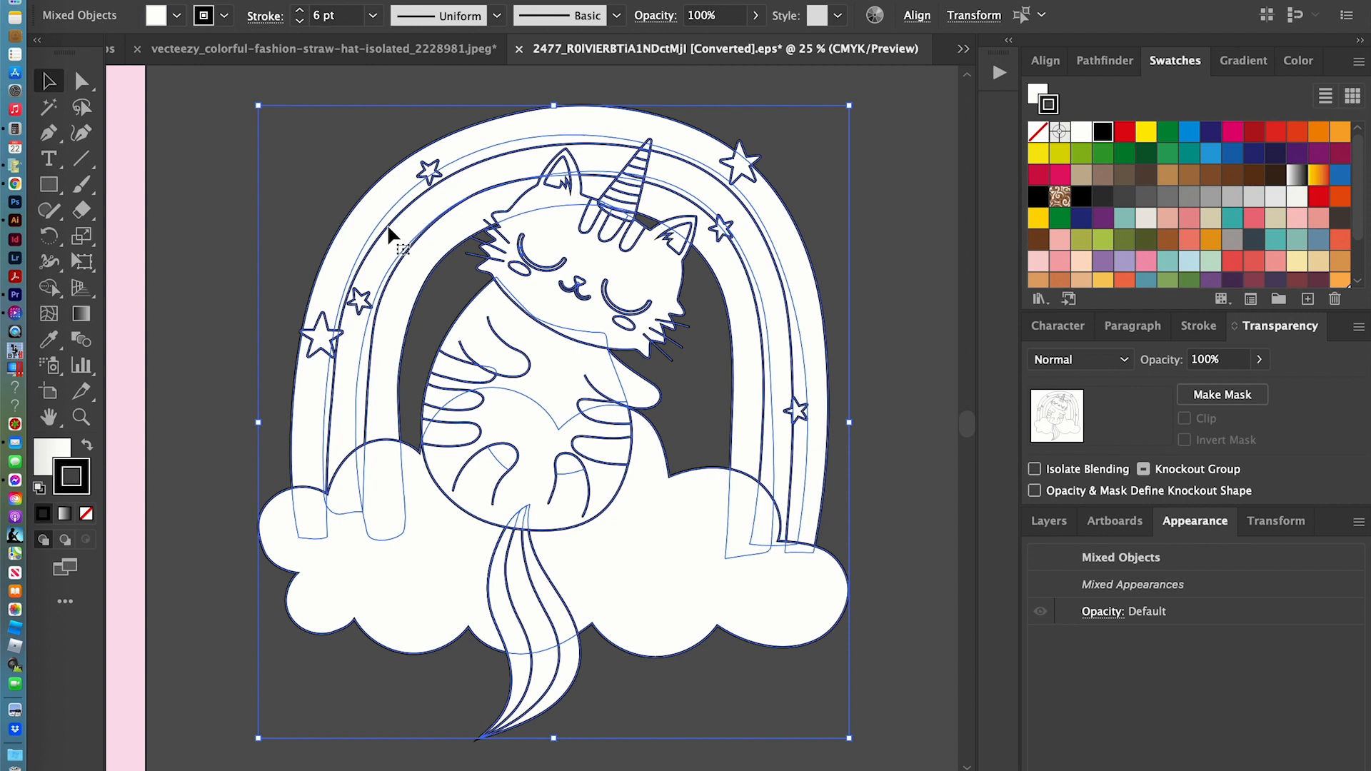
click(872, 218)
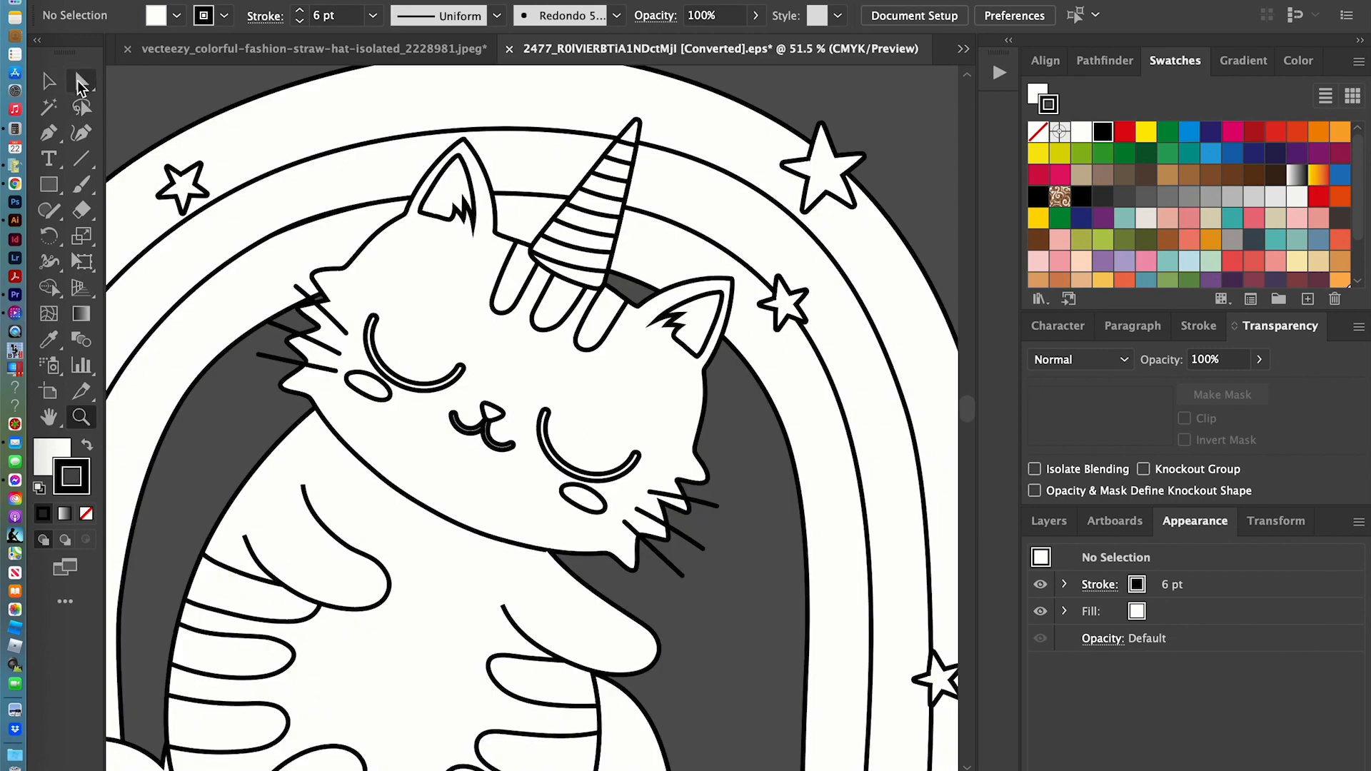
mouse_move(81, 82)
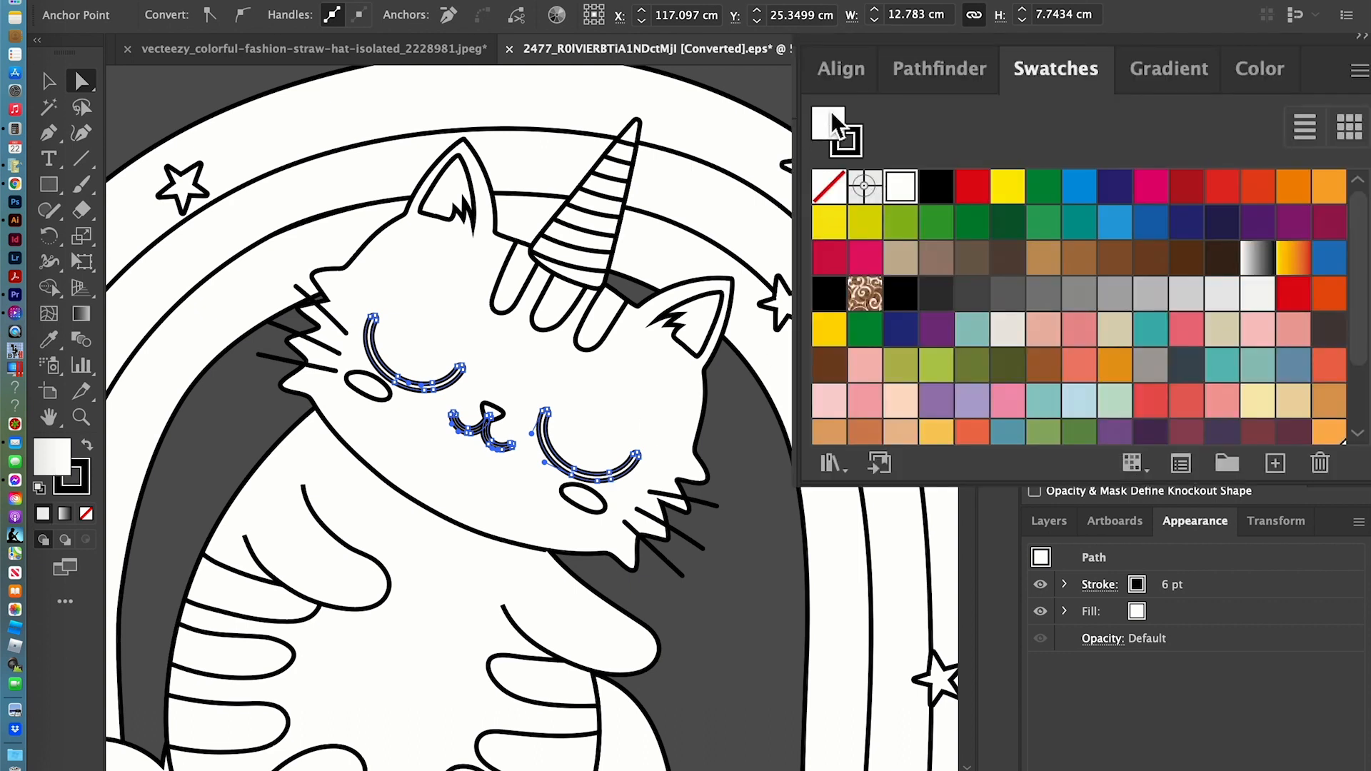
mouse_move(935, 186)
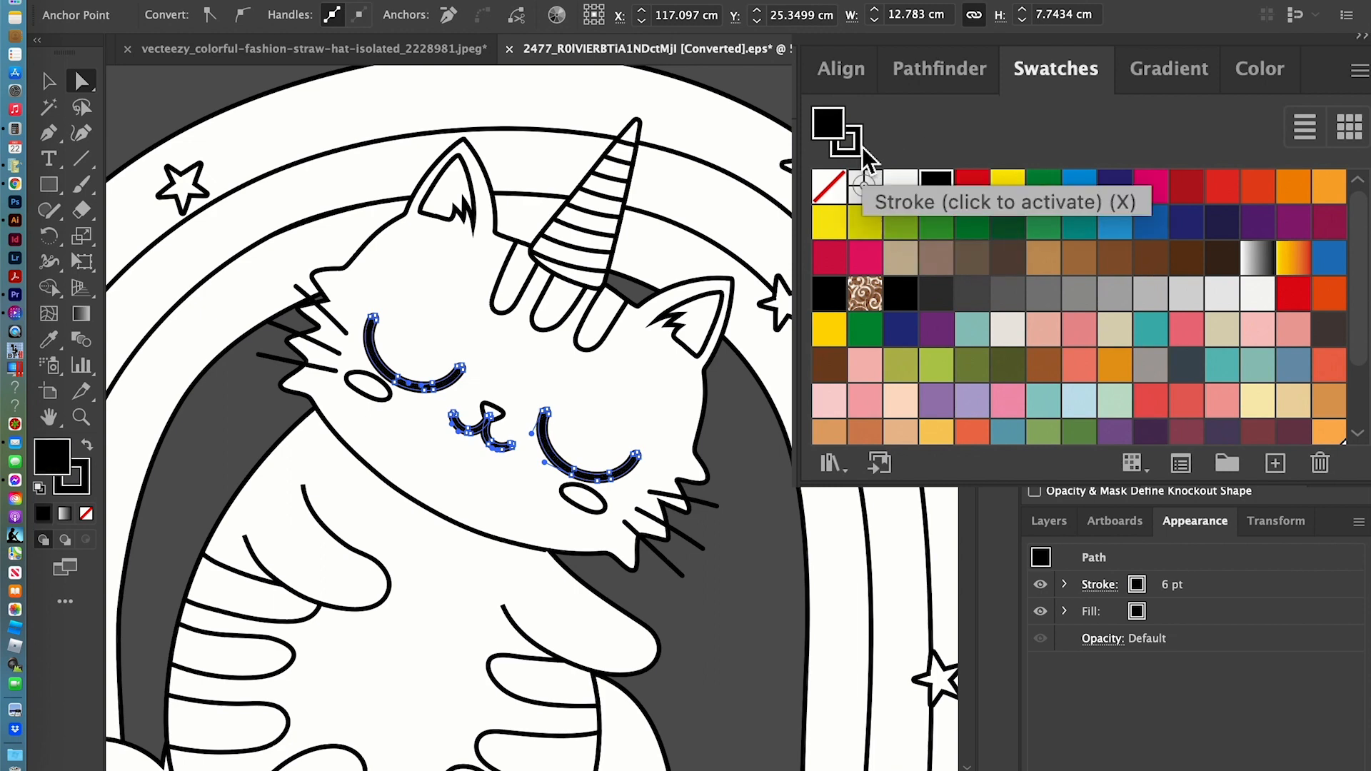
mouse_move(829, 186)
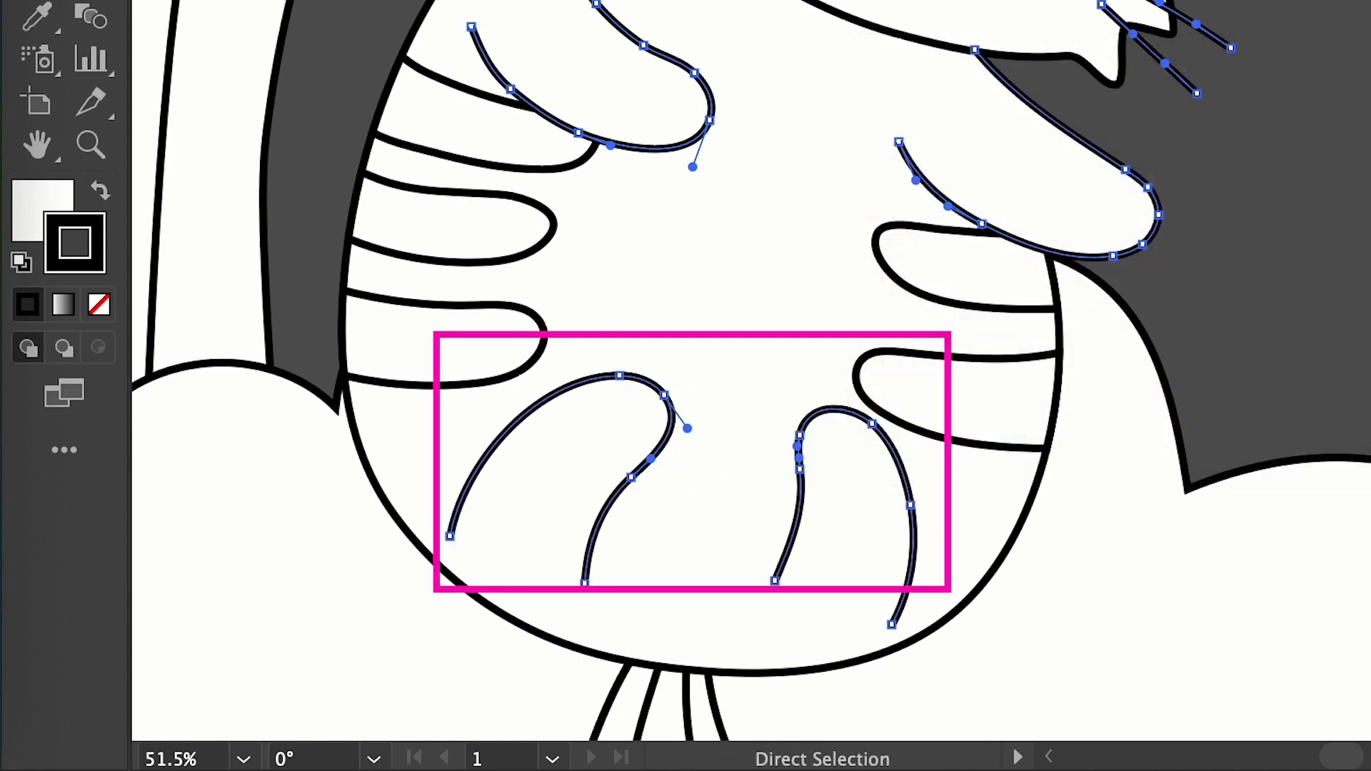
- Set the paw and arm curves' Fill to None, then deselect them
click(98, 304)
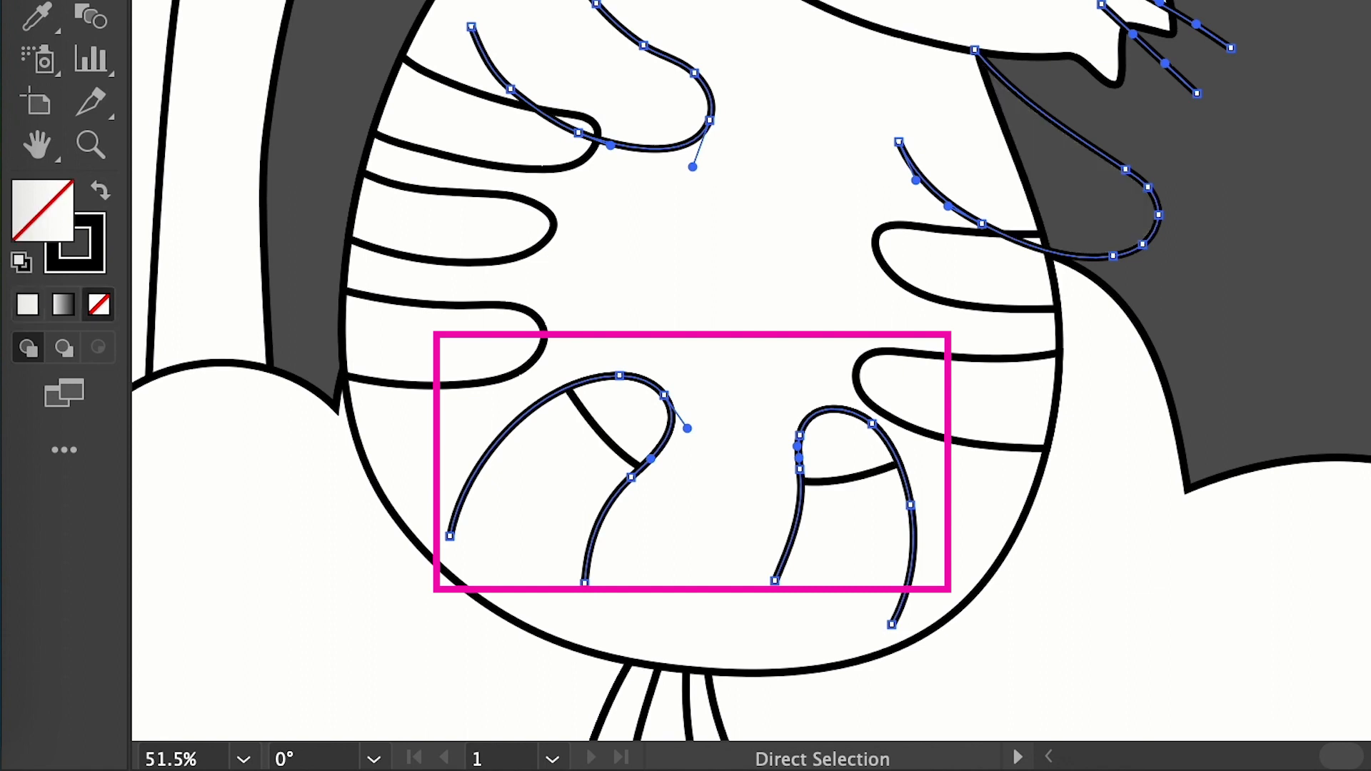
mouse_move(1178, 110)
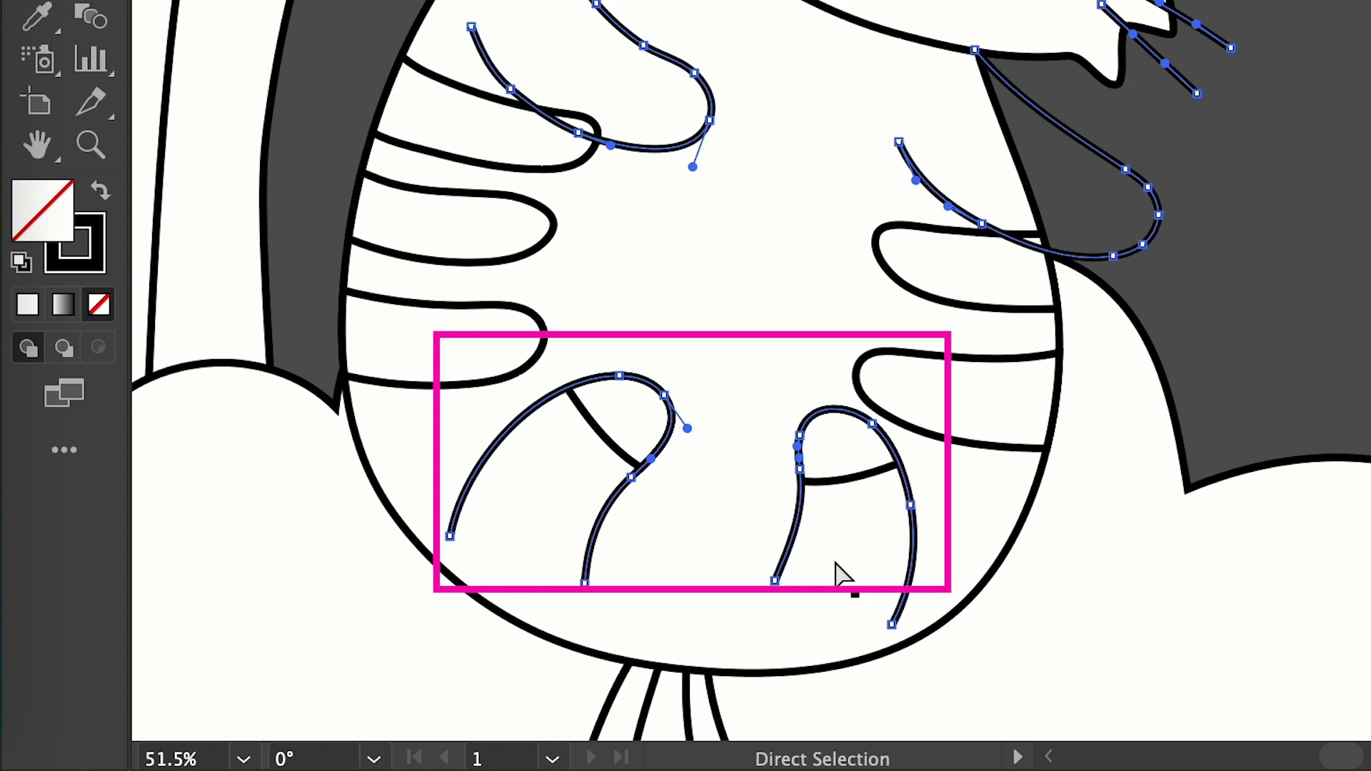
mouse_move(1134, 356)
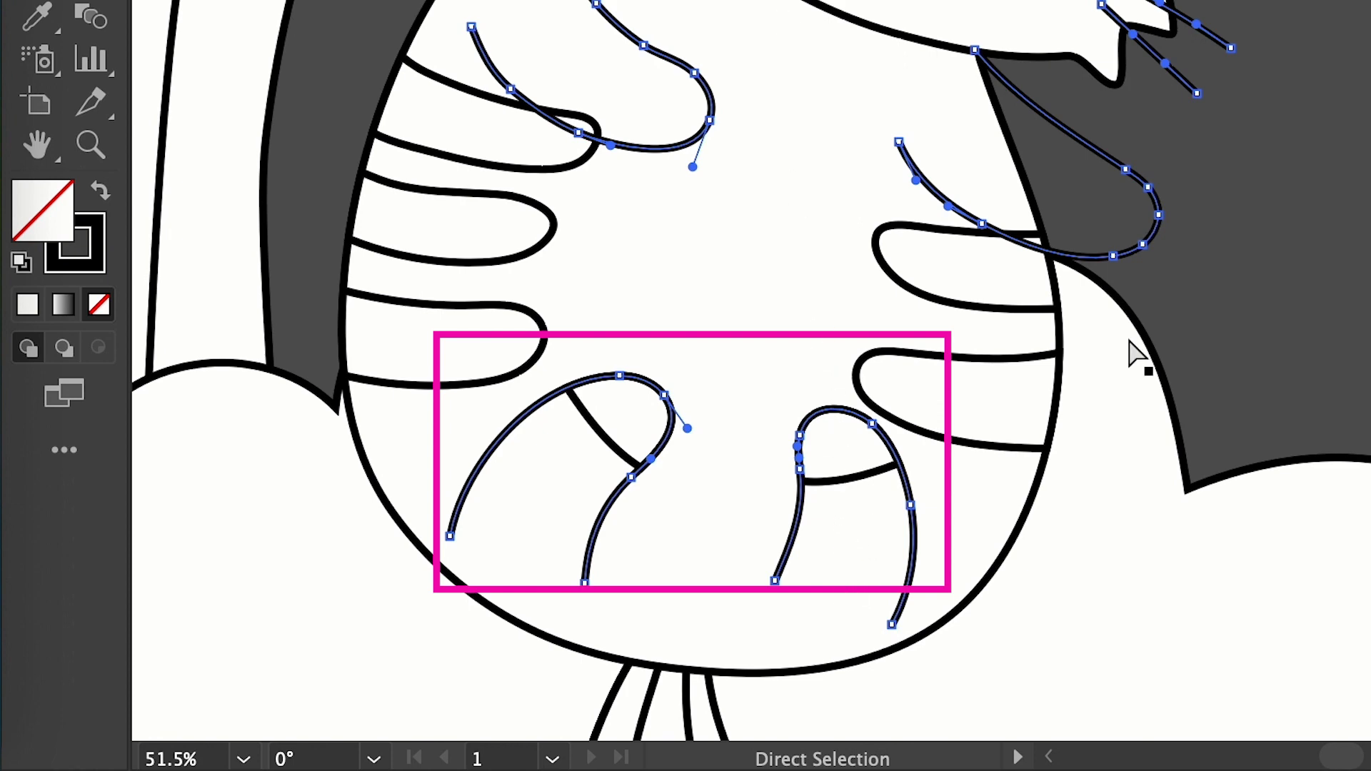
mouse_move(577, 452)
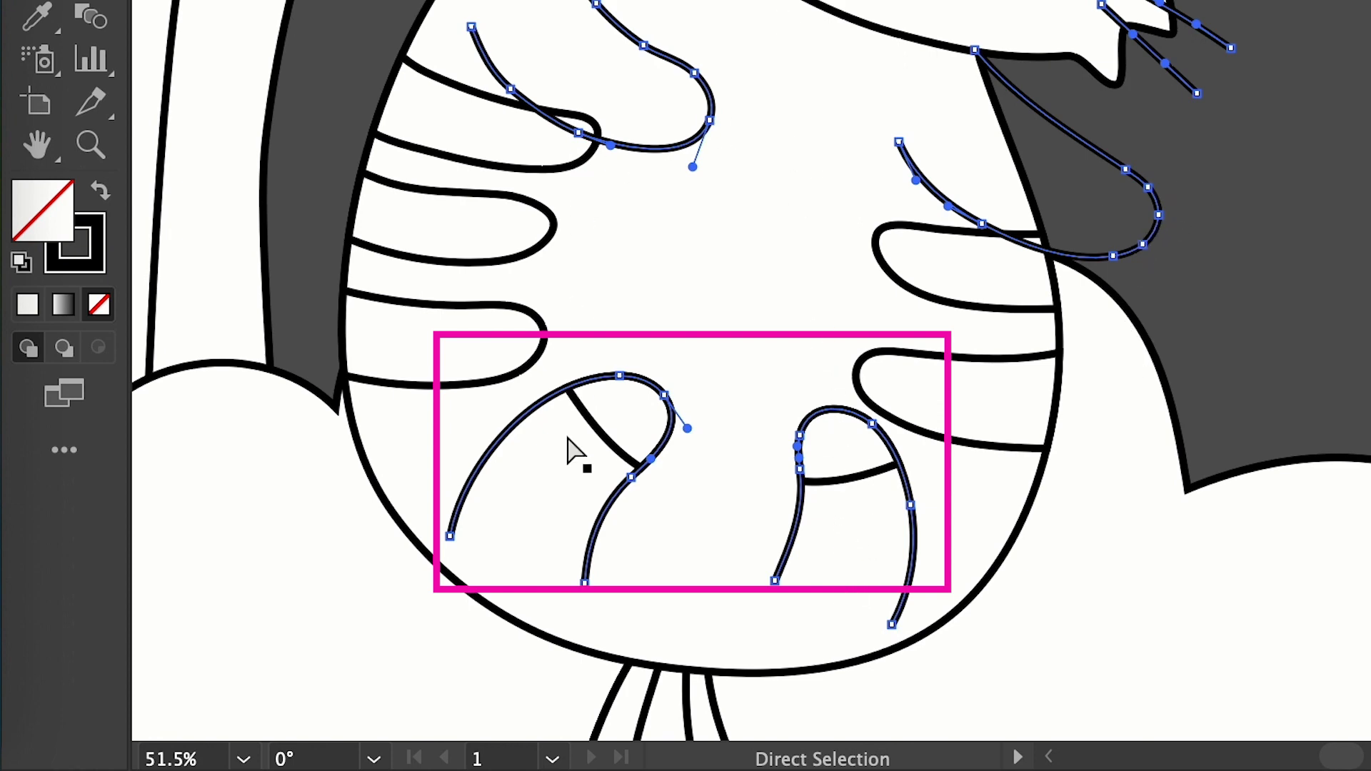
mouse_move(608, 428)
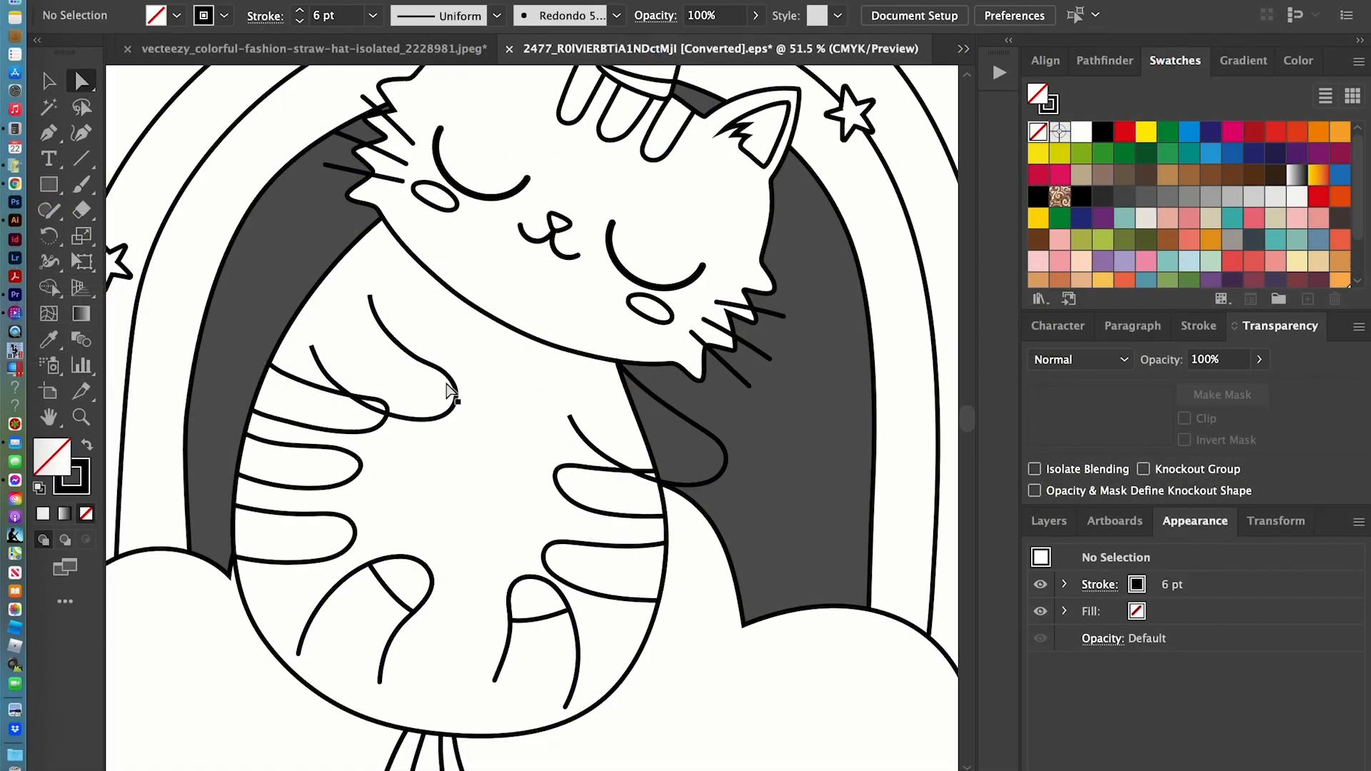
click(385, 394)
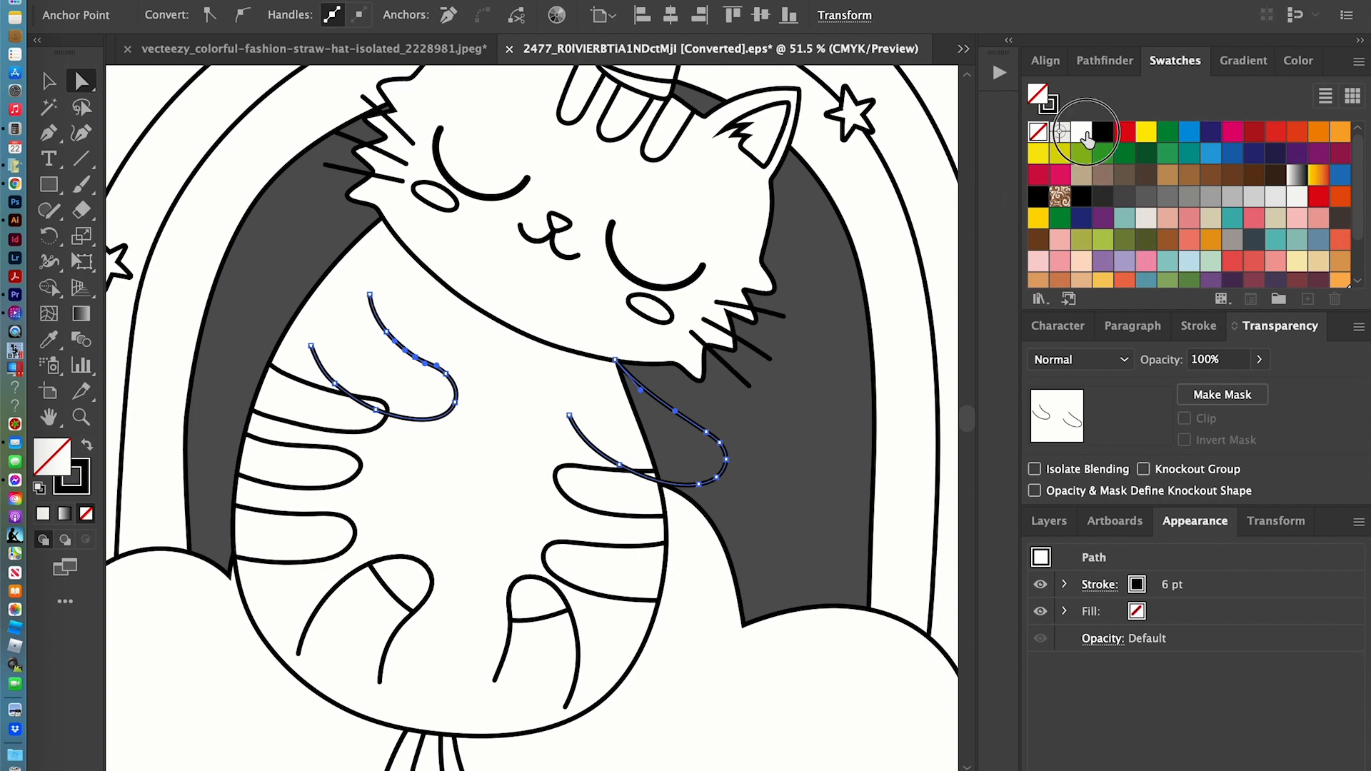
click(795, 417)
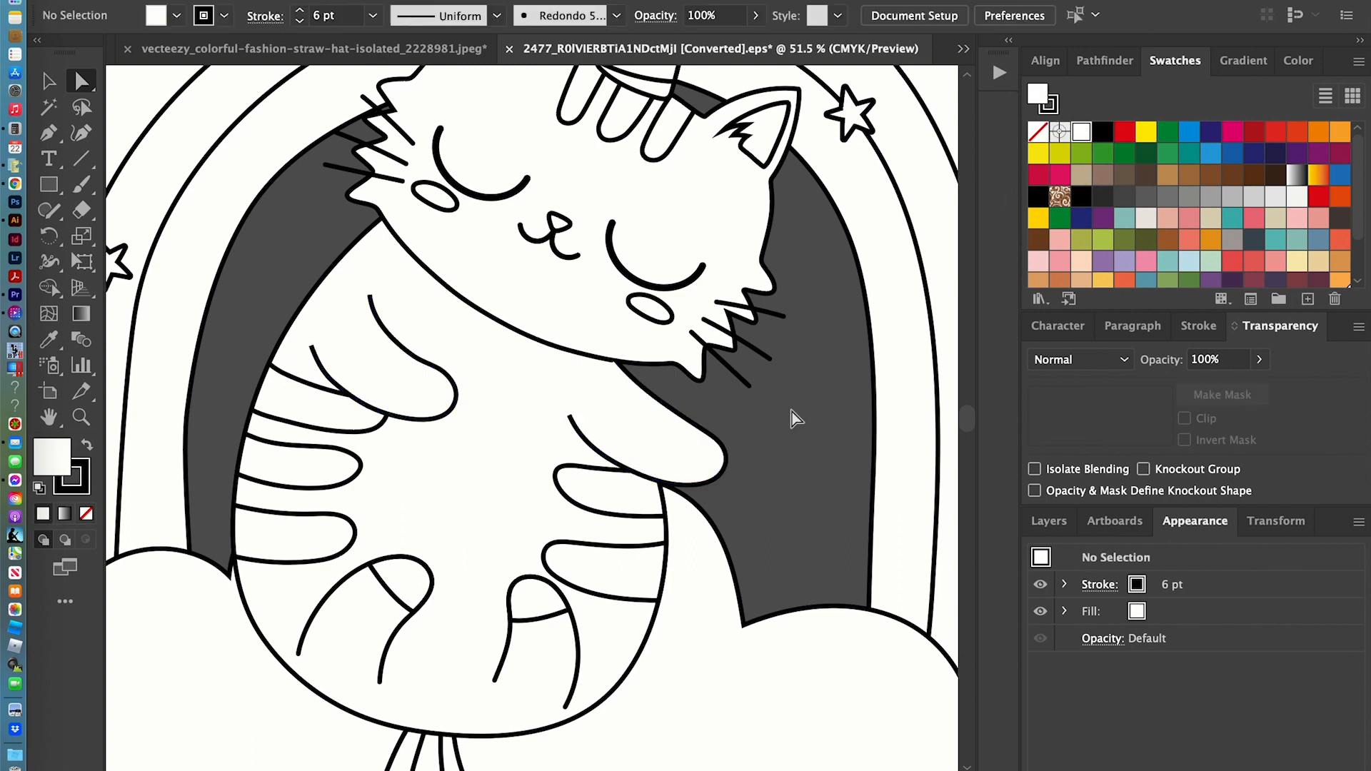
mouse_move(798, 418)
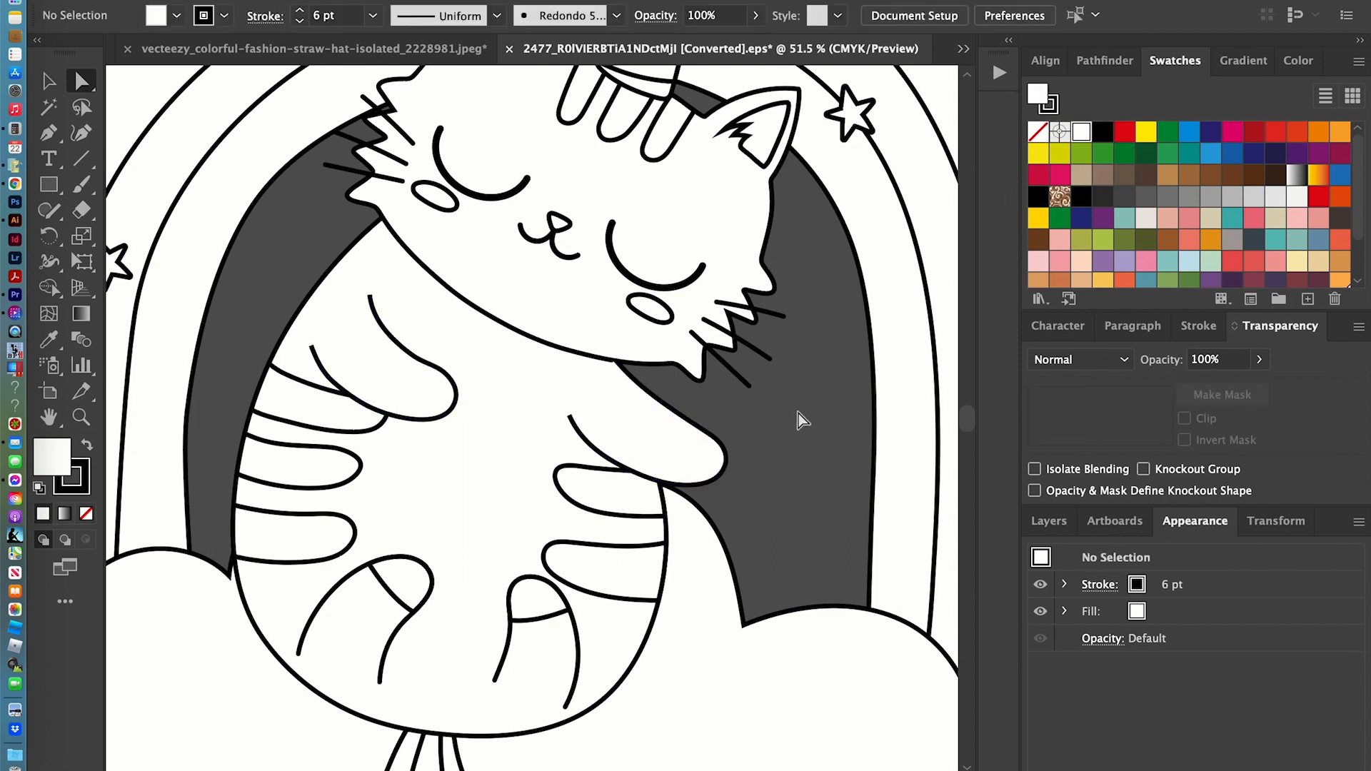
mouse_move(795, 433)
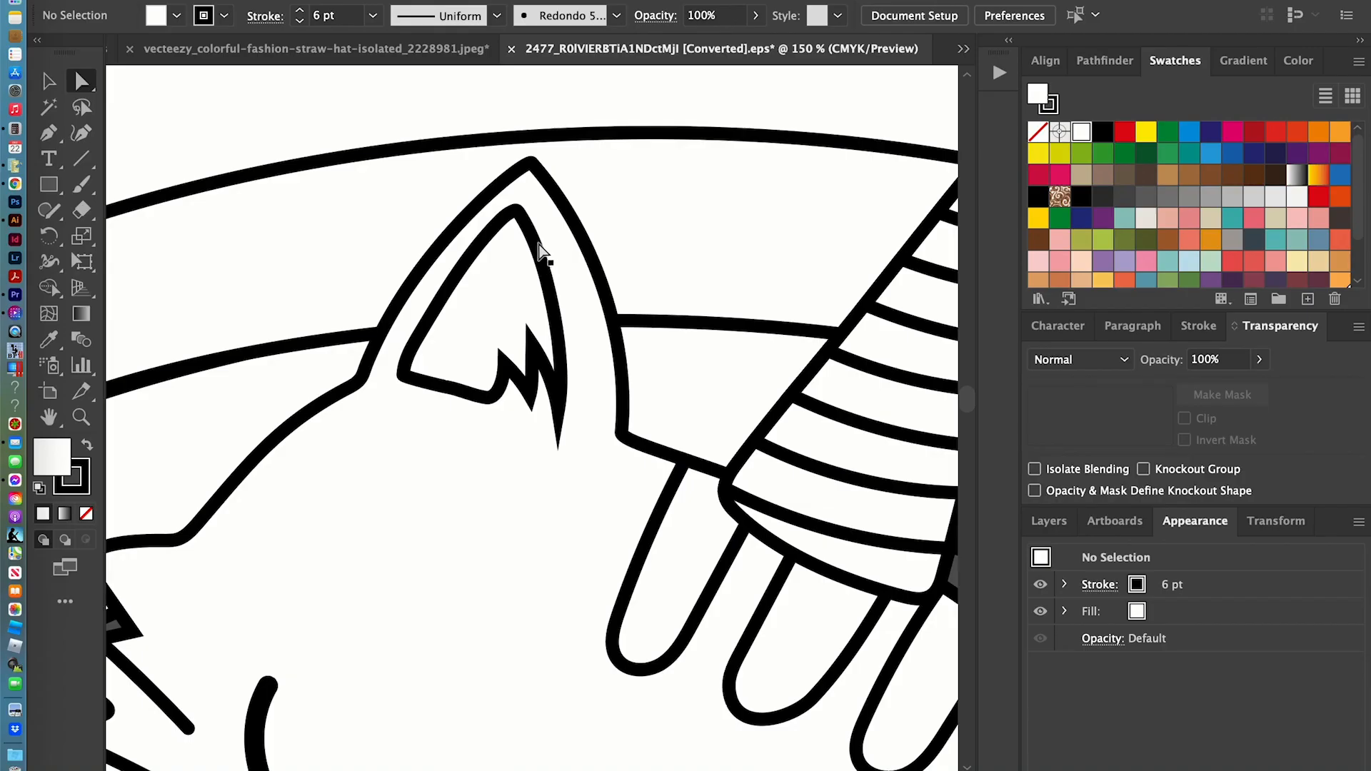
mouse_move(556, 288)
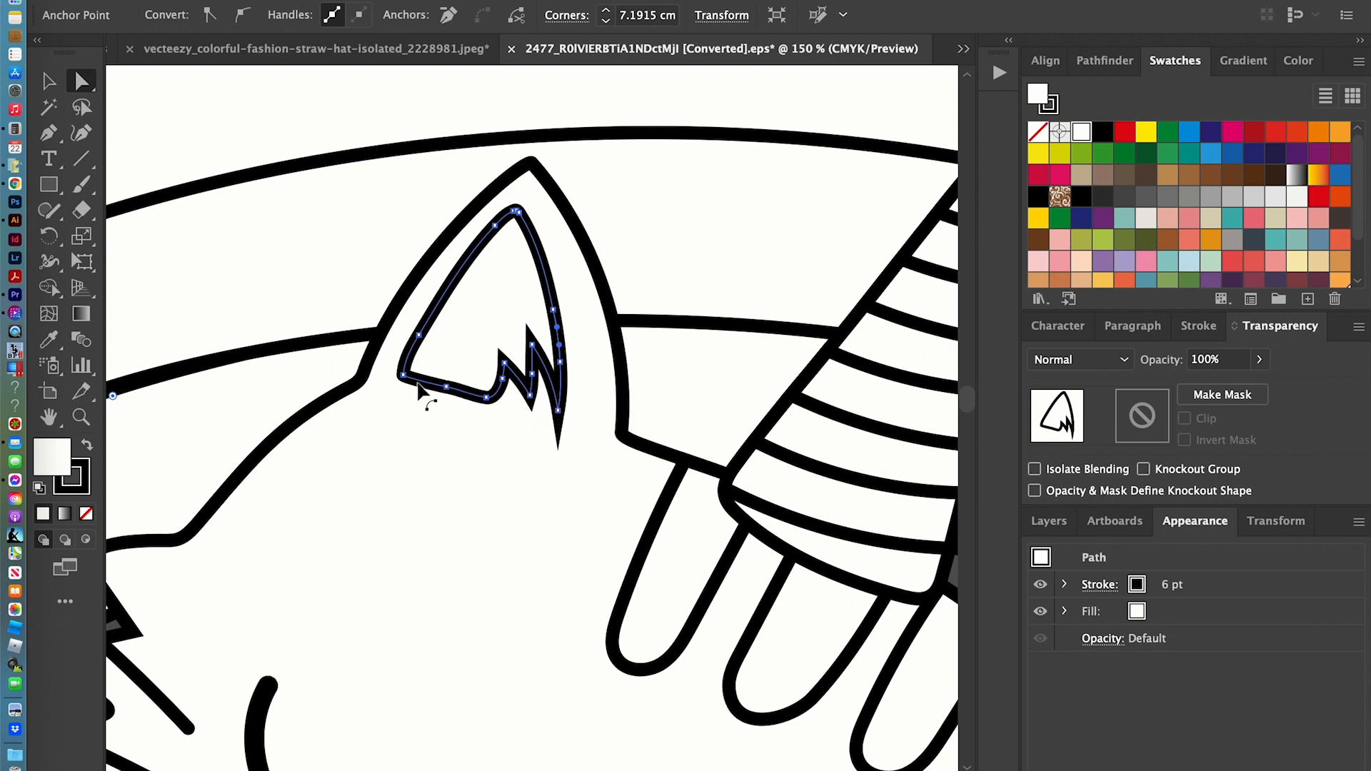
mouse_move(451, 393)
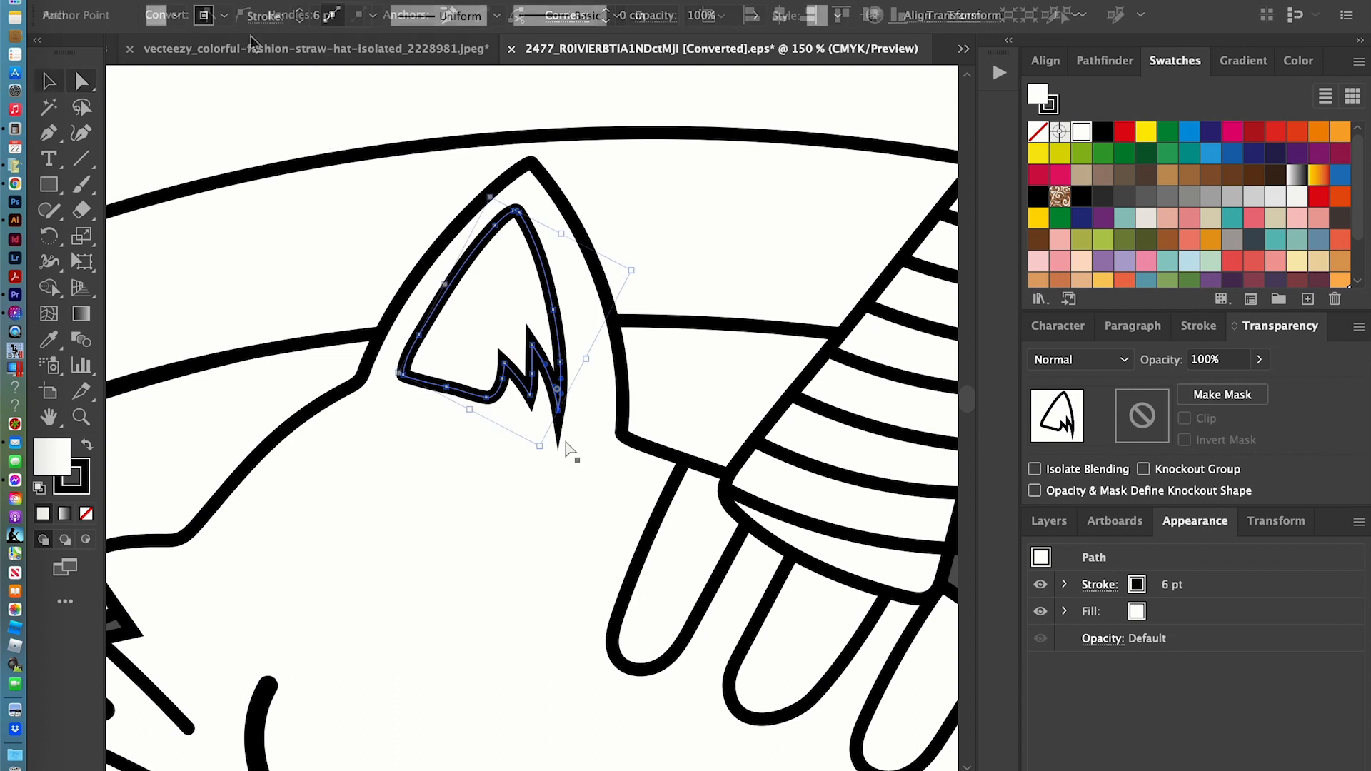
- In the ear outline's stroke options, apply Round Join and try Align Stroke Outside
click(265, 15)
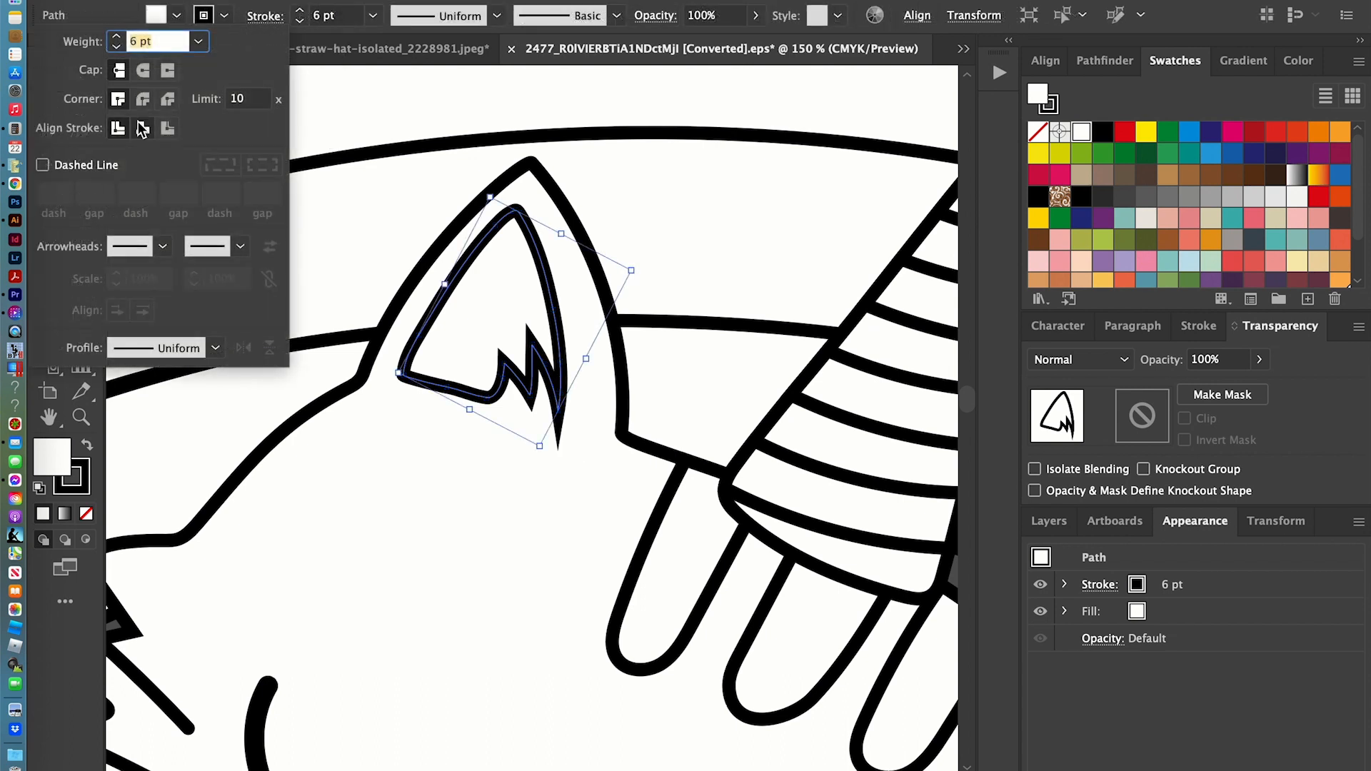
click(143, 70)
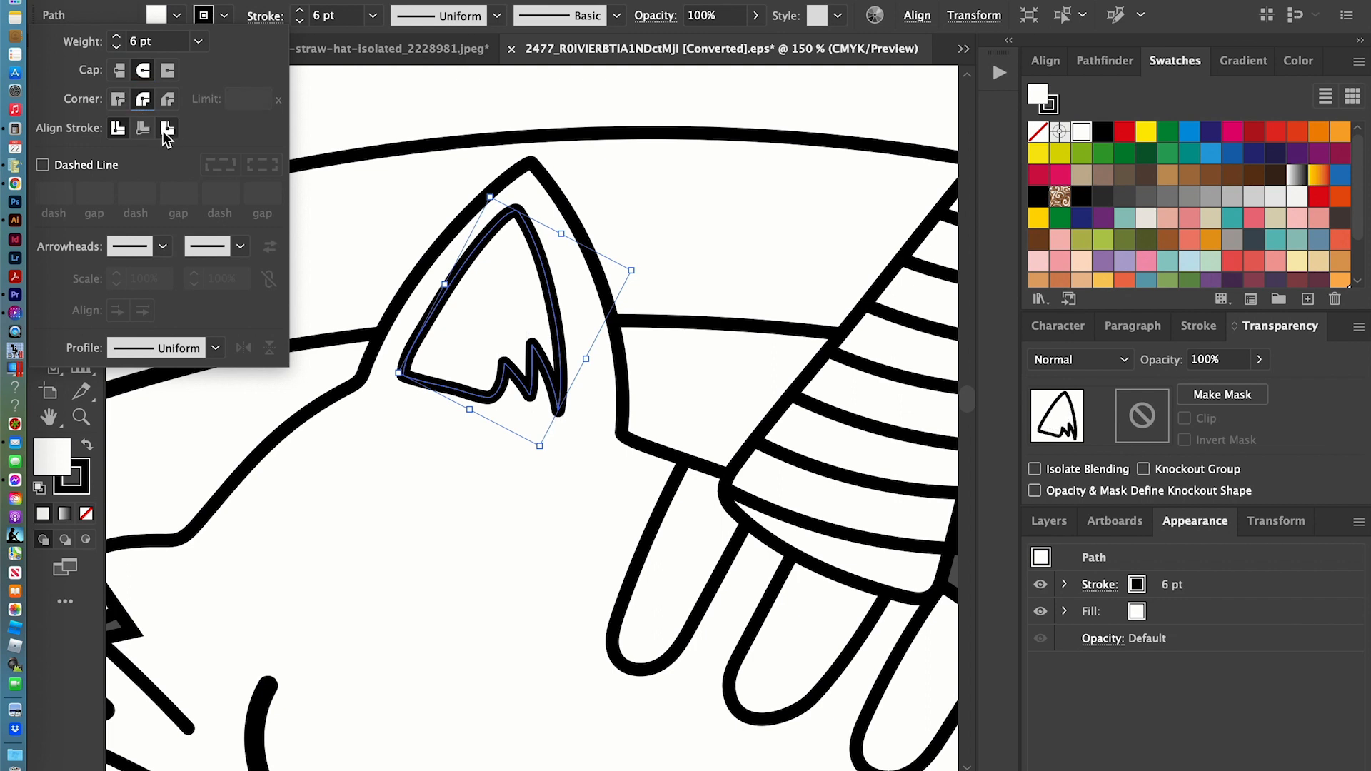
click(143, 129)
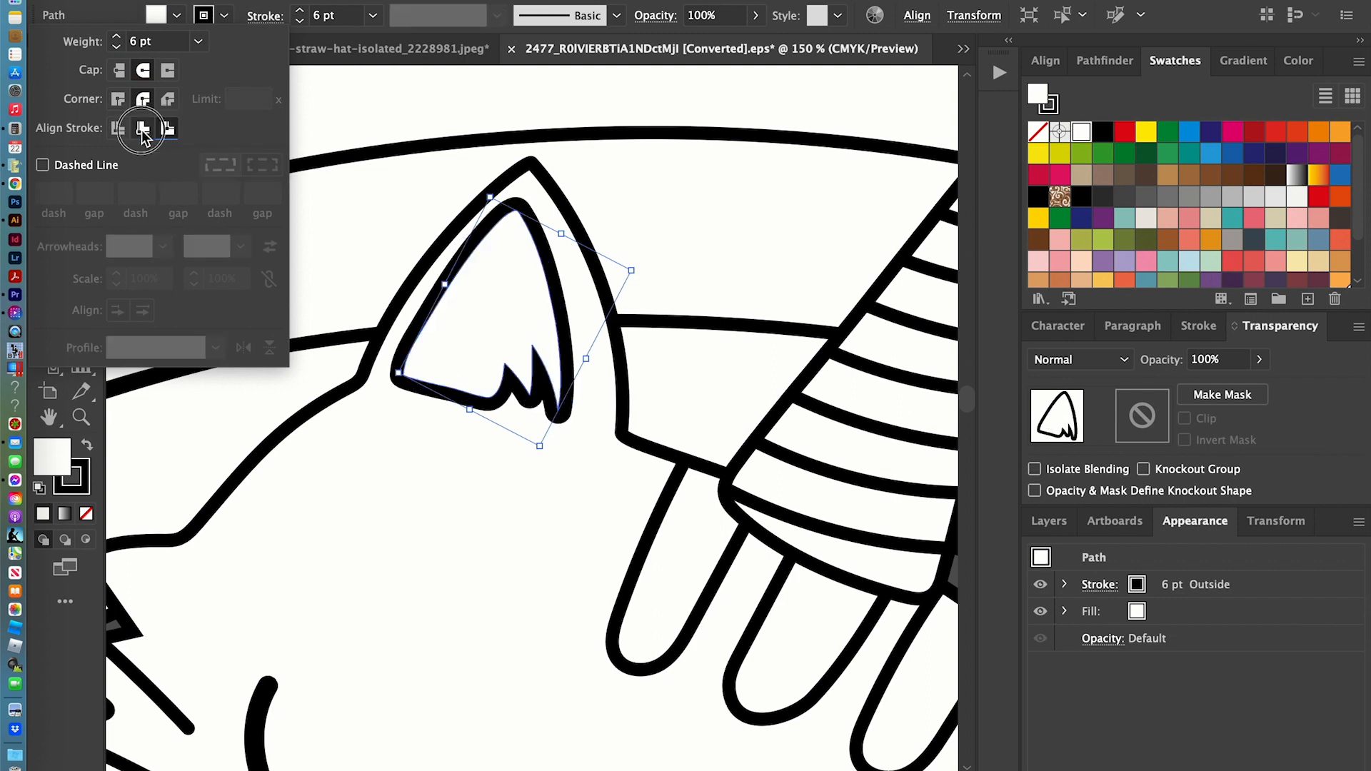
click(167, 128)
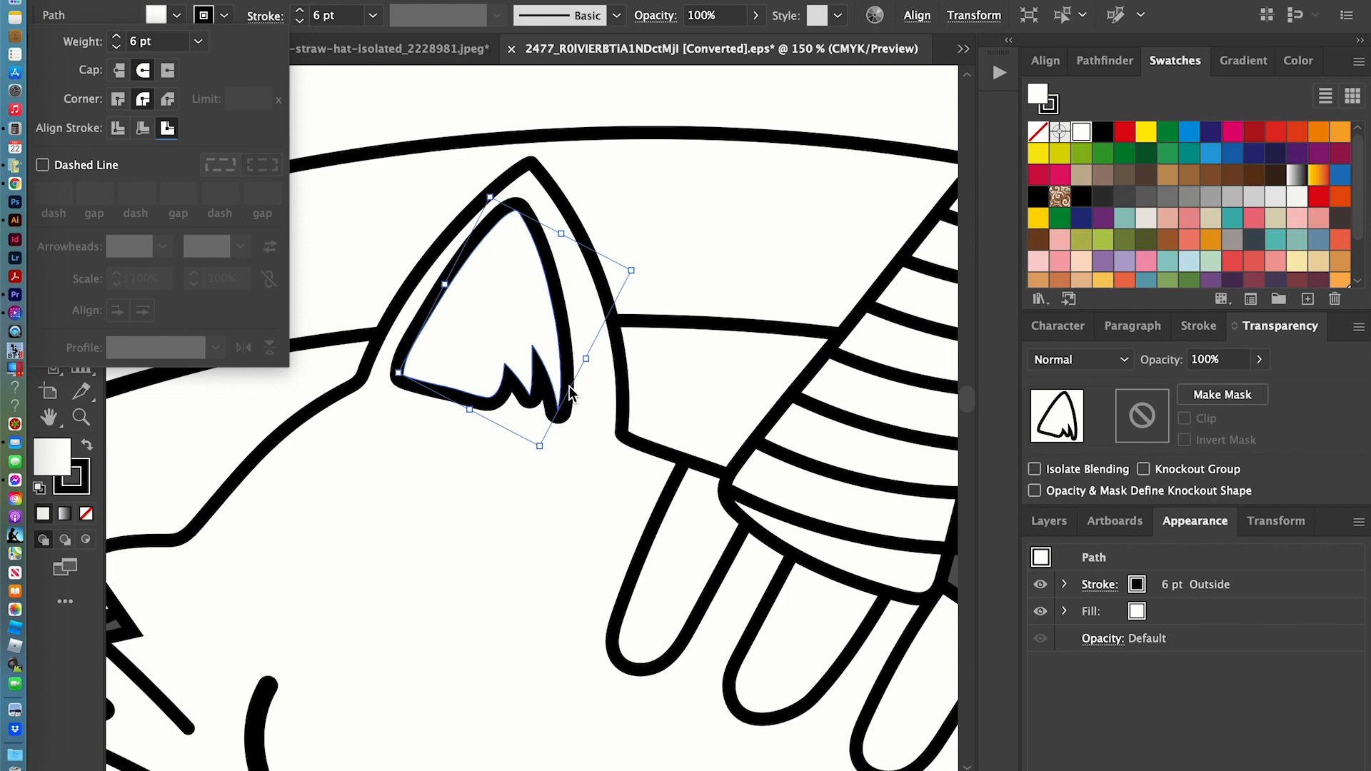
- Try Miter, Round and Bevel corners, then center the ear stroke with rounded corners
click(118, 97)
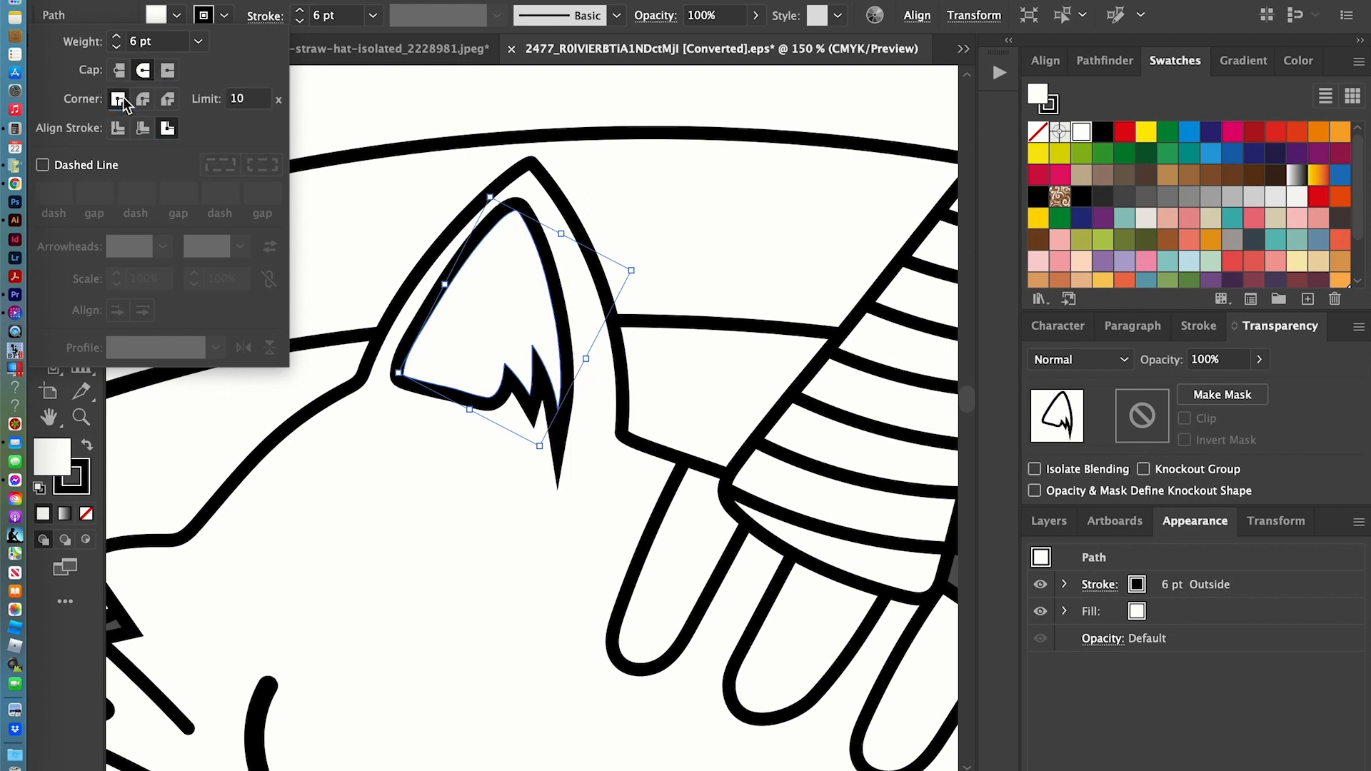
click(143, 98)
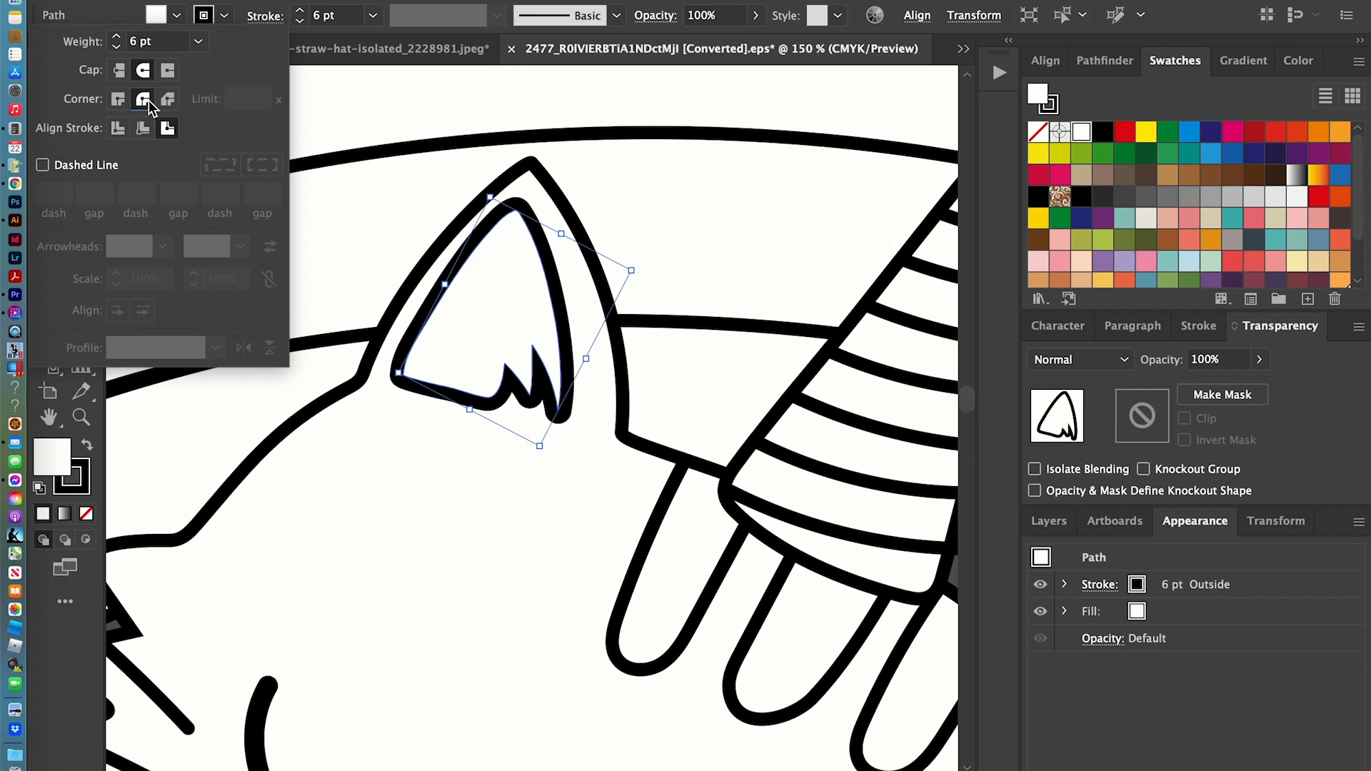
click(168, 99)
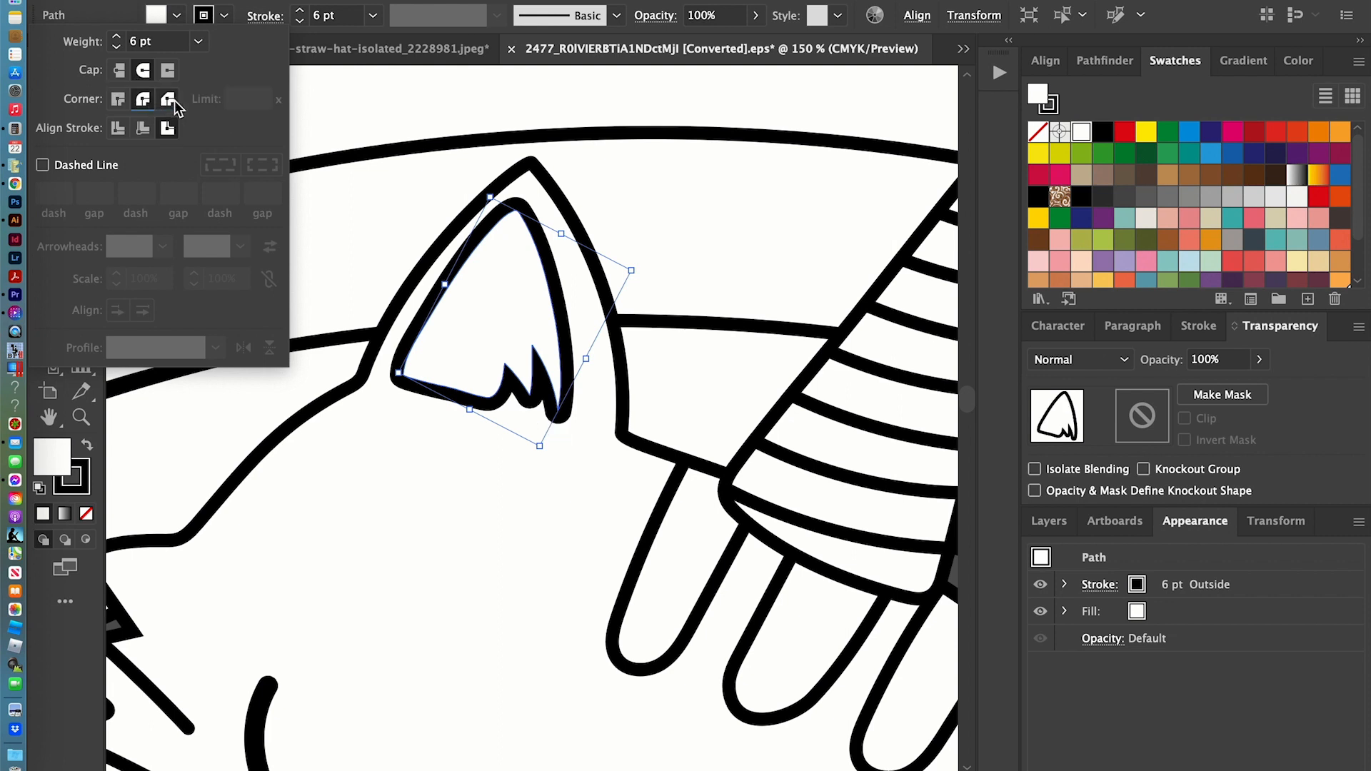
click(143, 99)
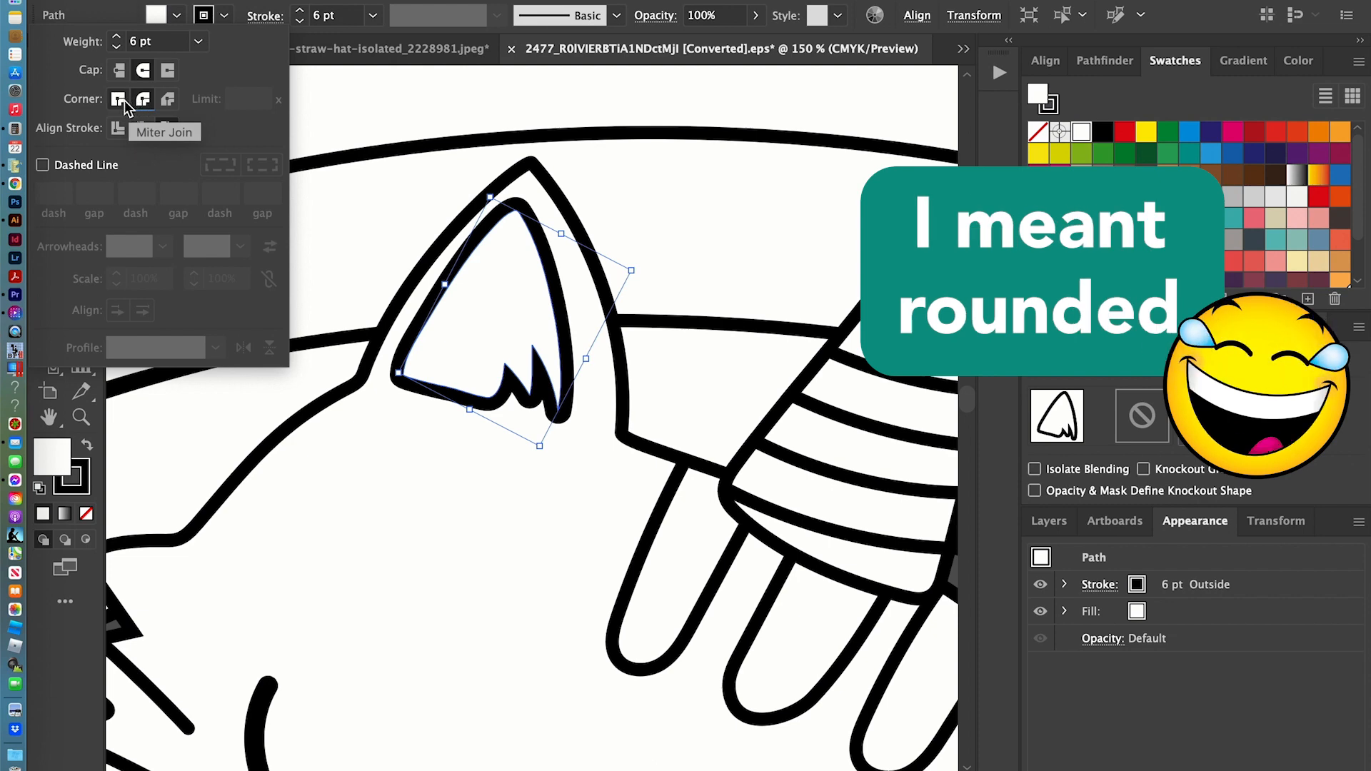
click(118, 99)
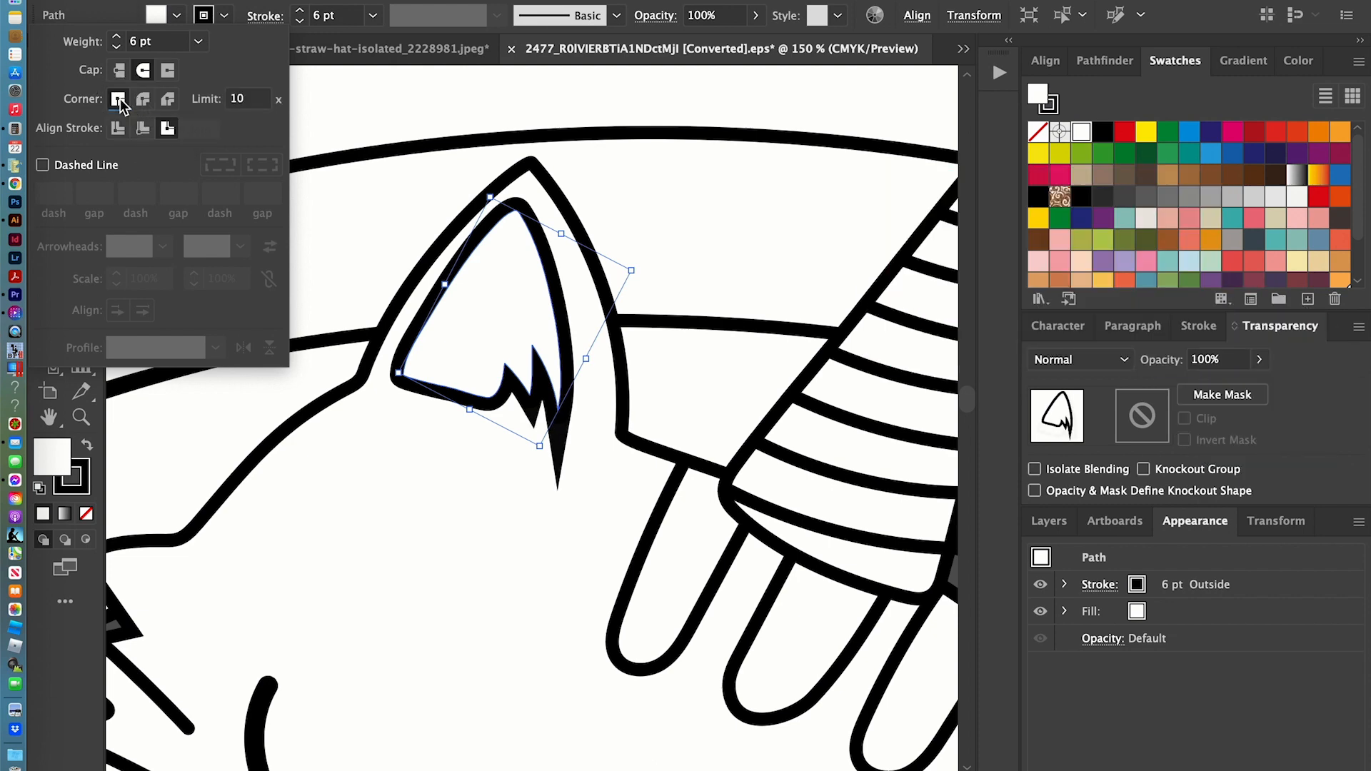
click(117, 129)
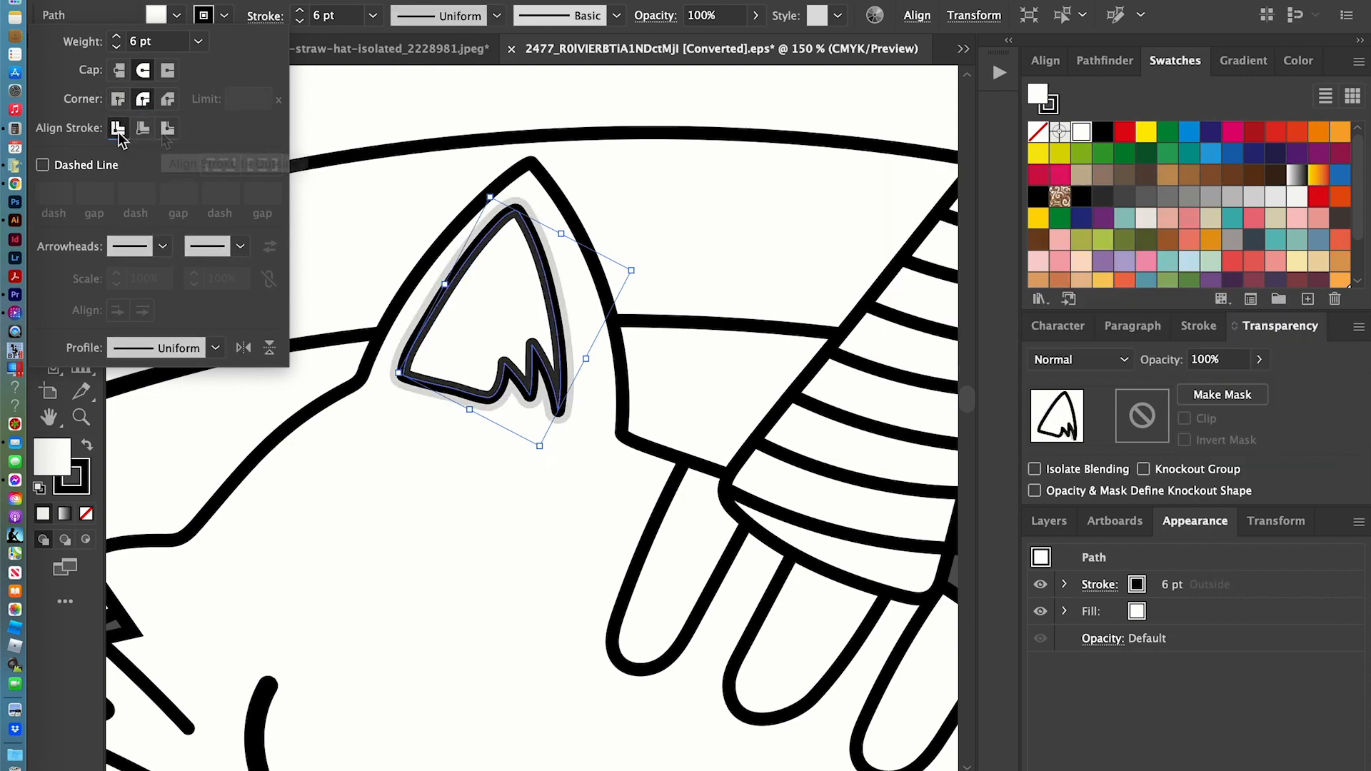
click(118, 128)
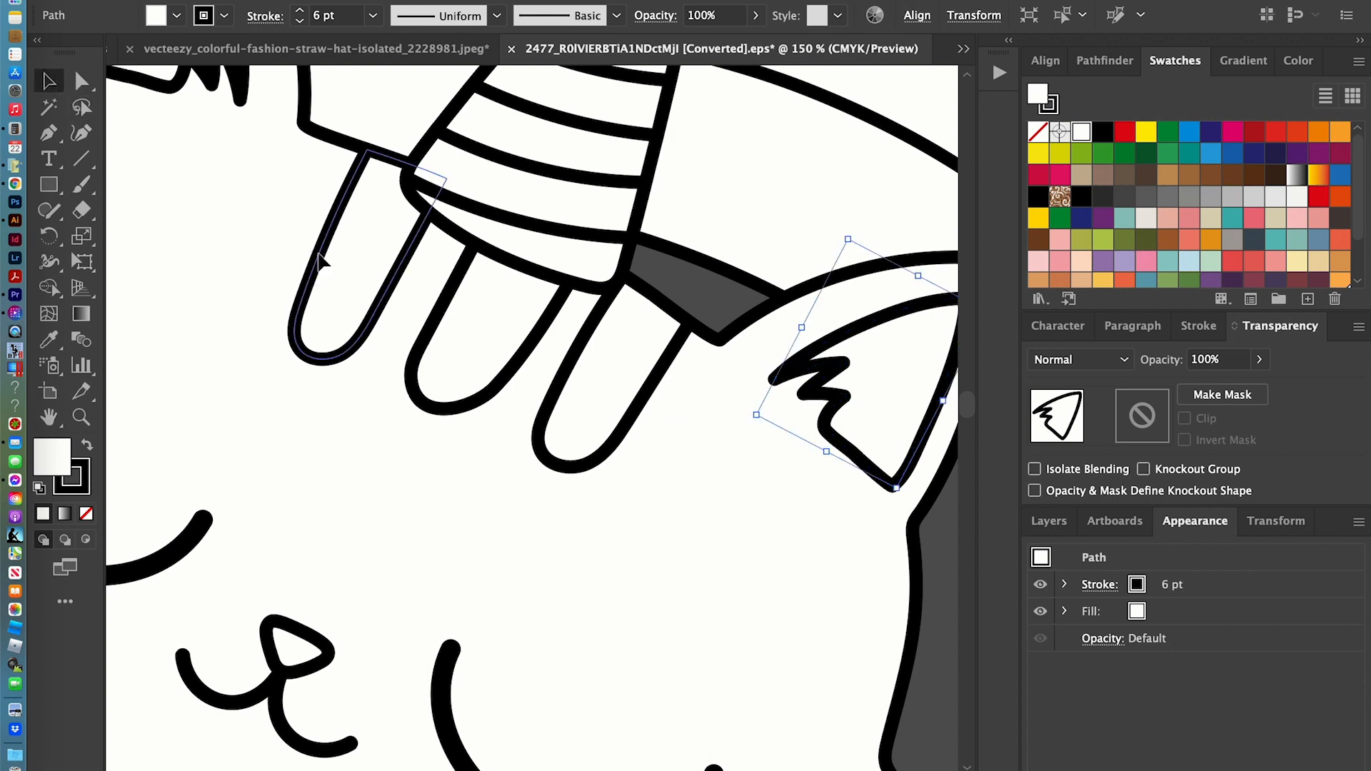
- Select the toe outlines and open the Stroke panel to copy the face's line style
click(577, 371)
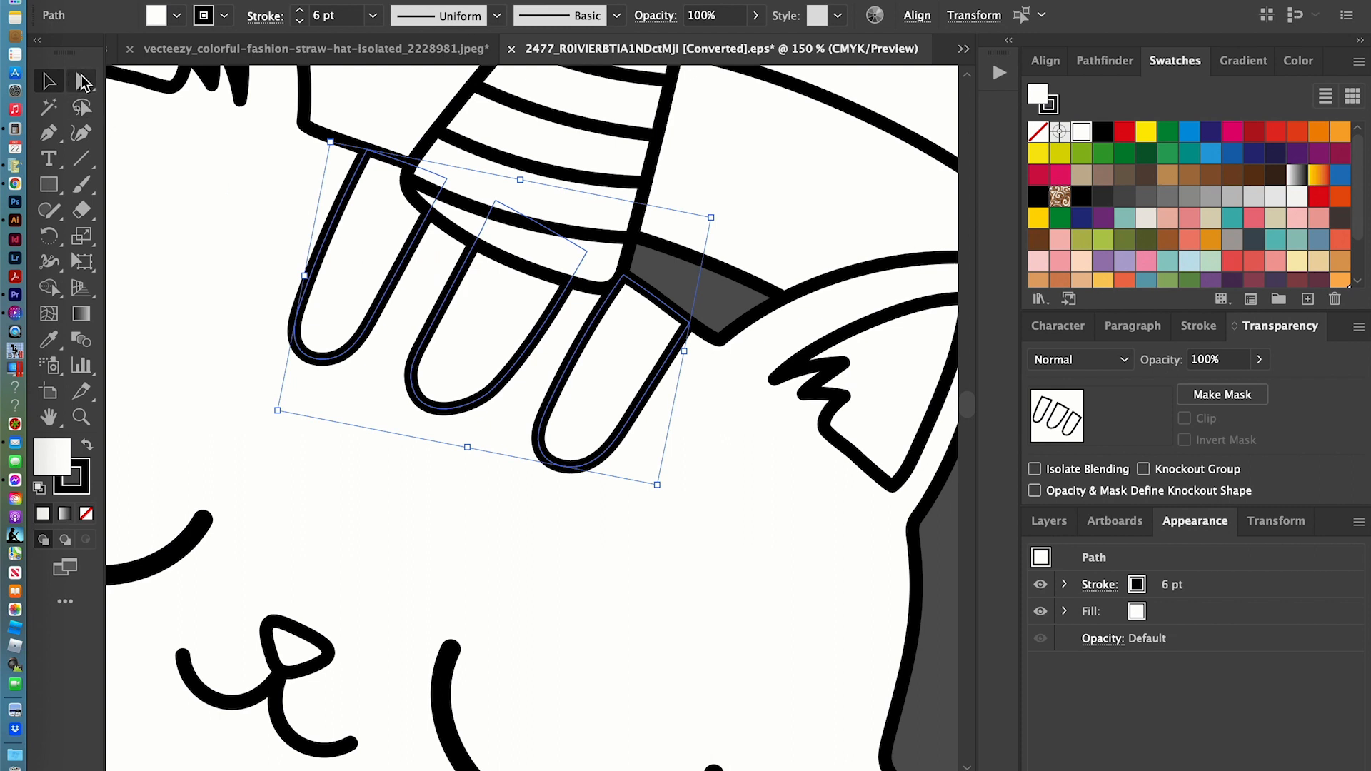
click(81, 81)
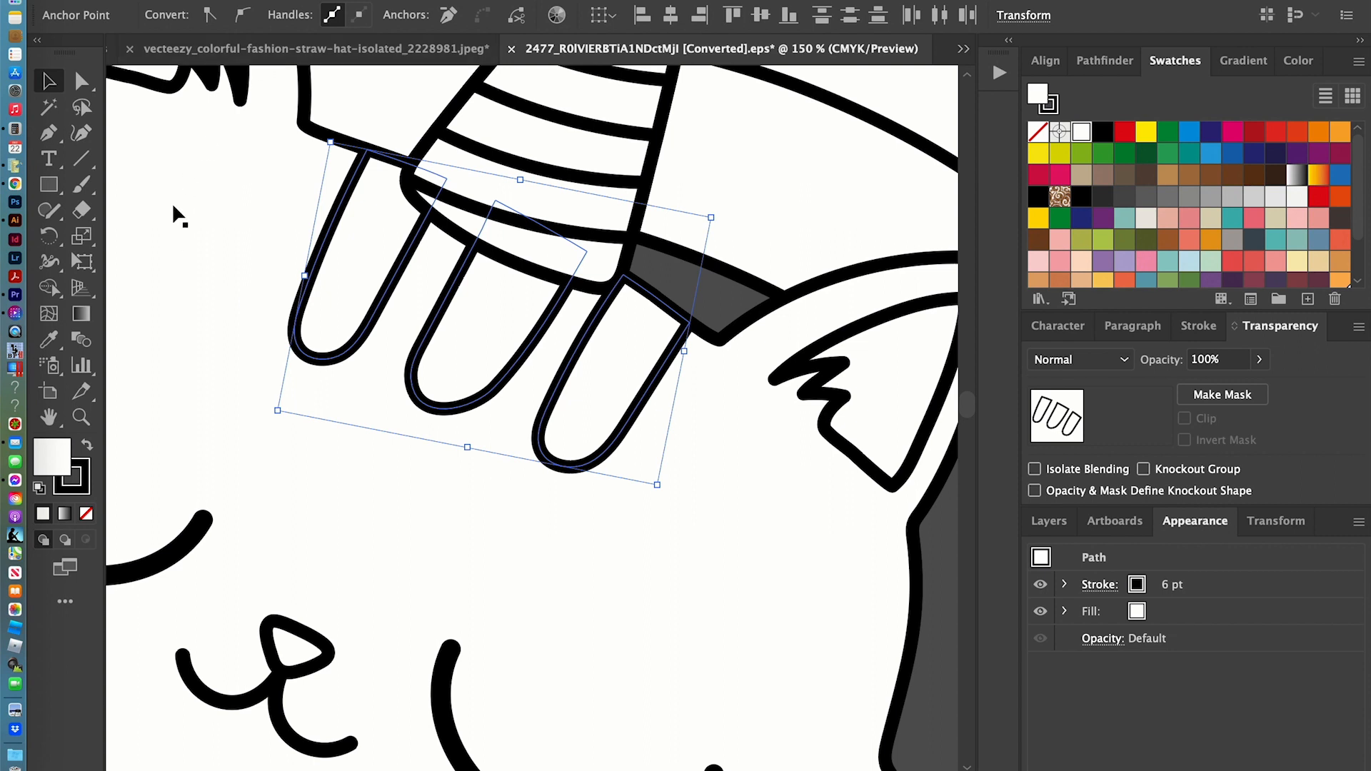
mouse_move(962, 288)
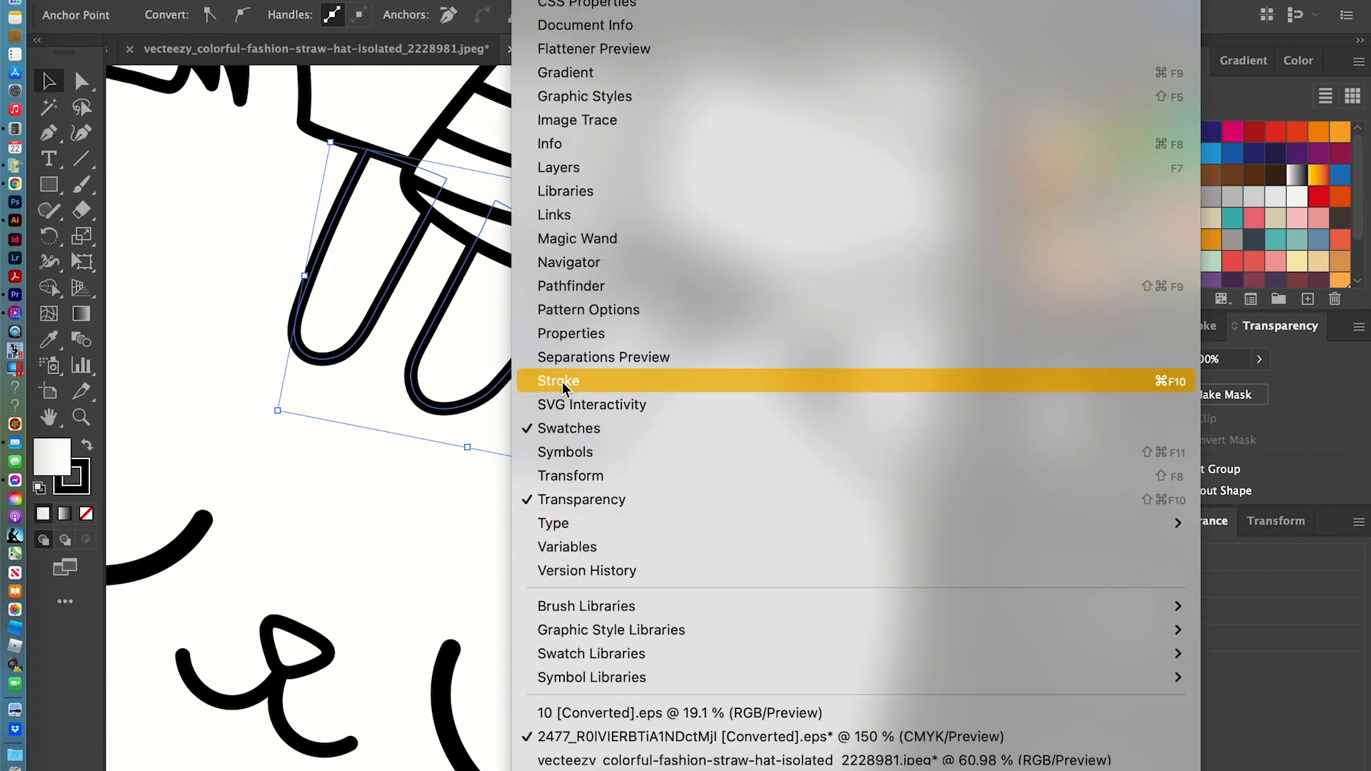
click(557, 381)
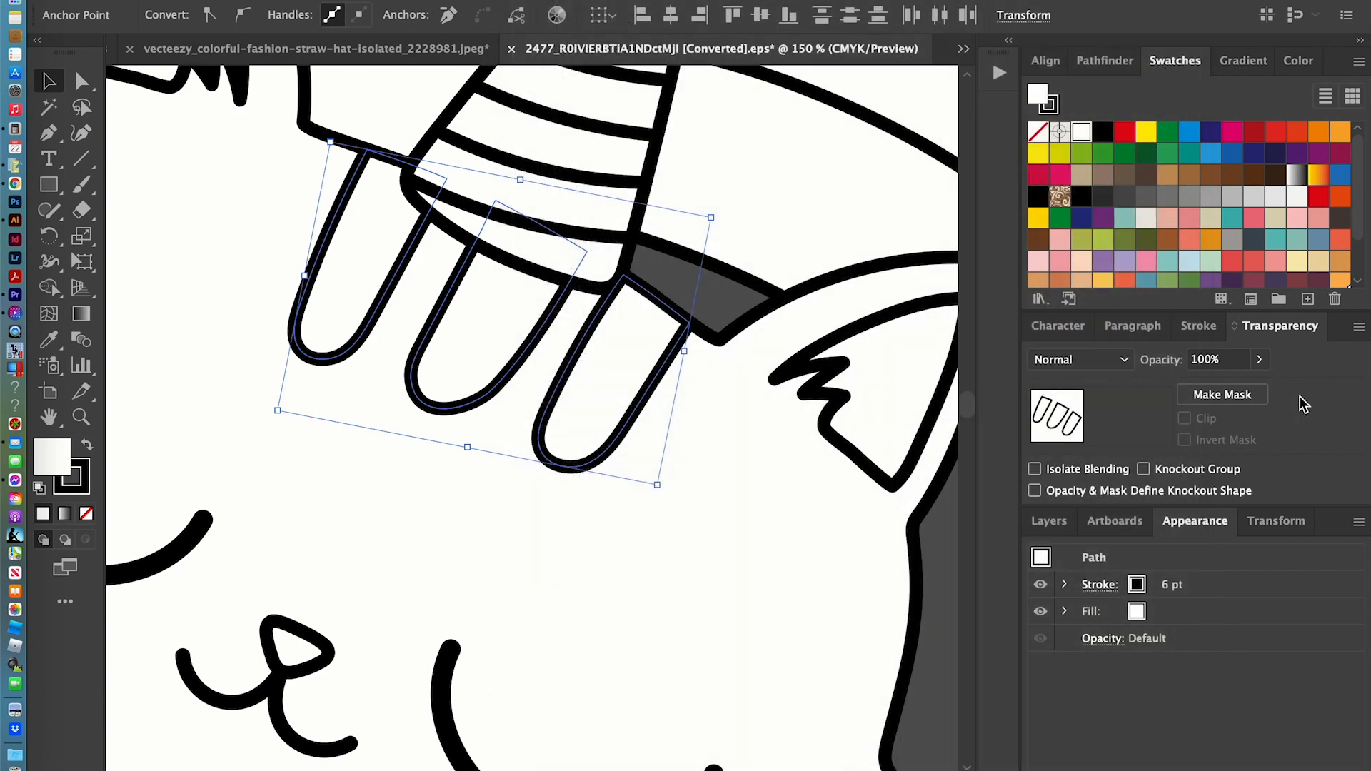
click(1198, 326)
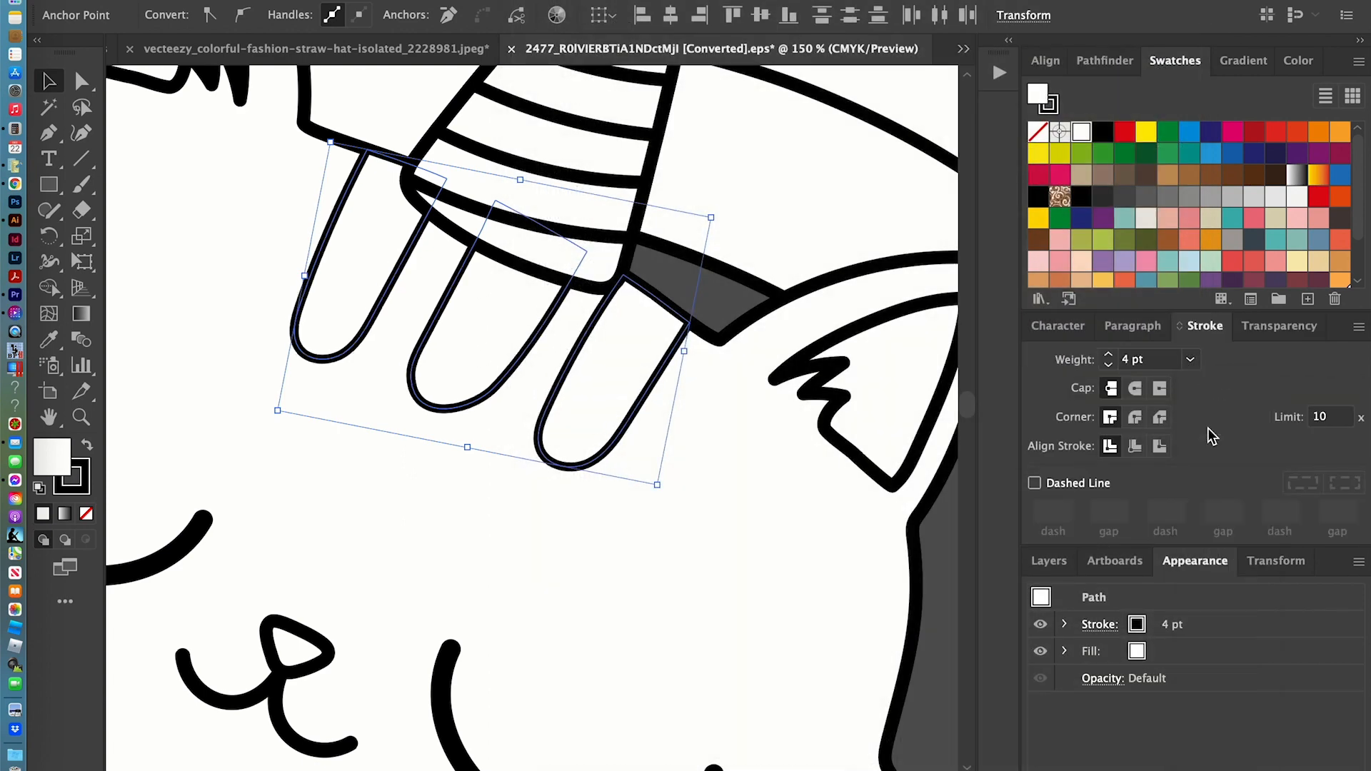
click(1188, 359)
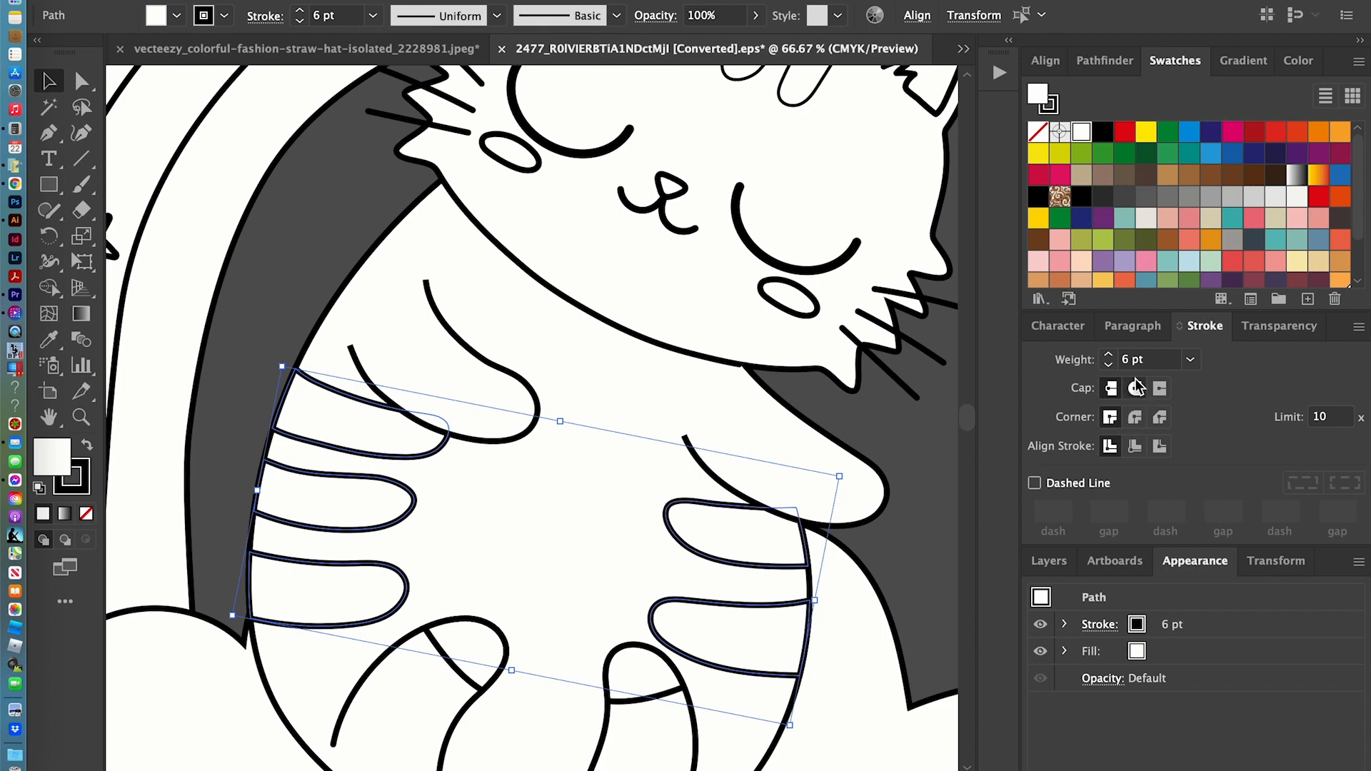
click(1188, 359)
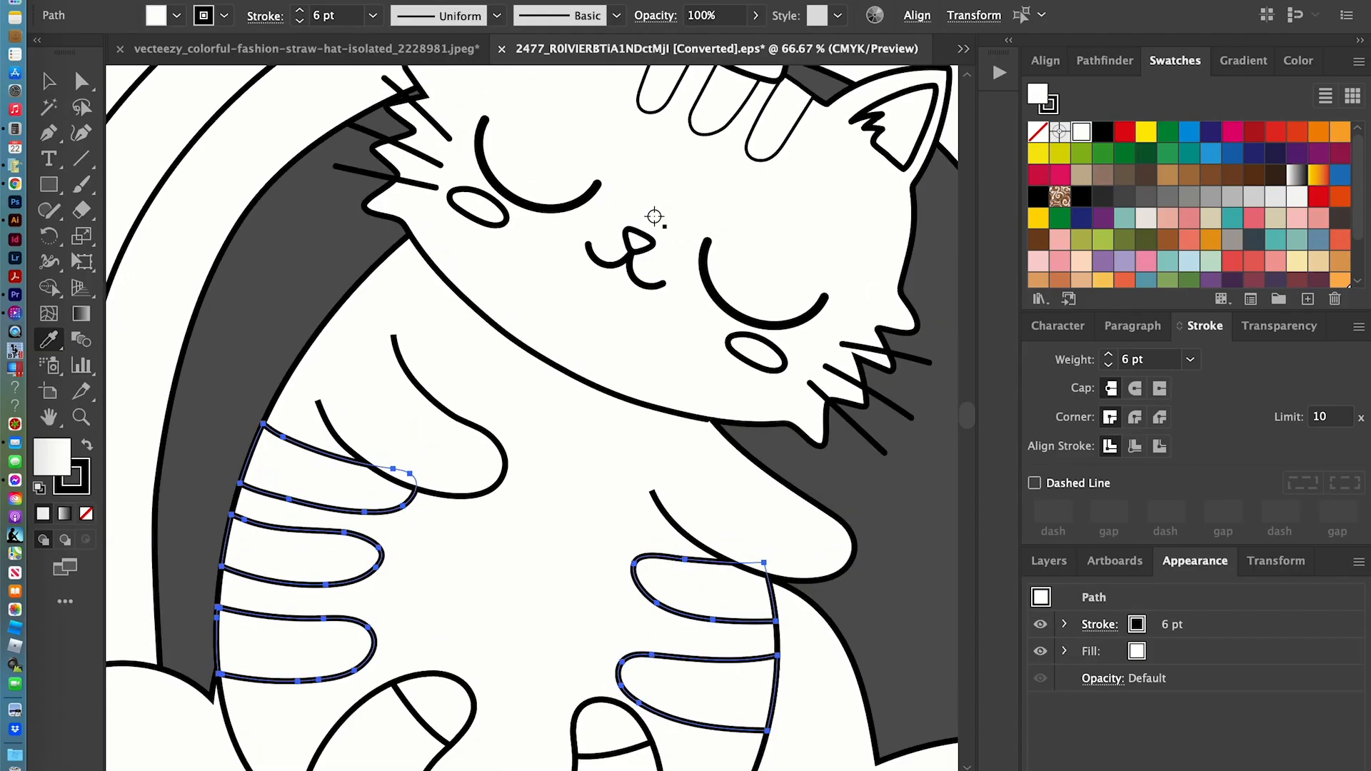
mouse_move(695, 118)
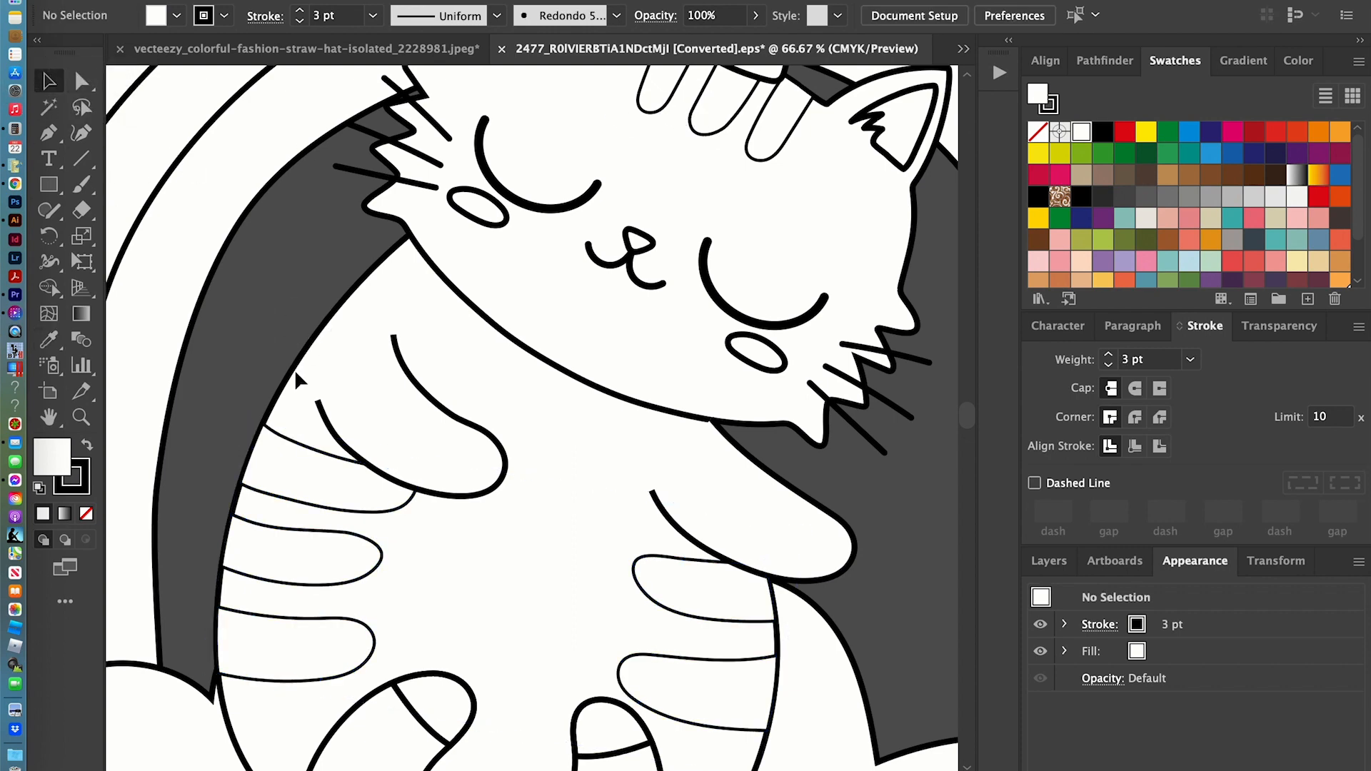
mouse_move(558, 588)
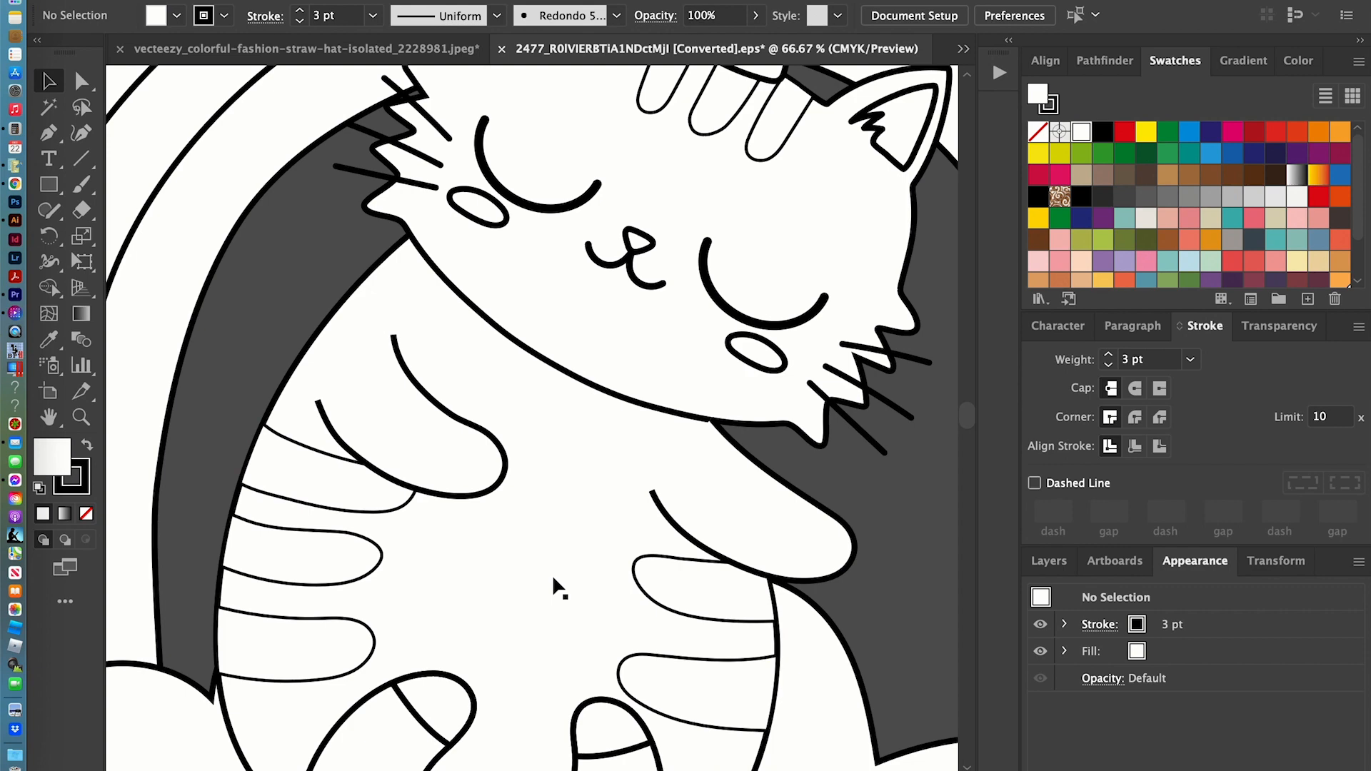
mouse_move(79, 418)
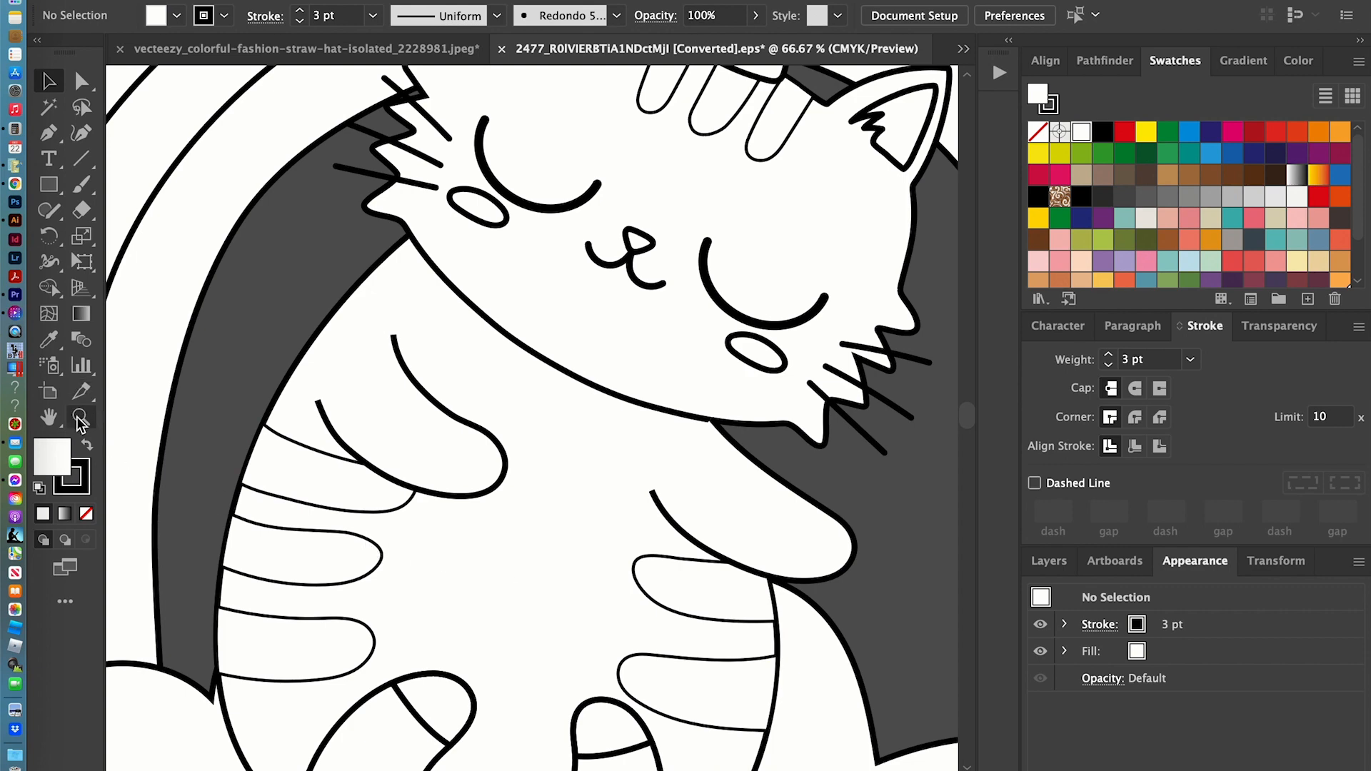
click(437, 437)
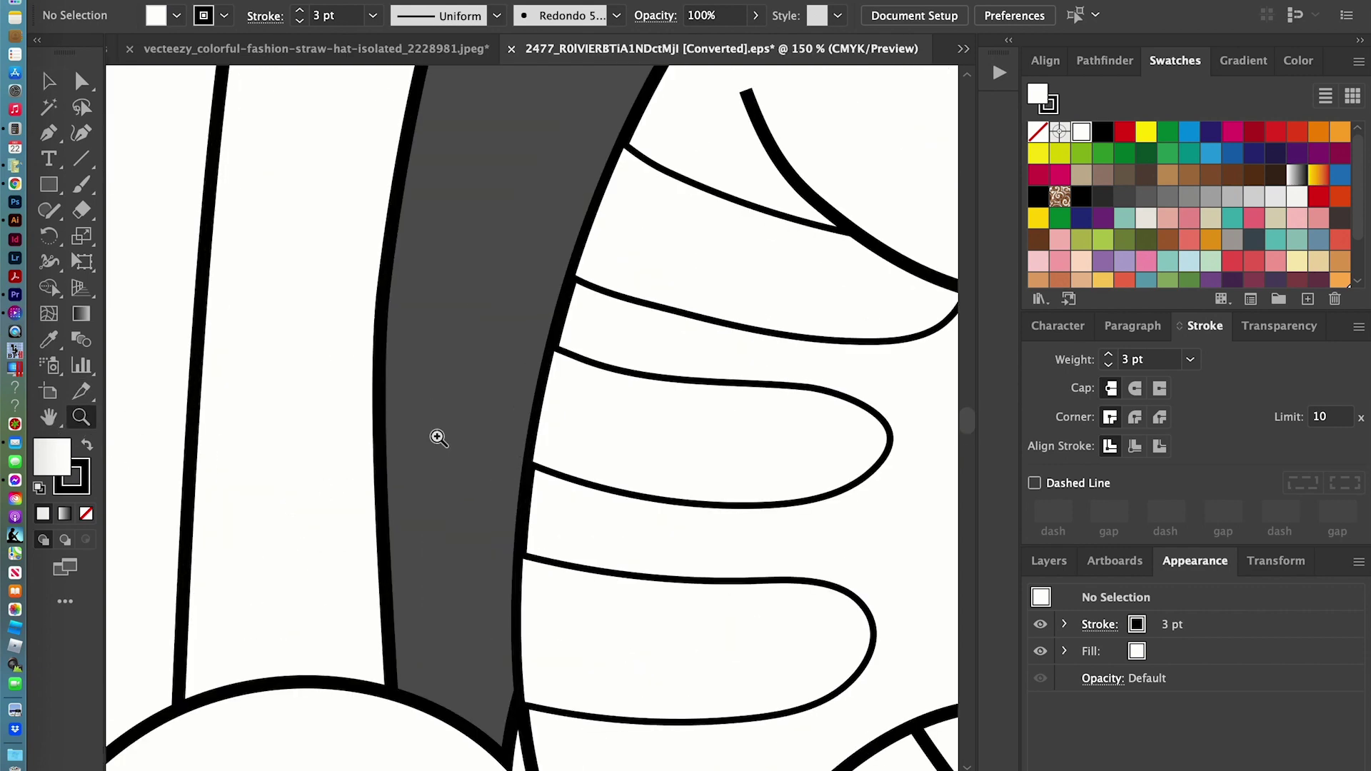
click(440, 438)
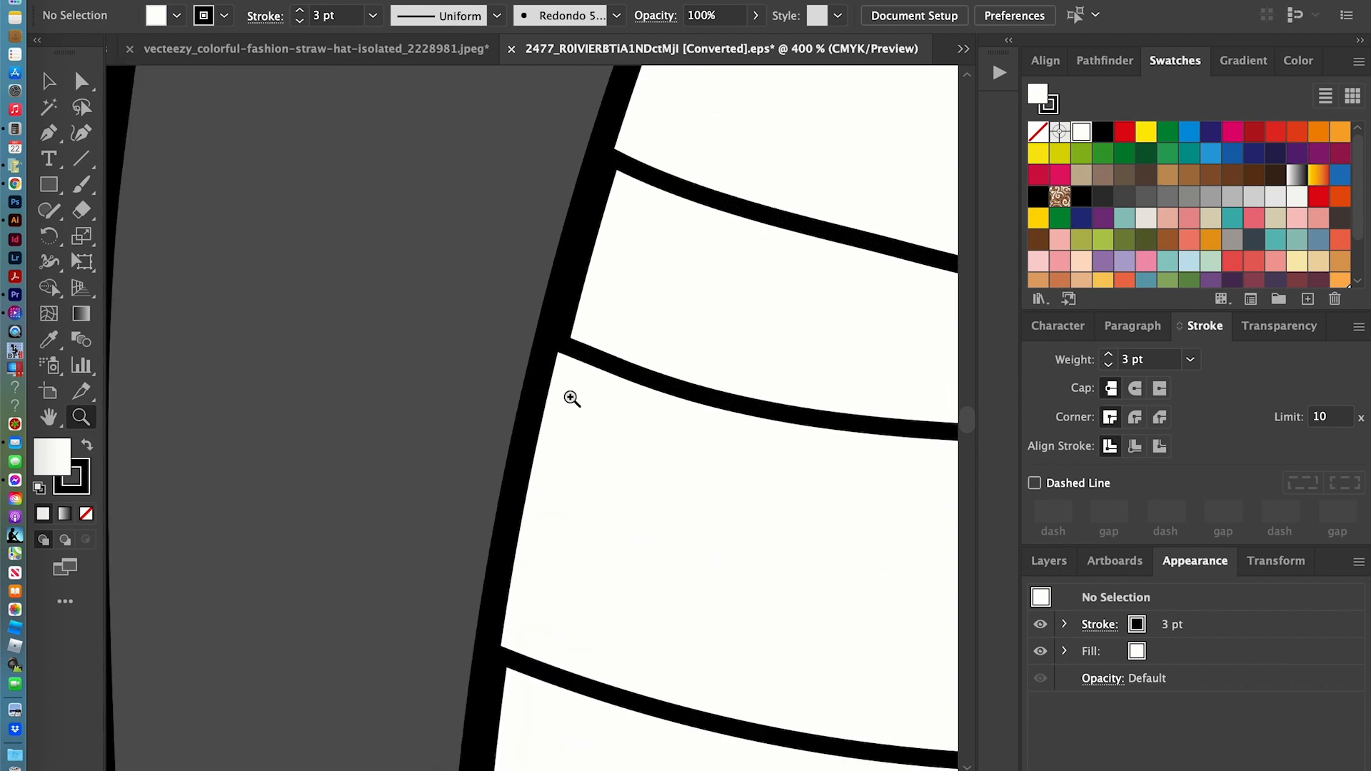
click(566, 373)
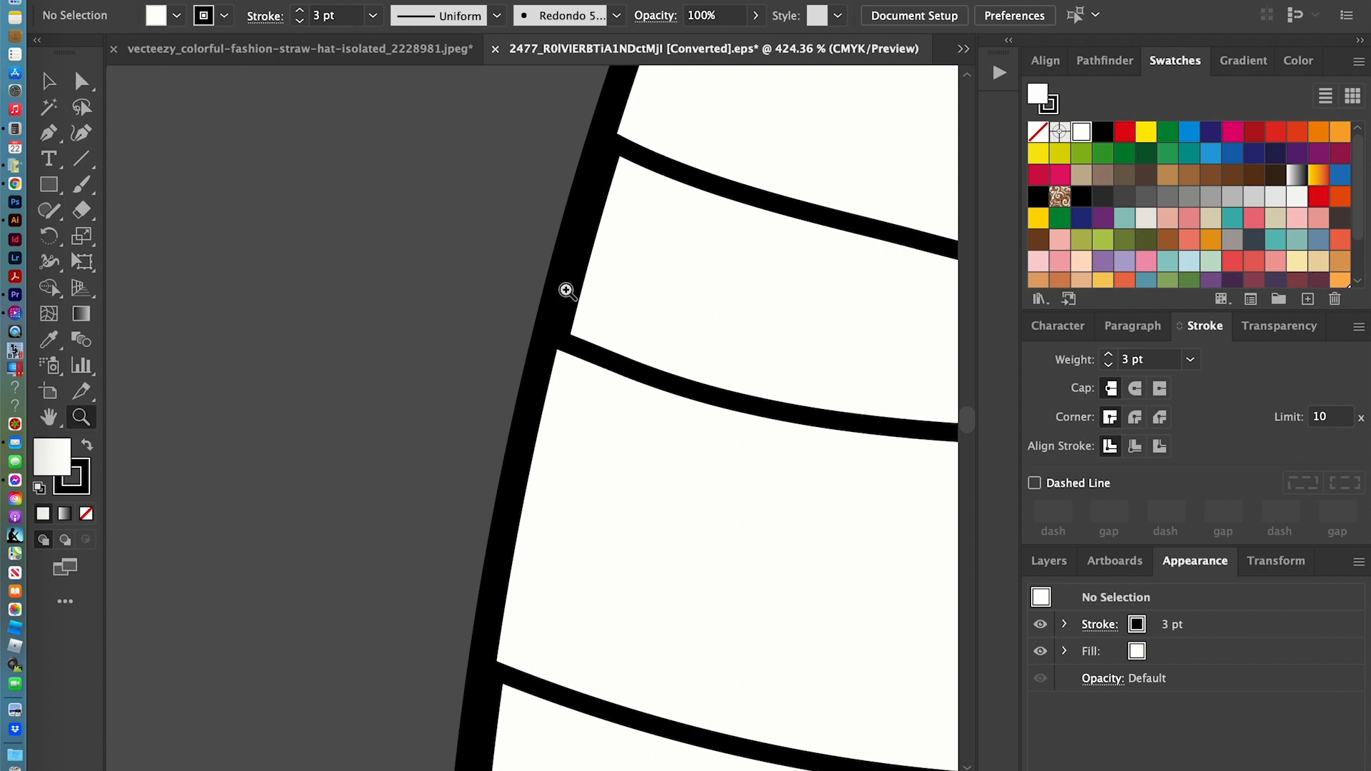
mouse_move(527, 459)
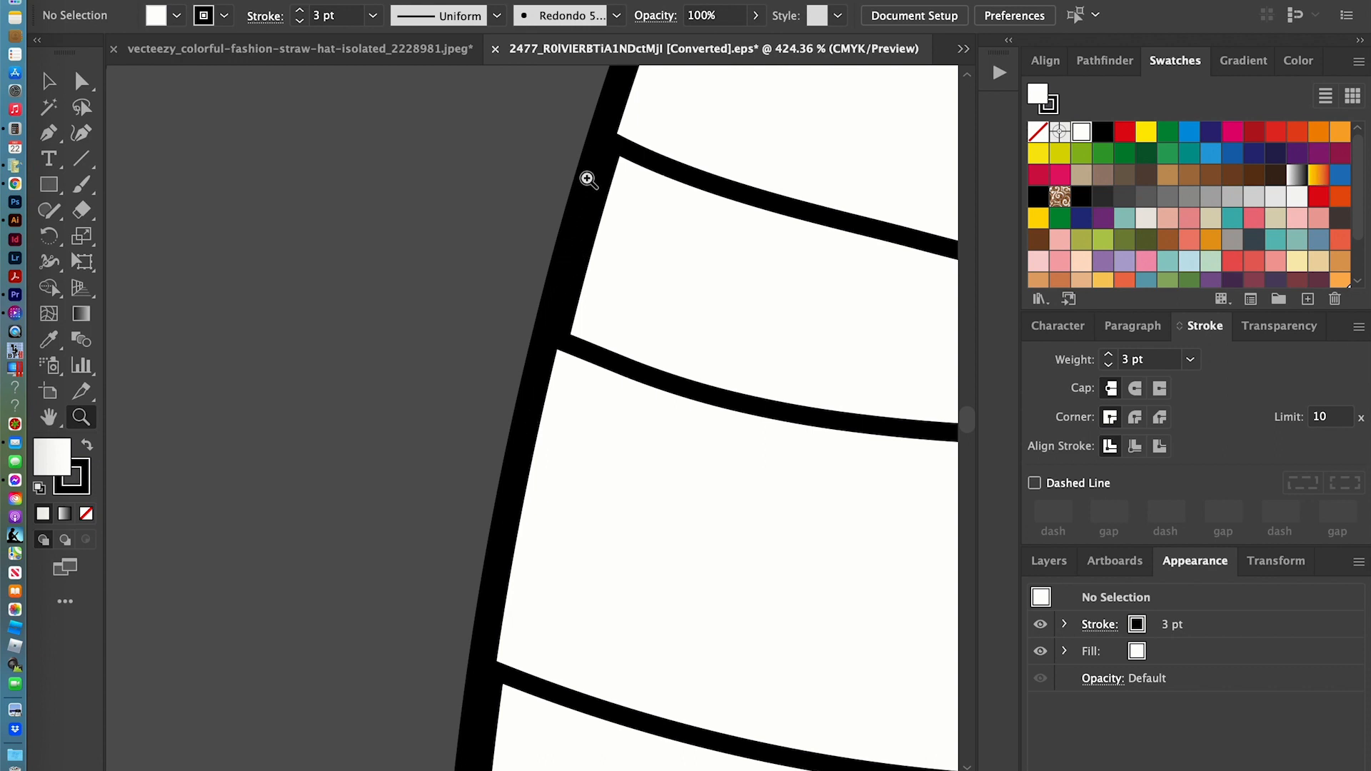
mouse_move(85, 96)
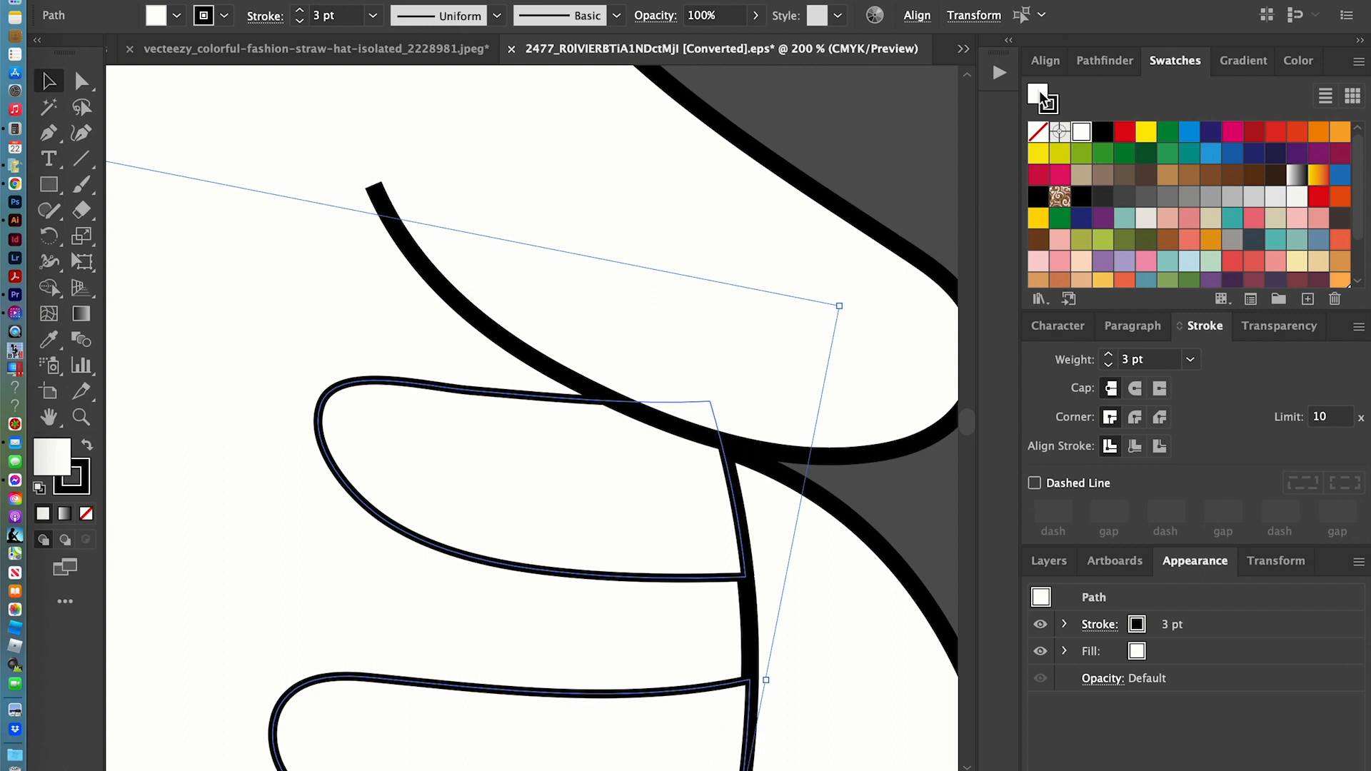
- Align the stripe's 3 pt black stroke to Inside in the stroke options
click(1037, 131)
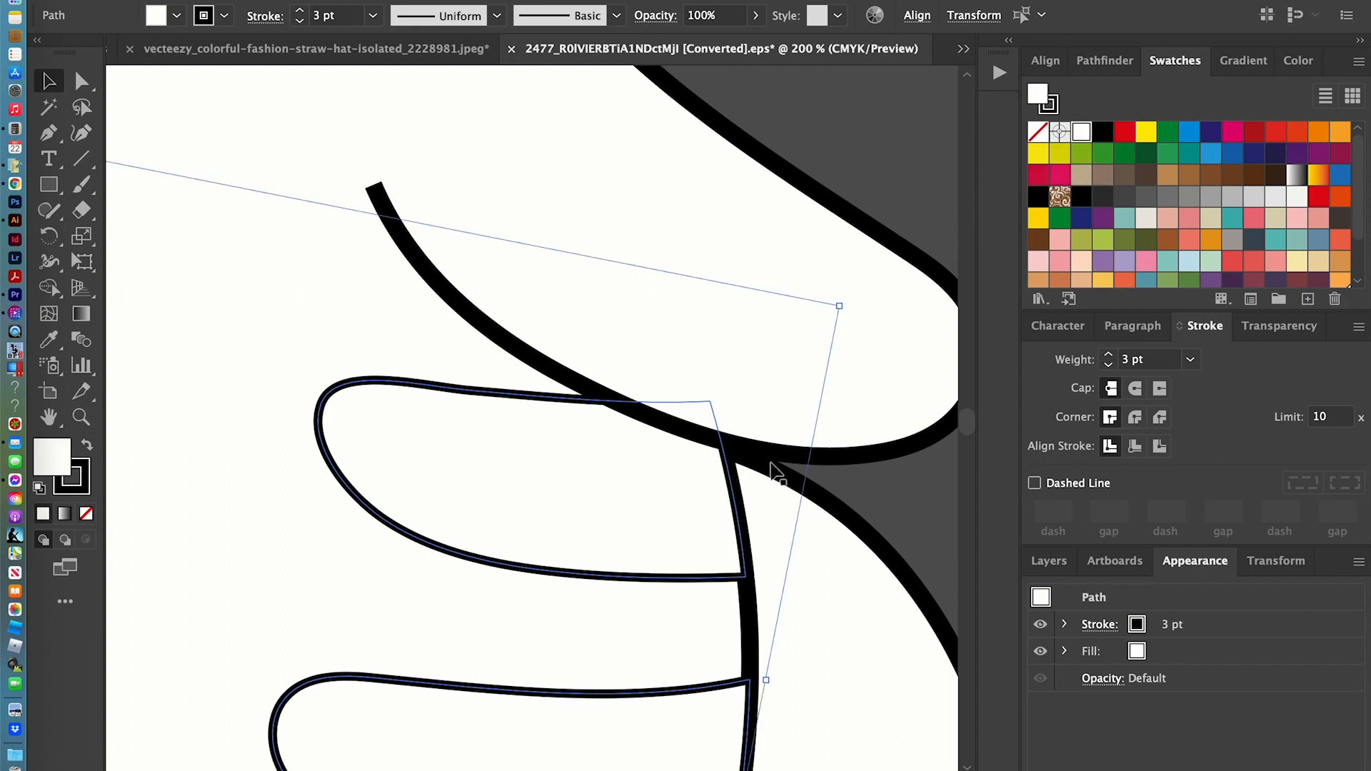
mouse_move(577, 577)
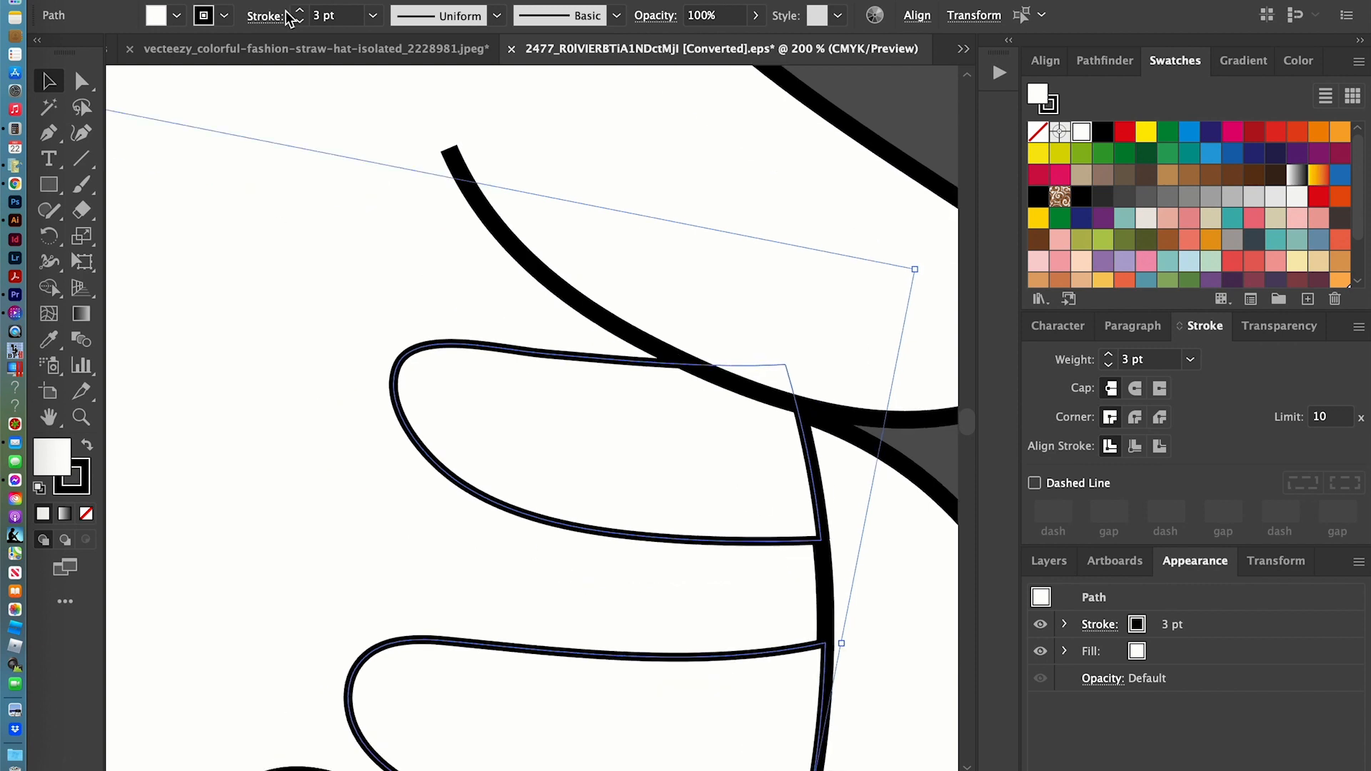
click(263, 16)
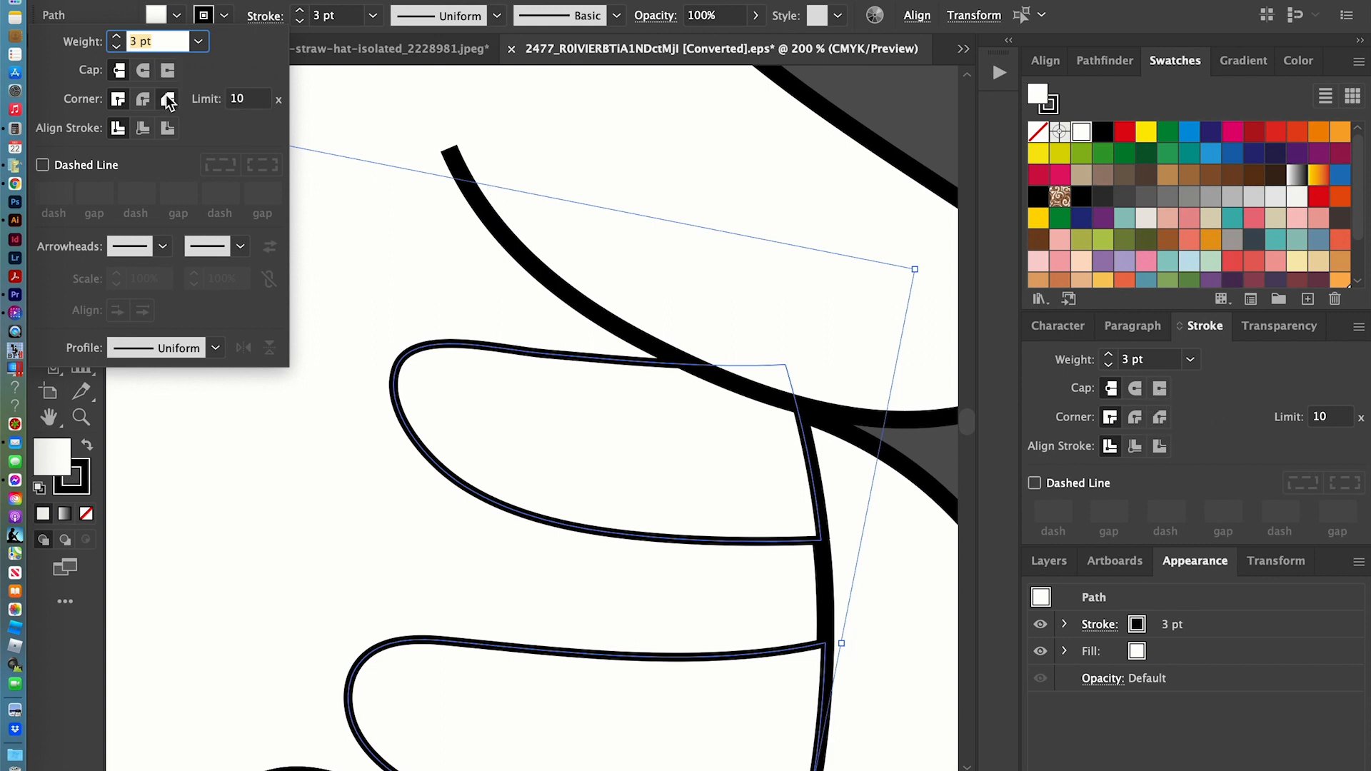
click(143, 128)
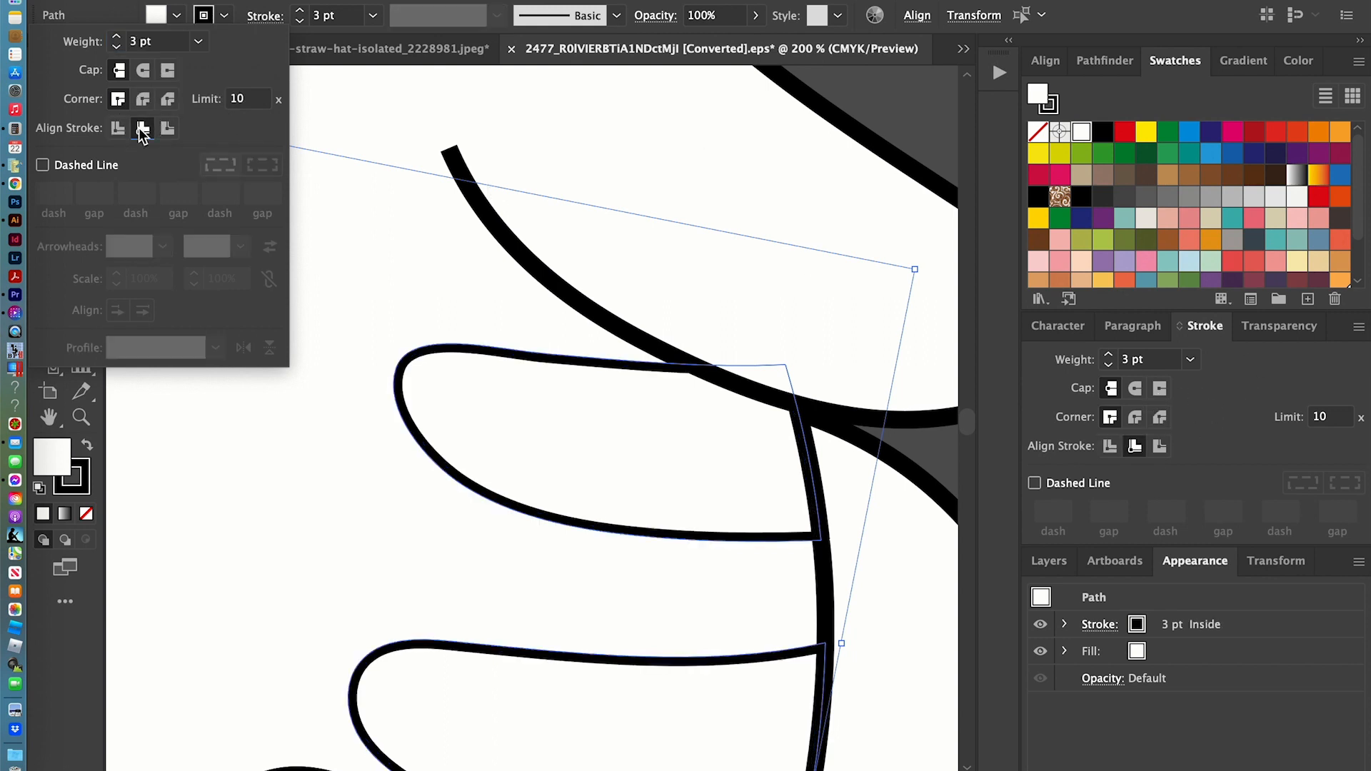
mouse_move(149, 136)
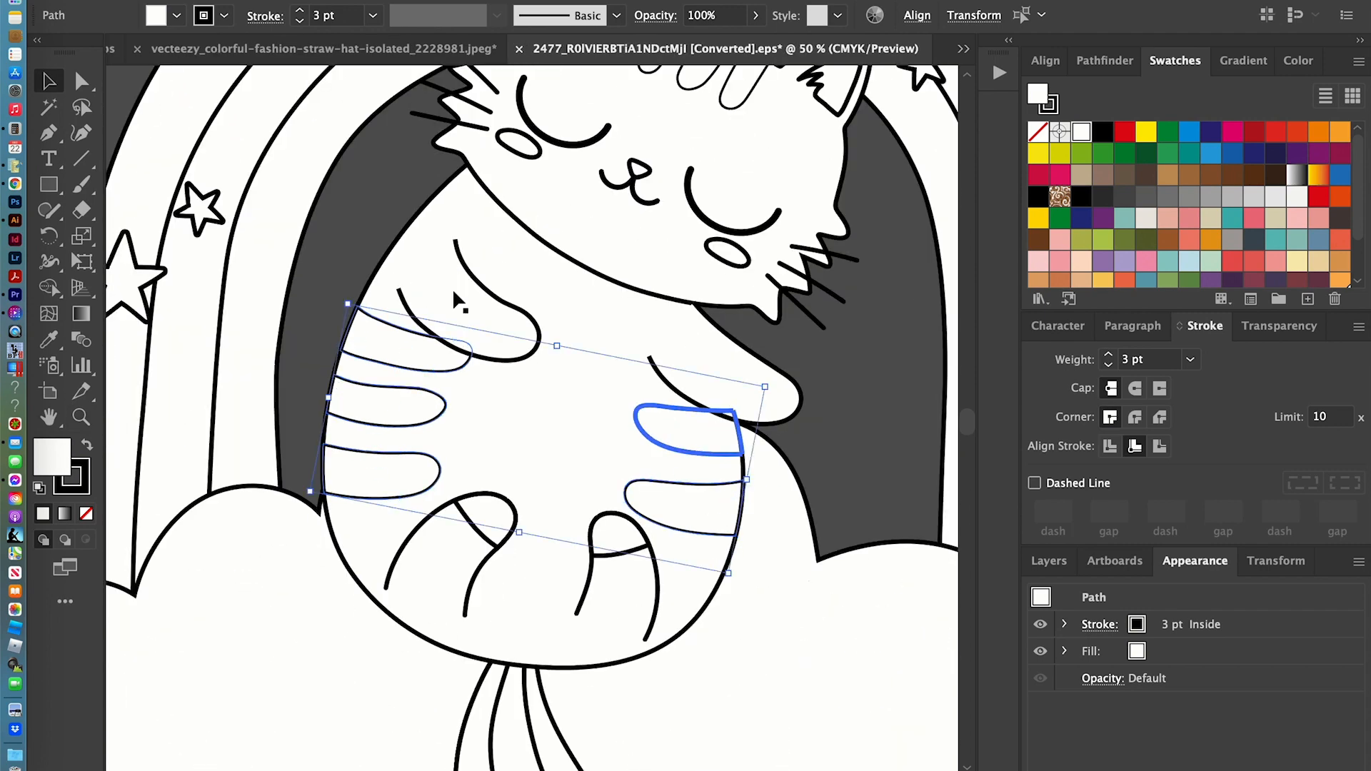
- Give the tail strands Round Join corners and try stroke alignments, settling on Inside
scroll(down, 3)
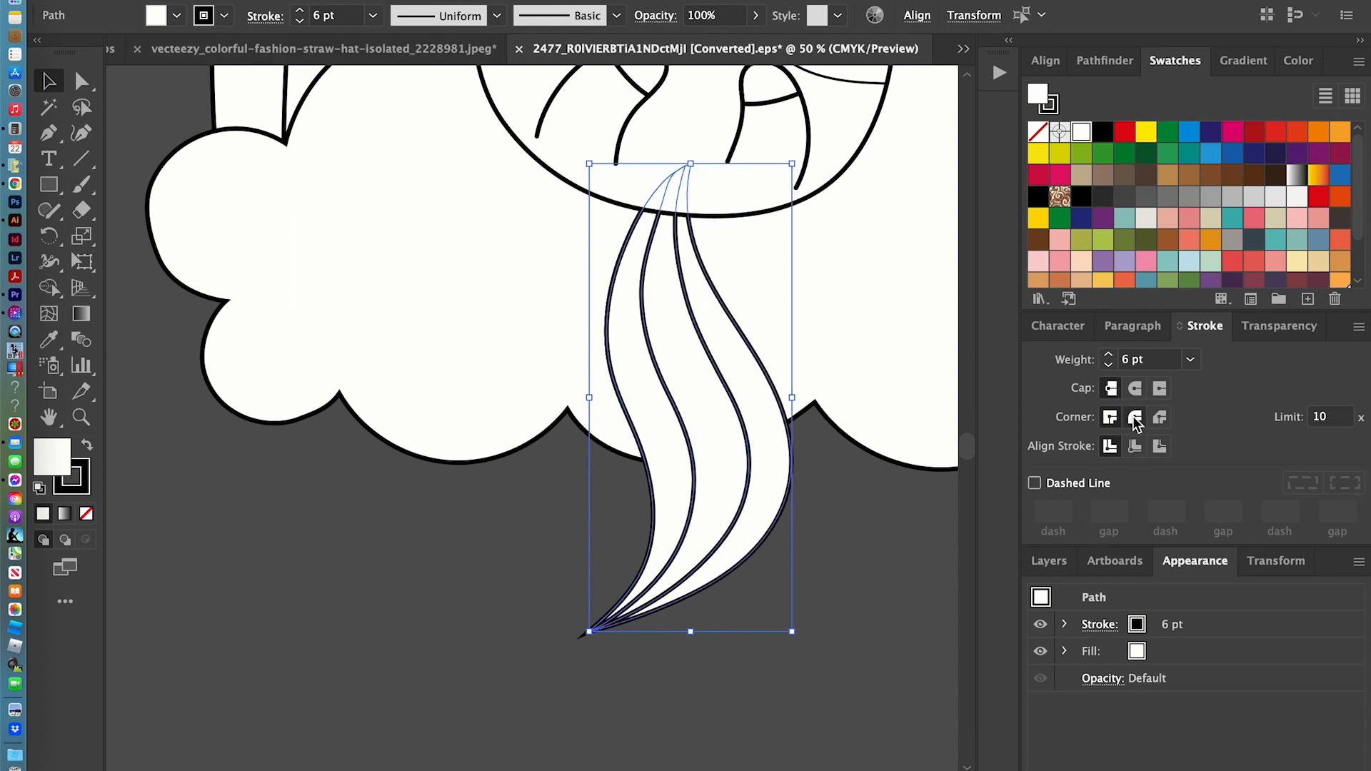
click(1134, 417)
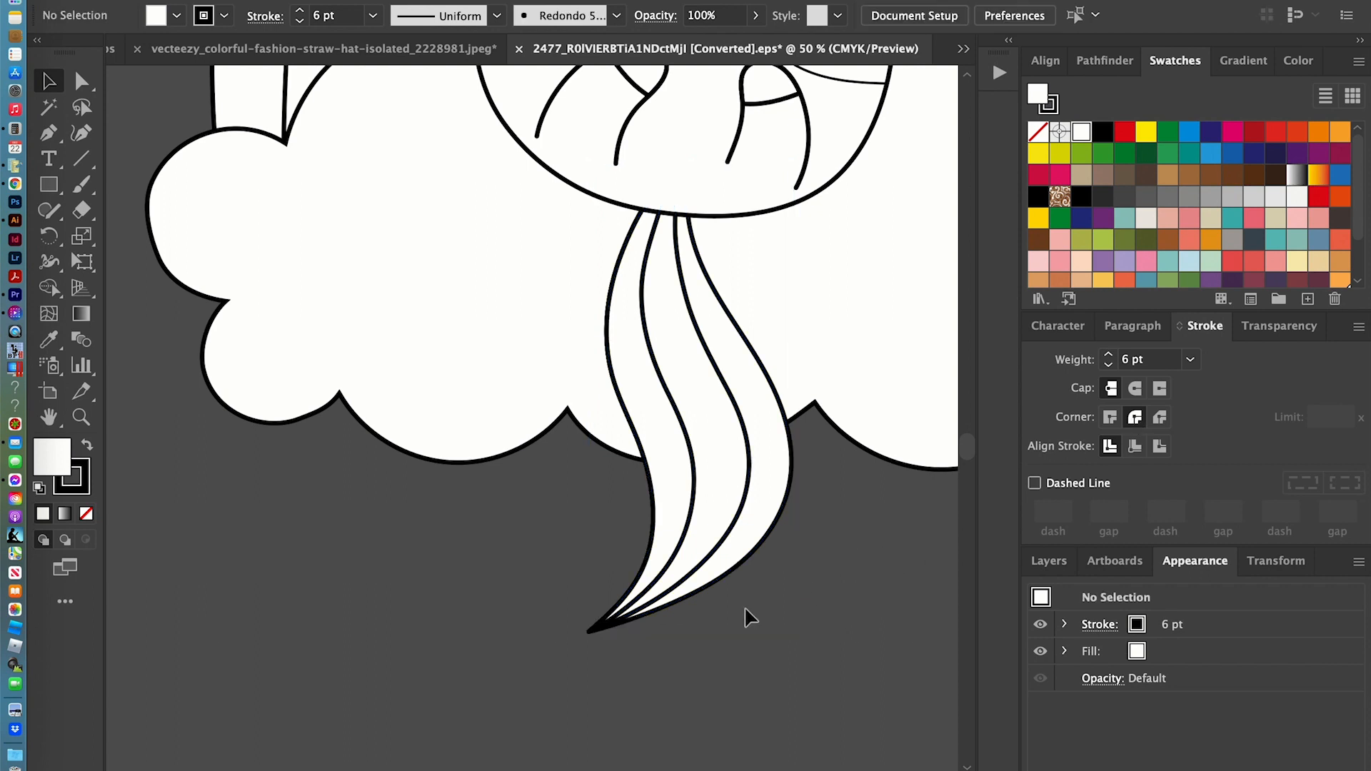
mouse_move(626, 612)
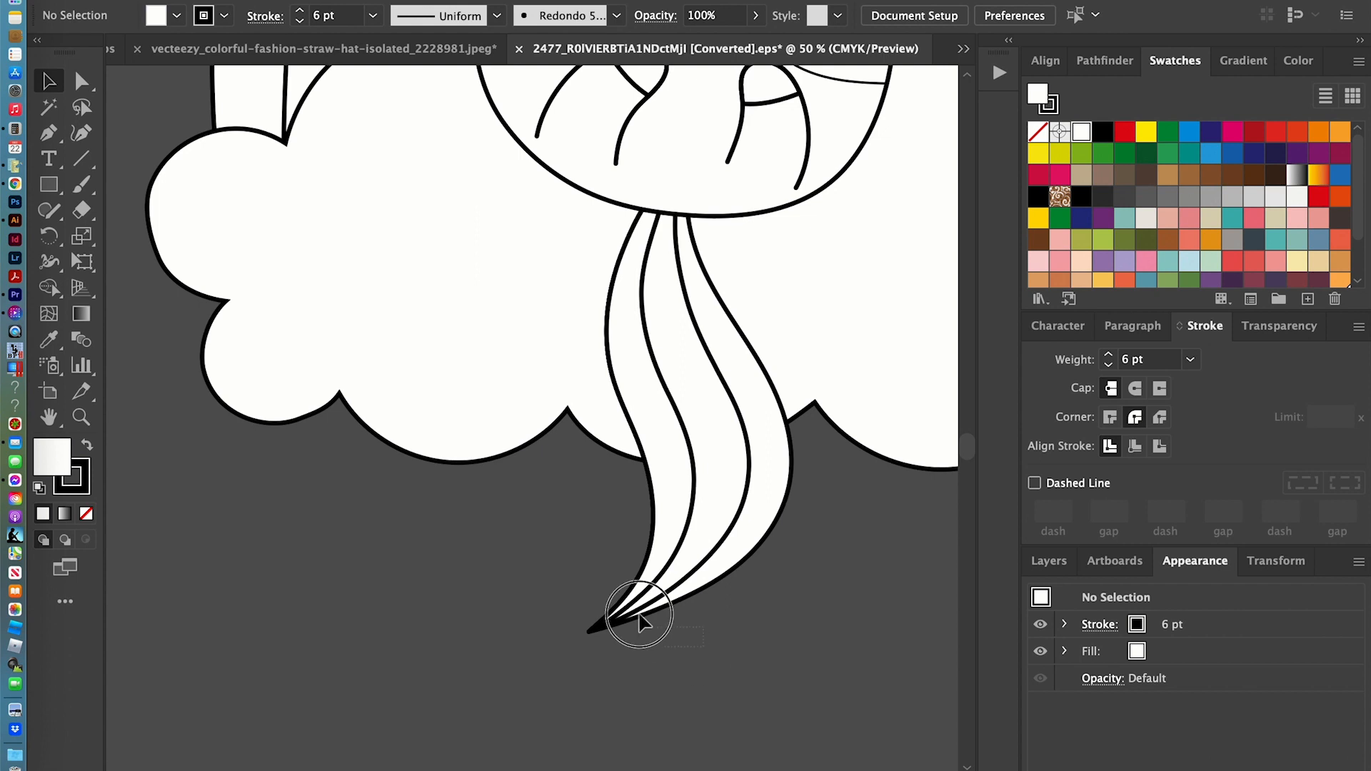
click(634, 607)
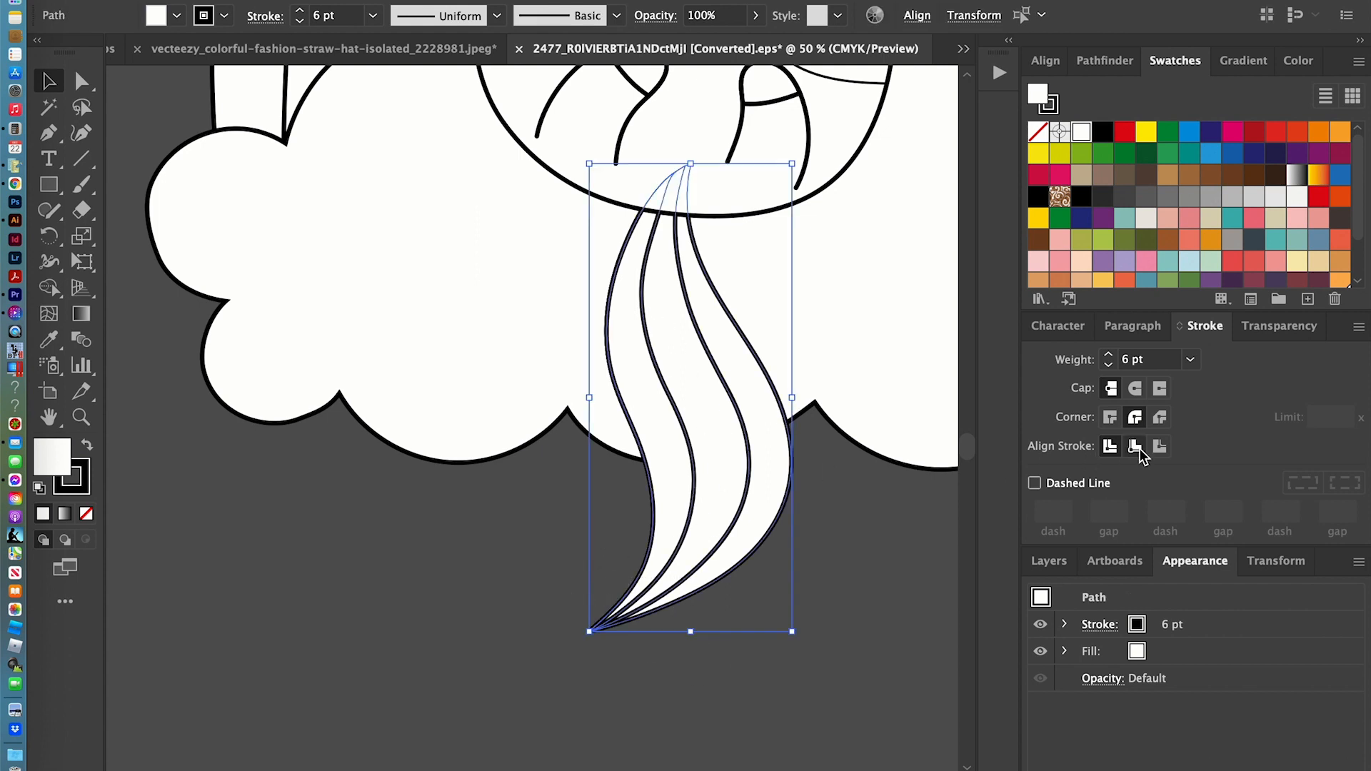
click(1160, 445)
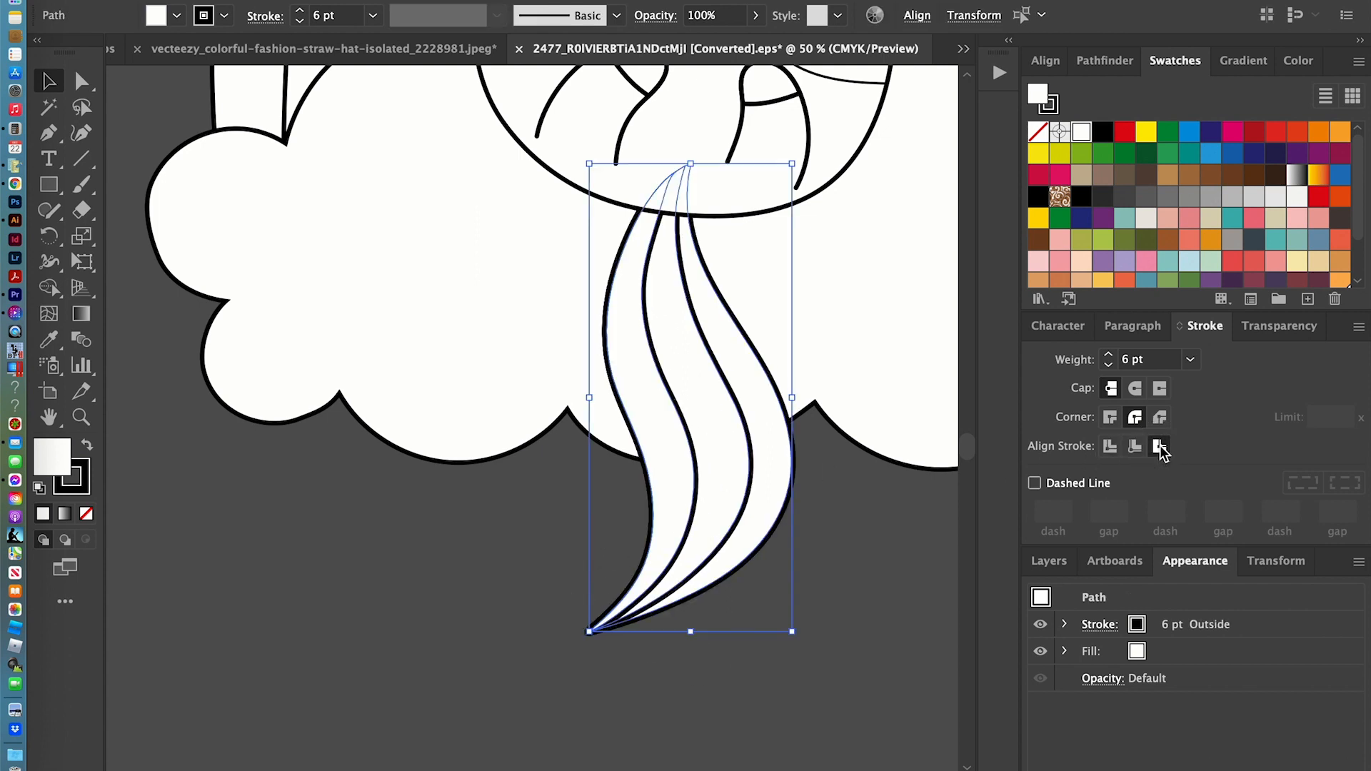
click(1135, 445)
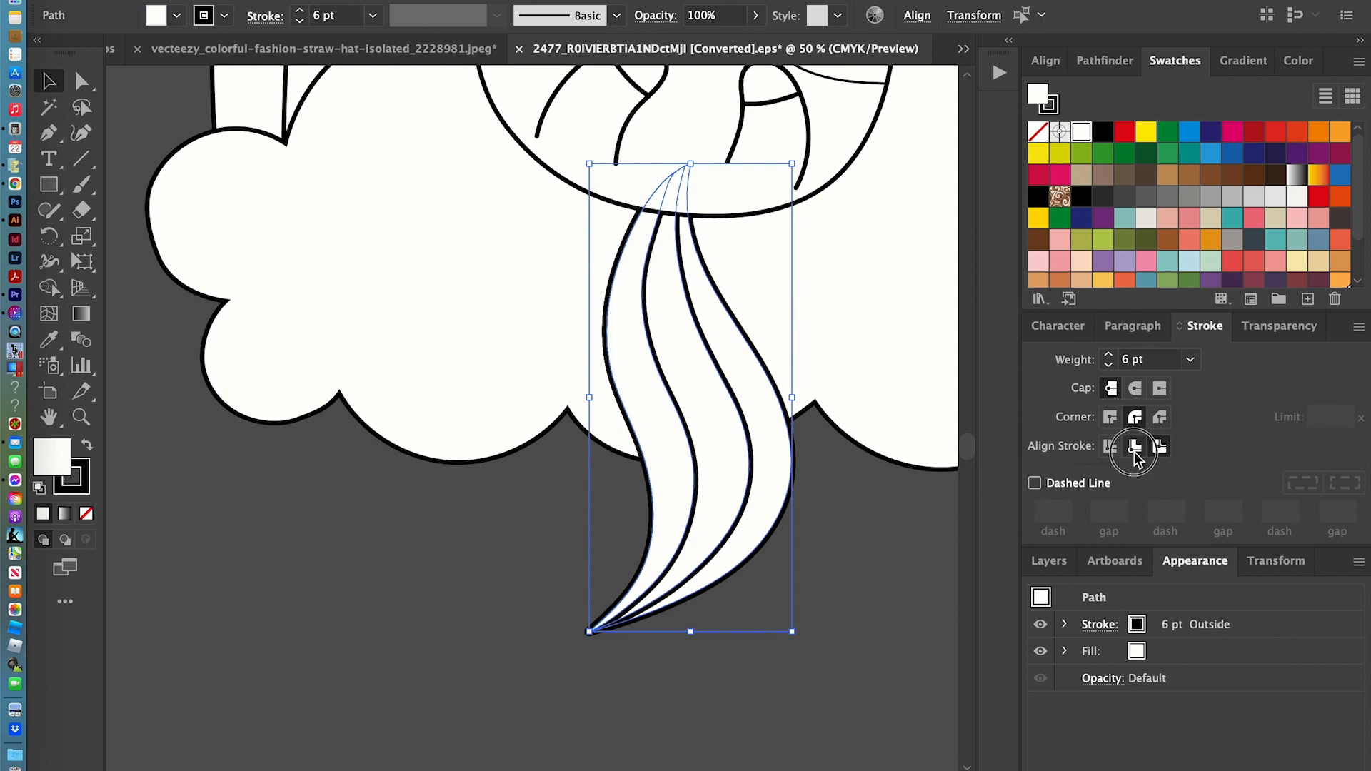
click(1134, 446)
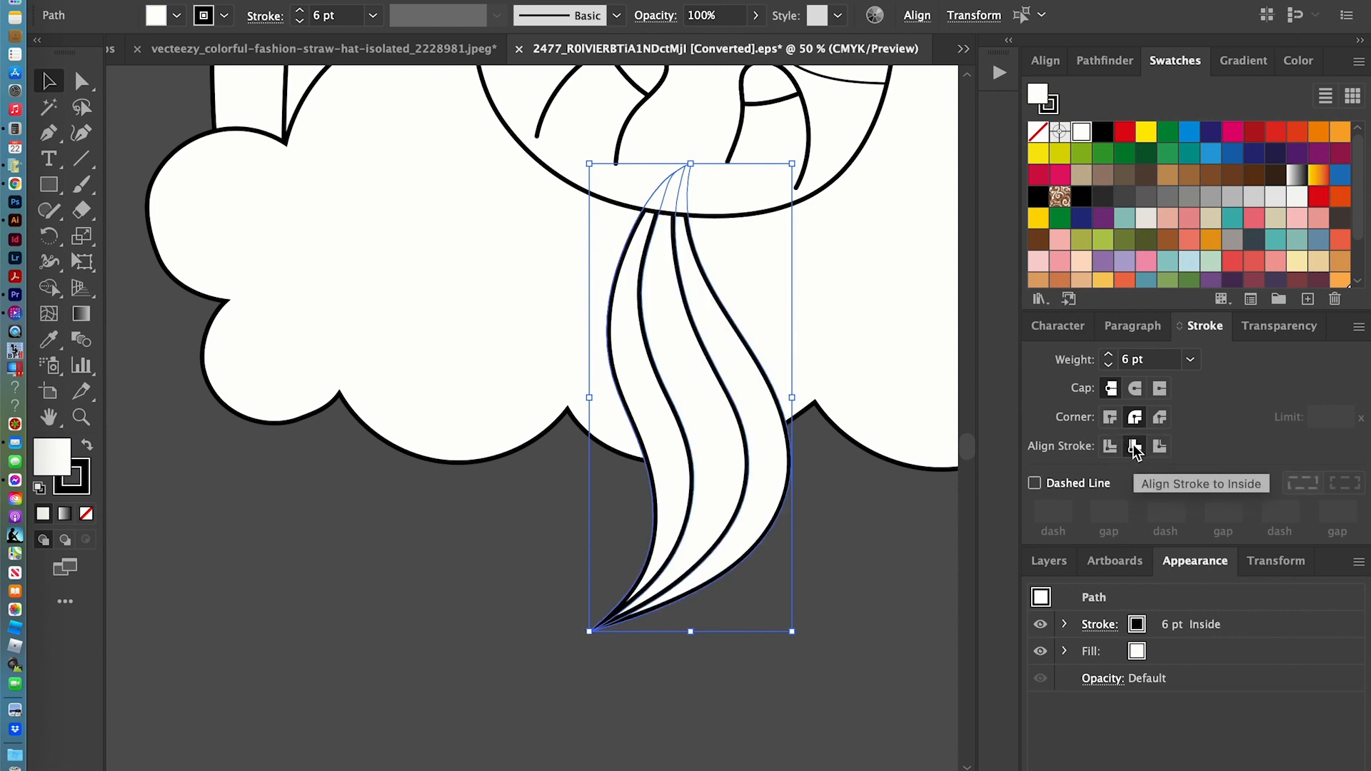
click(1109, 446)
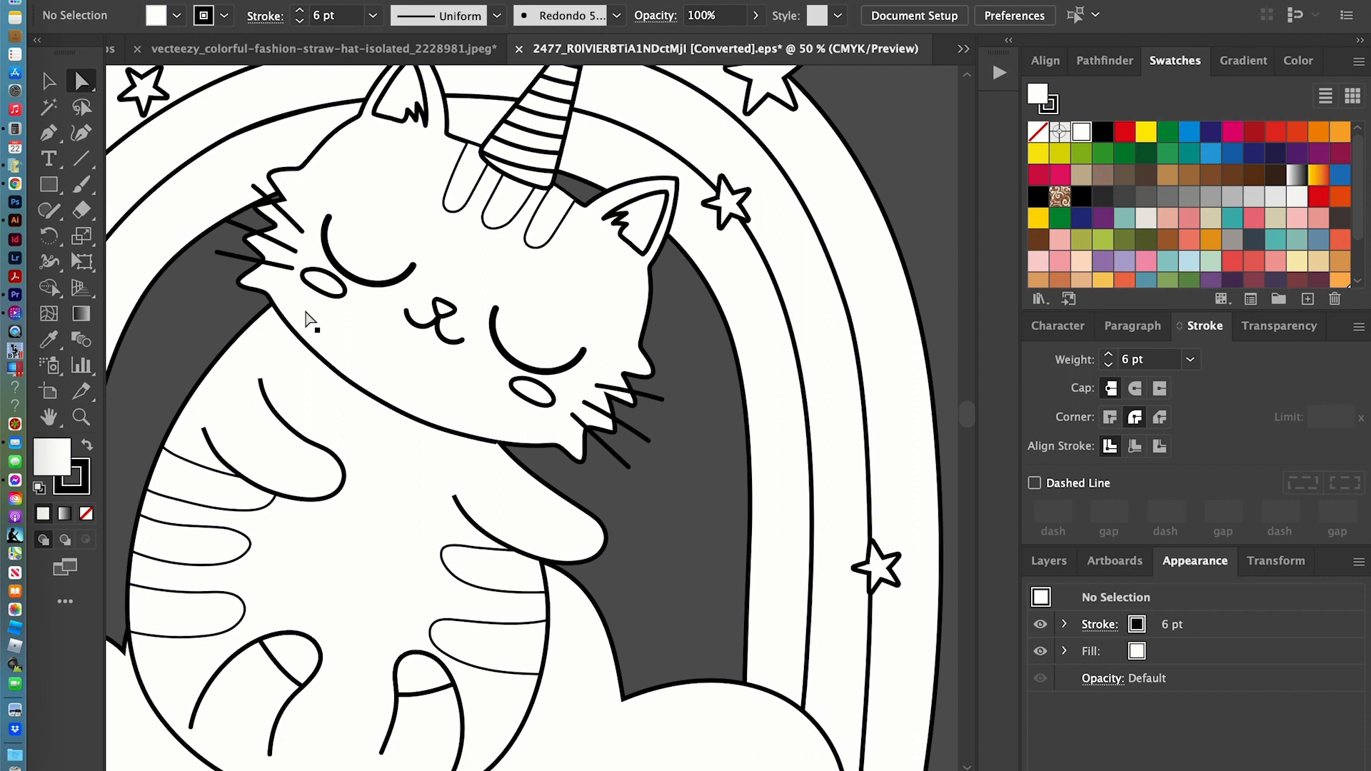
- Direct-select both cheek blush ovals and change their Weight in the Stroke panel
click(324, 285)
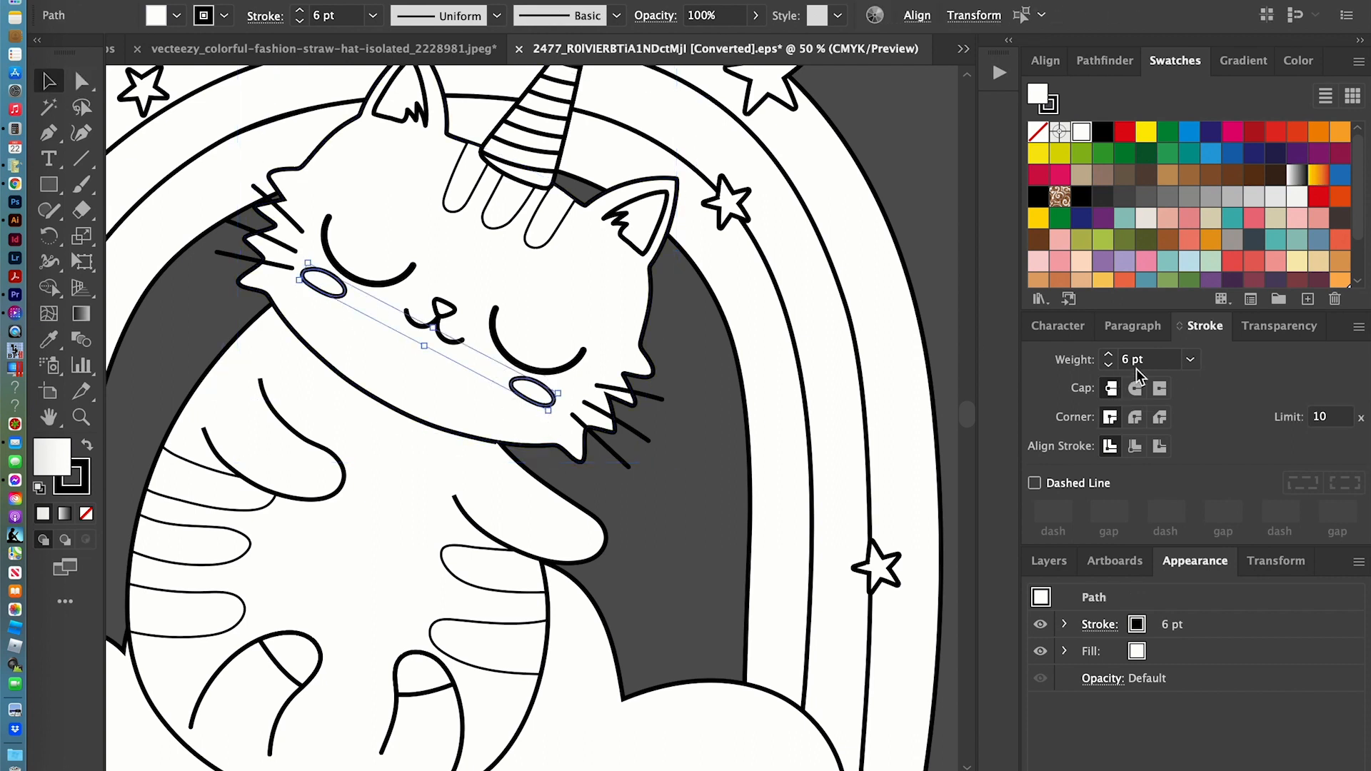
click(1107, 365)
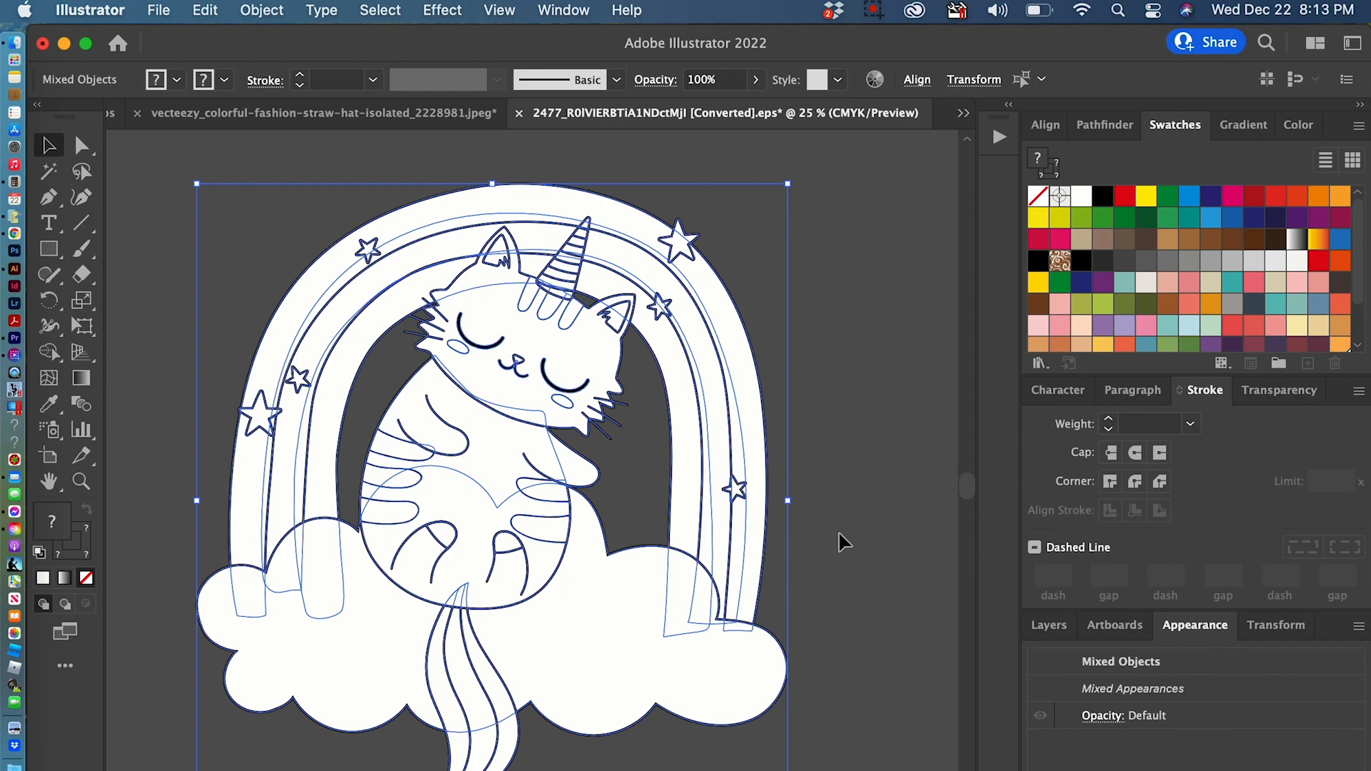
mouse_move(324, 9)
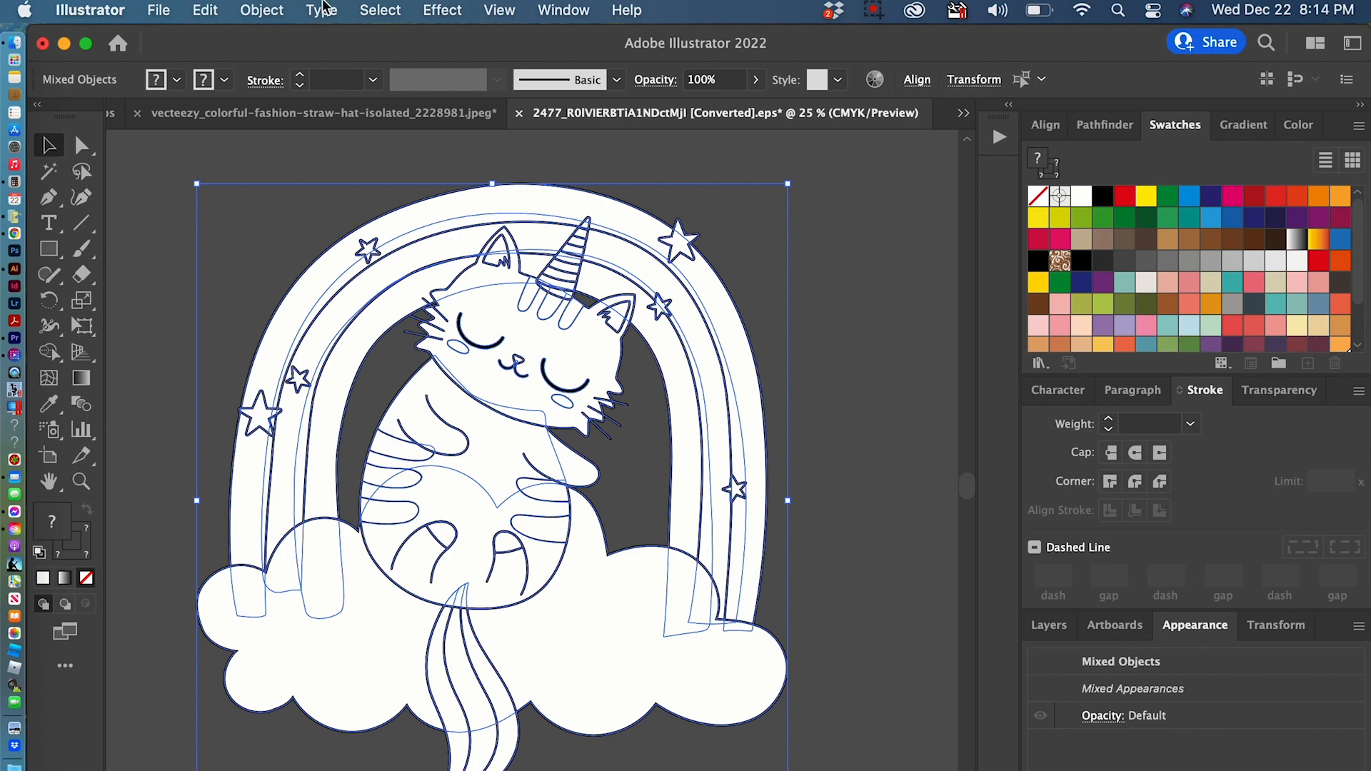
mouse_move(267, 74)
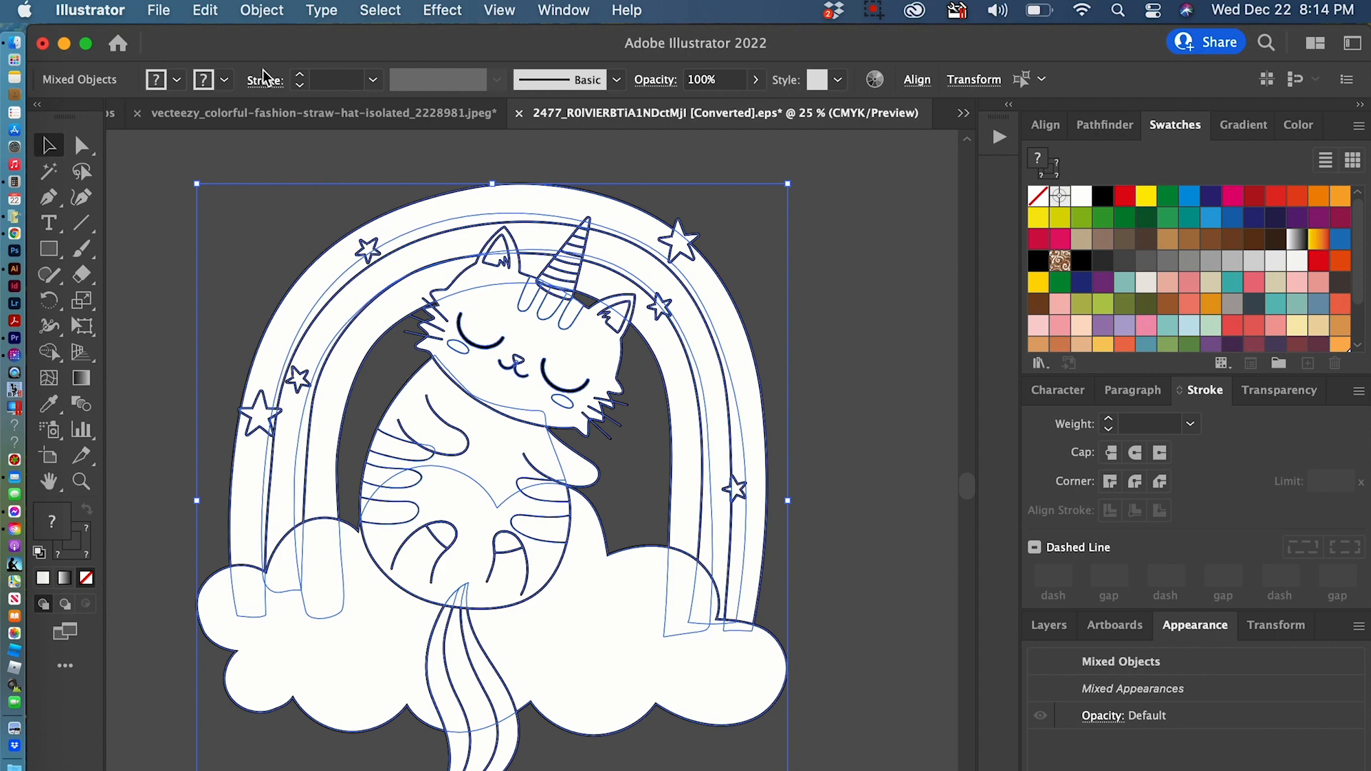
- Expand the artwork's fill and stroke with Object > Expand, then deselect
click(261, 9)
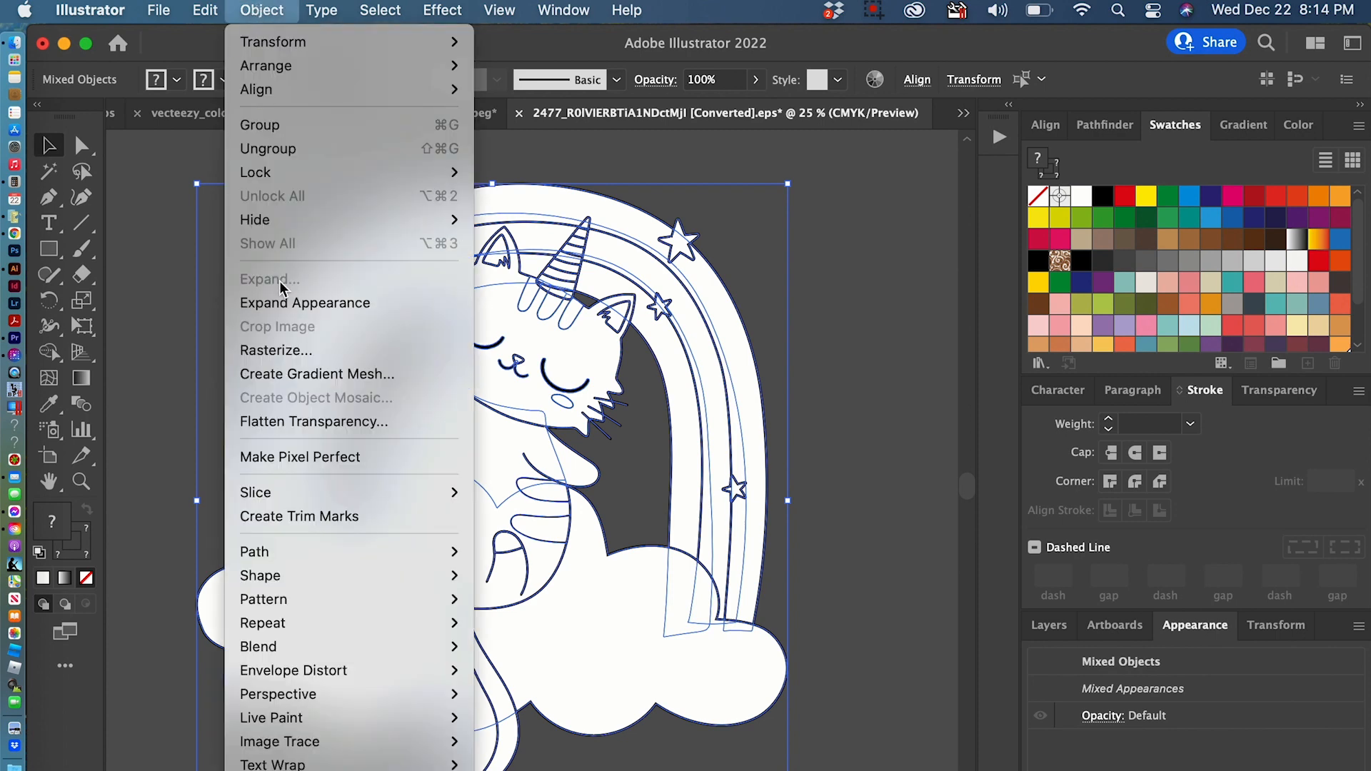
mouse_move(281, 293)
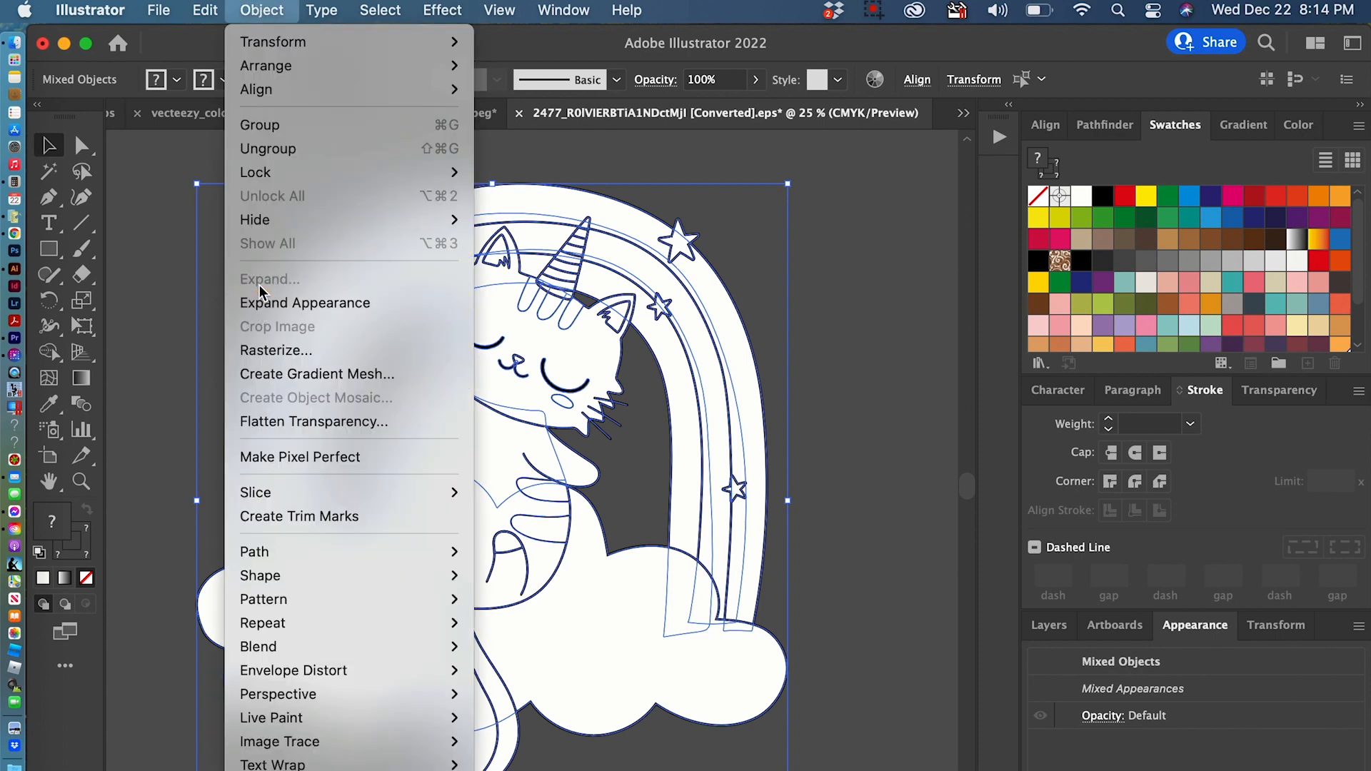
mouse_move(304, 302)
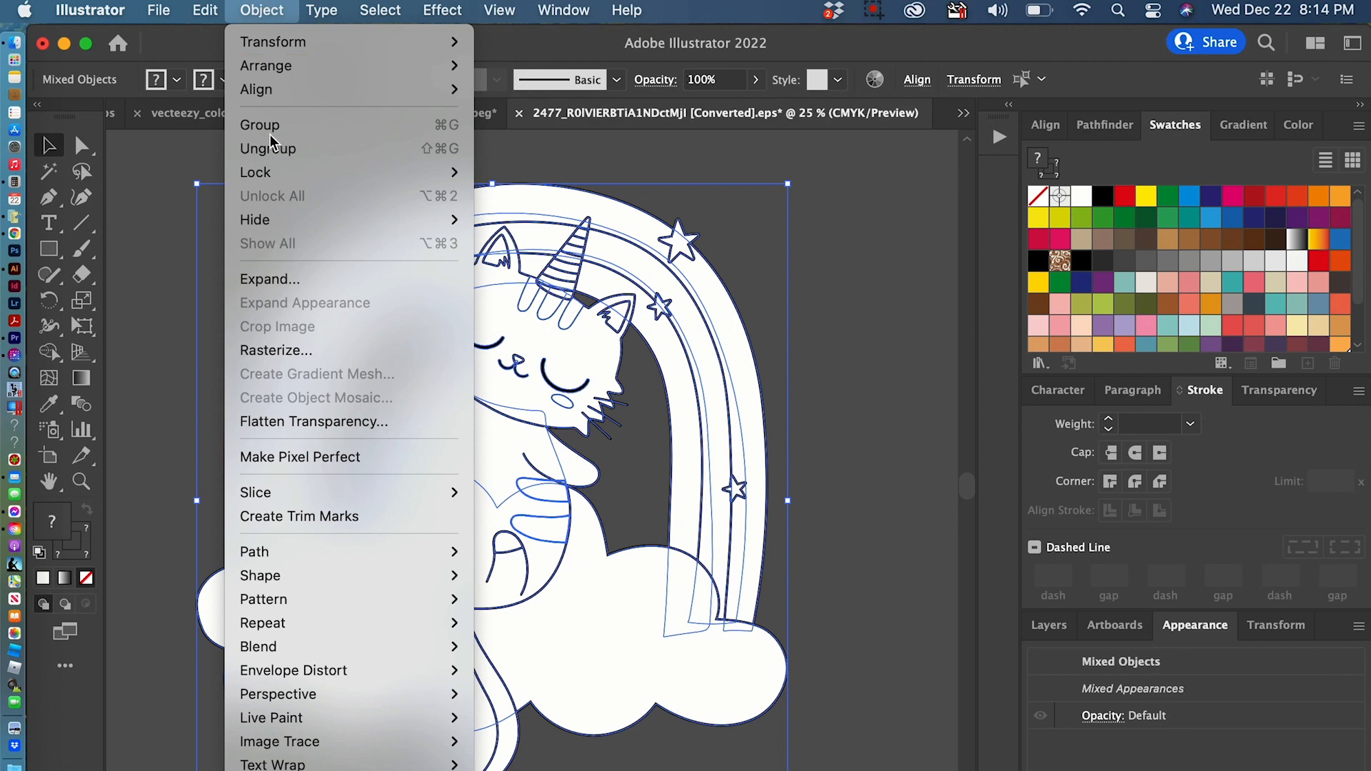
click(269, 279)
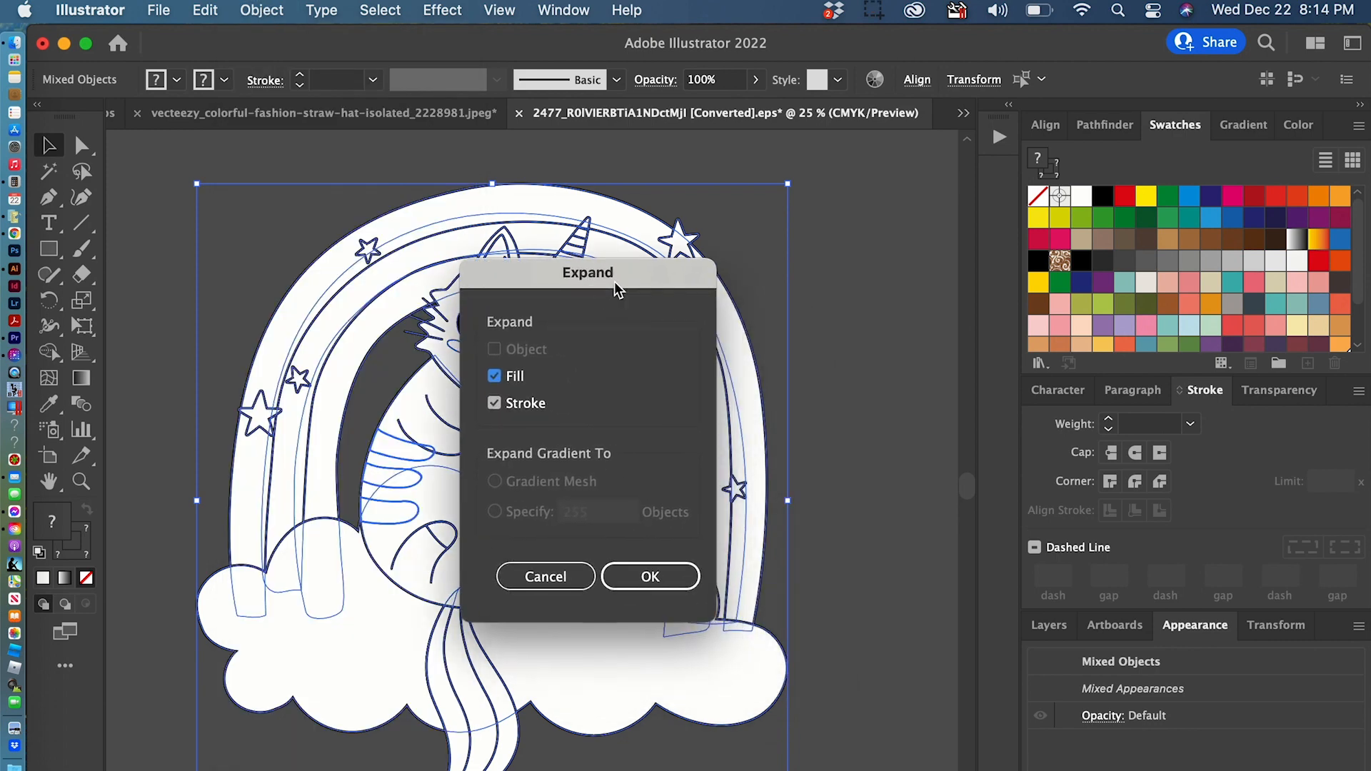
click(650, 576)
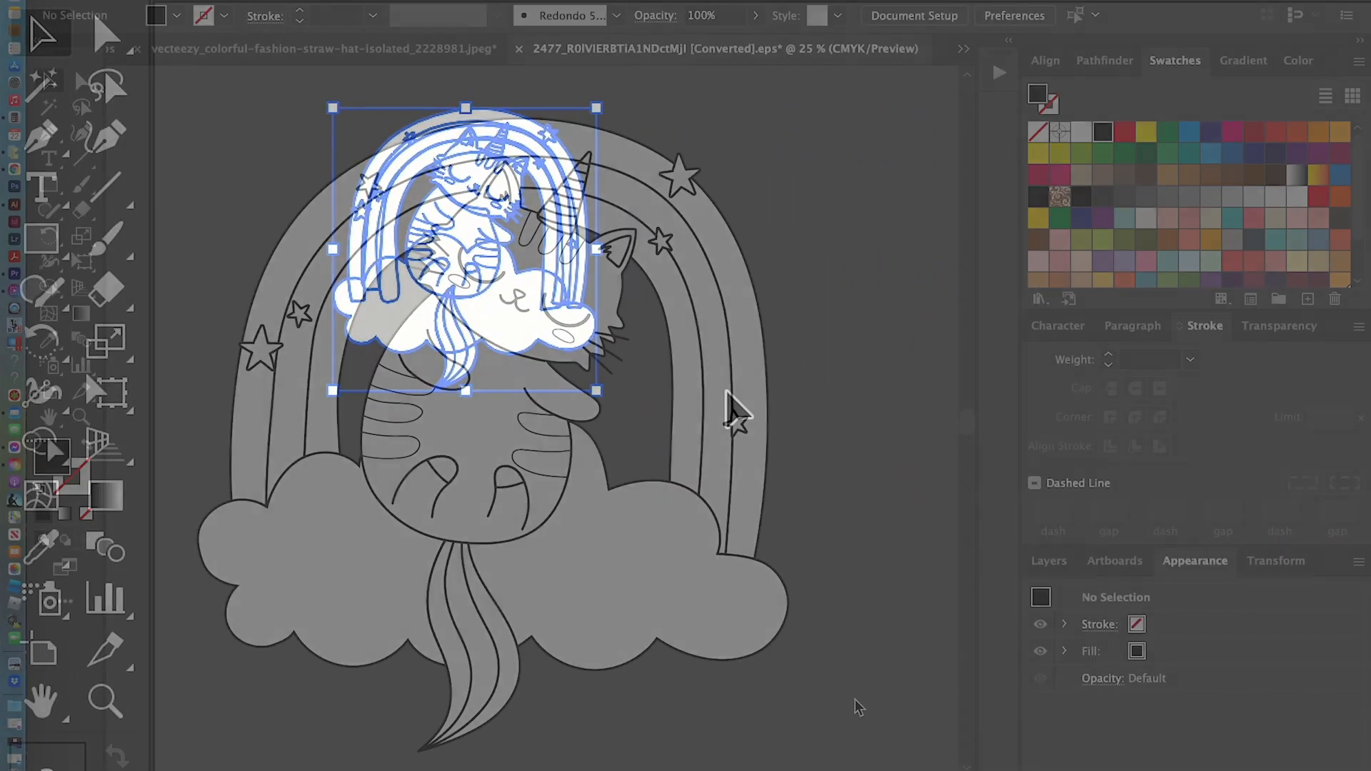
click(857, 706)
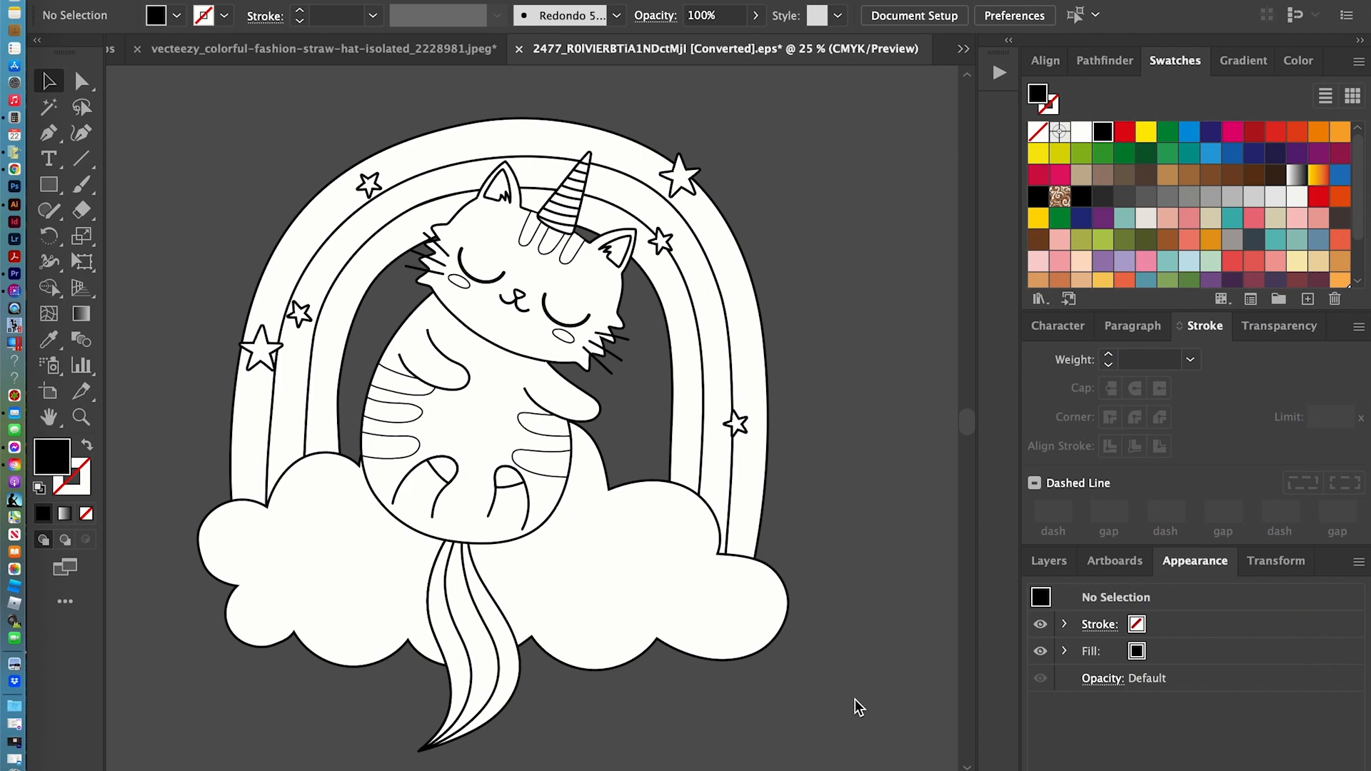
mouse_move(144, 324)
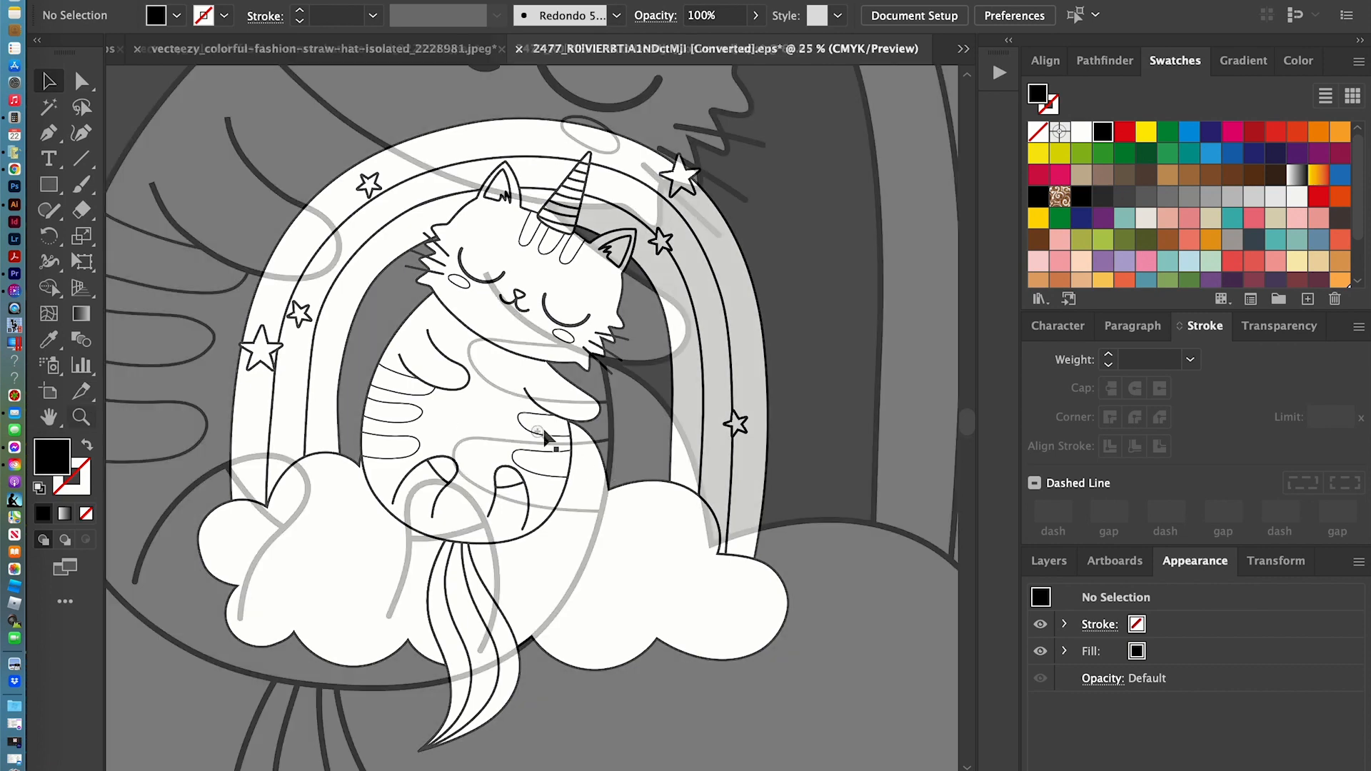
click(542, 438)
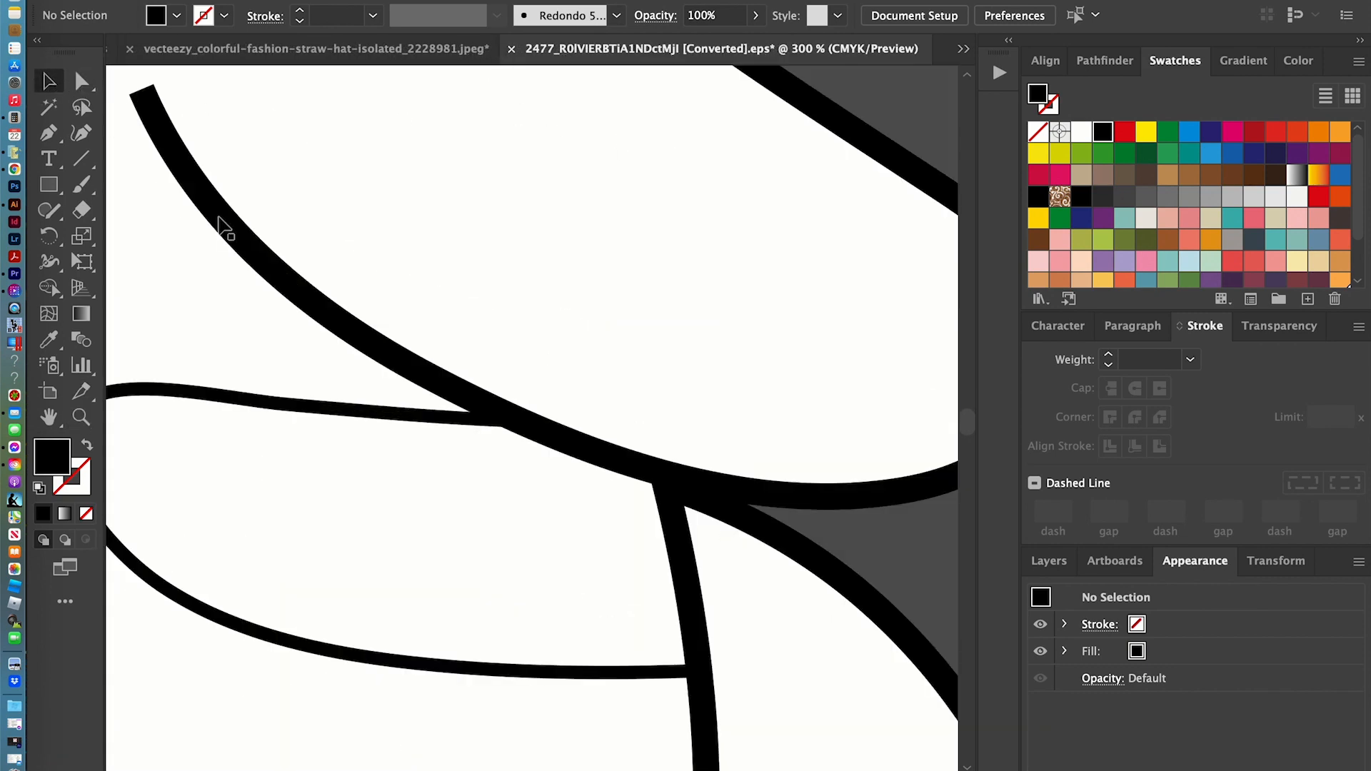
click(225, 227)
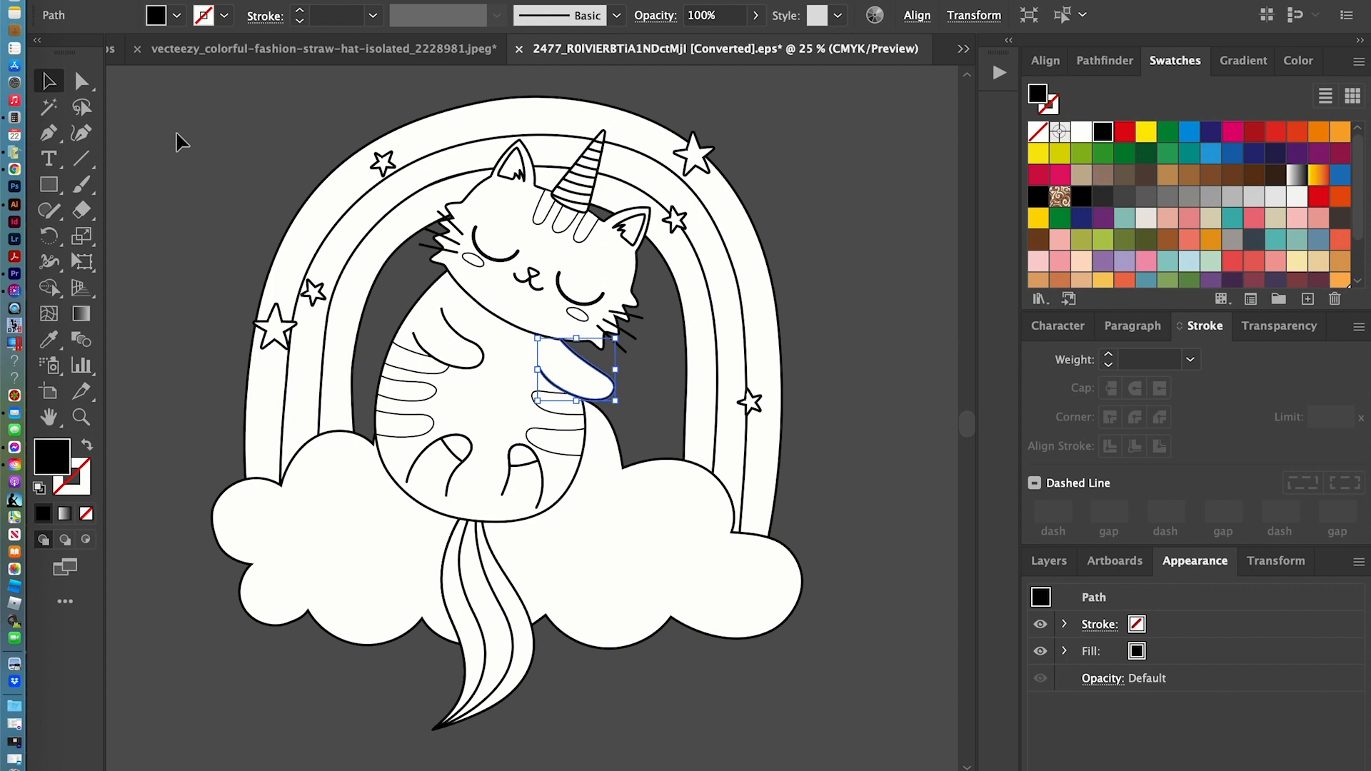
- Uncheck Scale Strokes & Effects in General Preferences and confirm
click(202, 312)
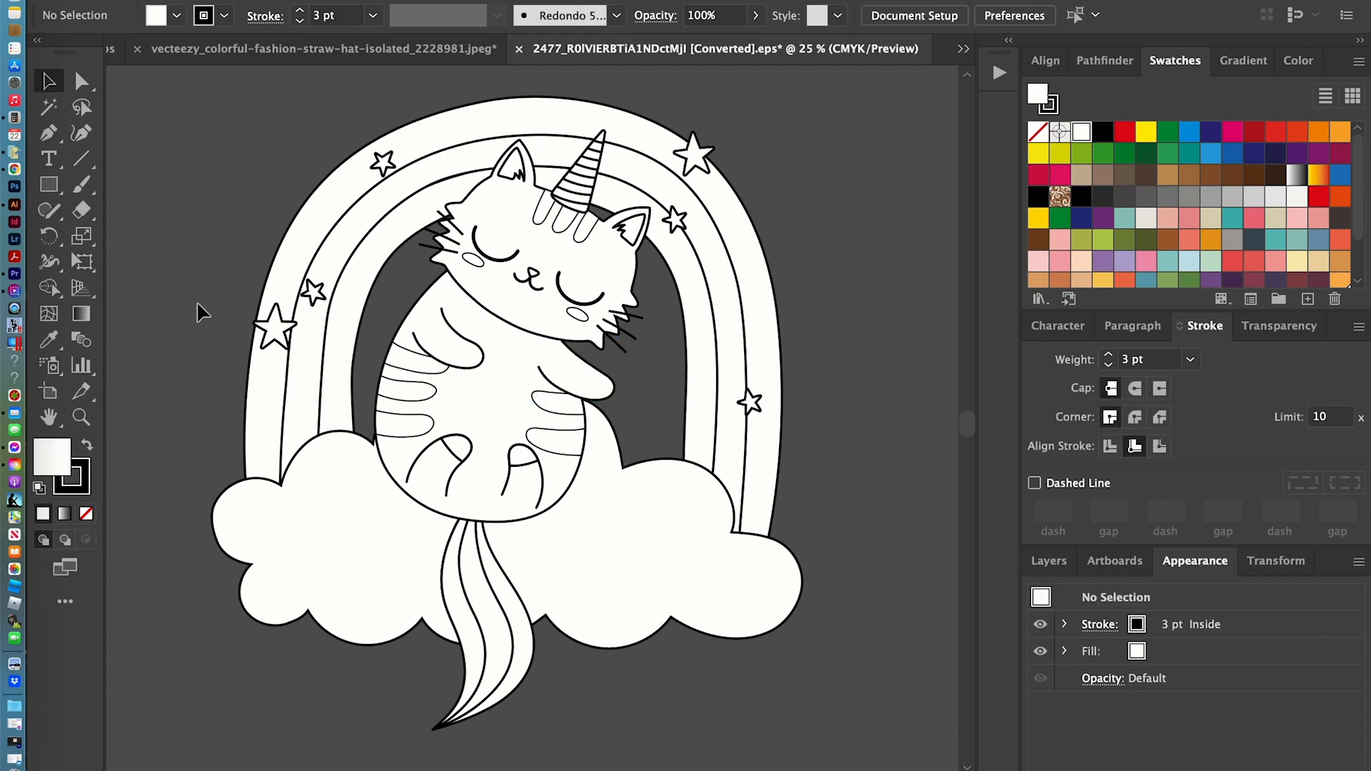
click(94, 12)
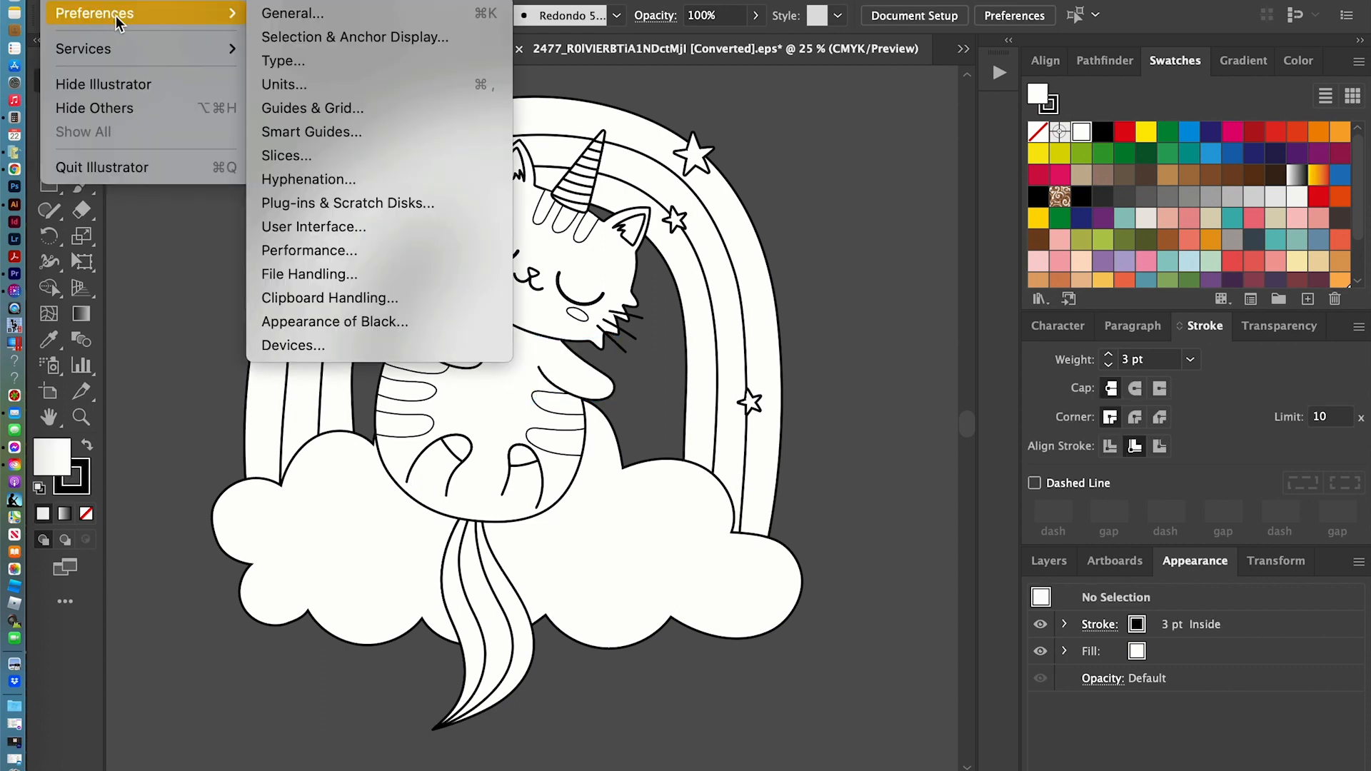
click(292, 13)
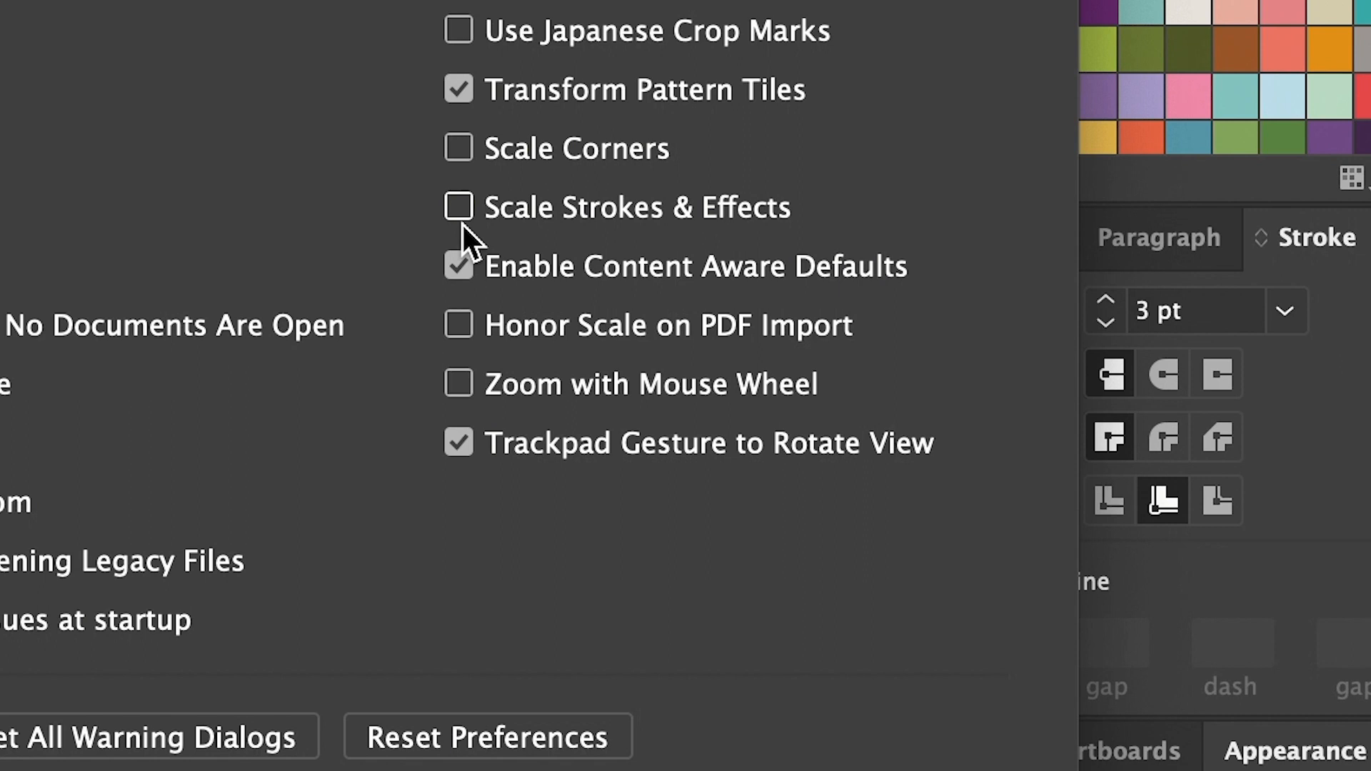
mouse_move(800, 250)
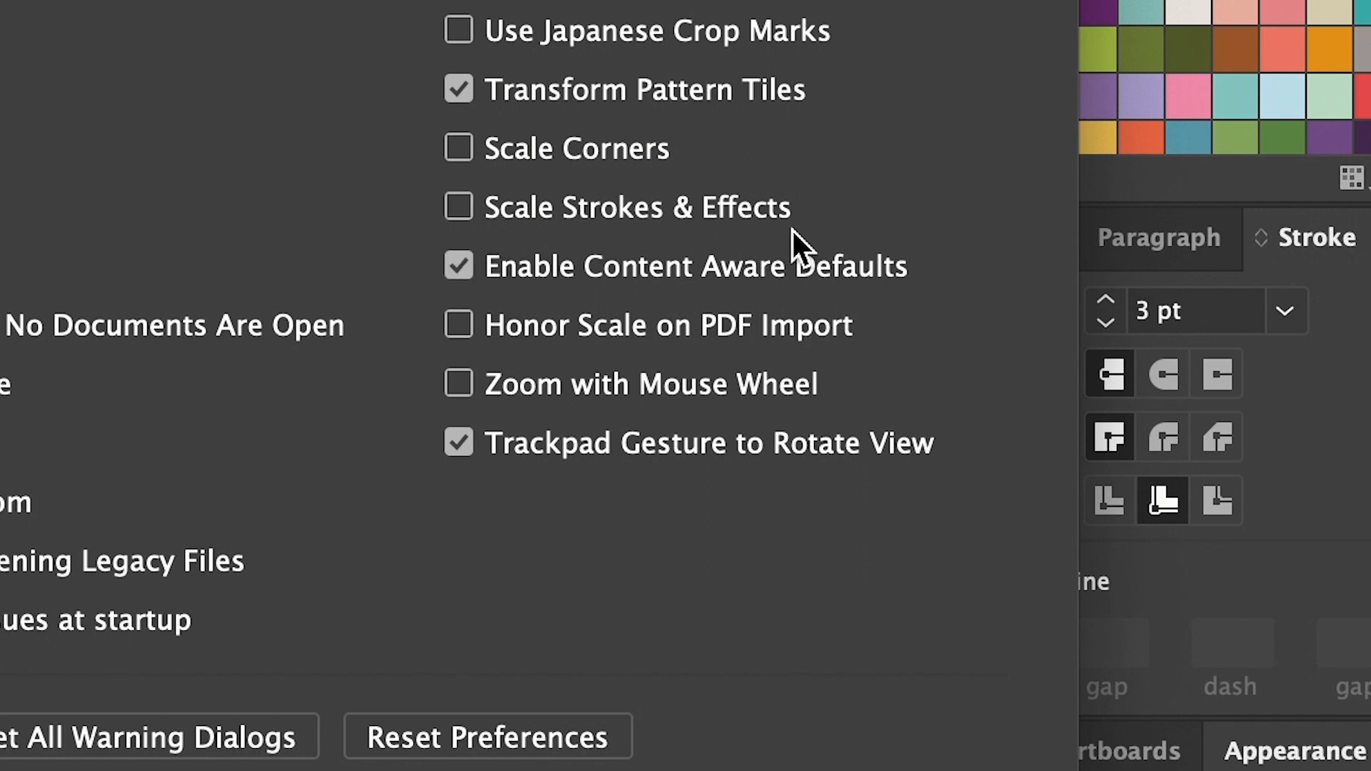
click(458, 207)
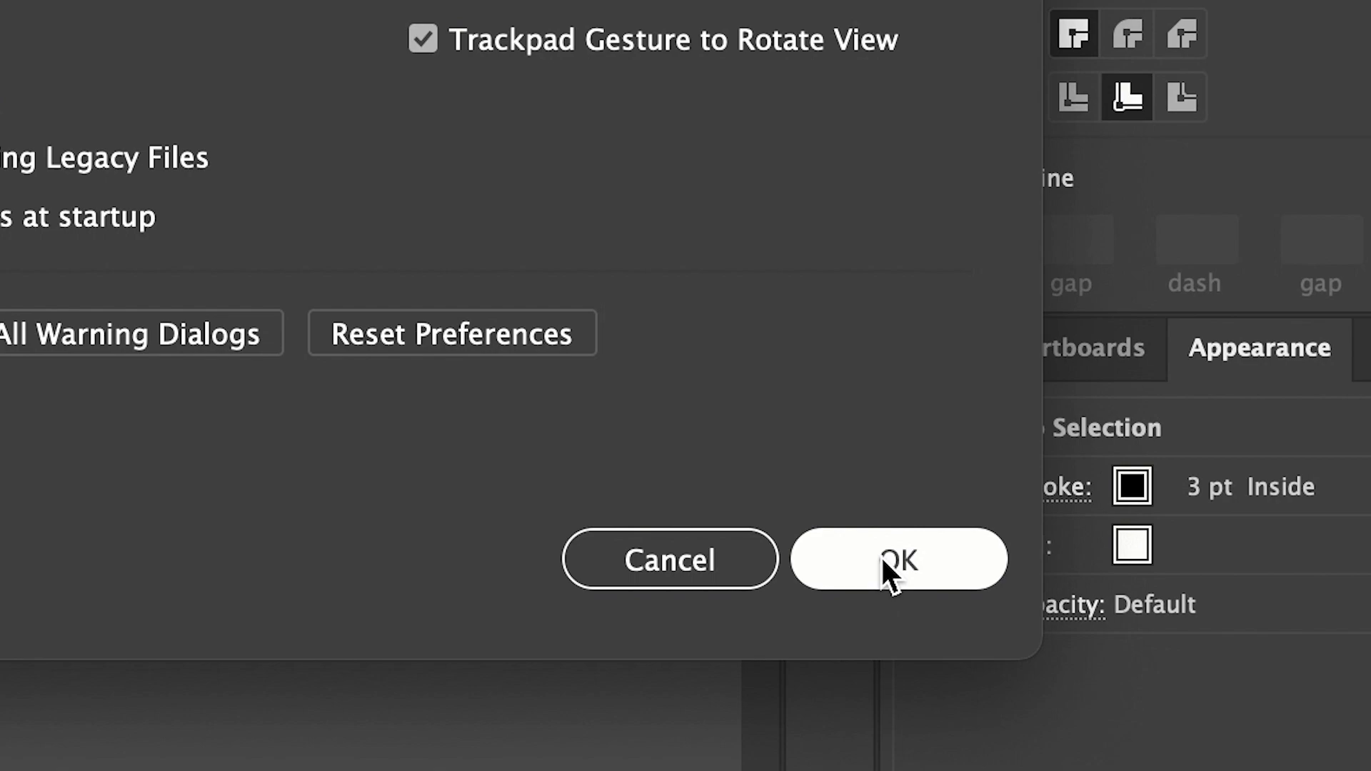
click(898, 558)
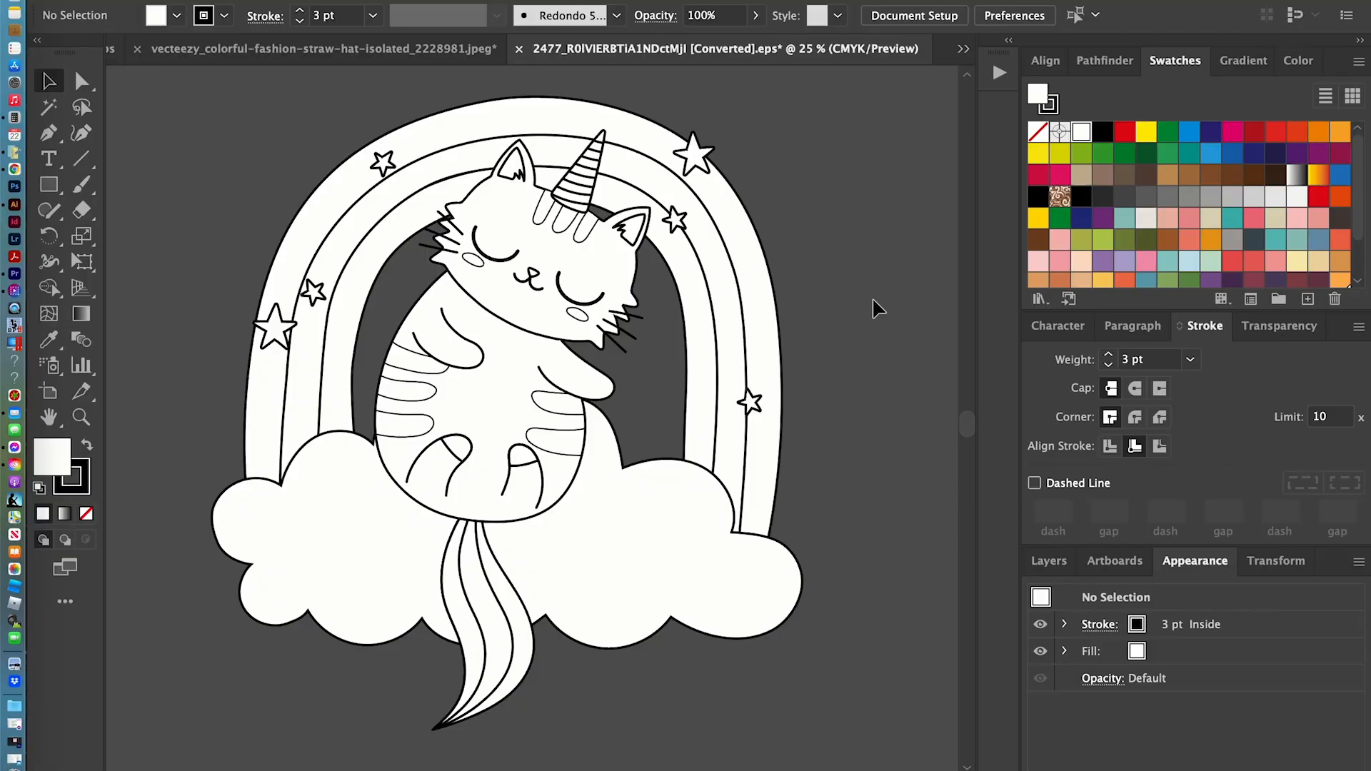
mouse_move(537, 402)
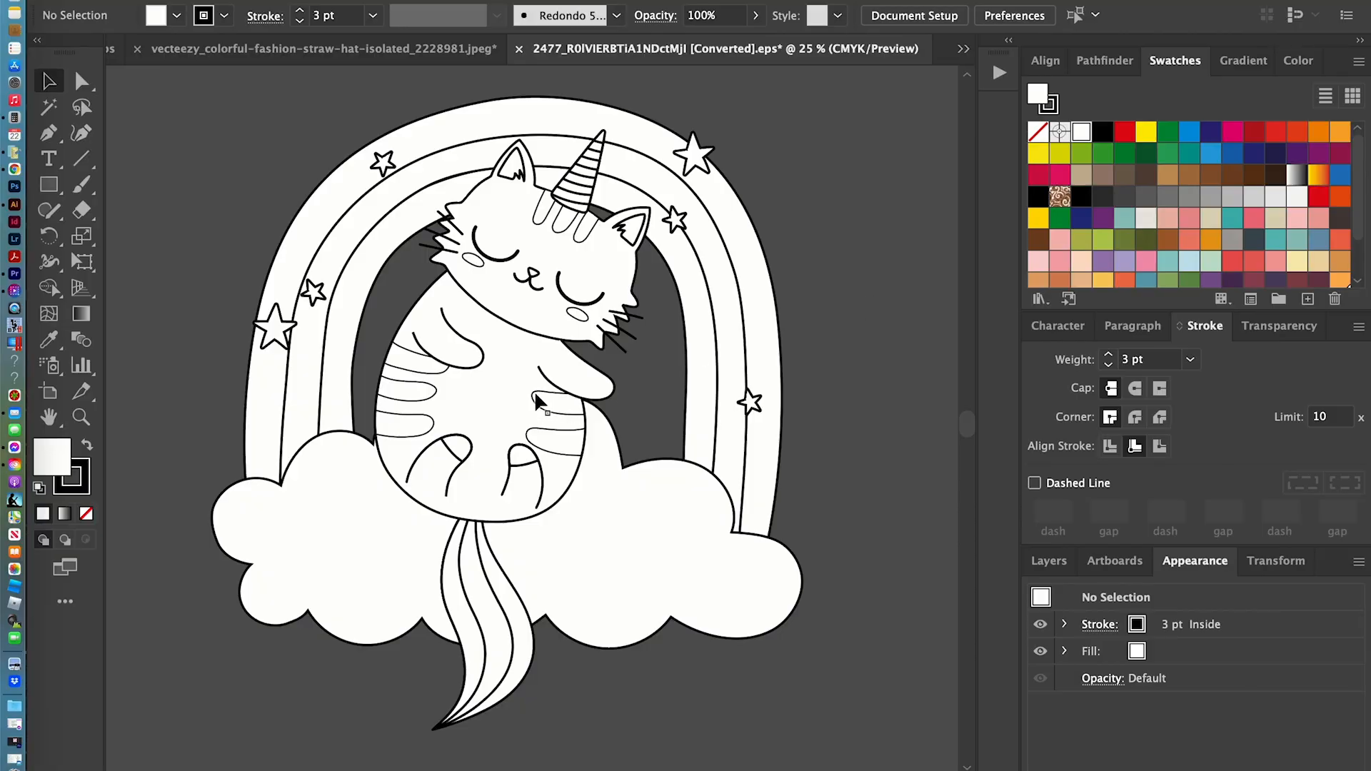
- Inspect the cat's paw shape, then select the unicorn cat's tail
click(560, 398)
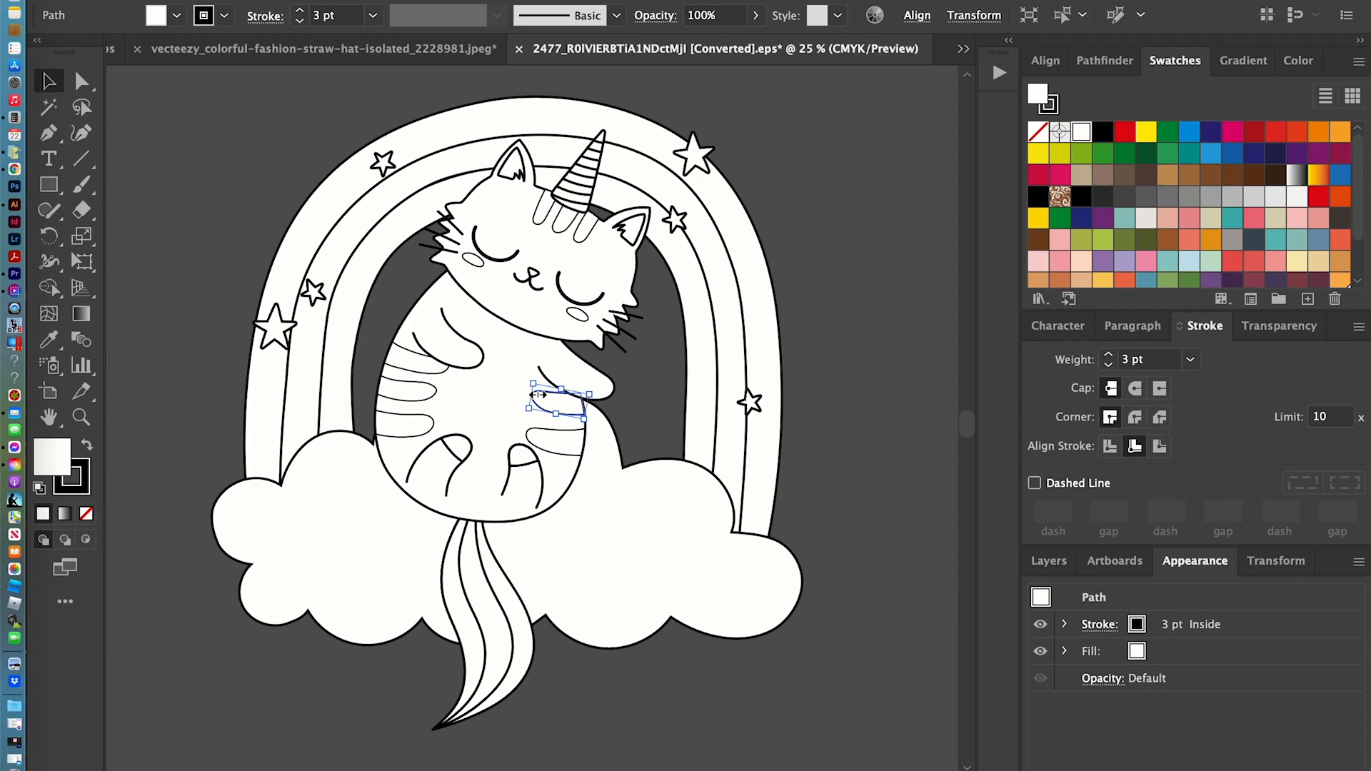
mouse_move(825, 711)
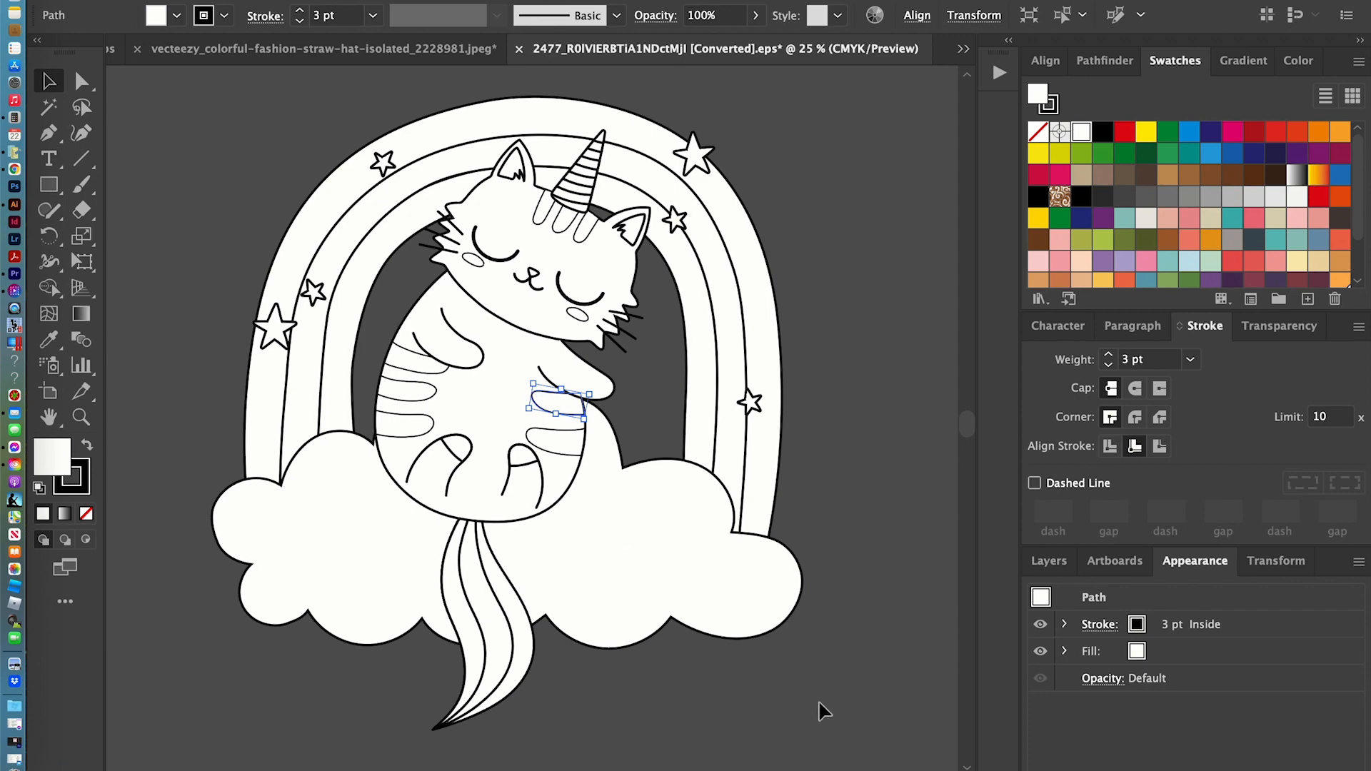
click(472, 486)
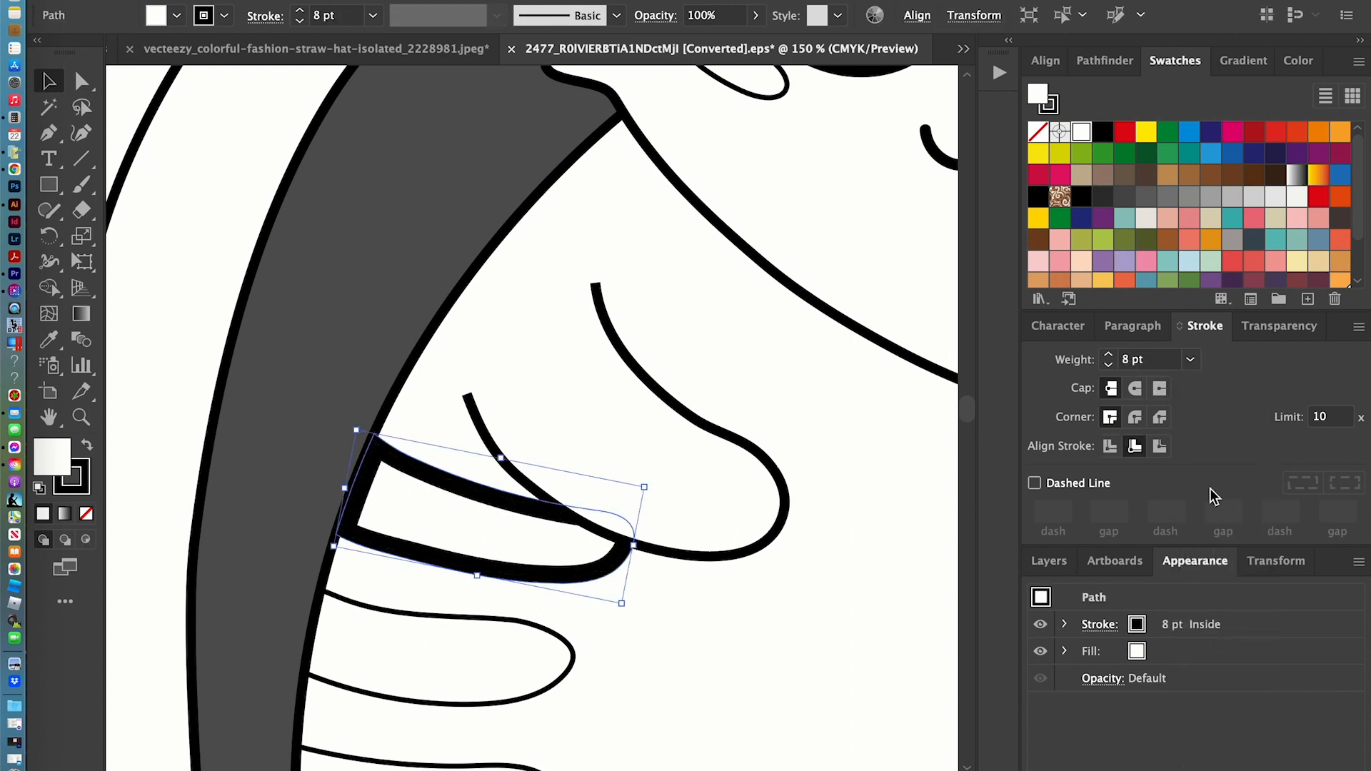
click(1189, 359)
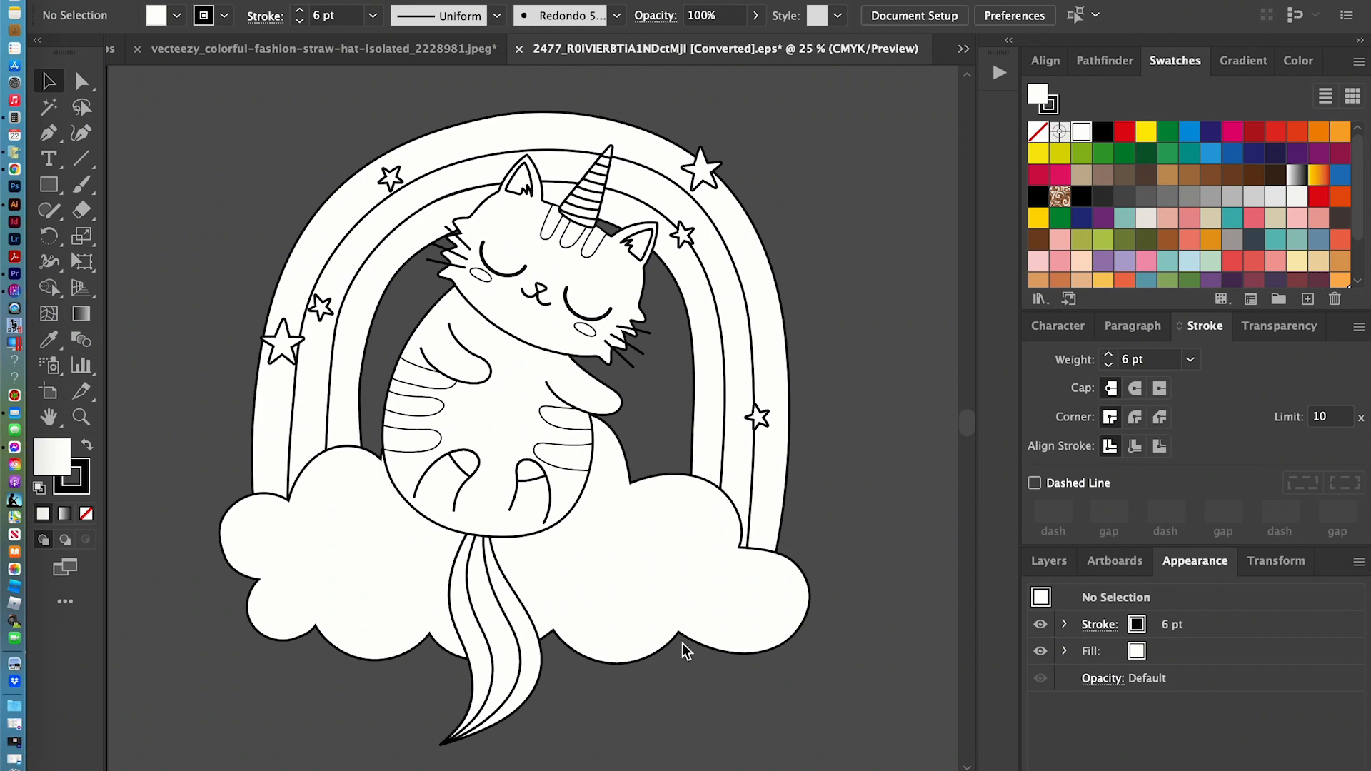
mouse_move(501, 587)
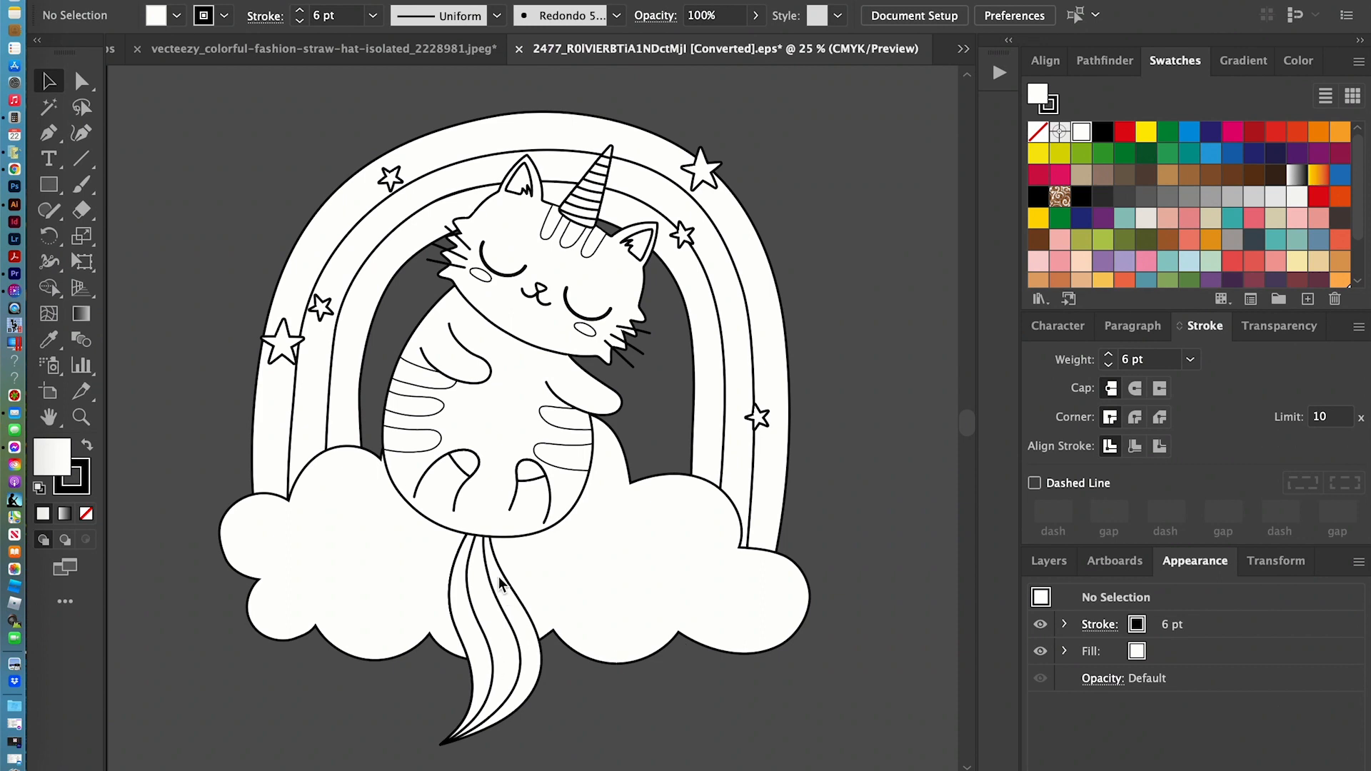
mouse_move(564, 743)
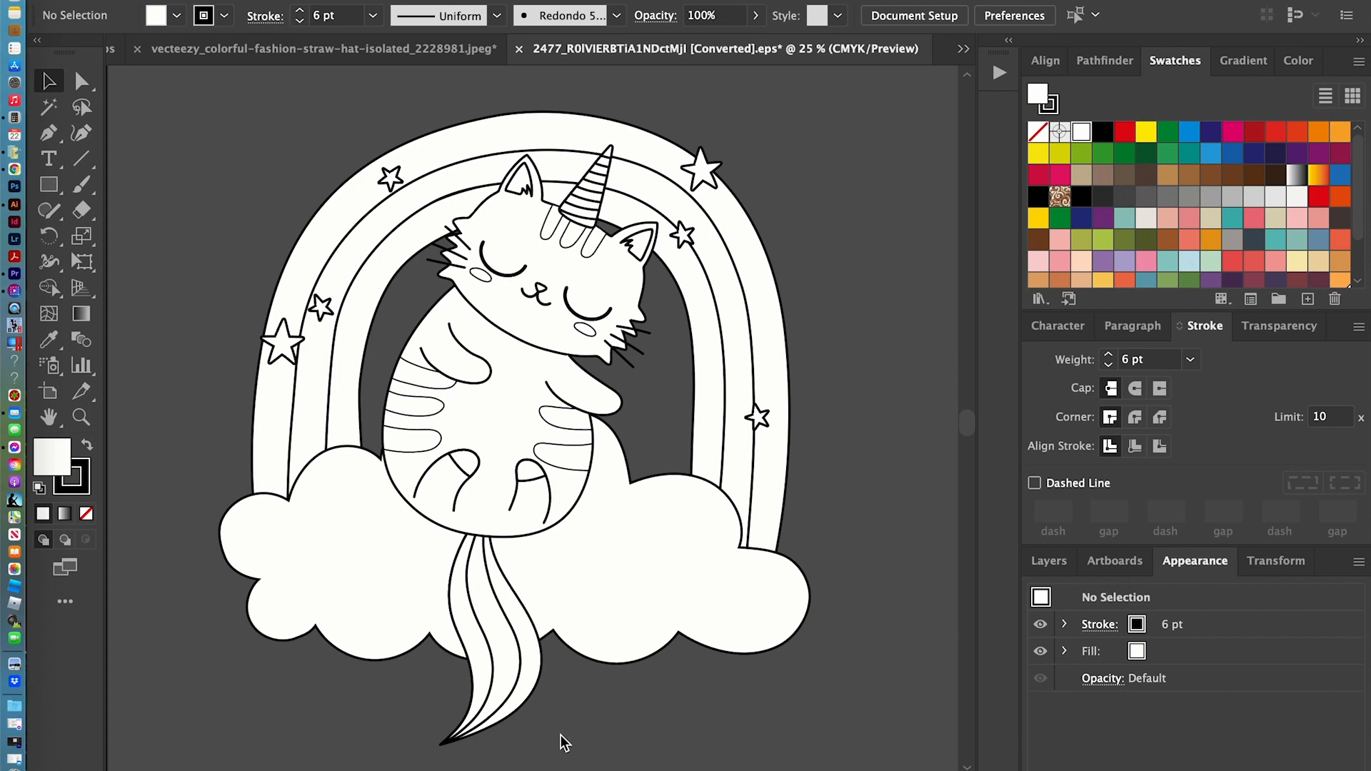
click(494, 299)
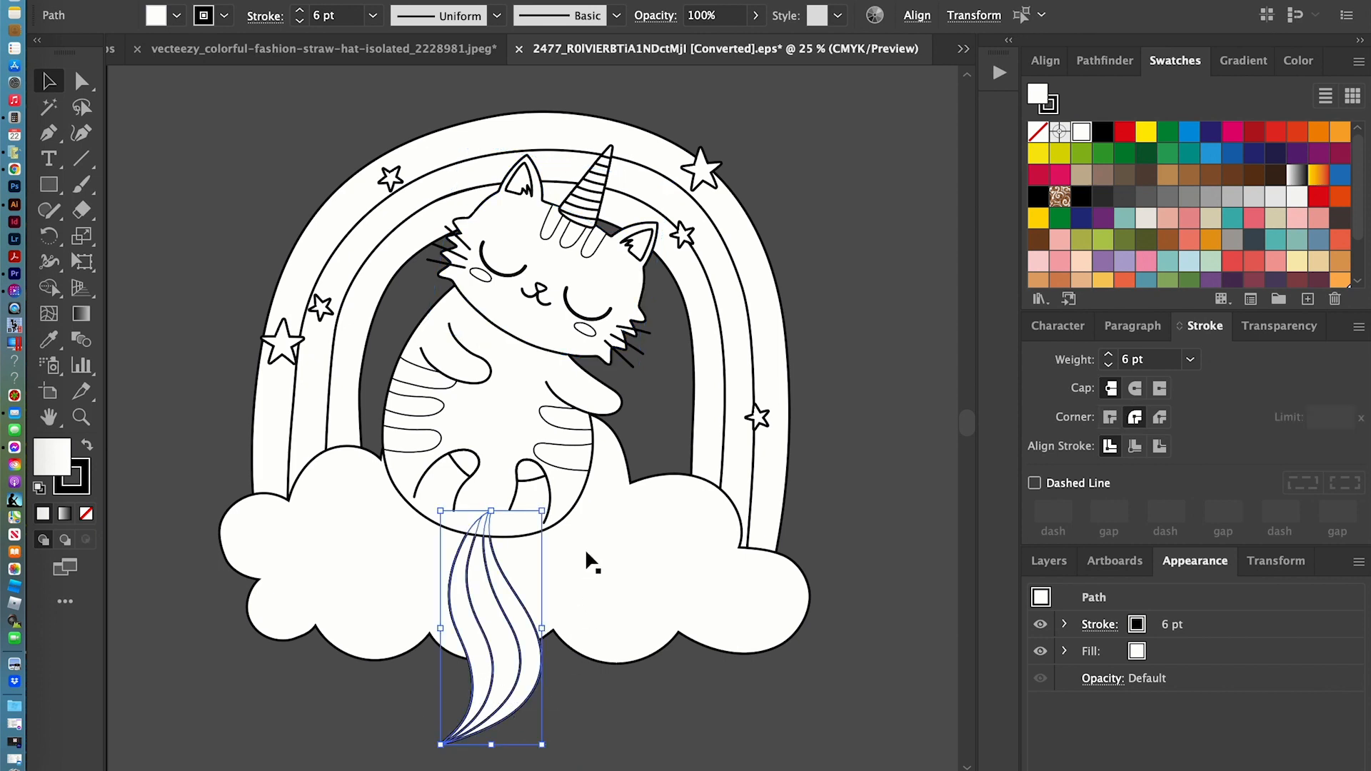
mouse_move(593, 565)
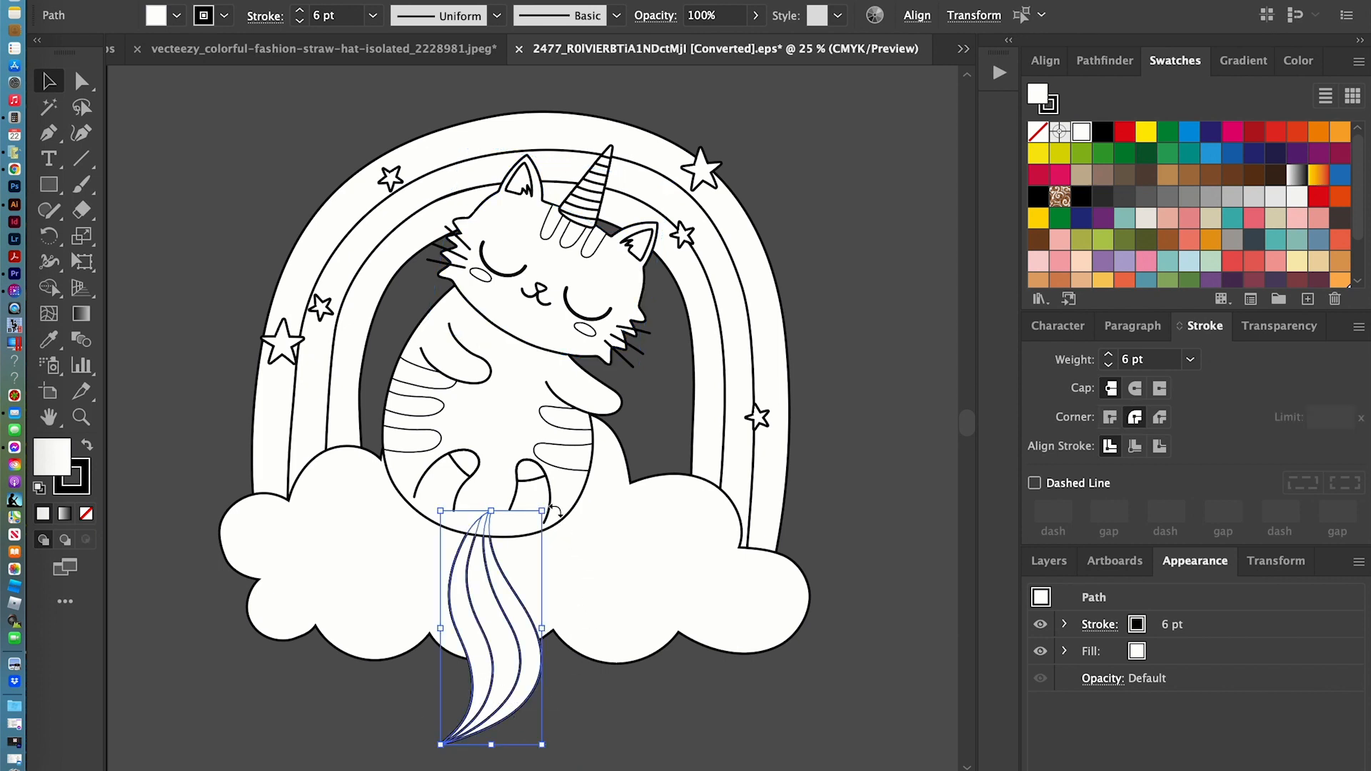
mouse_move(564, 525)
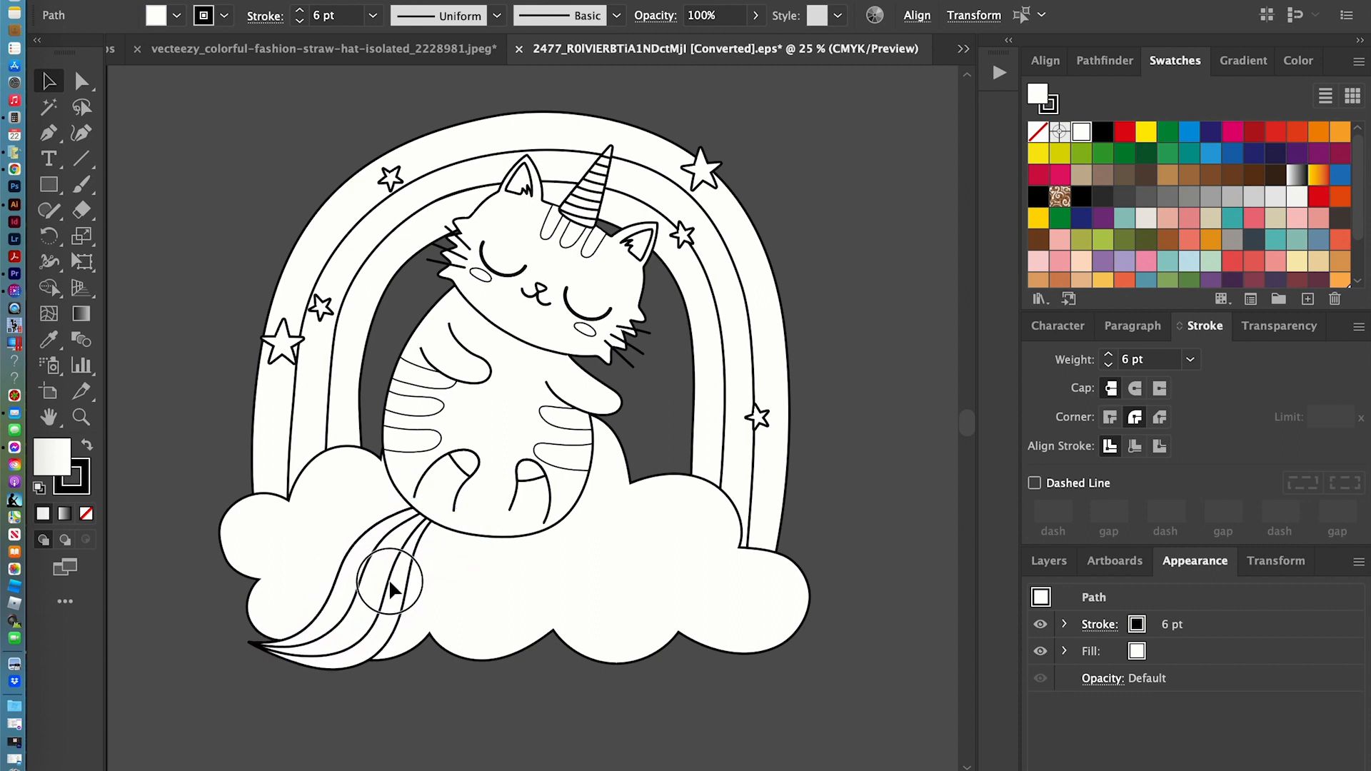
- Rotate the unicorn cat's tail so it sweeps leftward across the cloud
click(389, 581)
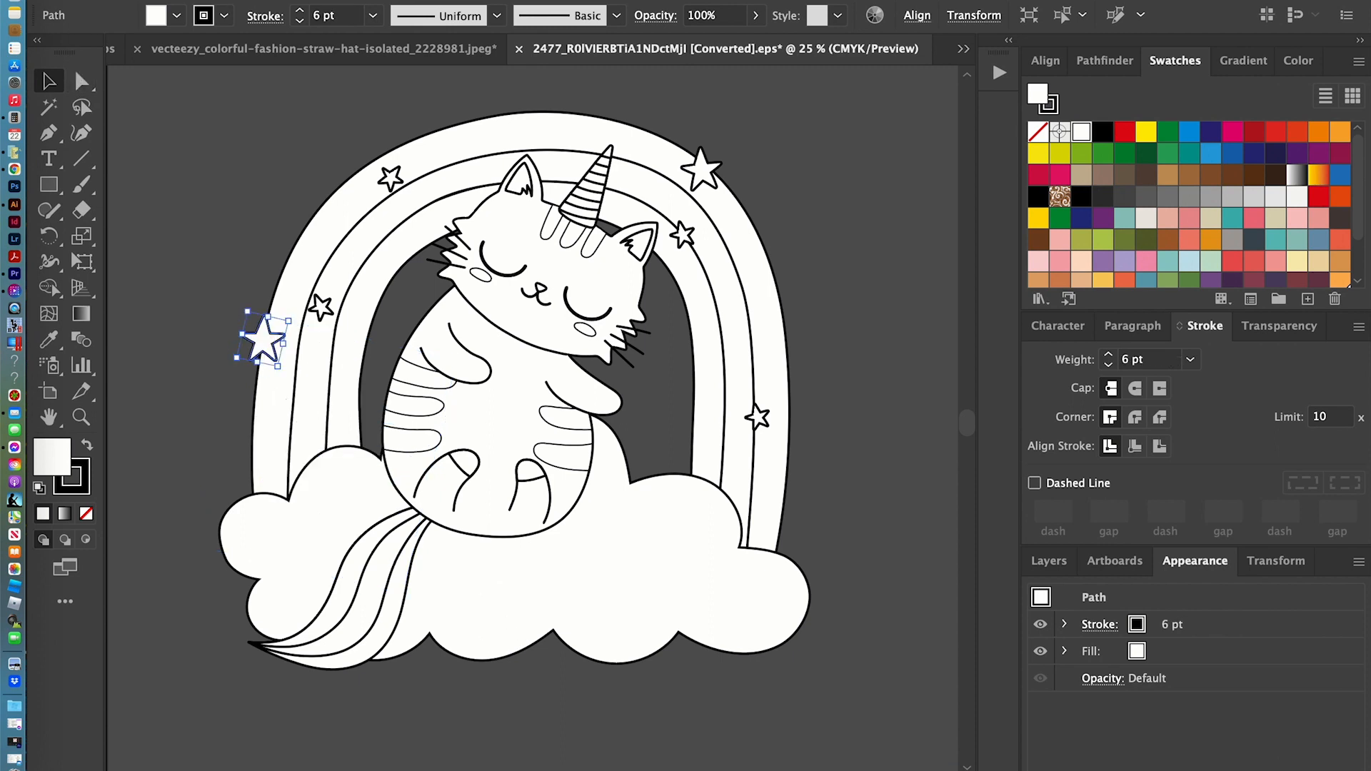
- Turn off Scale Strokes & Effects in Illustrator's General preferences
click(94, 13)
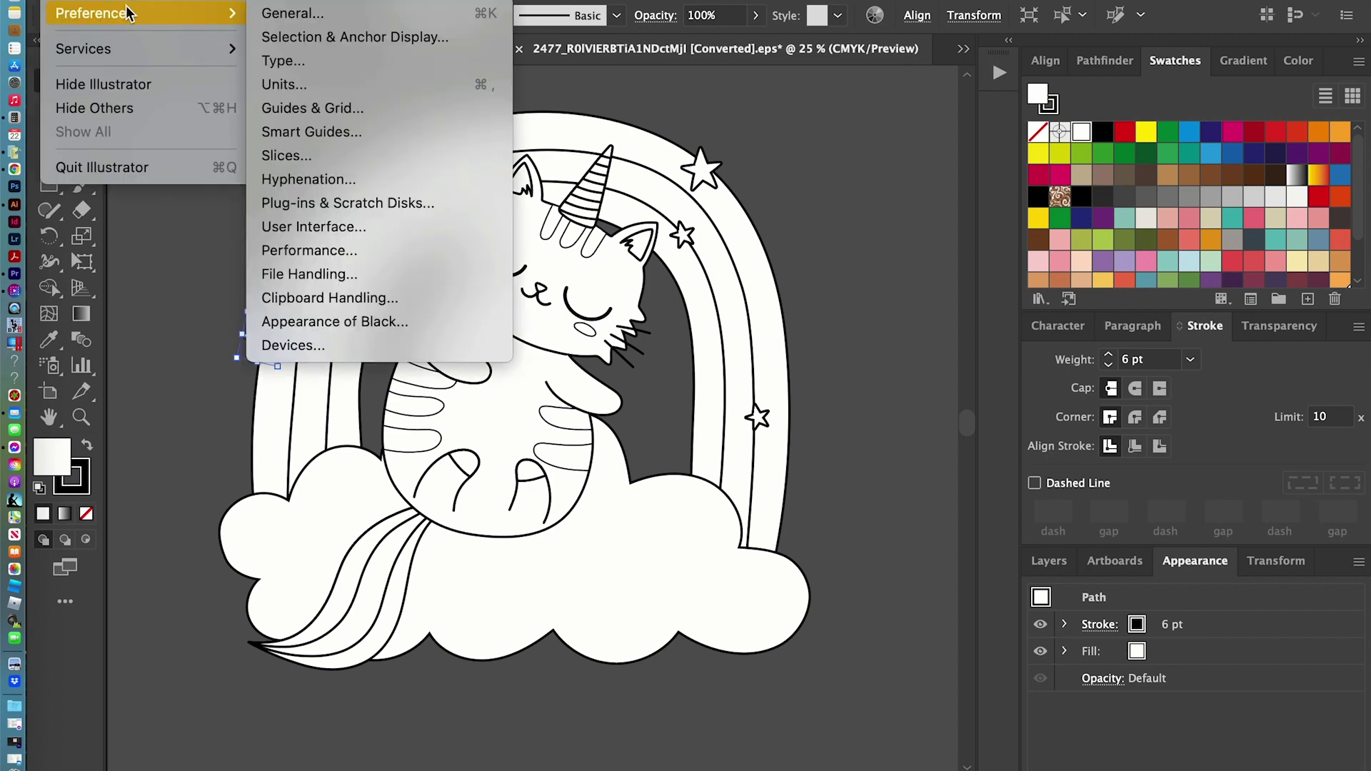
mouse_move(310, 18)
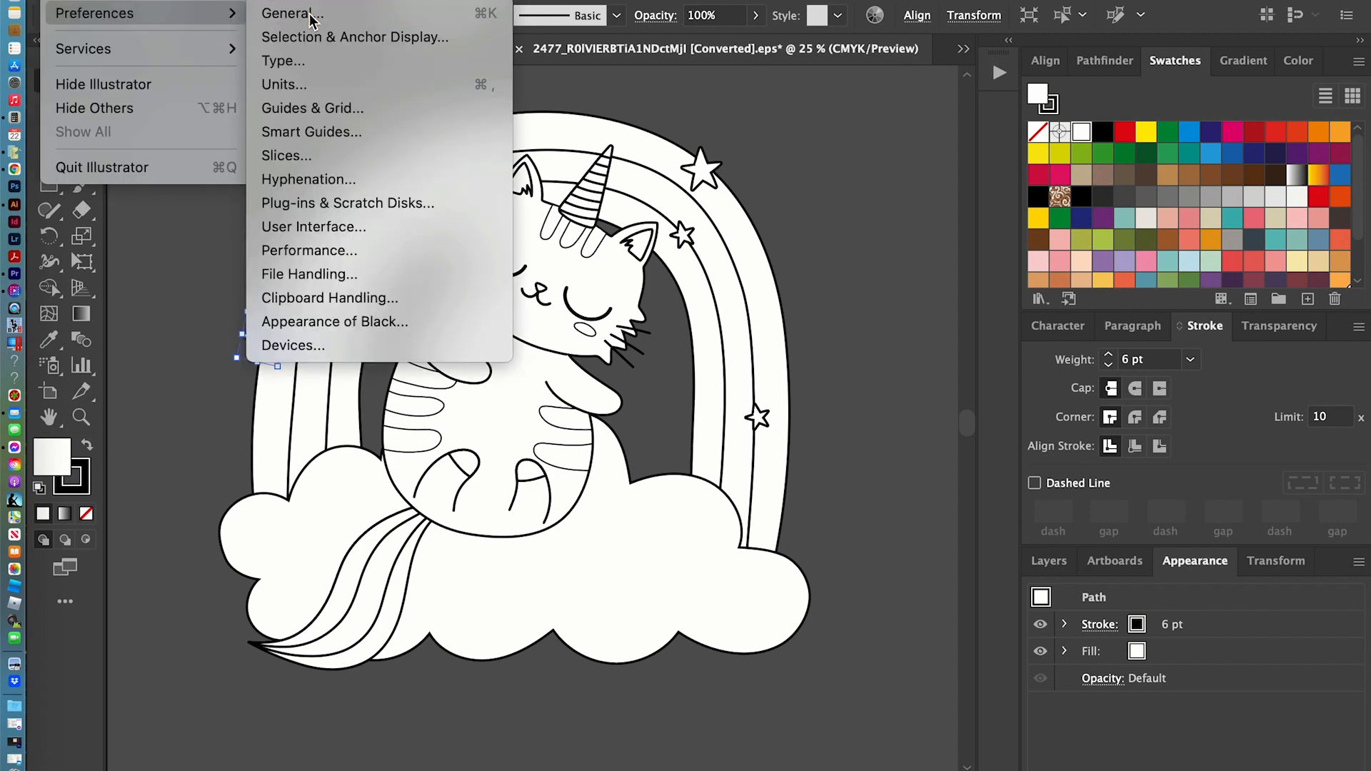
click(287, 12)
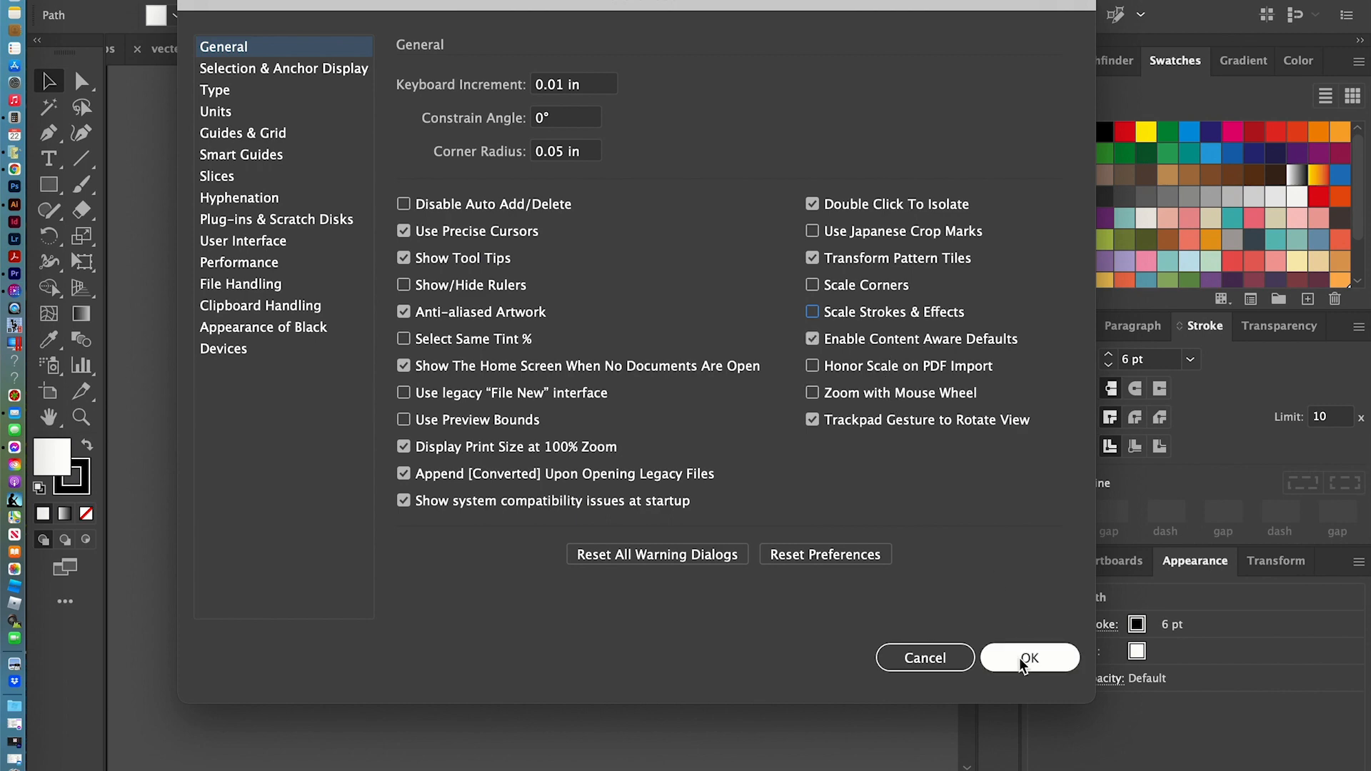
click(1028, 658)
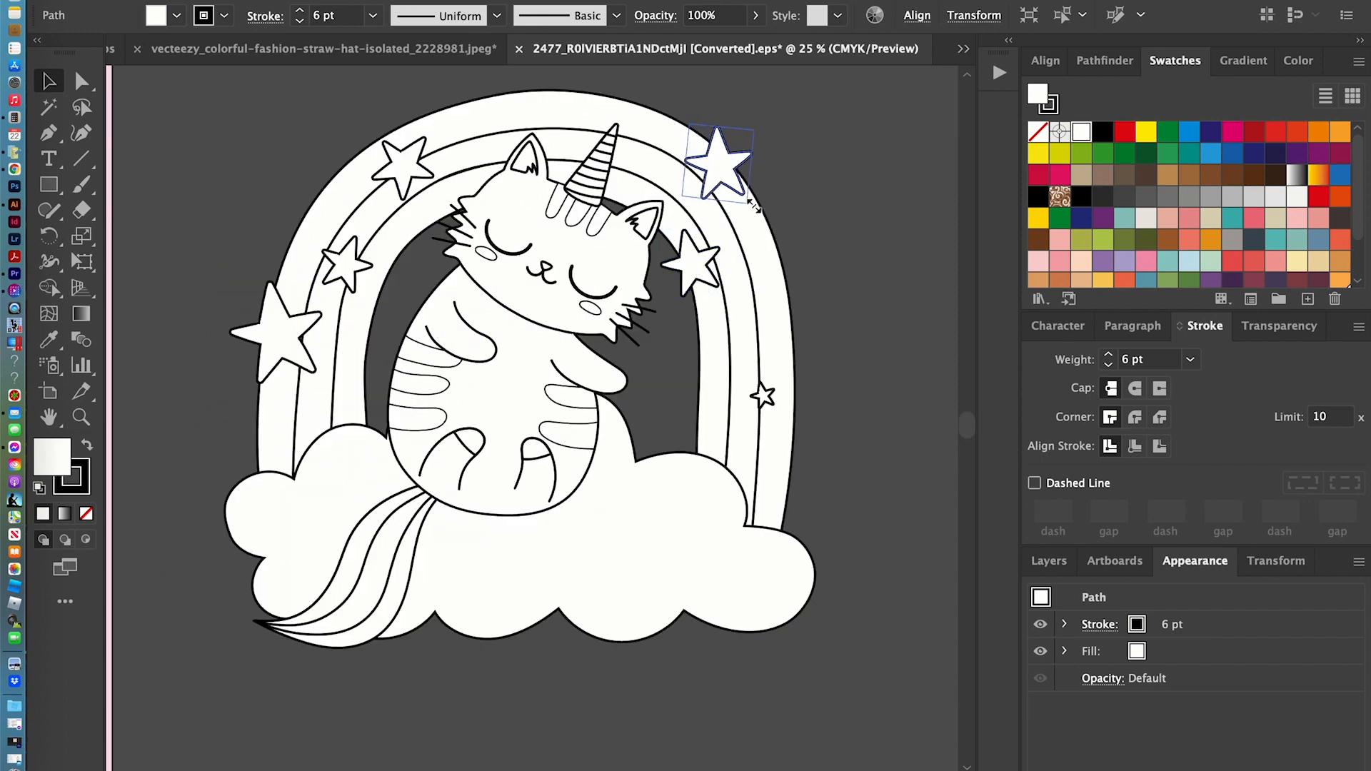
- Enlarge the star right of the rainbow, add stars on the cloud, open the mermaid document
click(717, 166)
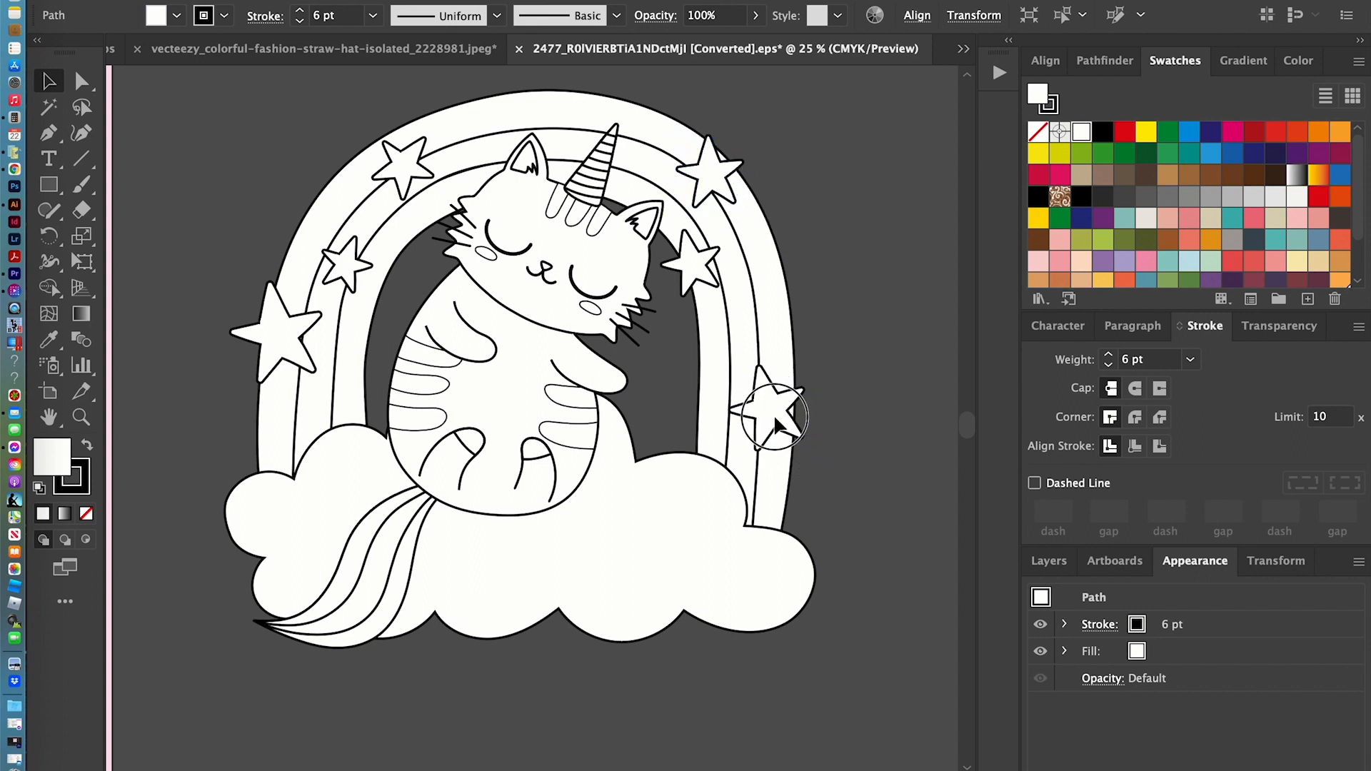
click(764, 411)
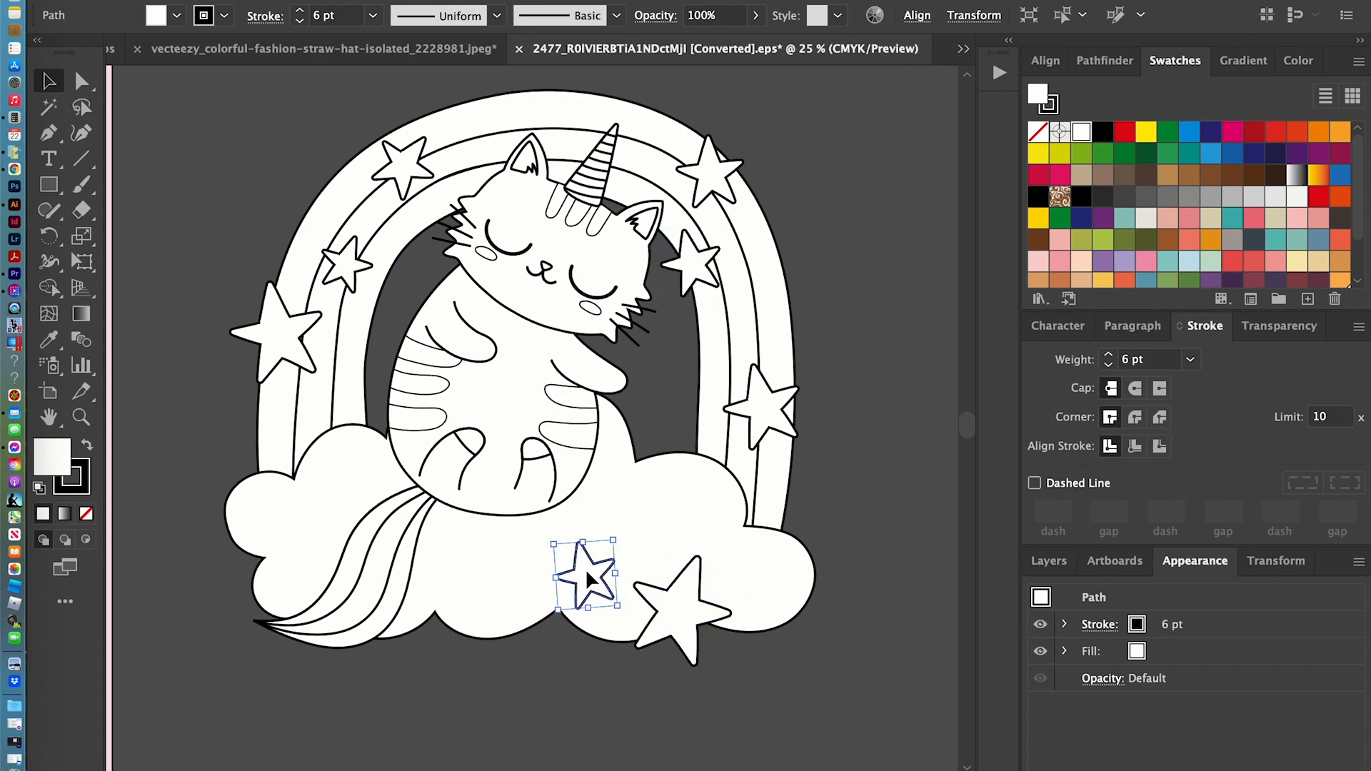
click(350, 48)
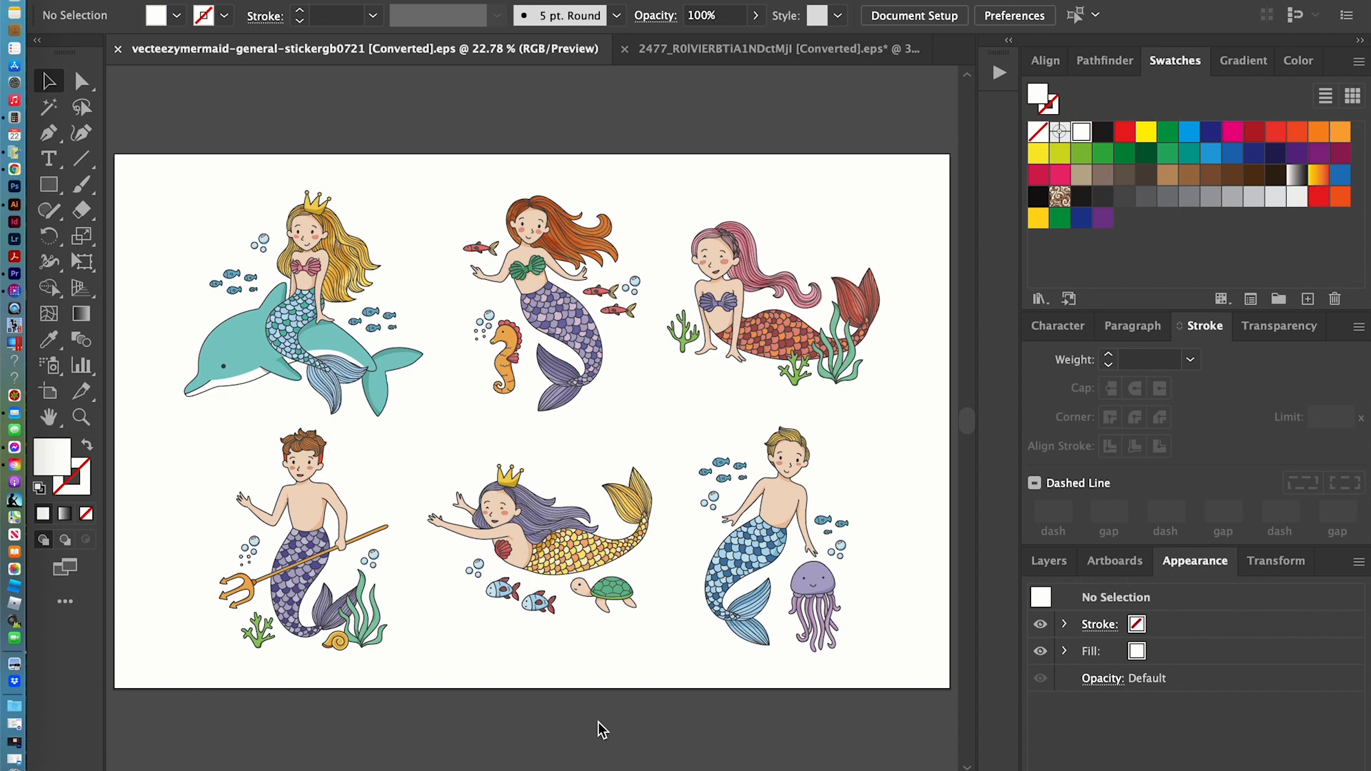
mouse_move(418, 511)
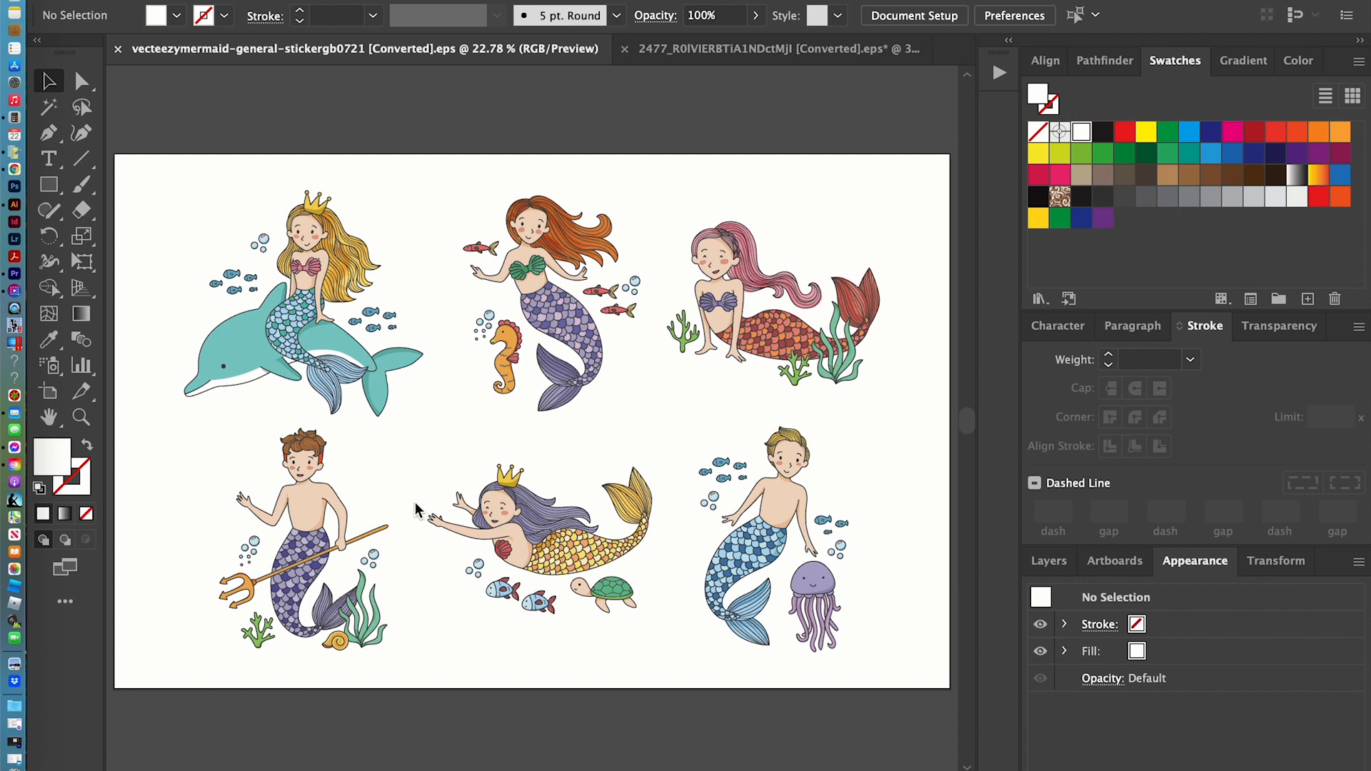
mouse_move(435, 432)
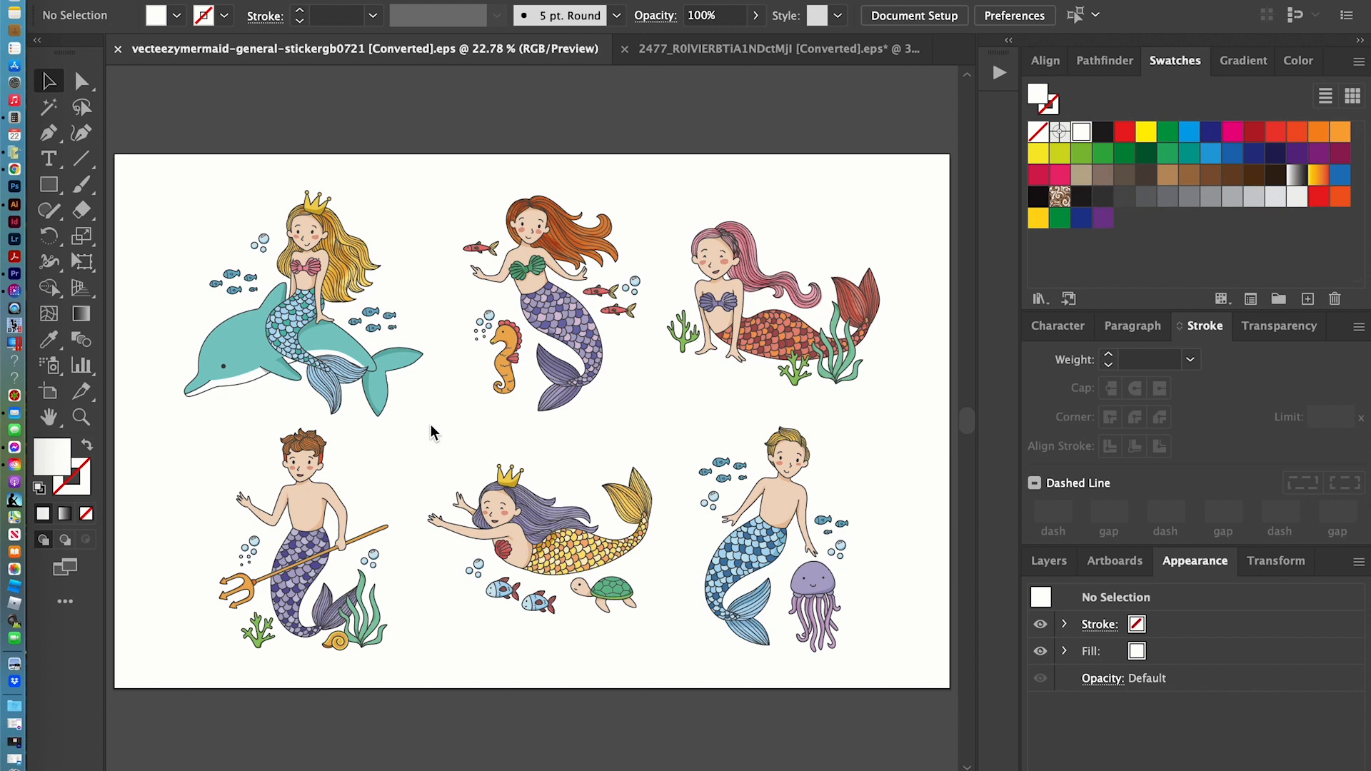
mouse_move(322, 254)
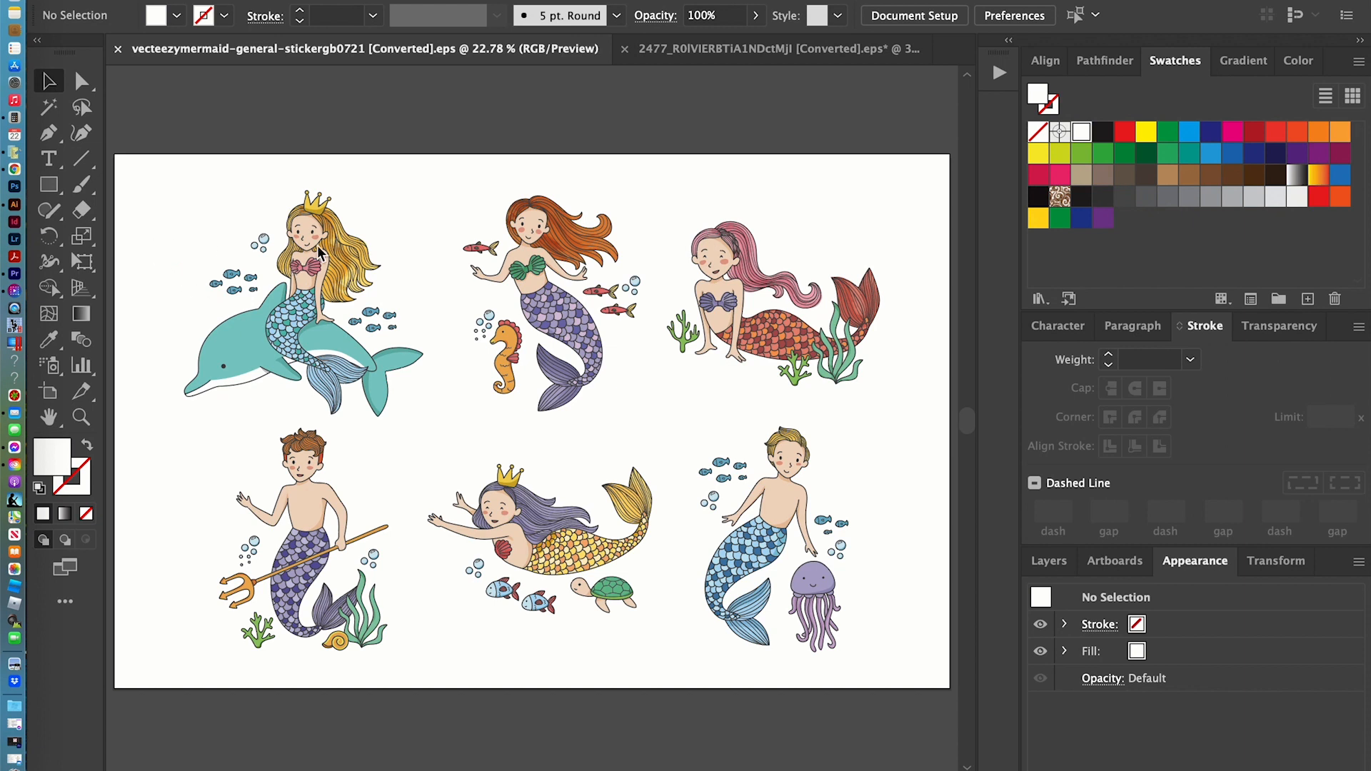
mouse_move(304, 322)
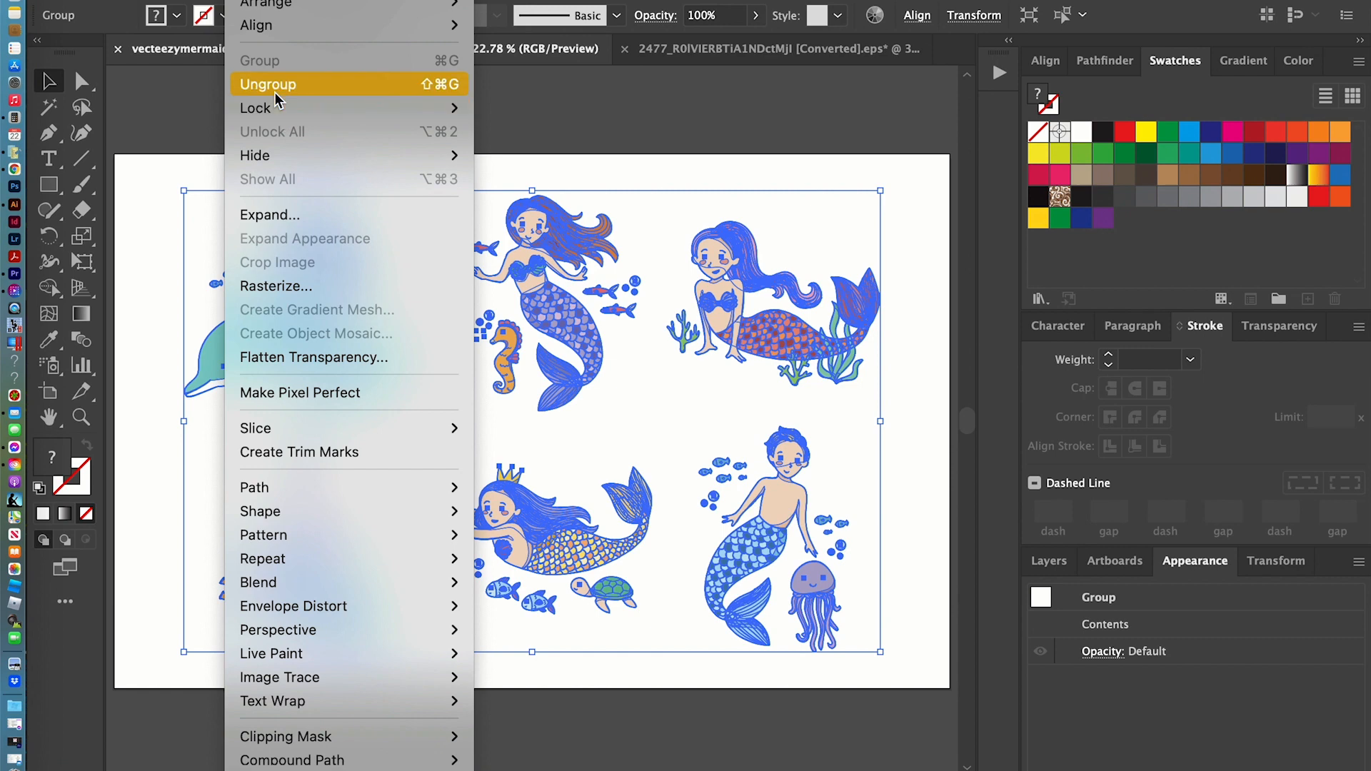
- Ungroup the sticker sheet and paste a copy of the mermaid-on-dolphin figure
click(268, 85)
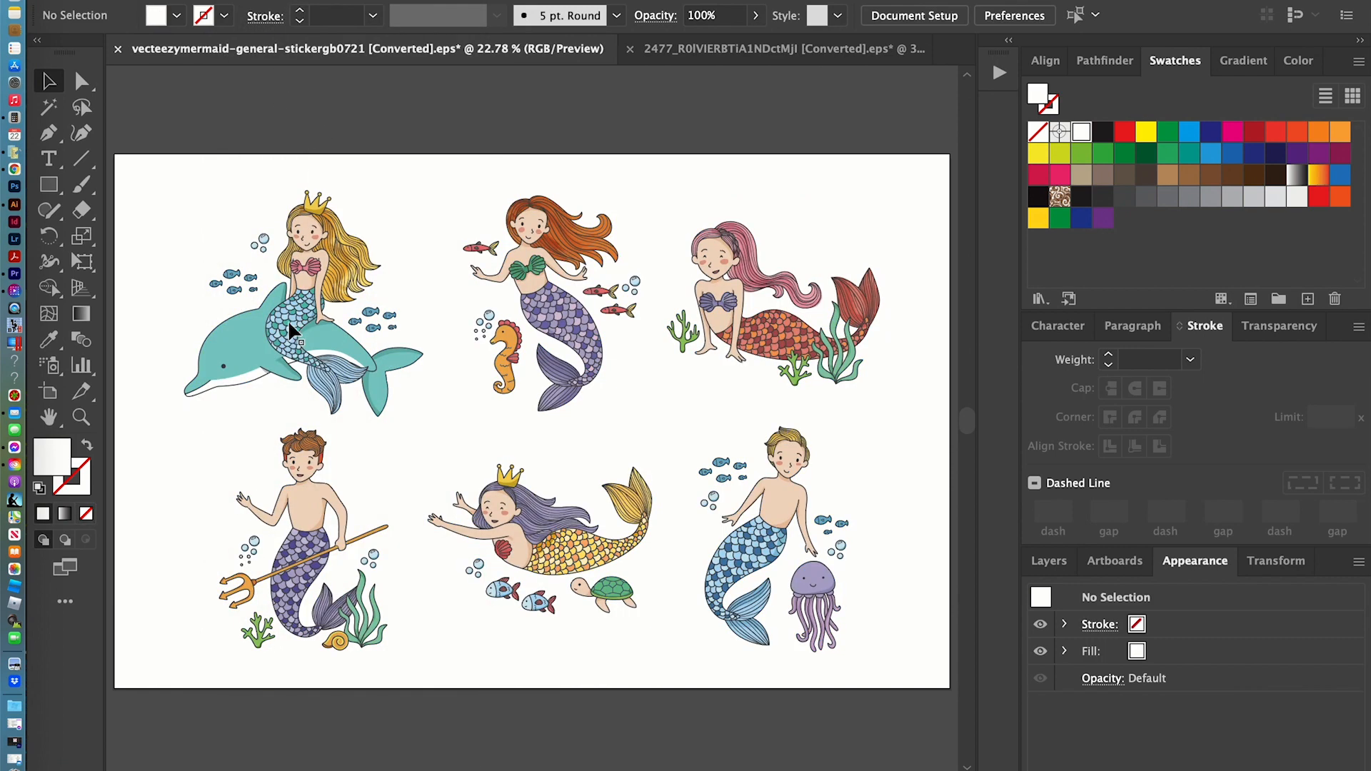
click(293, 331)
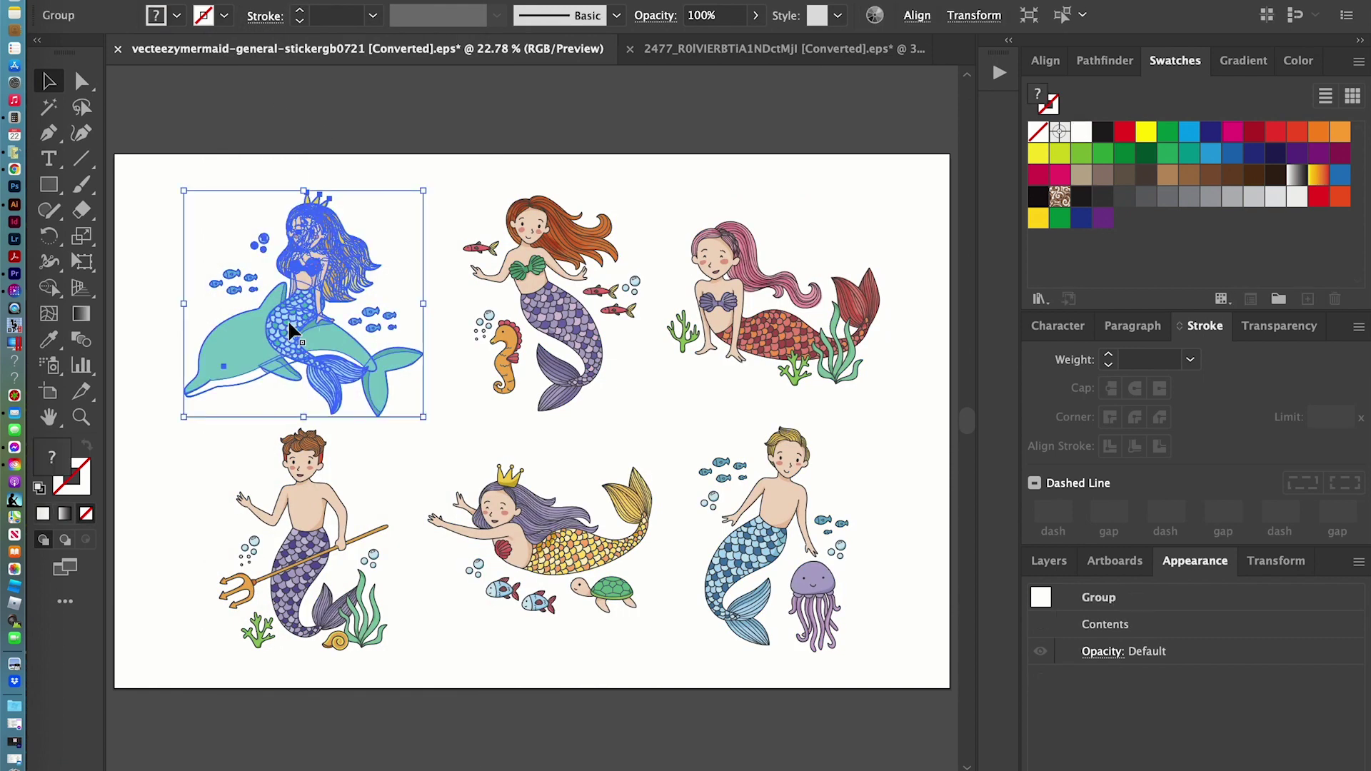
key(ctrl+v)
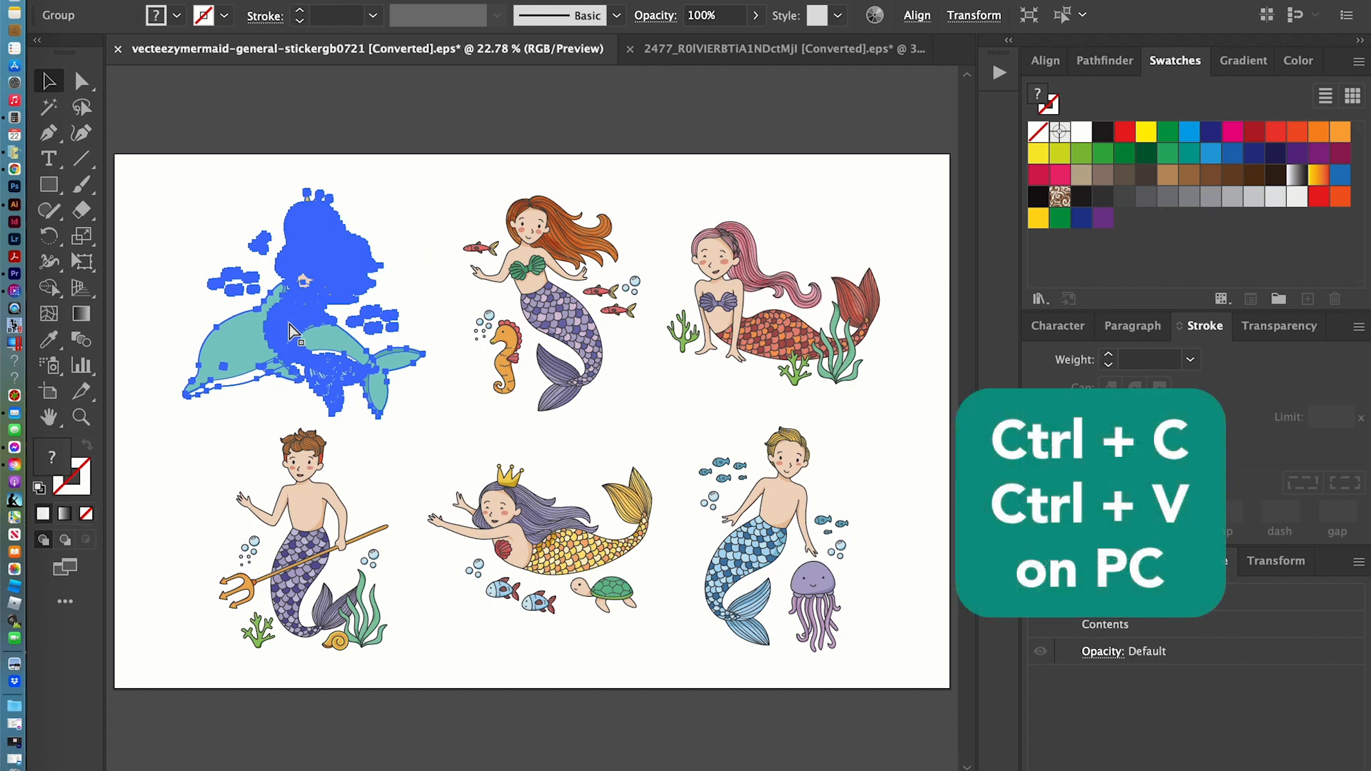
key(ctrl+v)
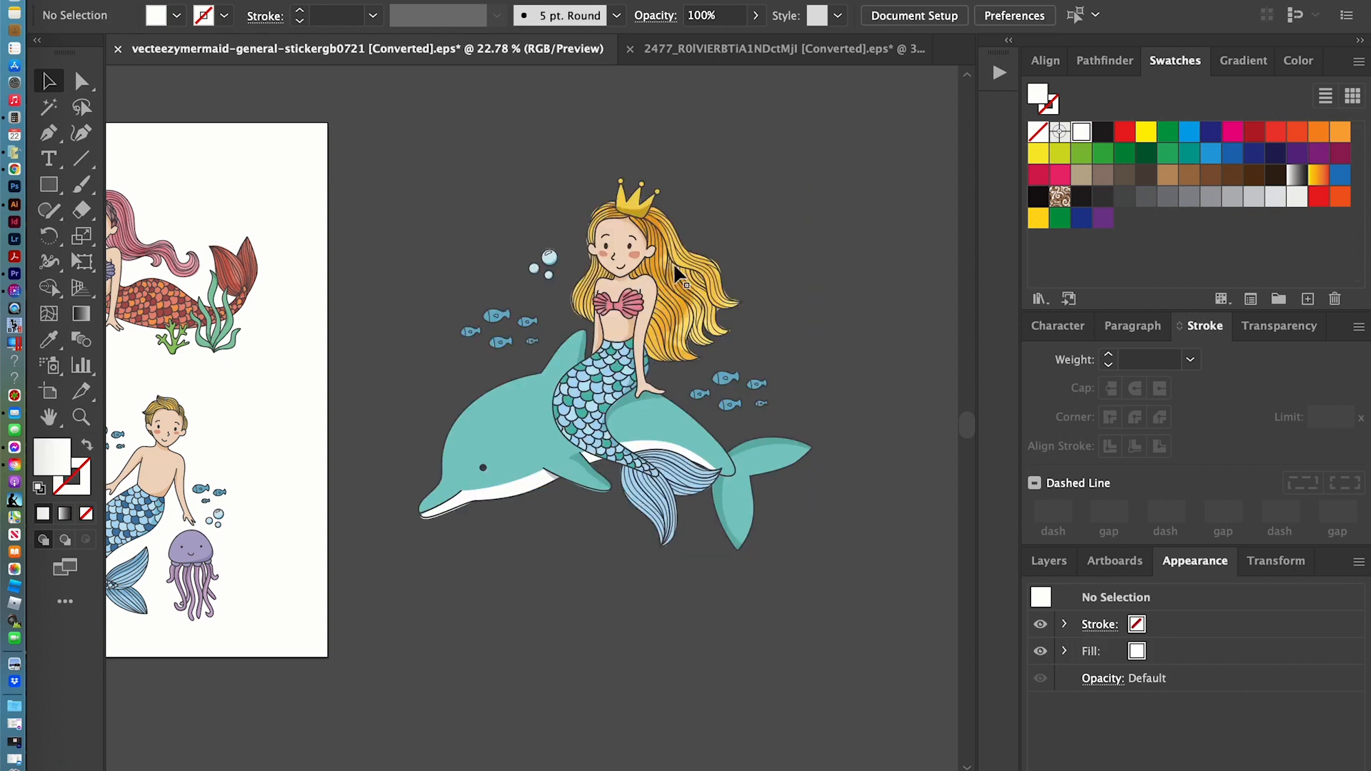
mouse_move(446, 363)
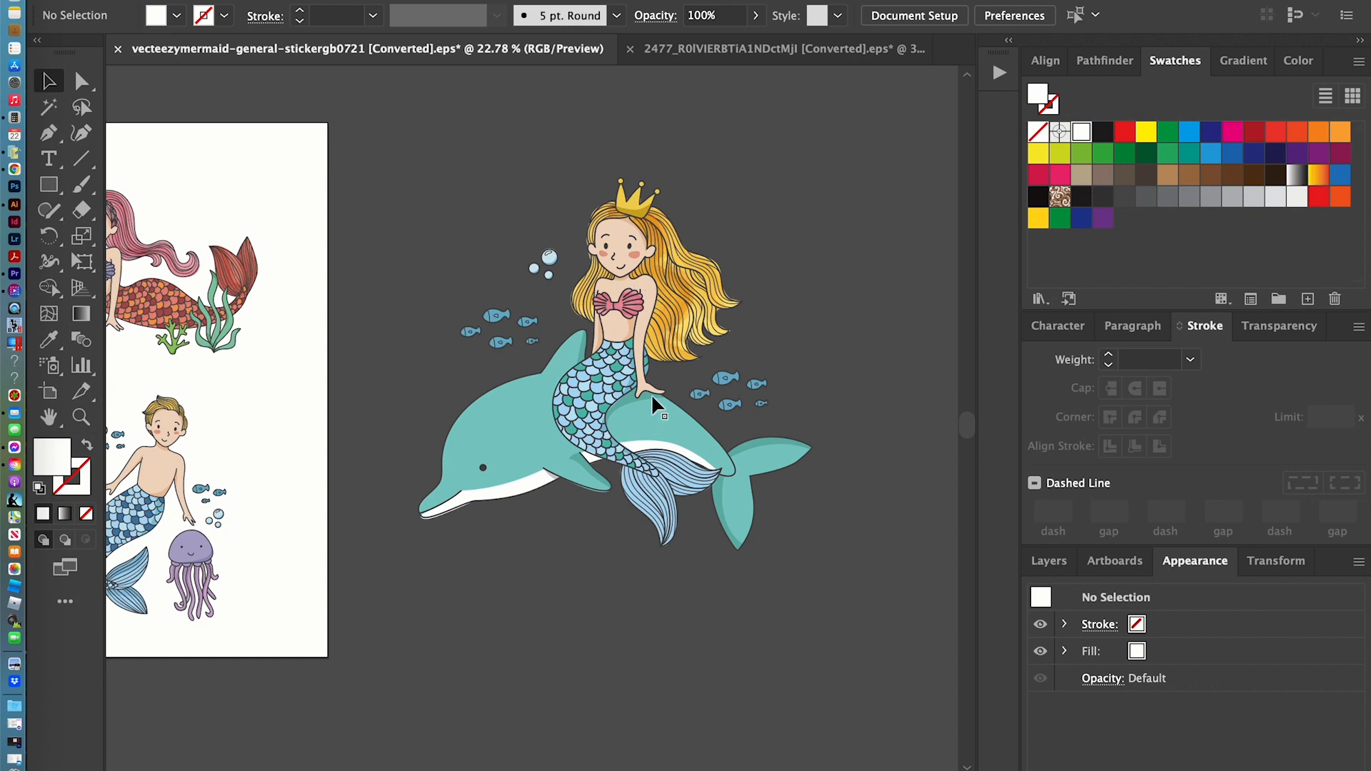
mouse_move(576, 306)
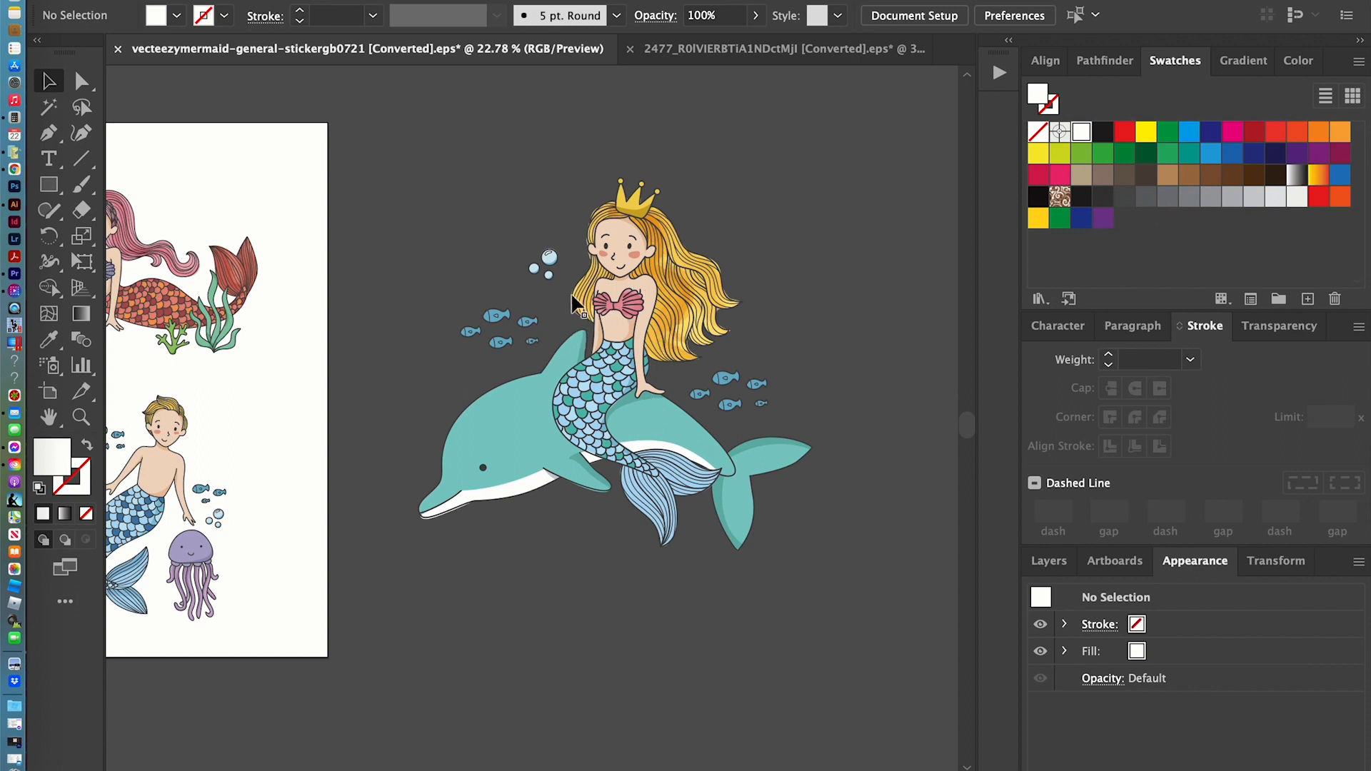
mouse_move(632, 234)
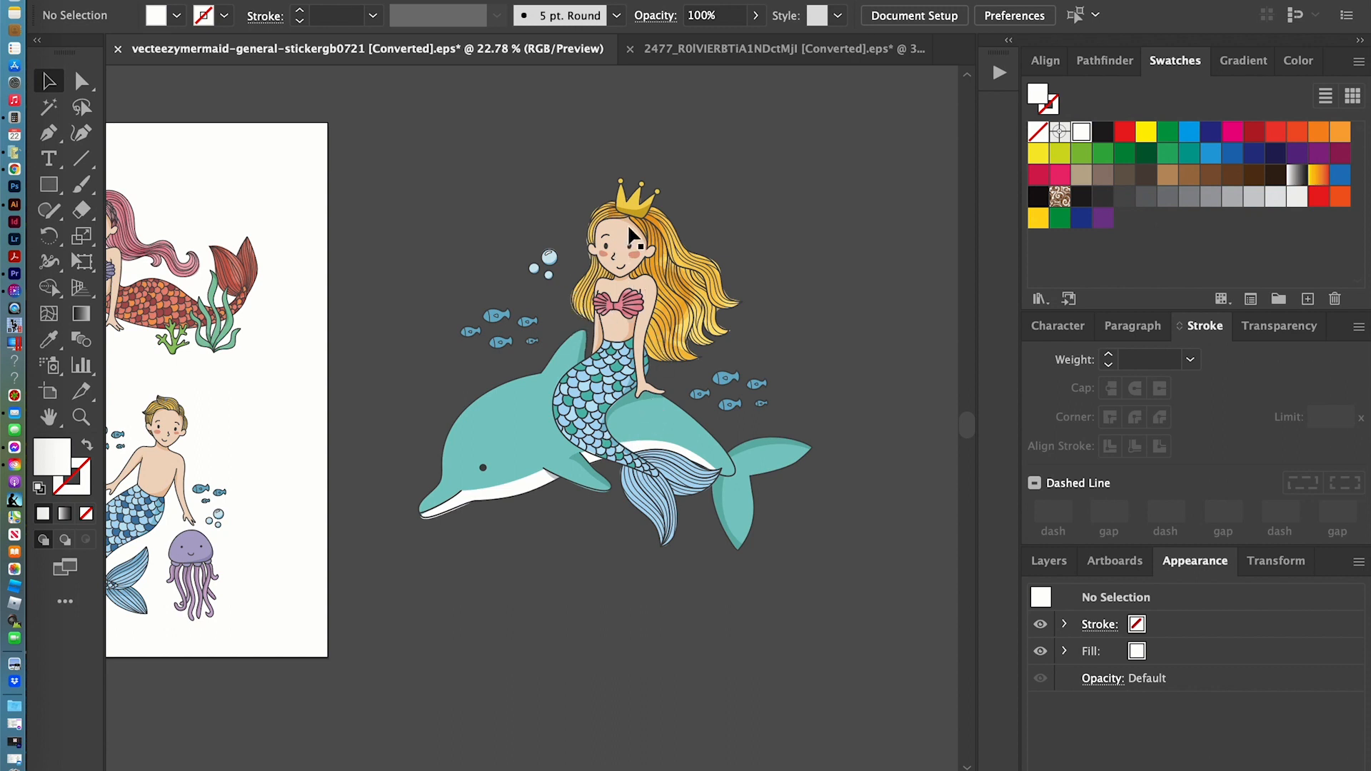
mouse_move(1047, 568)
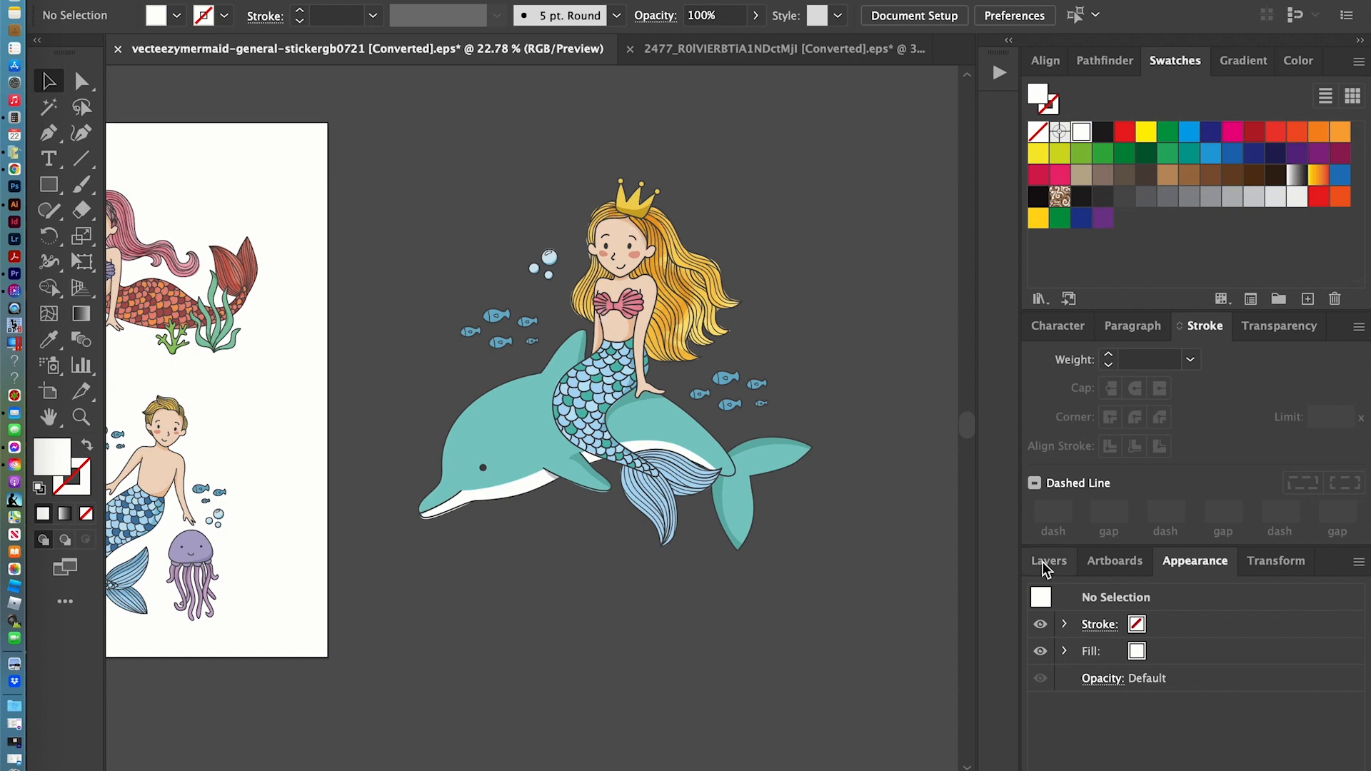
- Create Layer 3, move the mermaid copy onto it, and lock the Background layer
click(1048, 560)
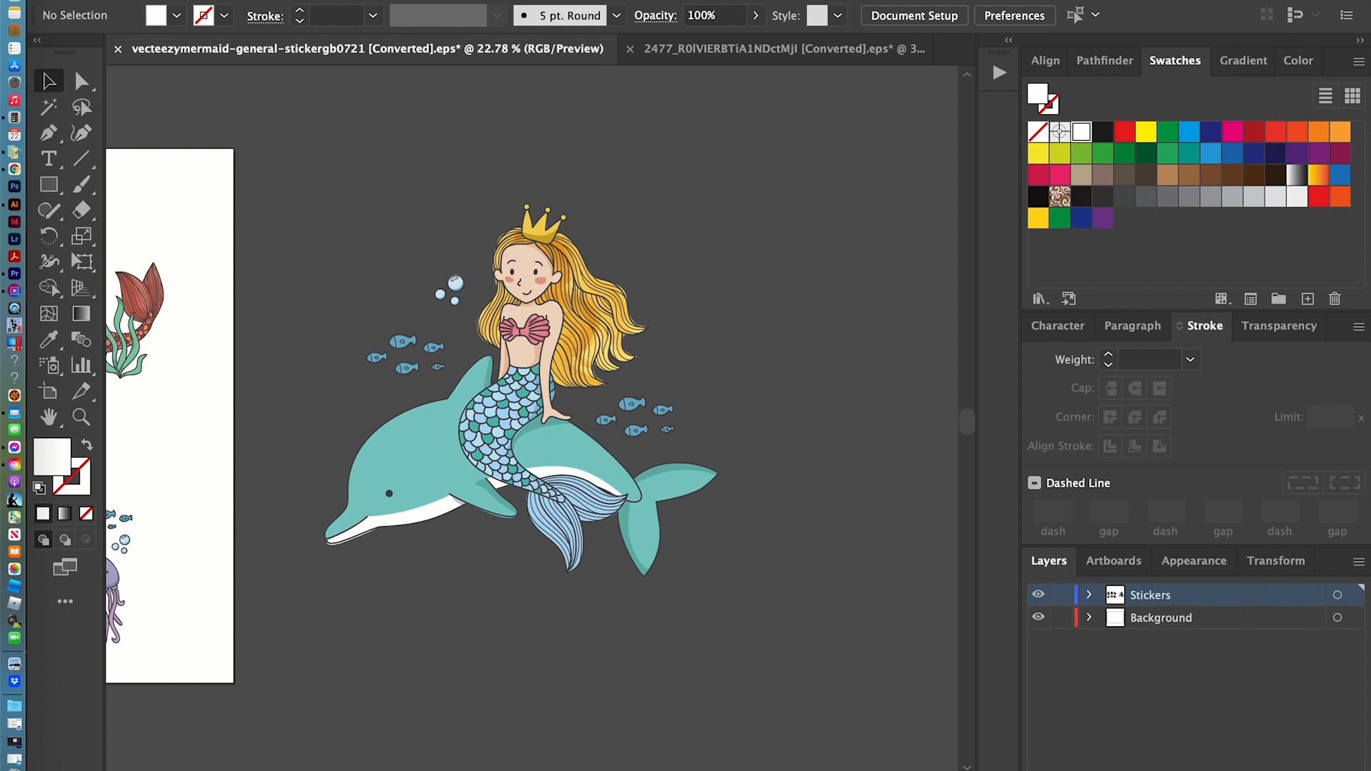
mouse_move(1050, 575)
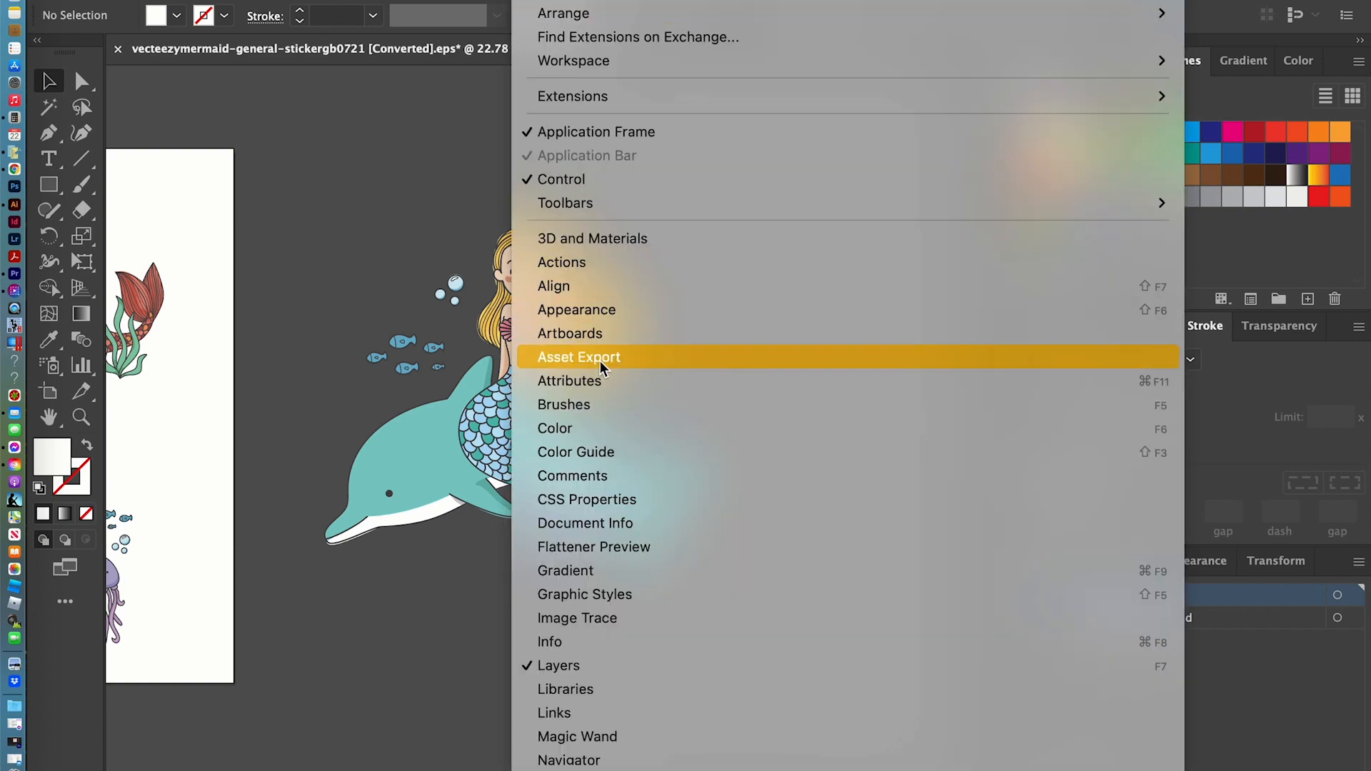
mouse_move(558, 666)
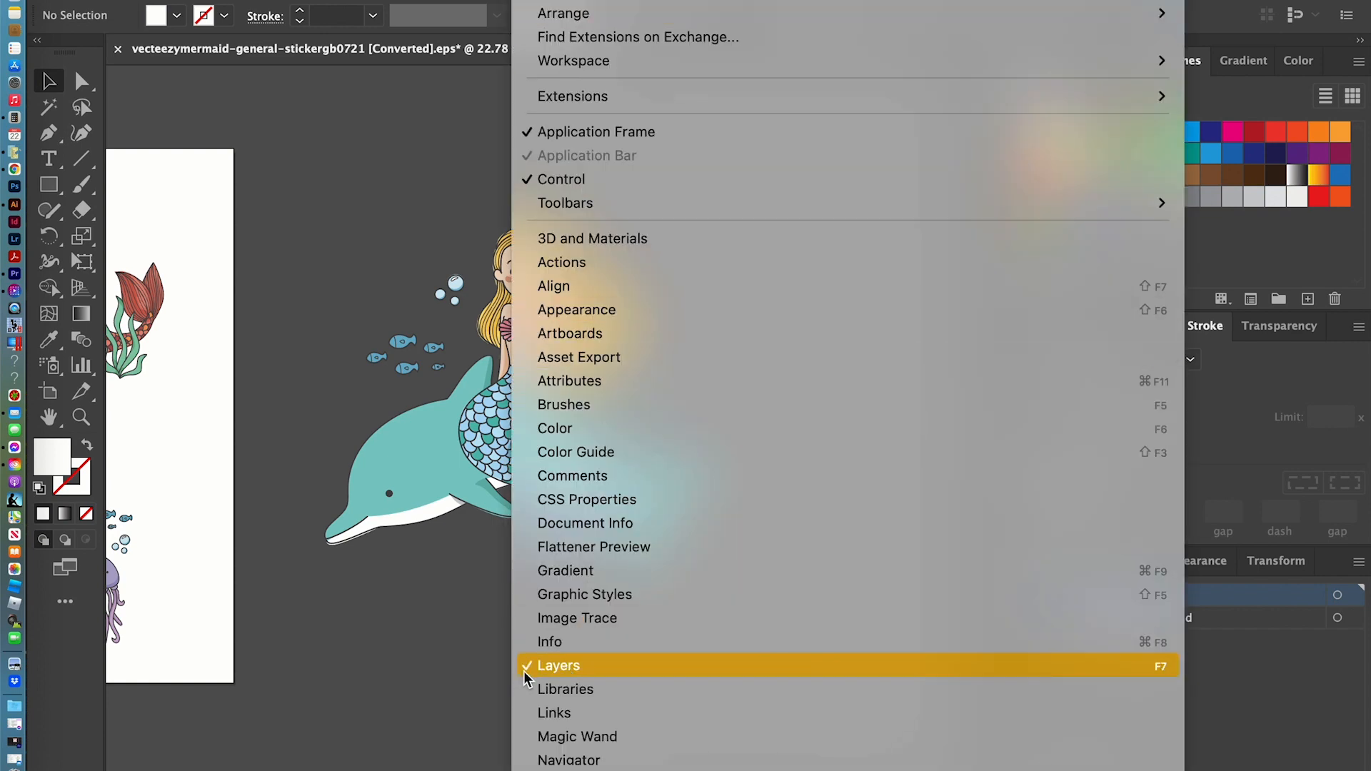
click(557, 665)
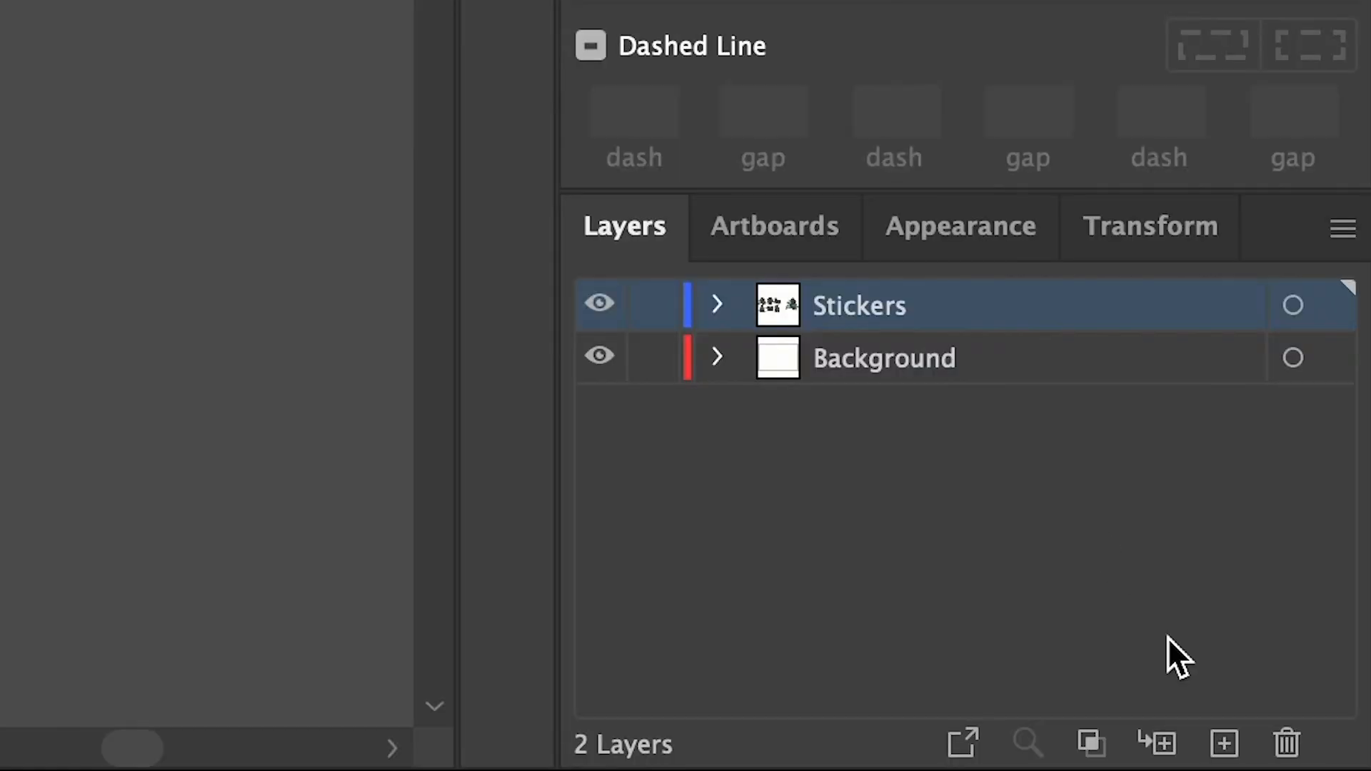
mouse_move(1223, 744)
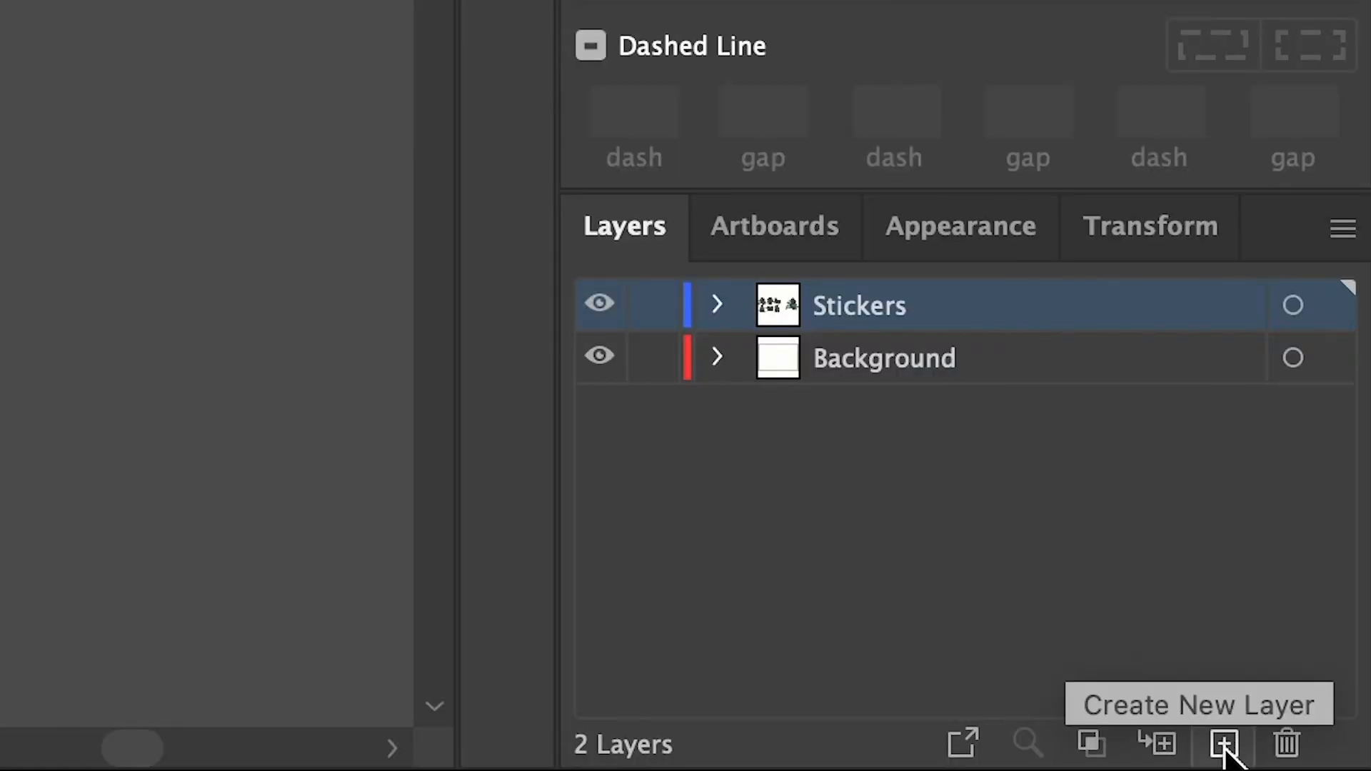
click(1223, 744)
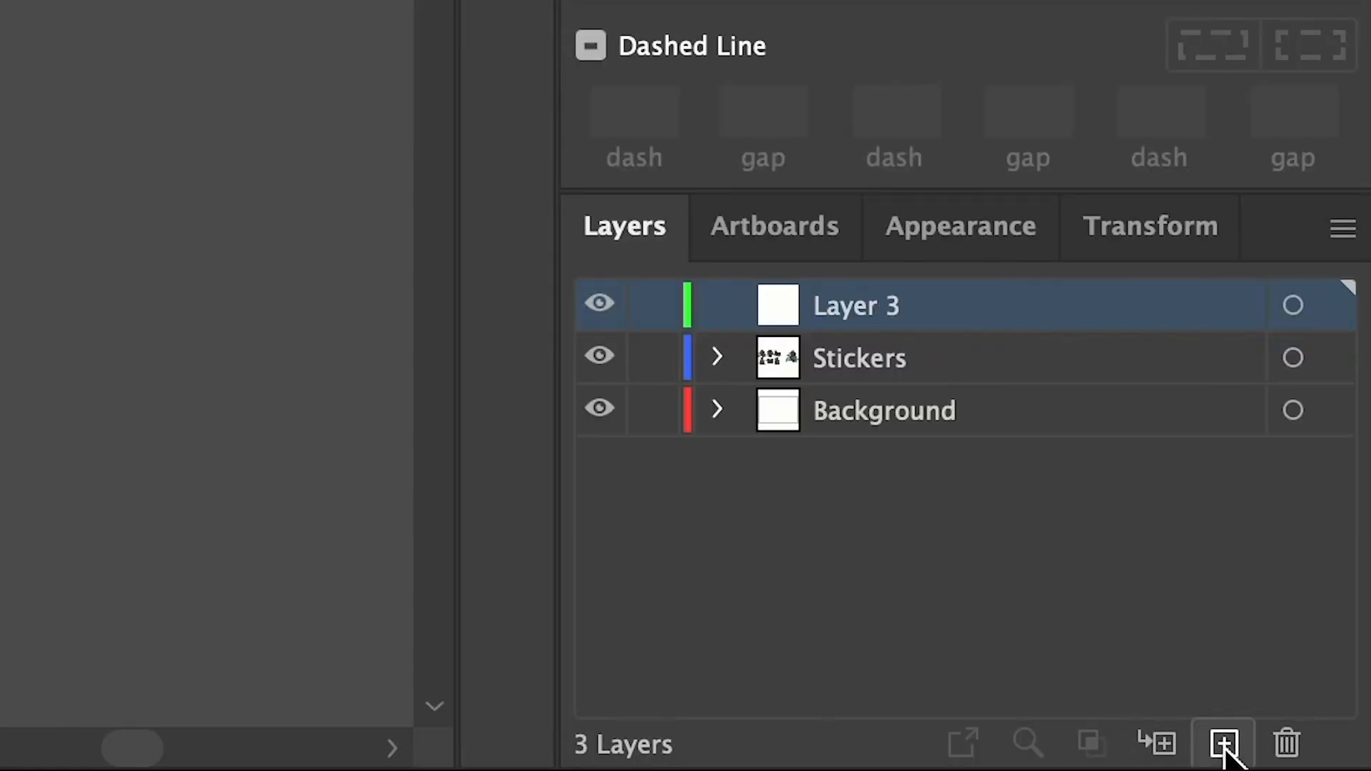
mouse_move(630, 367)
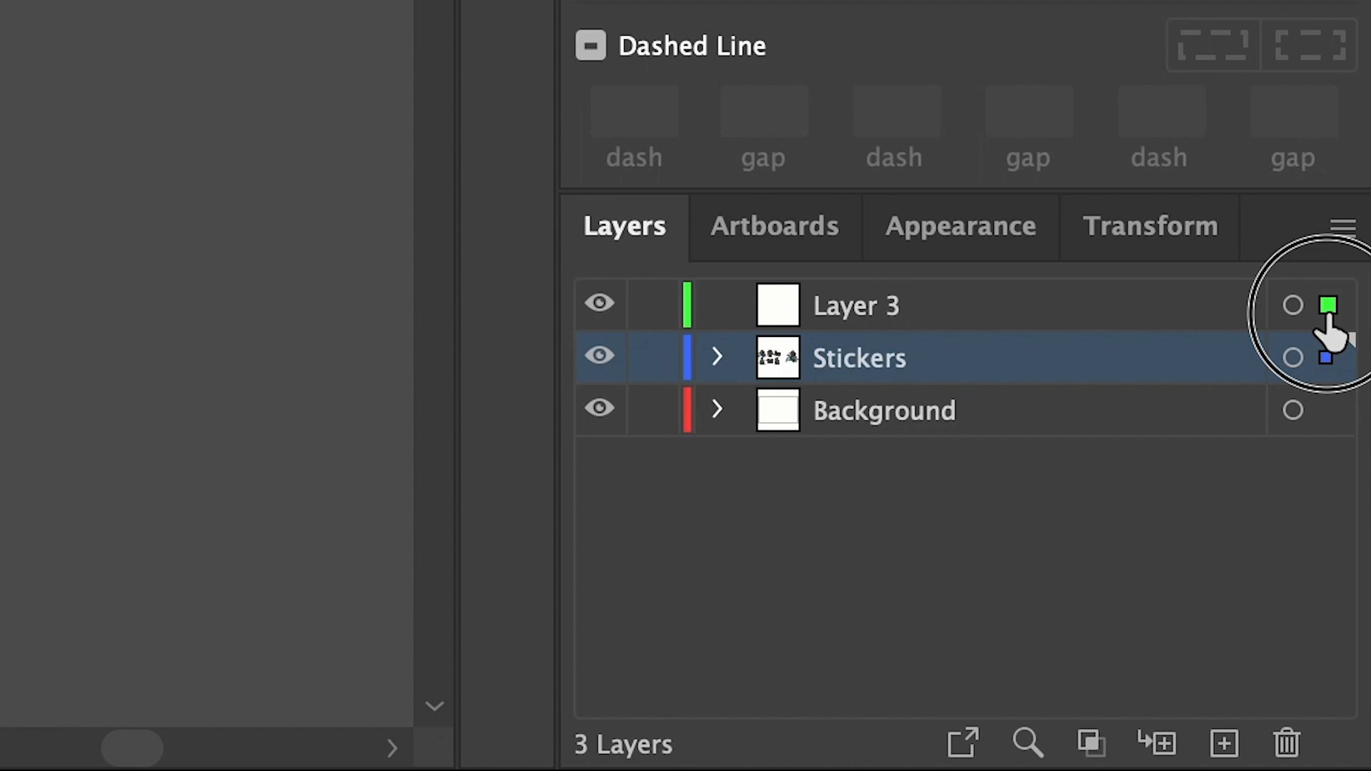
click(855, 305)
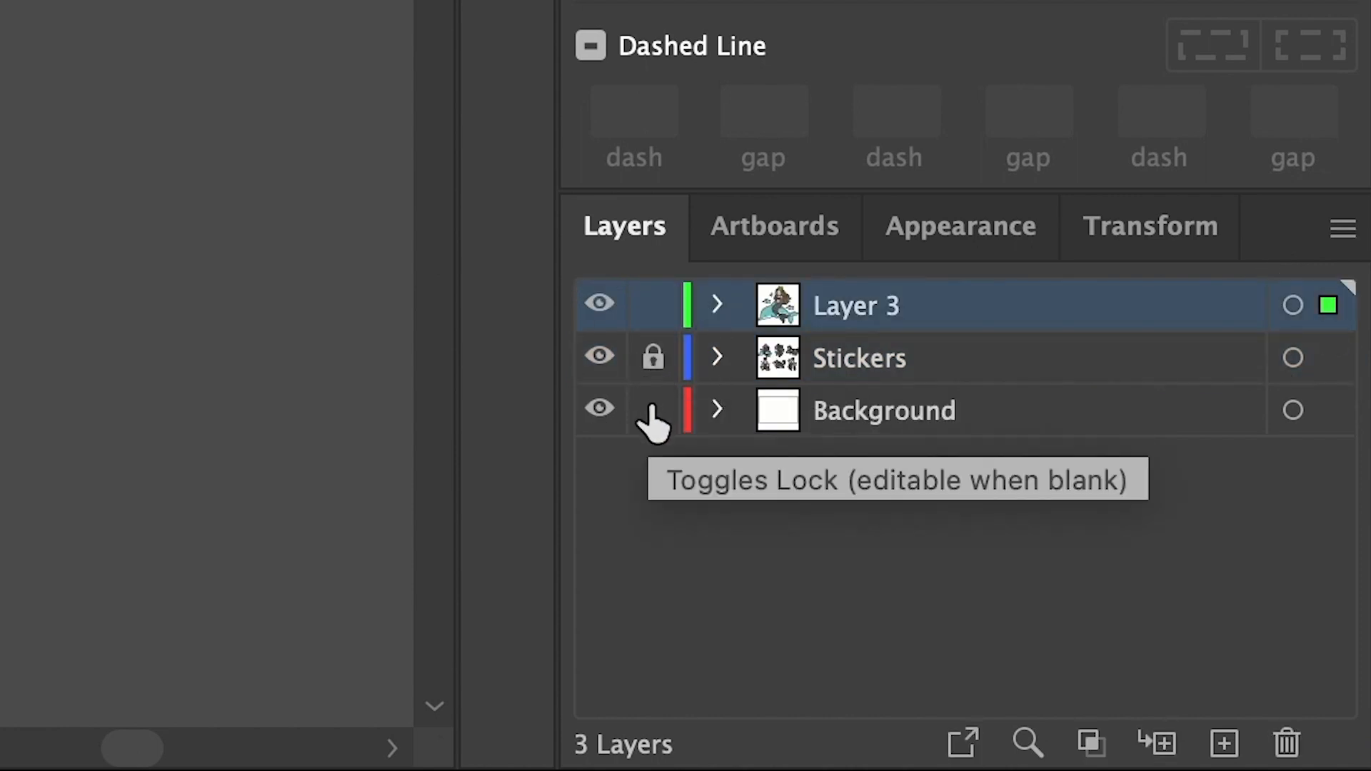
click(652, 410)
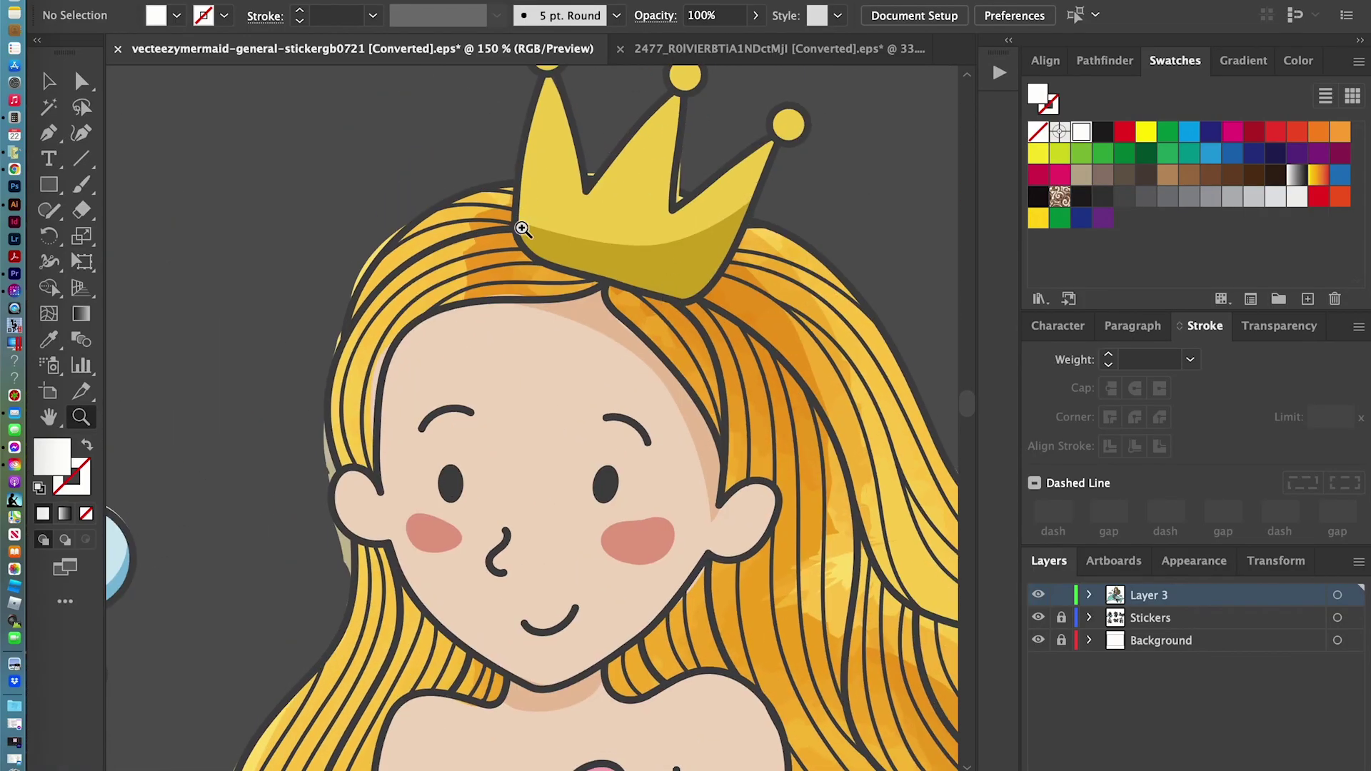
mouse_move(83, 81)
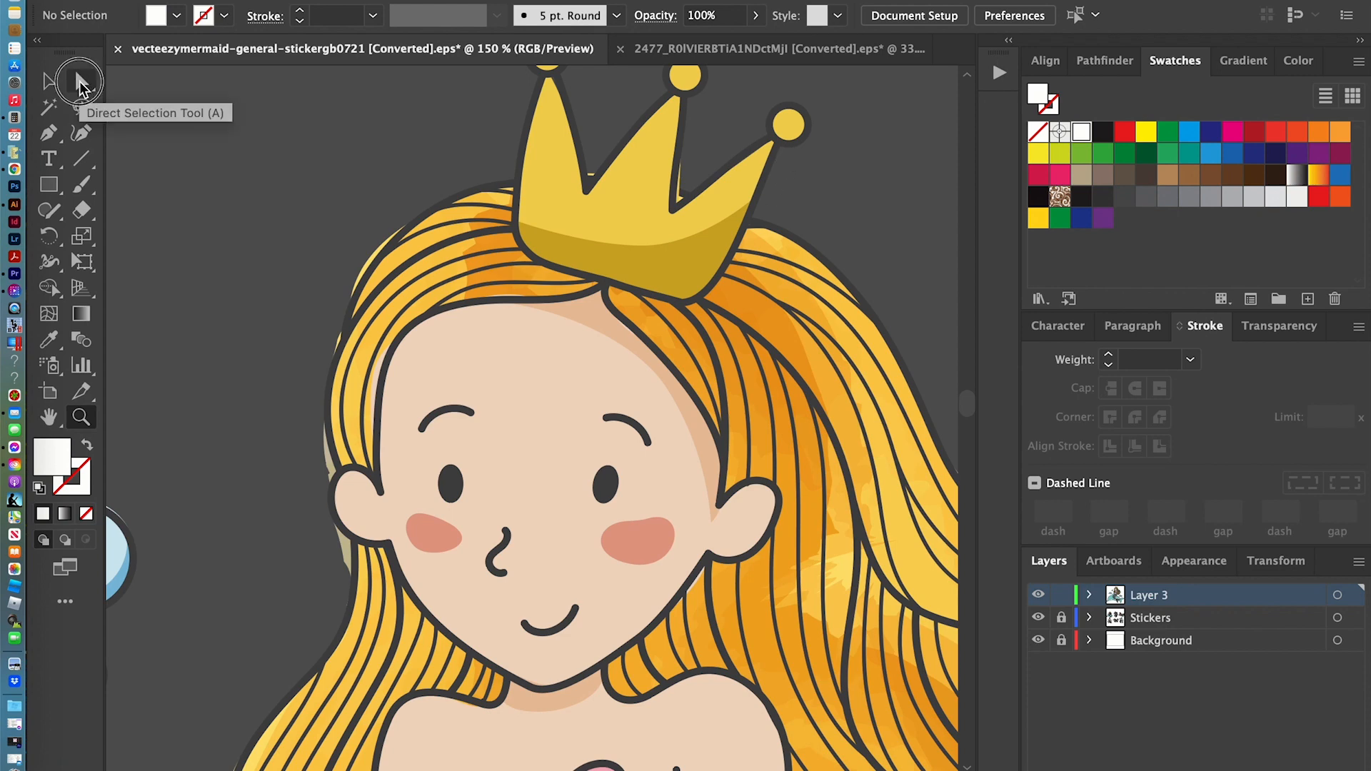
- Switch to the Direct Selection tool to pick out the crown's dark outline
click(79, 81)
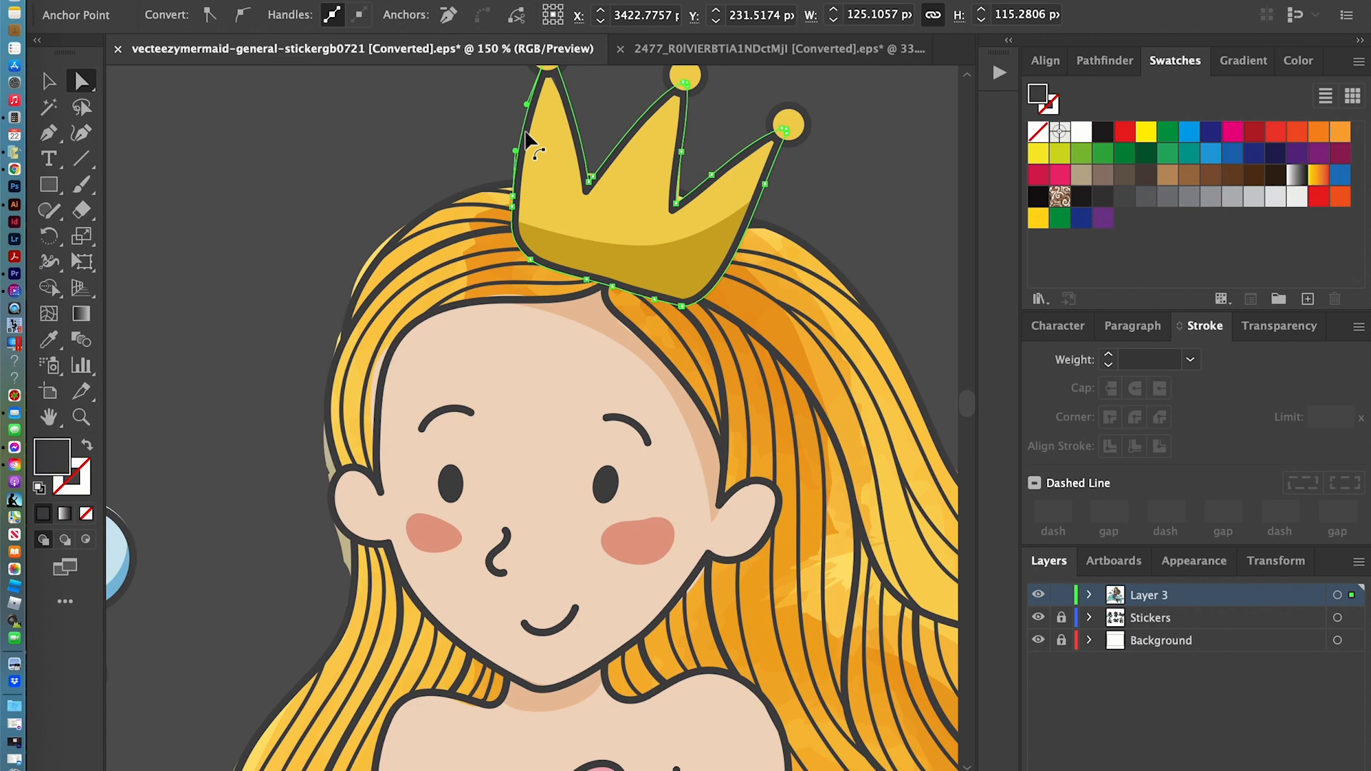
mouse_move(529, 422)
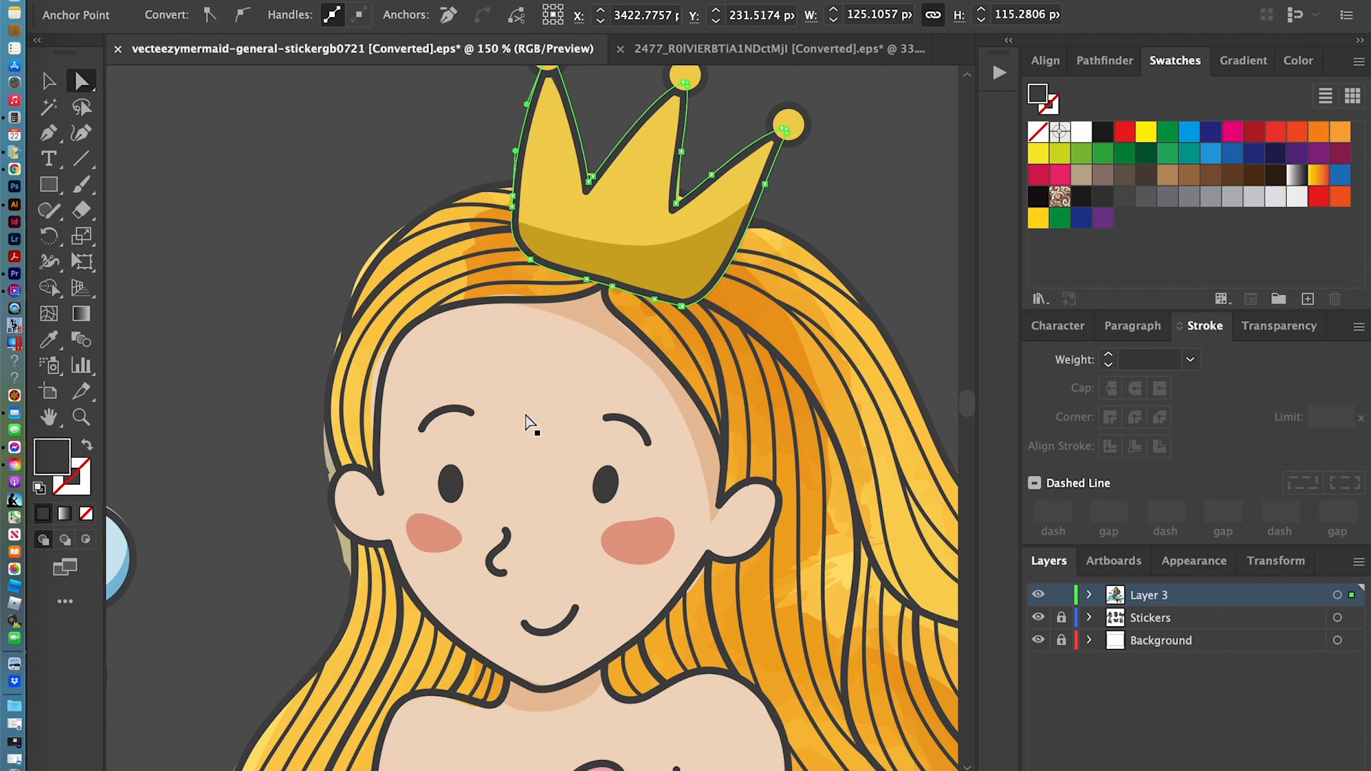
mouse_move(530, 425)
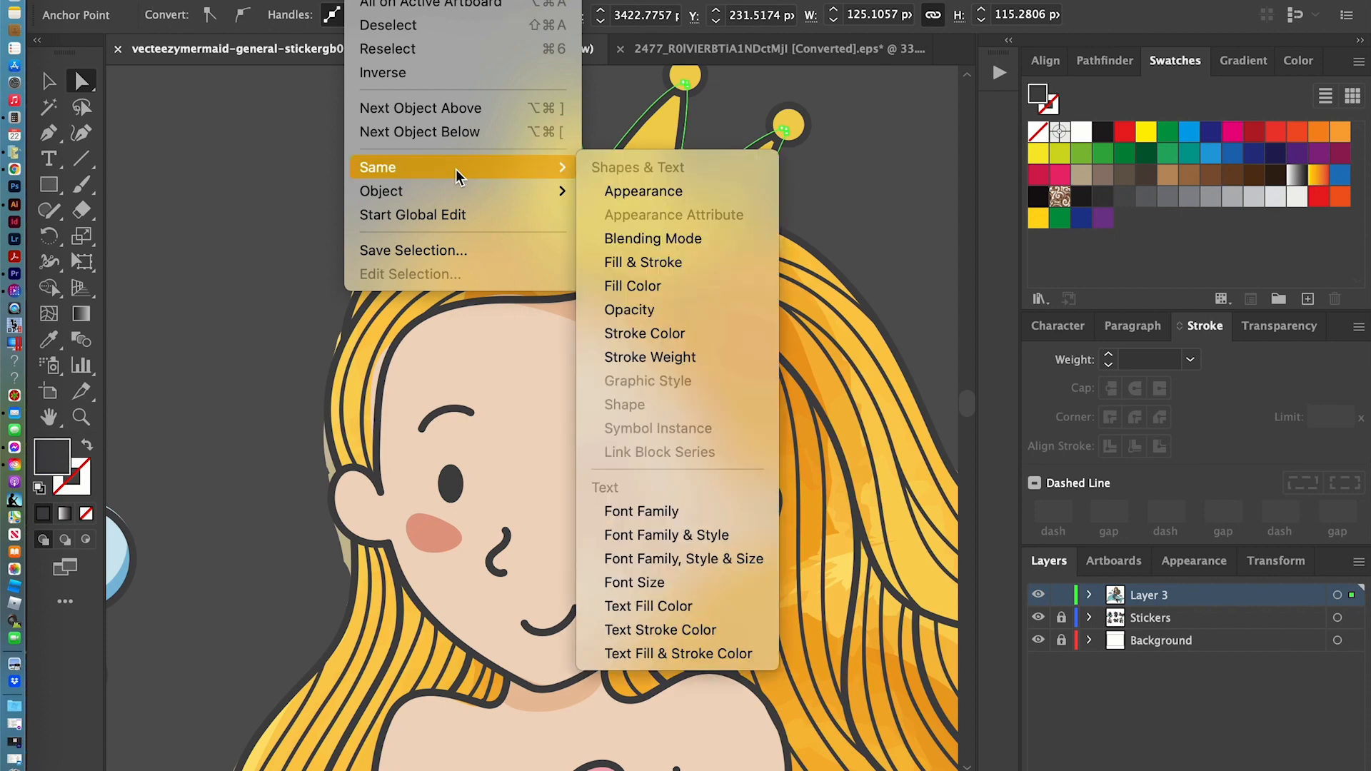
mouse_move(643, 262)
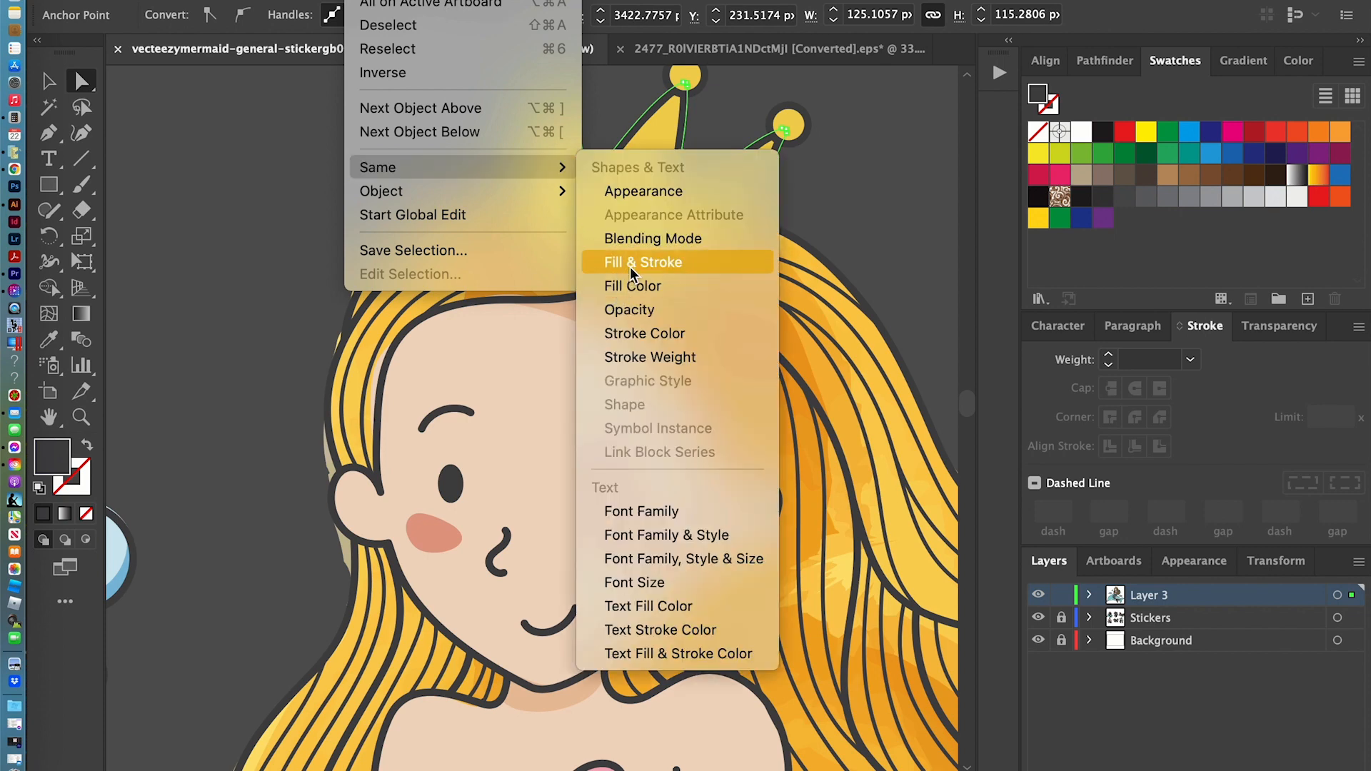
mouse_move(632, 286)
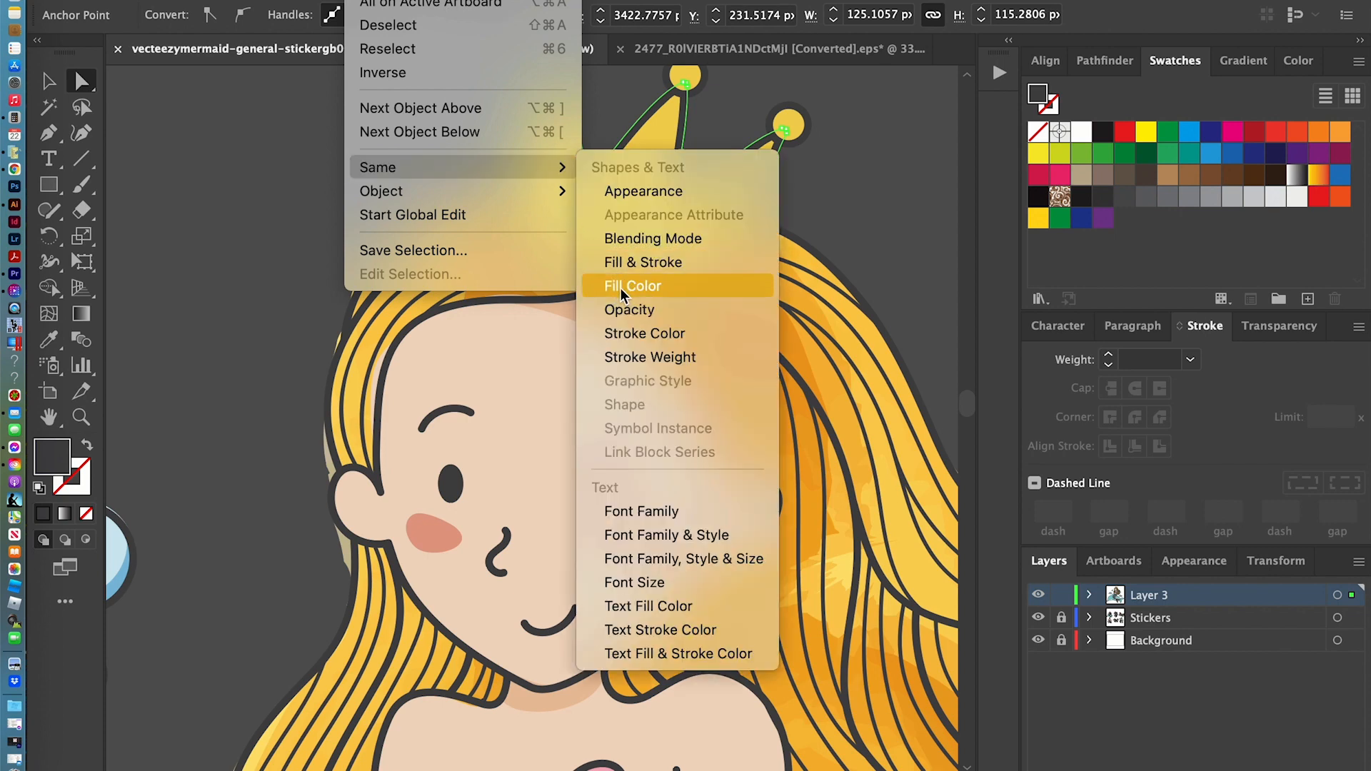
- Select every shape sharing the outline's fill color and fill them magenta
click(632, 285)
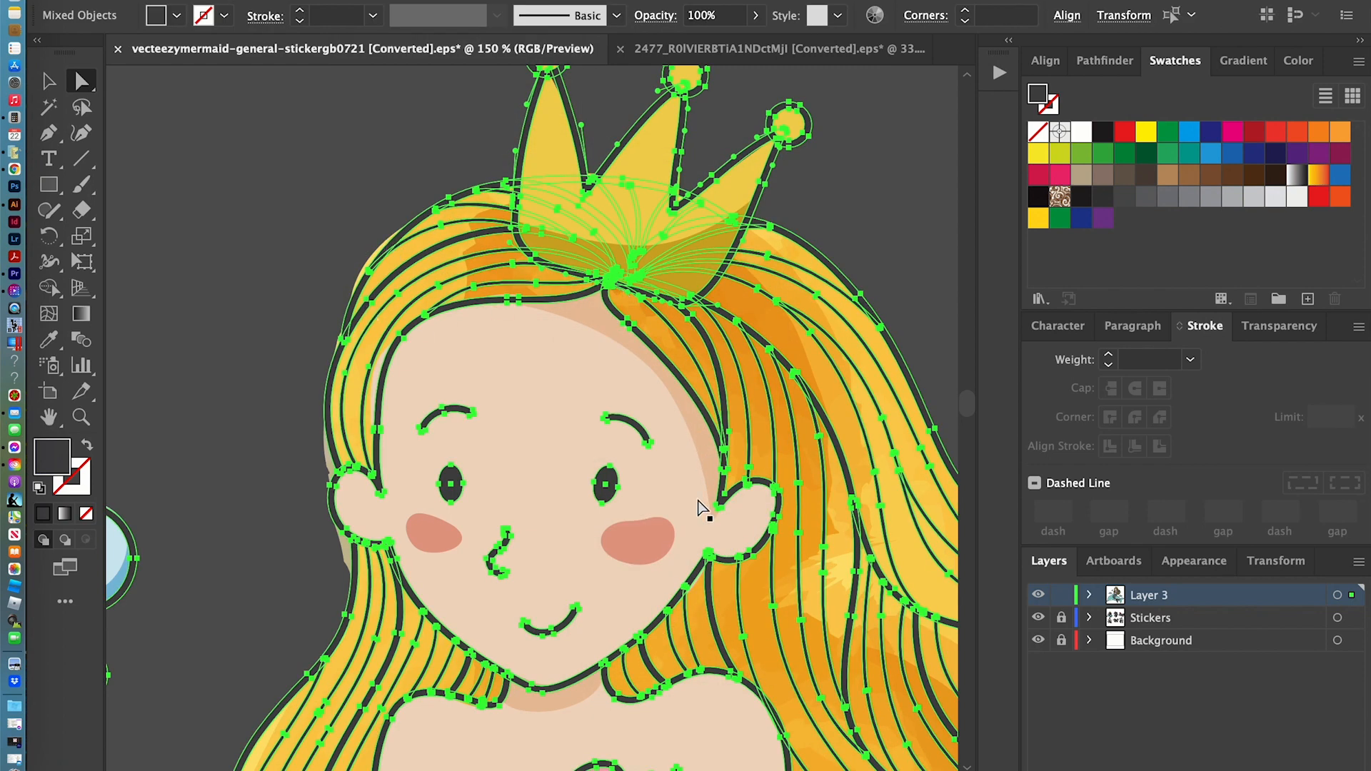
mouse_move(804, 577)
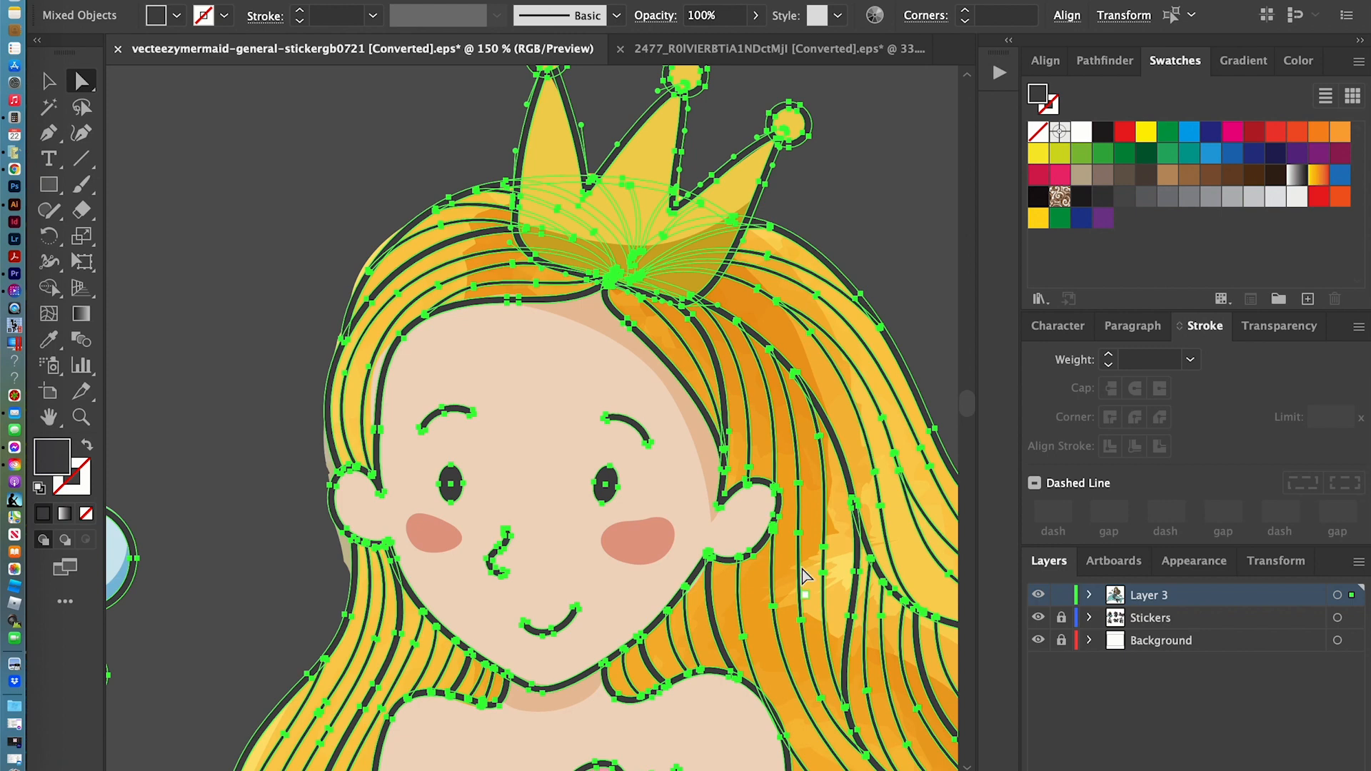
mouse_move(768, 385)
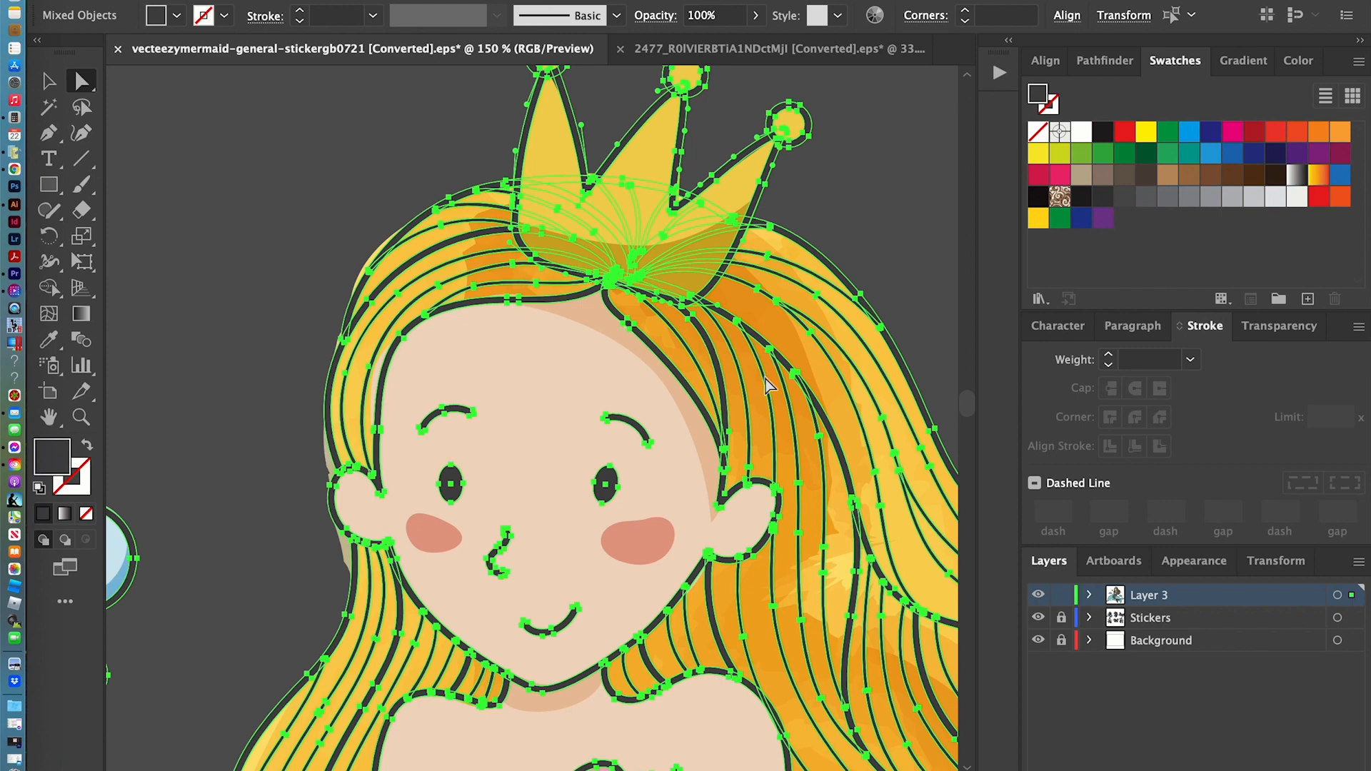
mouse_move(546, 121)
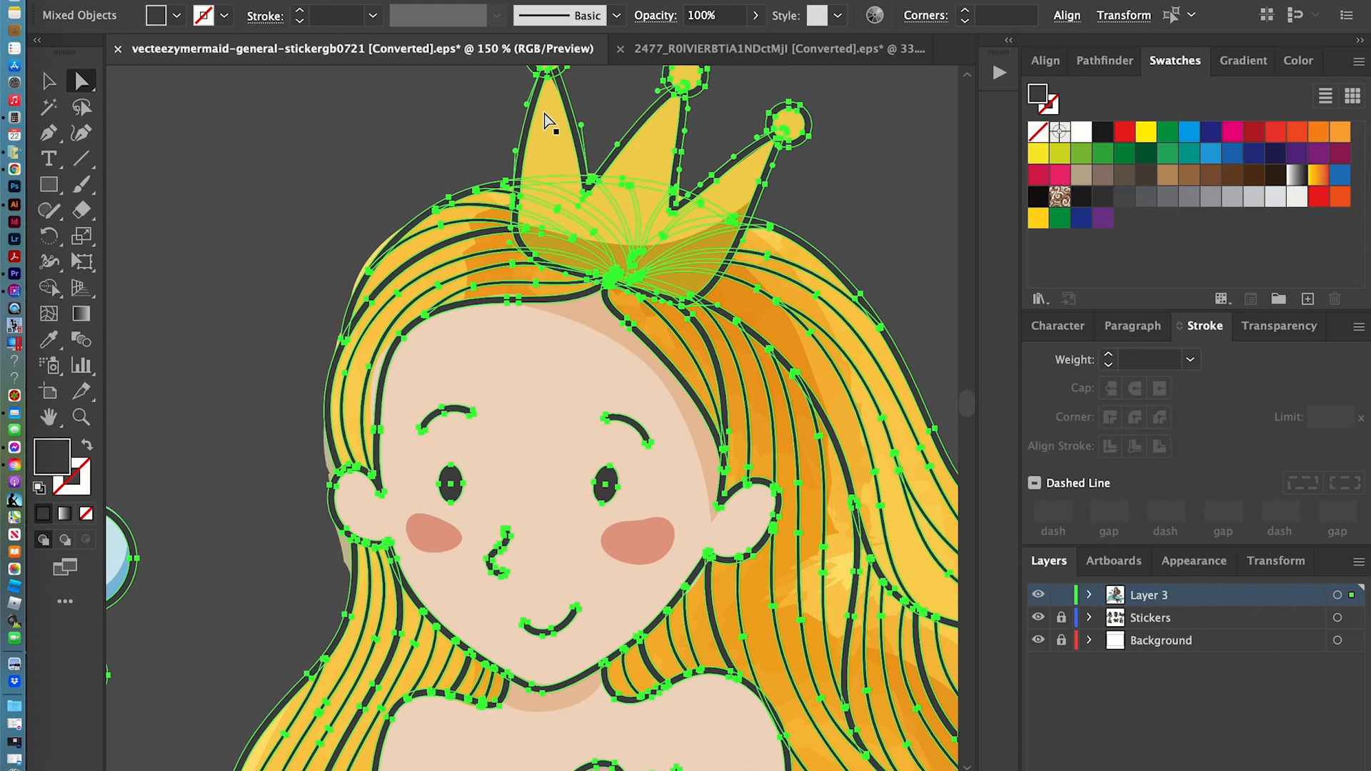
mouse_move(560, 285)
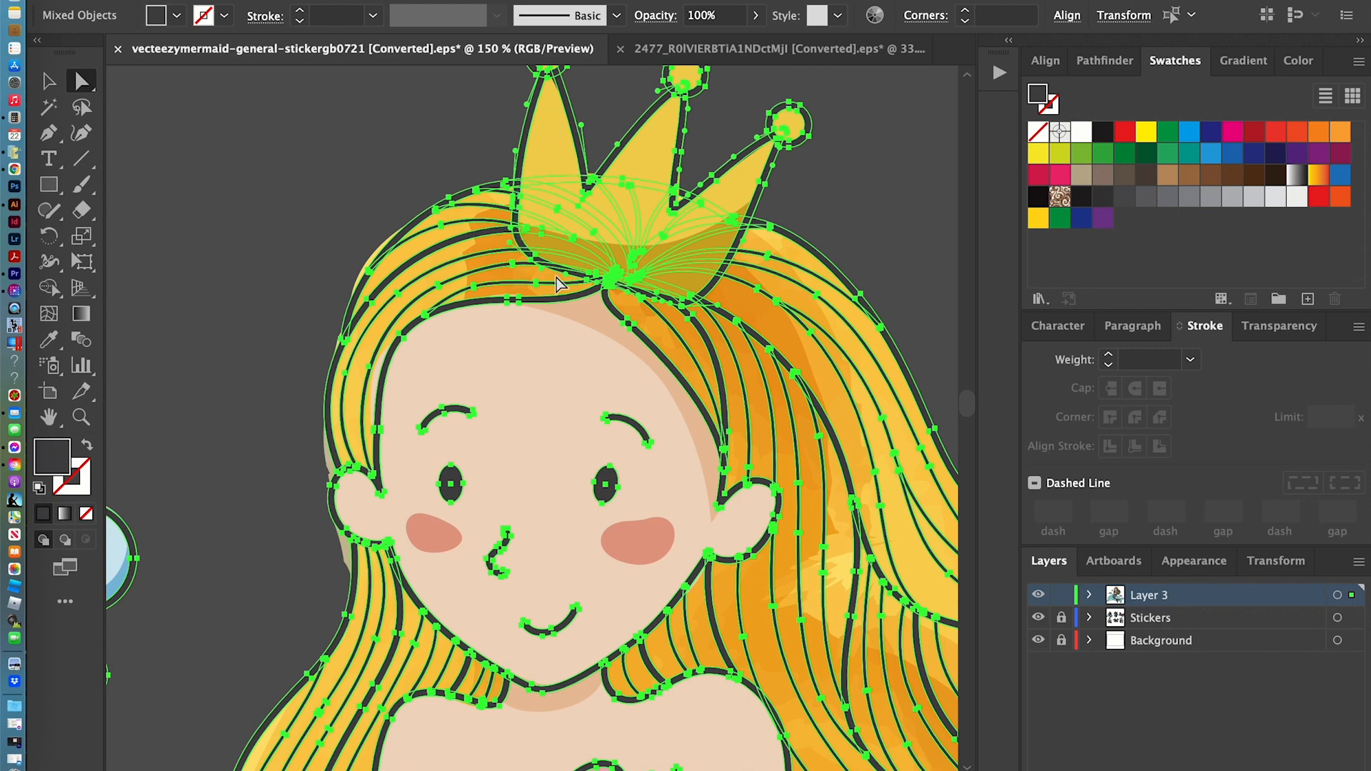
mouse_move(607, 226)
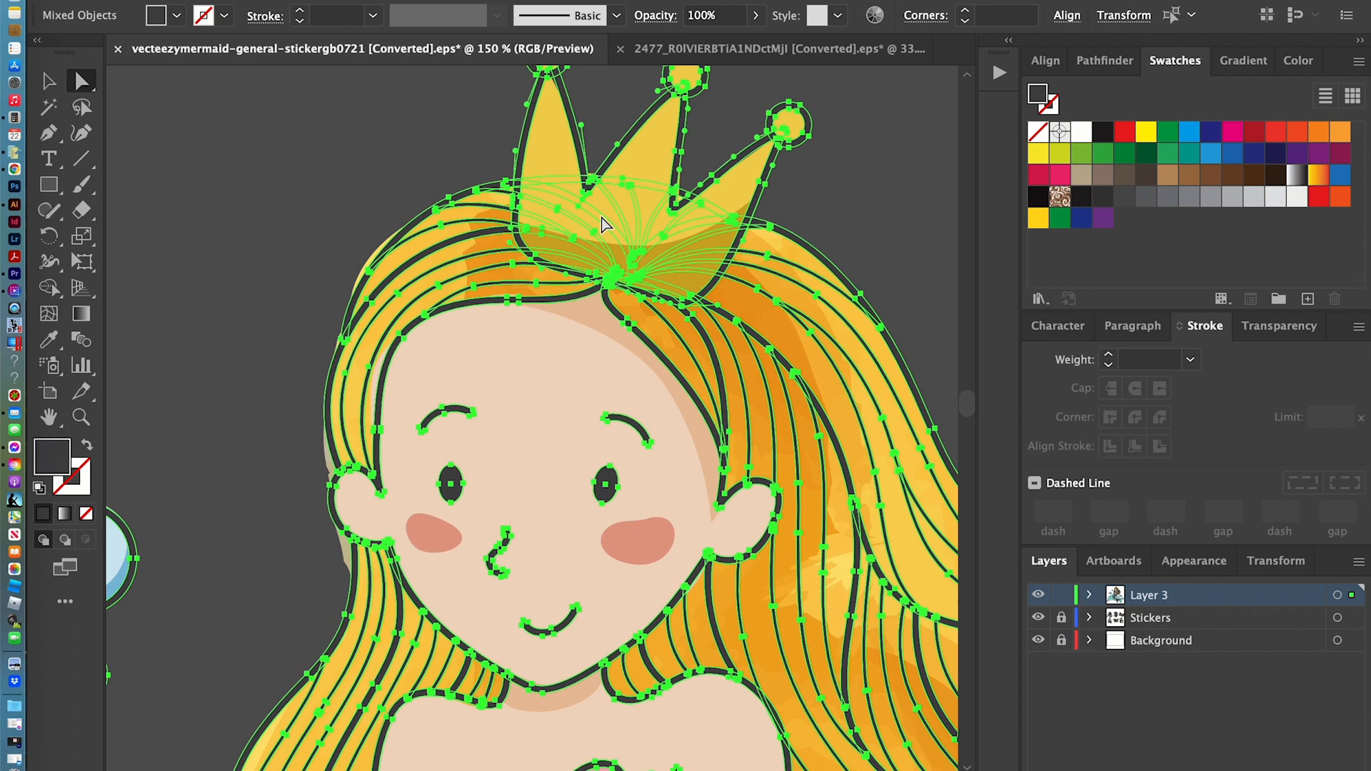
click(1232, 133)
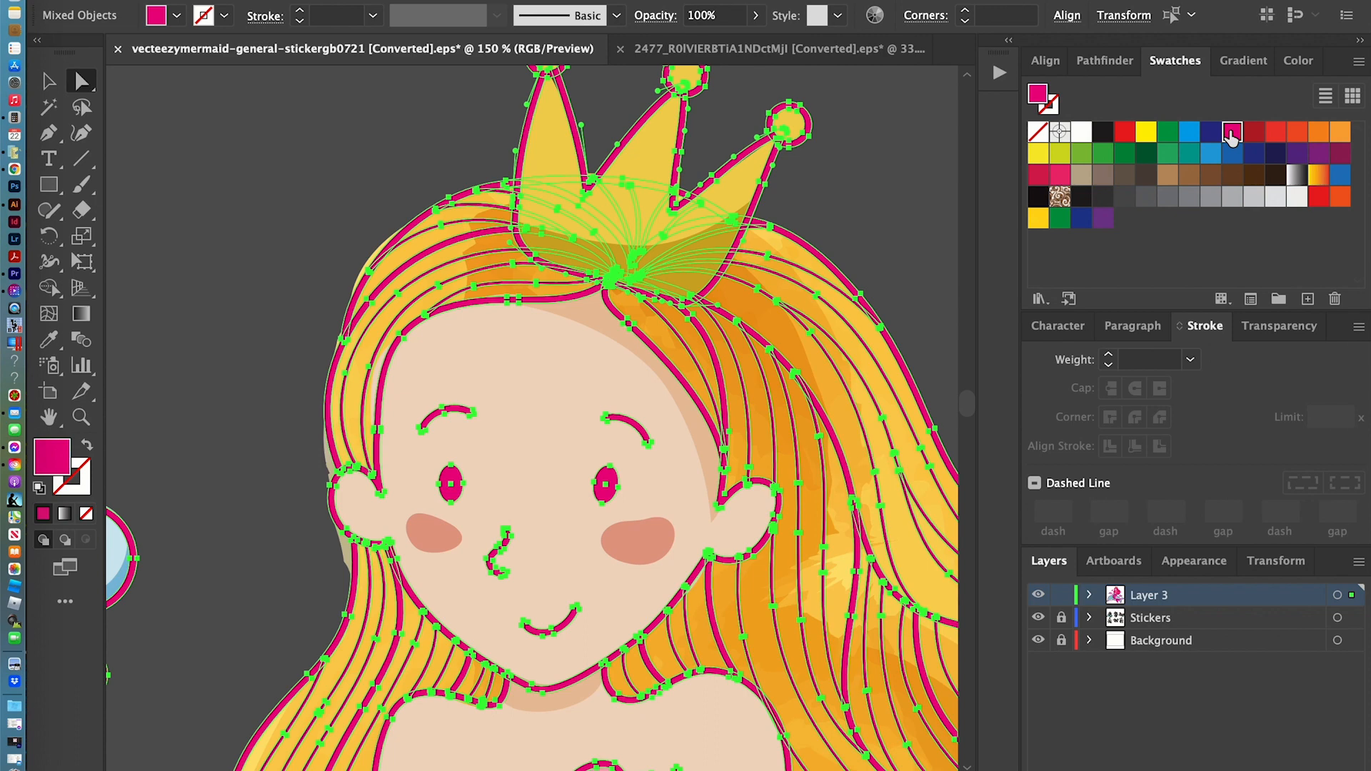
click(48, 81)
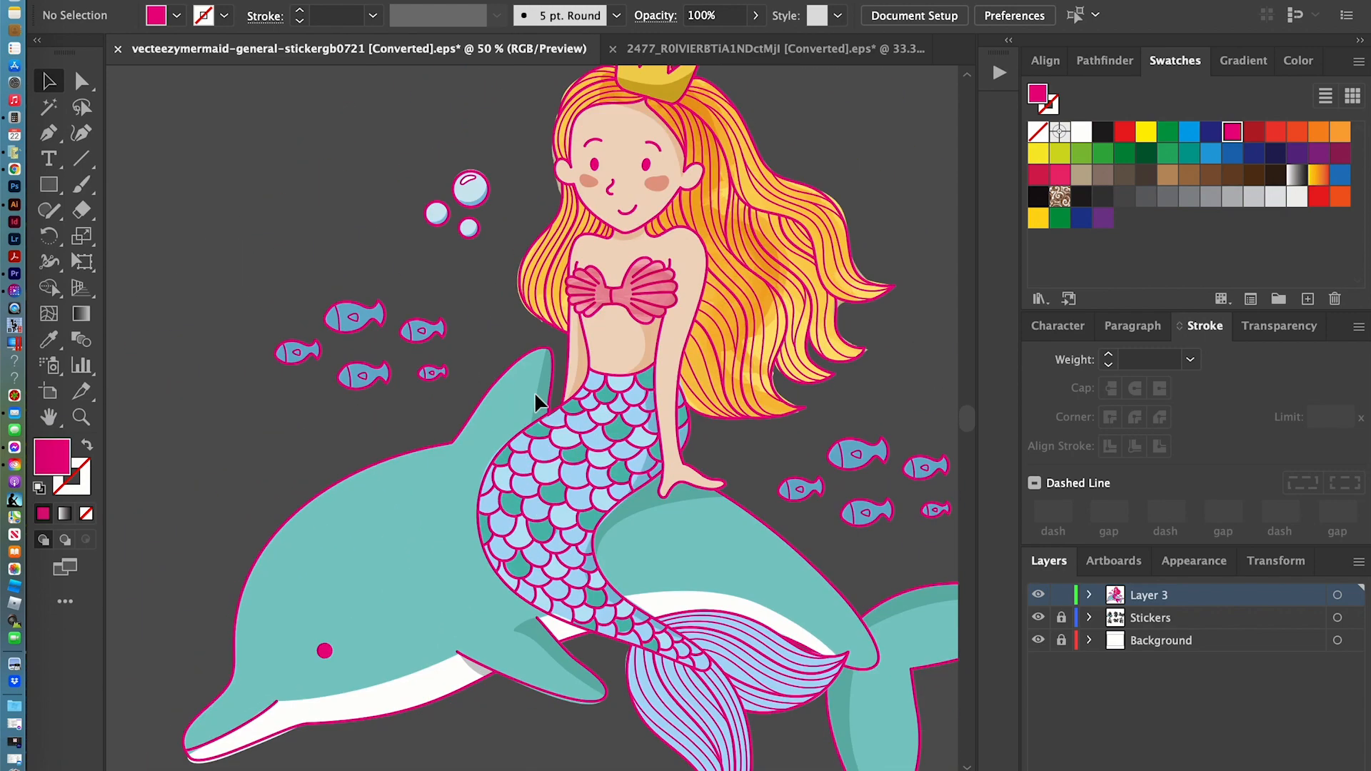
mouse_move(533, 422)
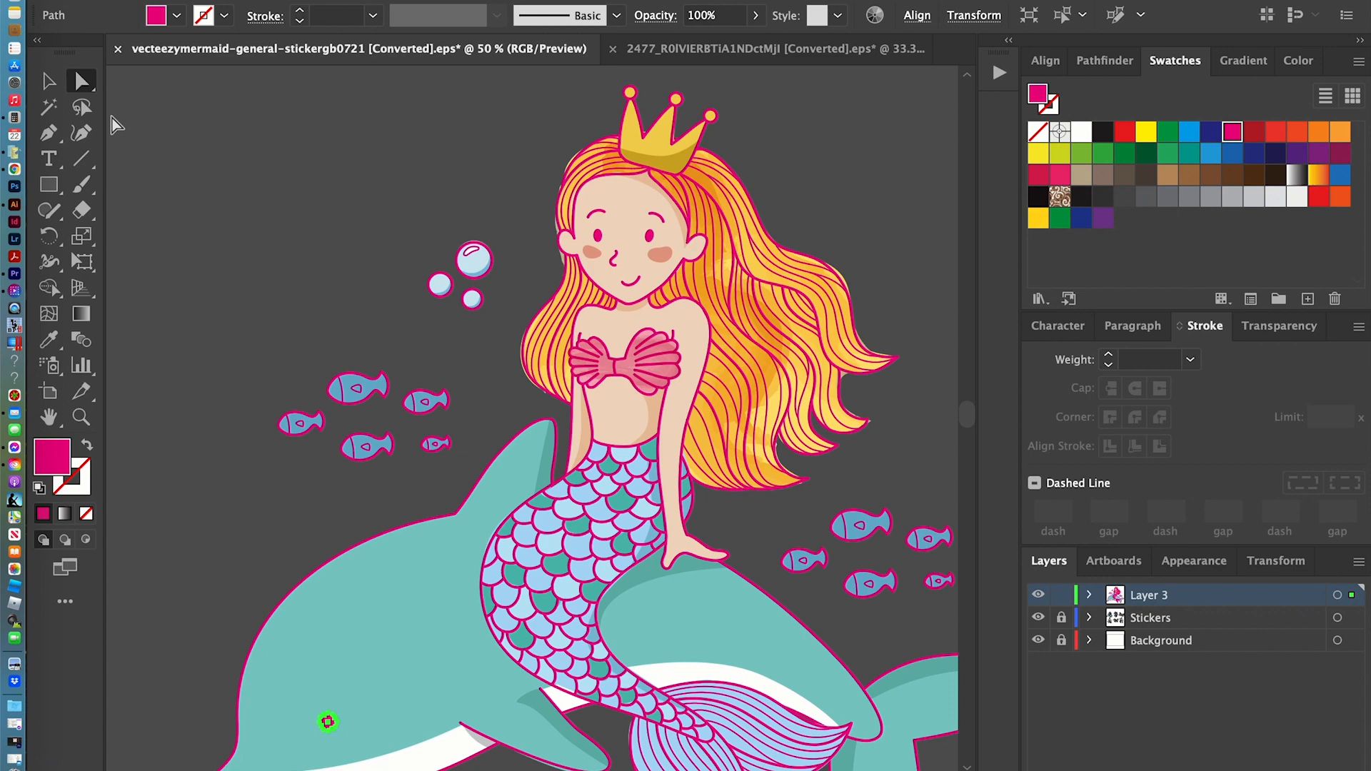
- Select one blue fish body, select all fish with matching fill and stroke, and make them yellow
click(79, 81)
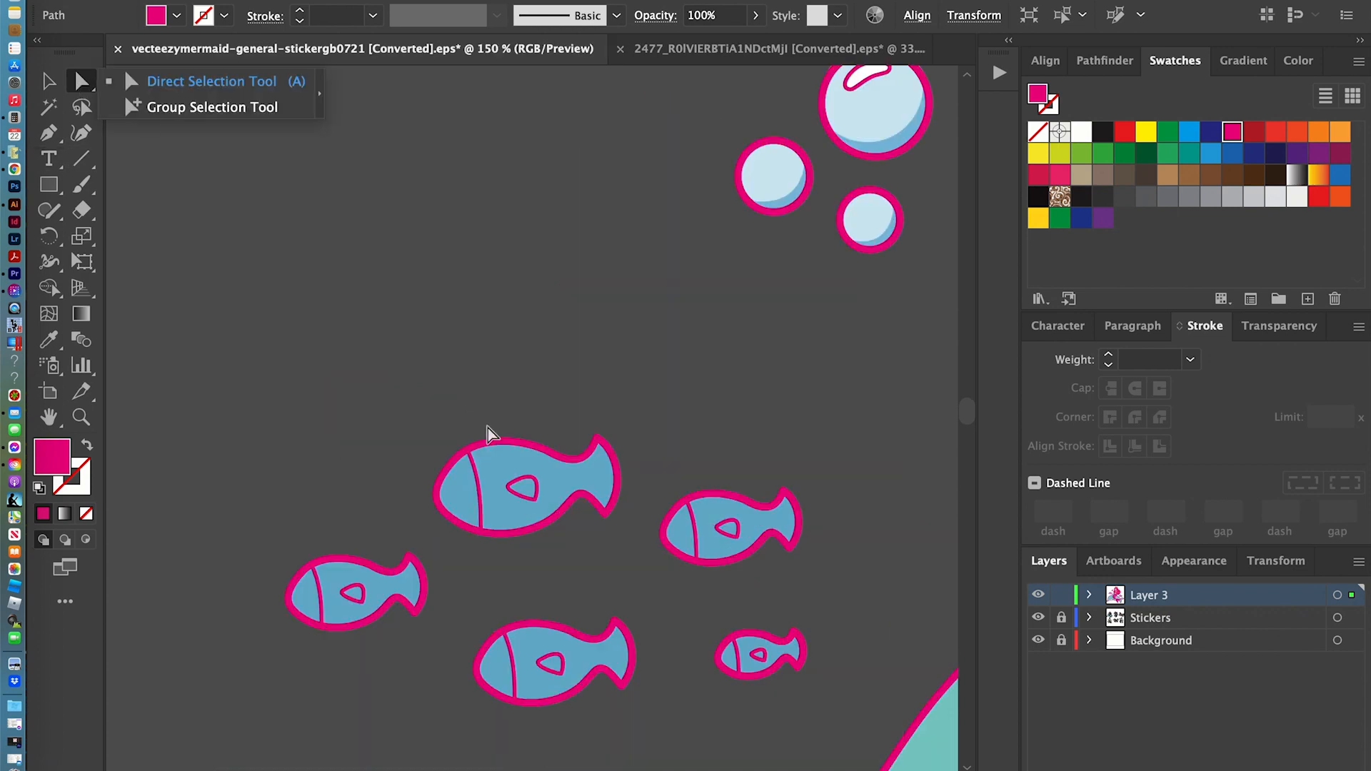
click(511, 472)
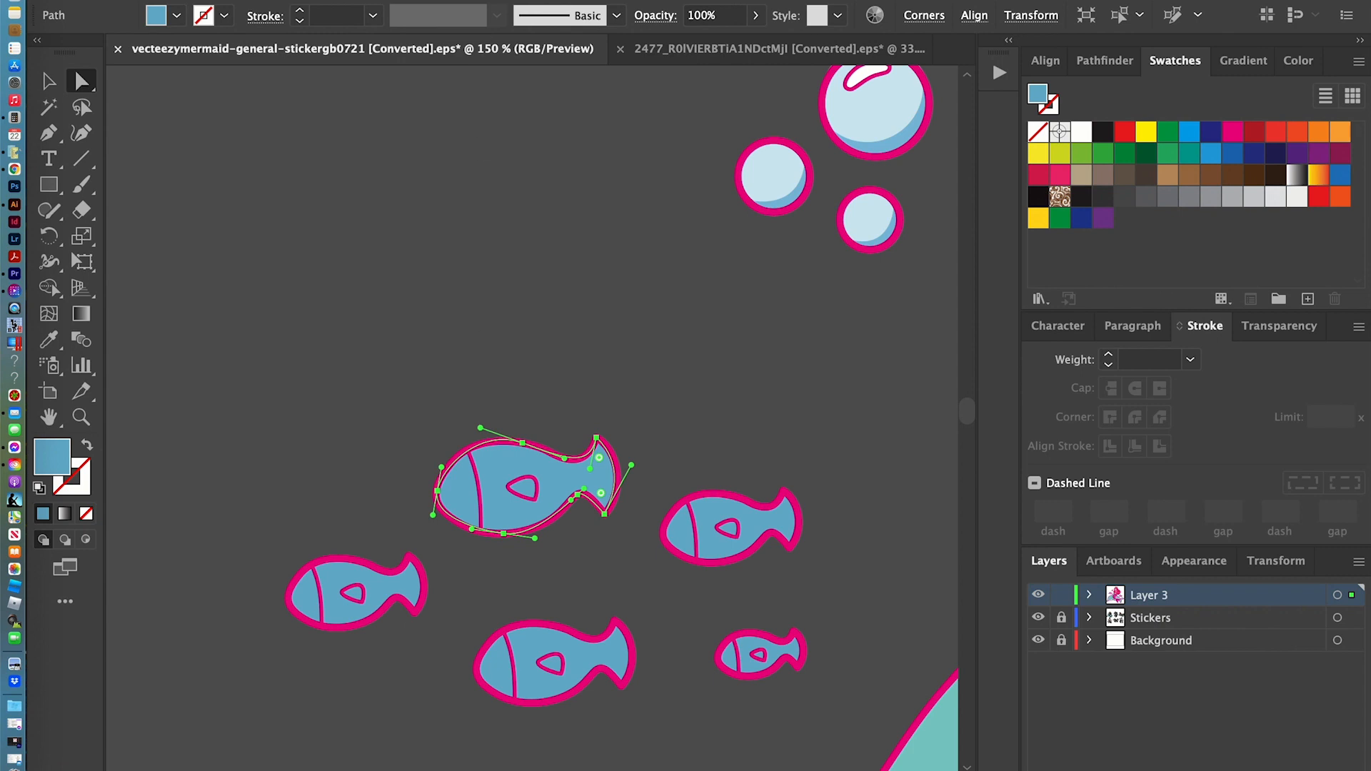
mouse_move(494, 170)
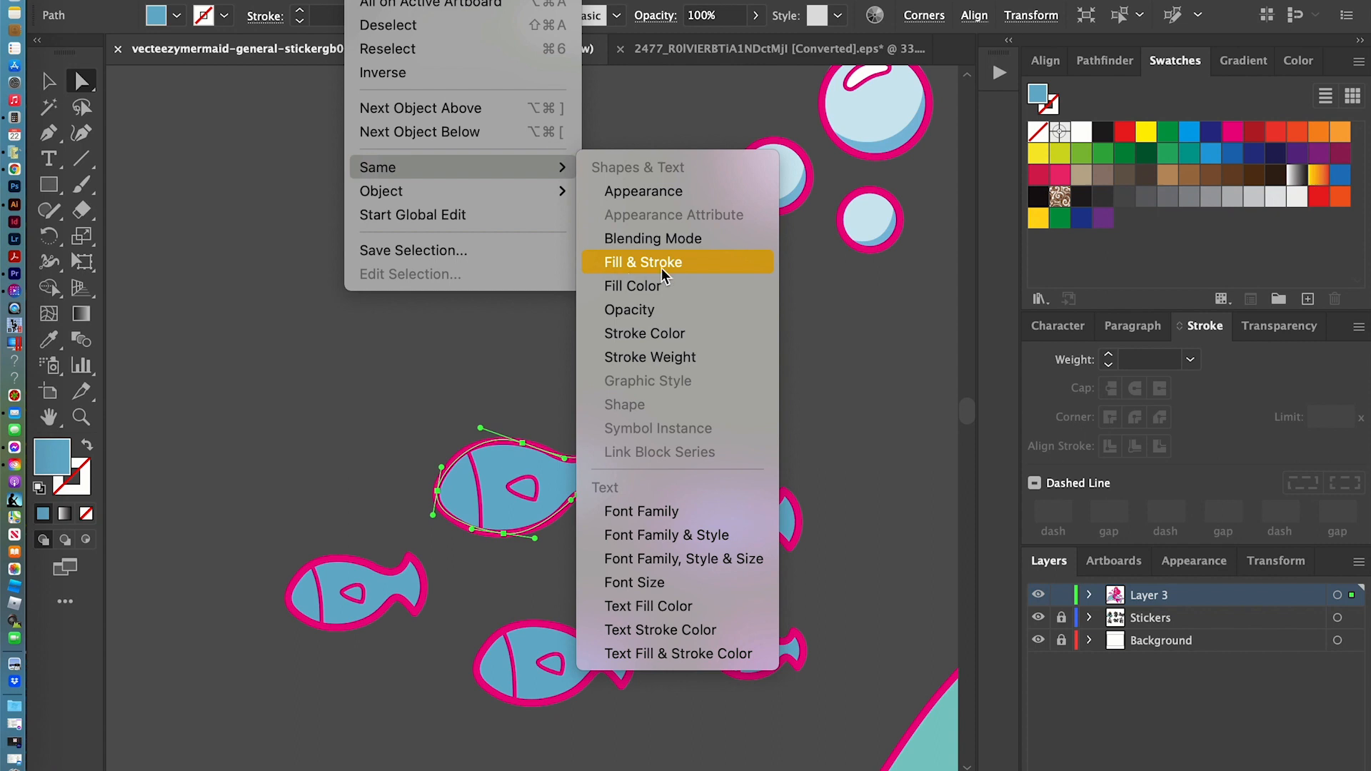
click(643, 262)
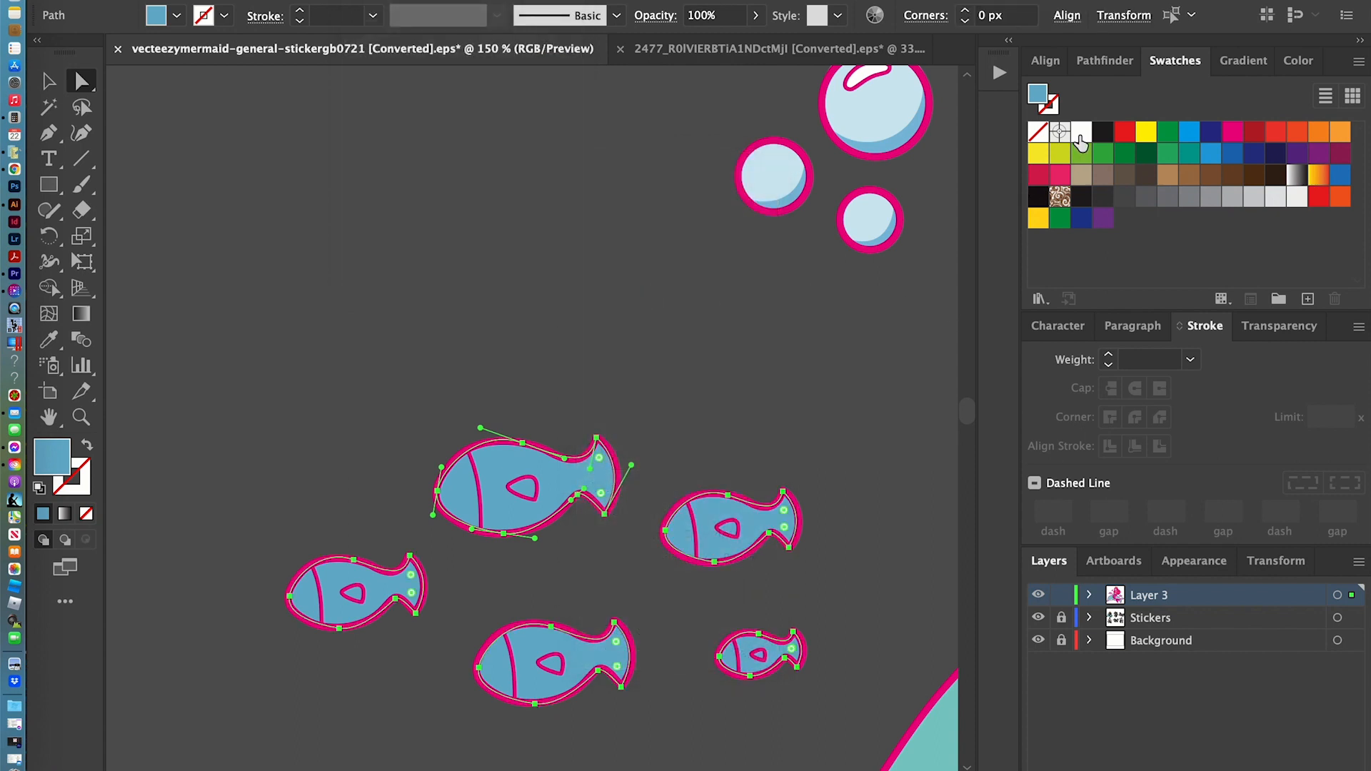
mouse_move(1147, 140)
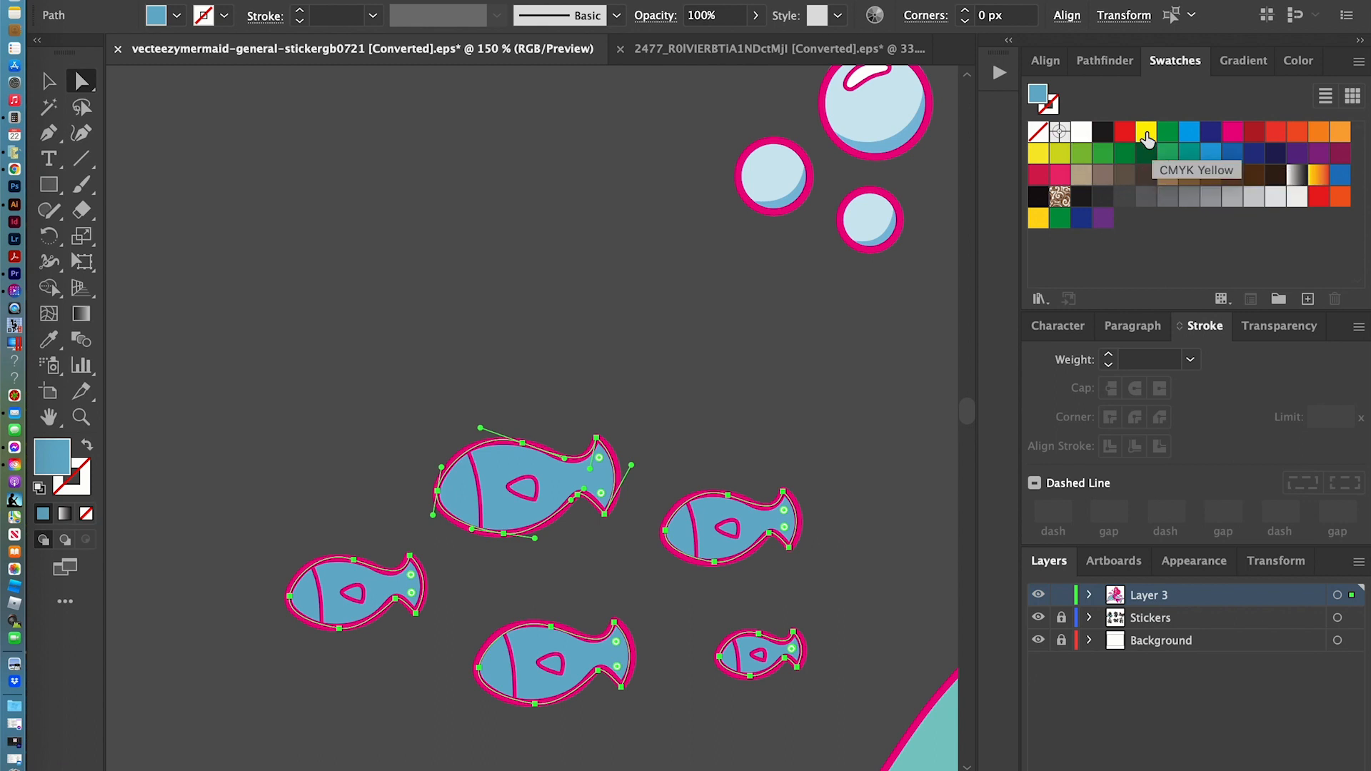
mouse_move(1146, 142)
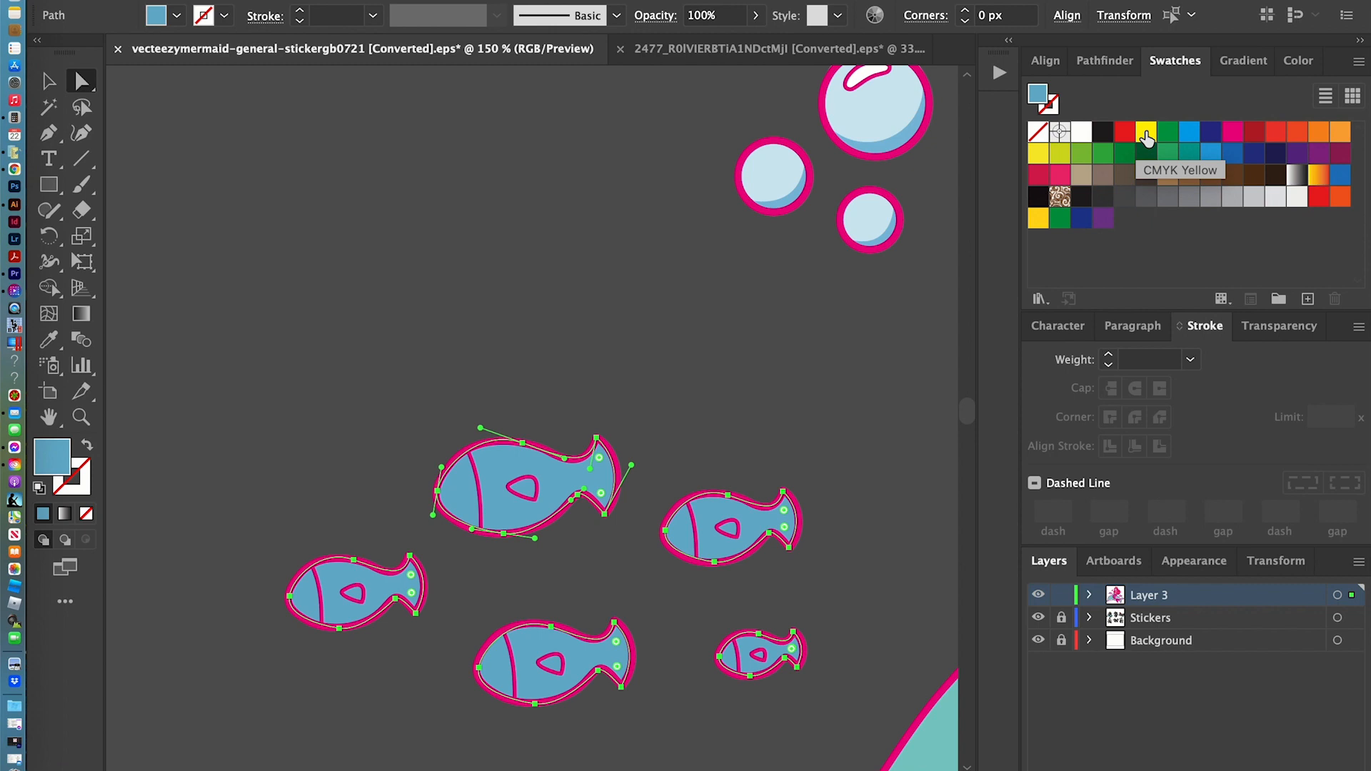
mouse_move(1082, 135)
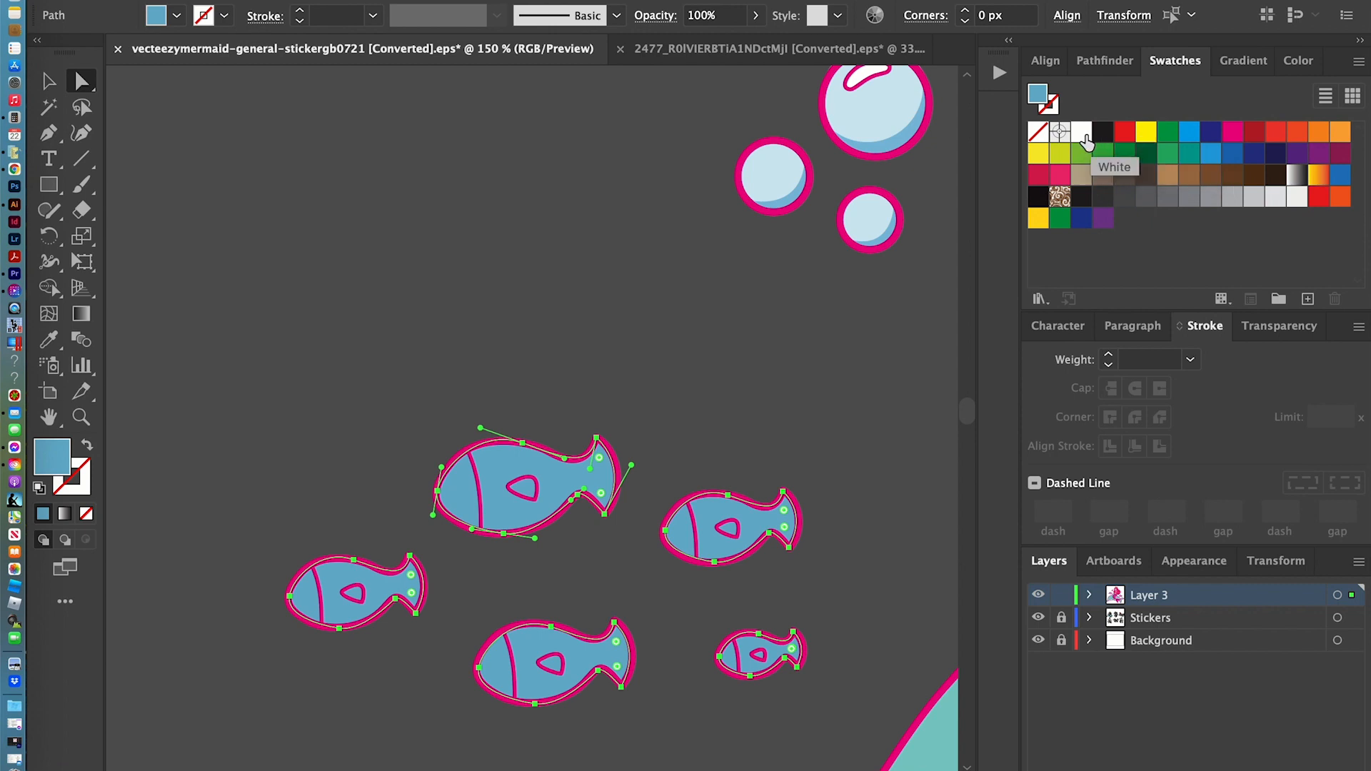
mouse_move(1146, 137)
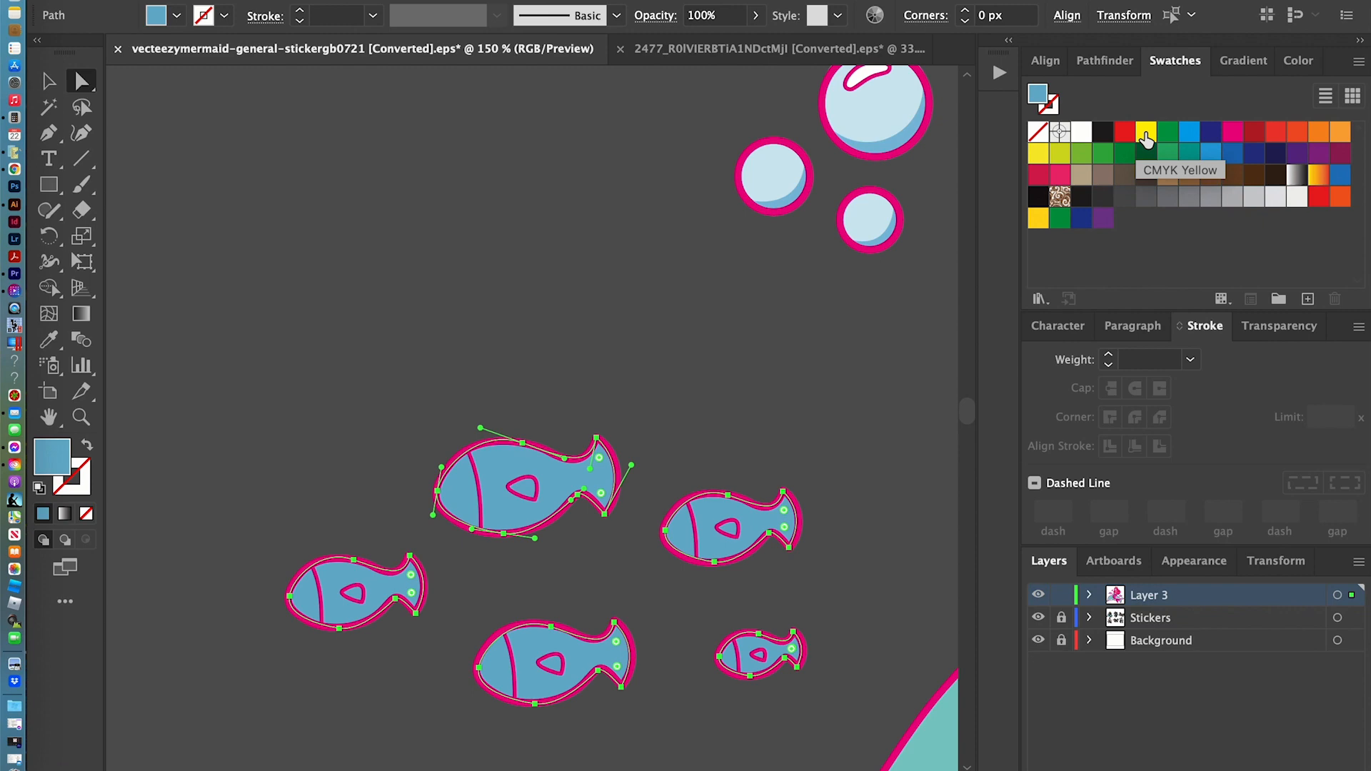
click(1146, 132)
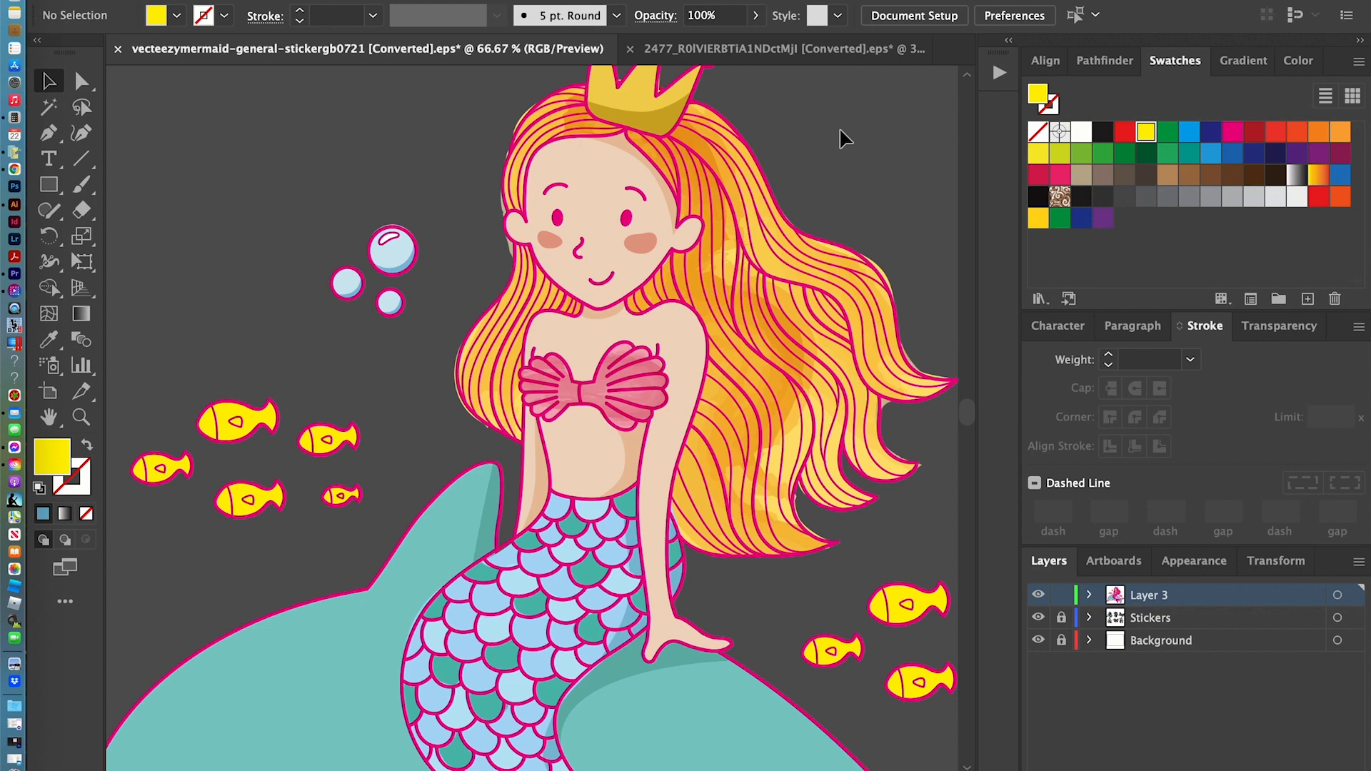
mouse_move(350, 441)
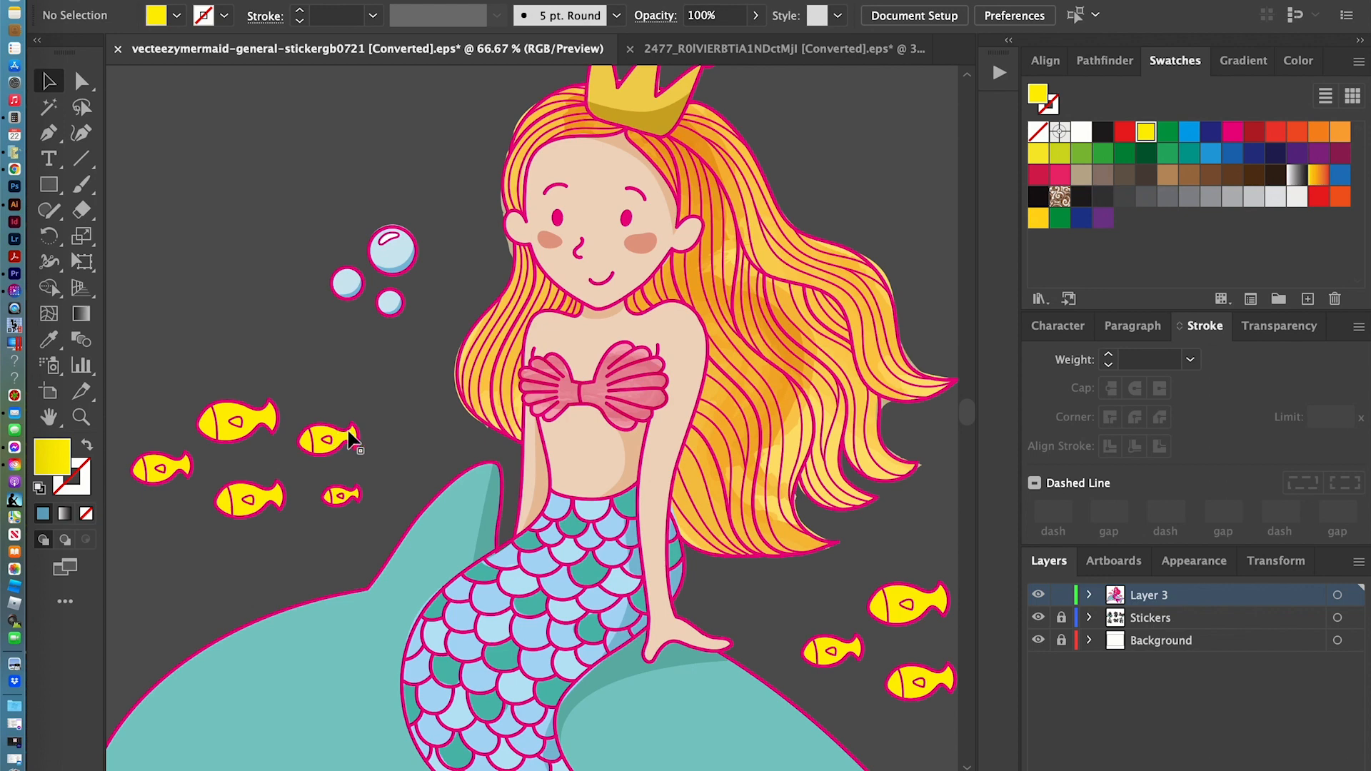
mouse_move(188, 291)
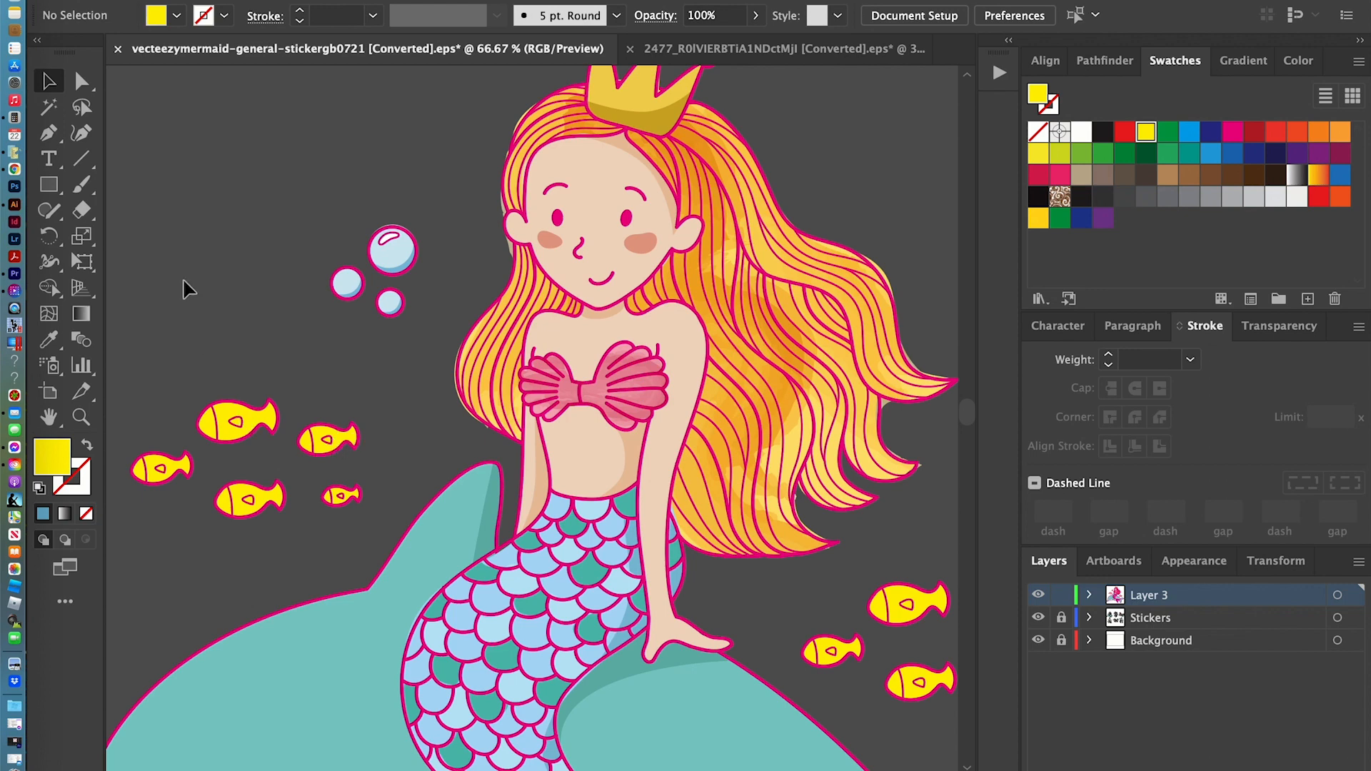
mouse_move(81, 81)
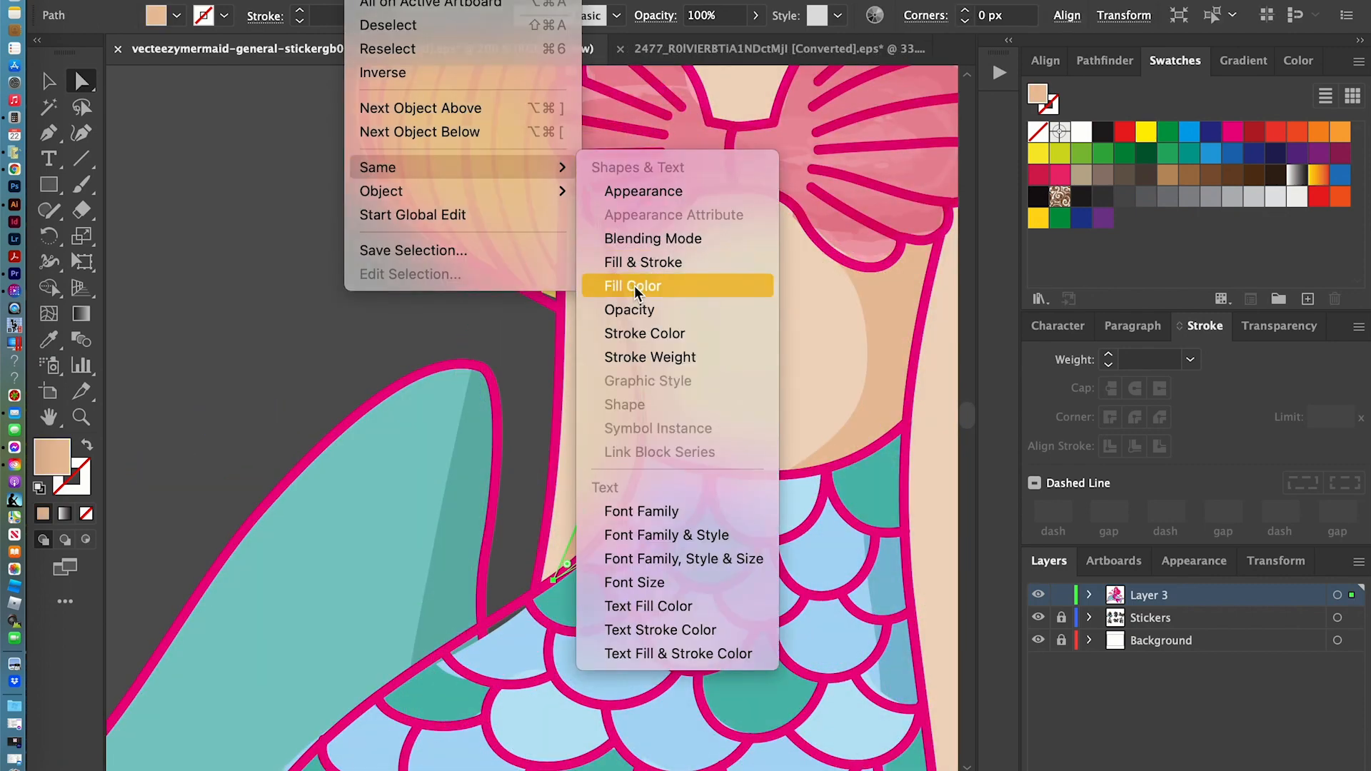
- Select every skin-tone shape and fill it yellow
click(632, 286)
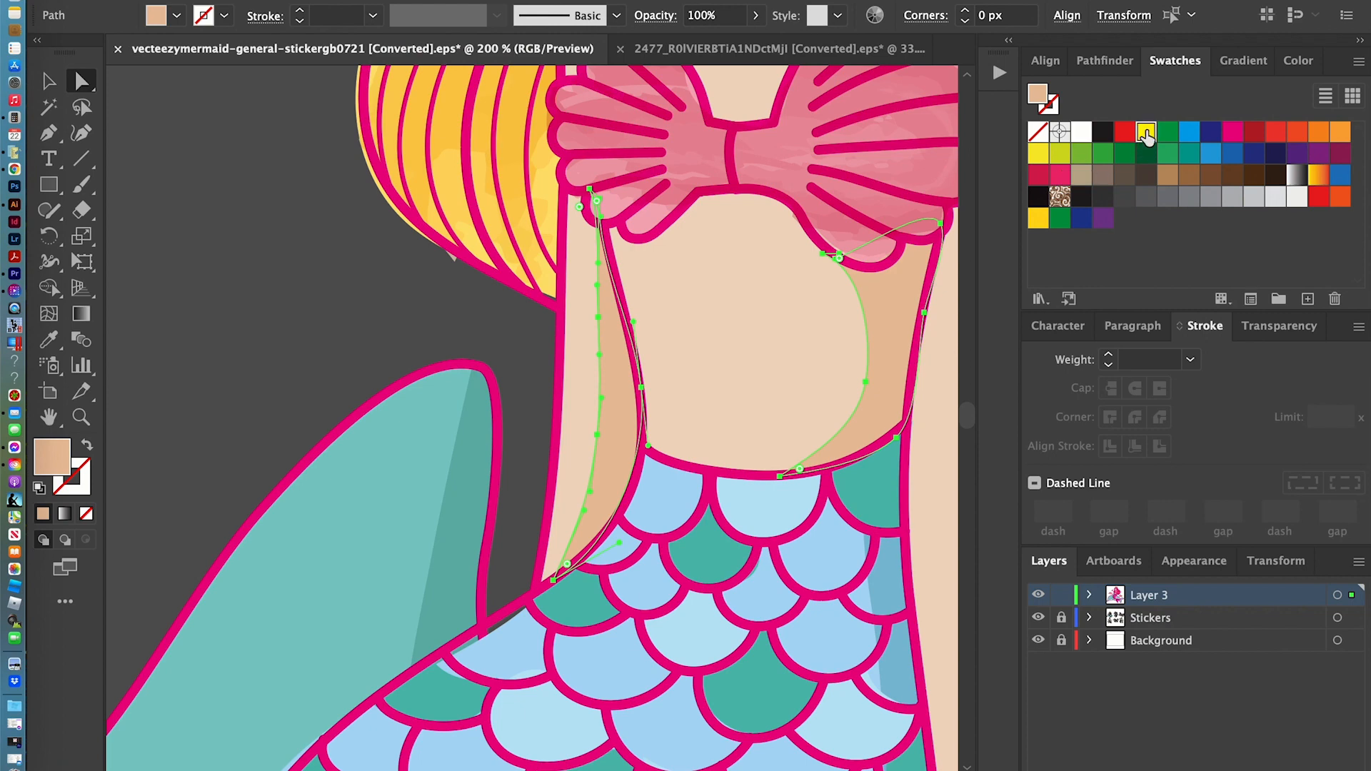
click(1147, 132)
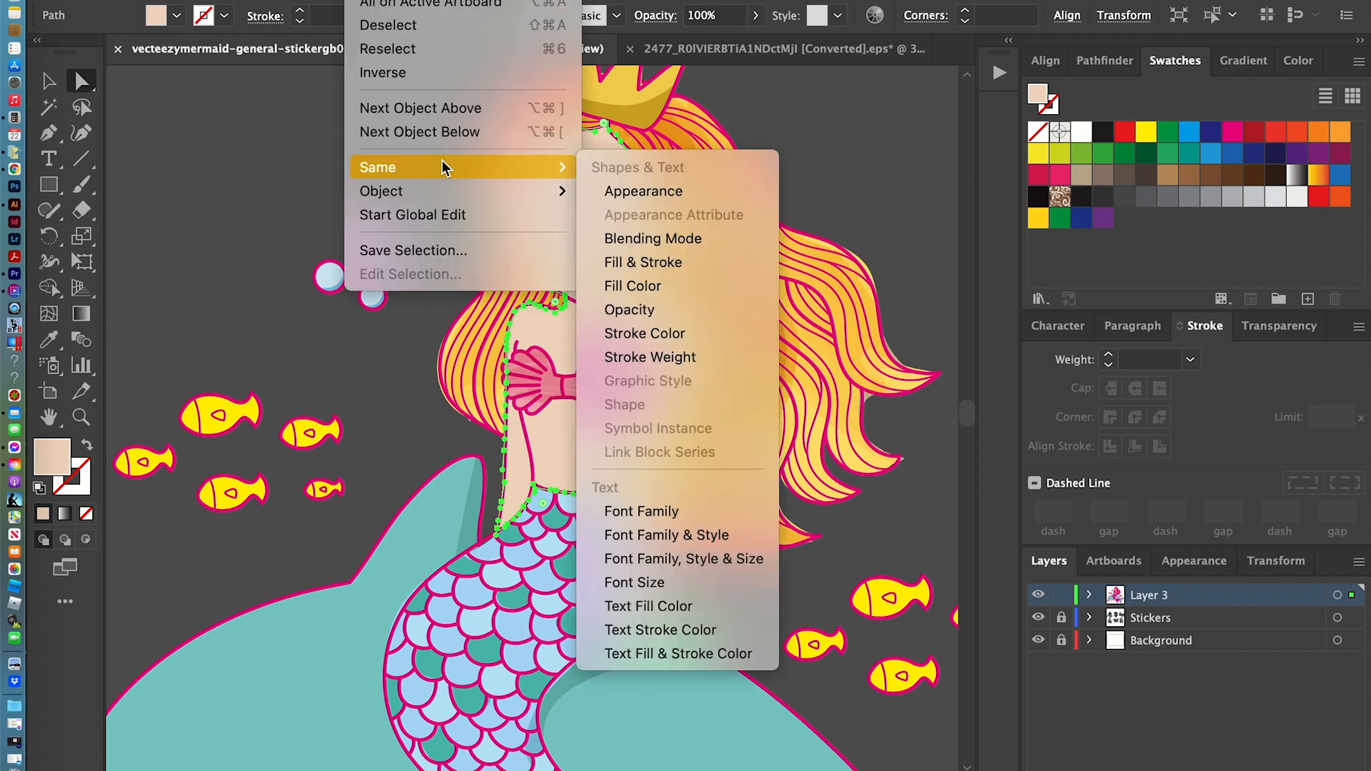
mouse_move(632, 285)
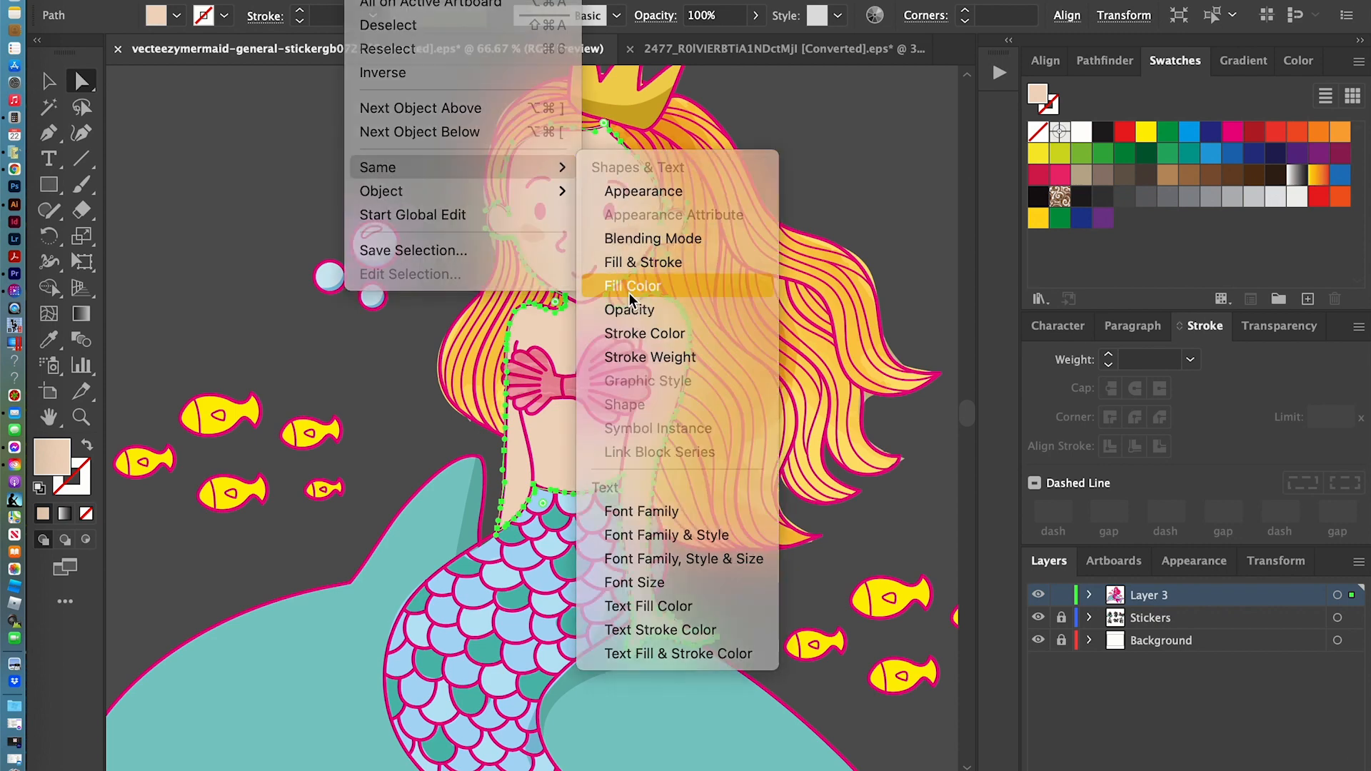
click(631, 285)
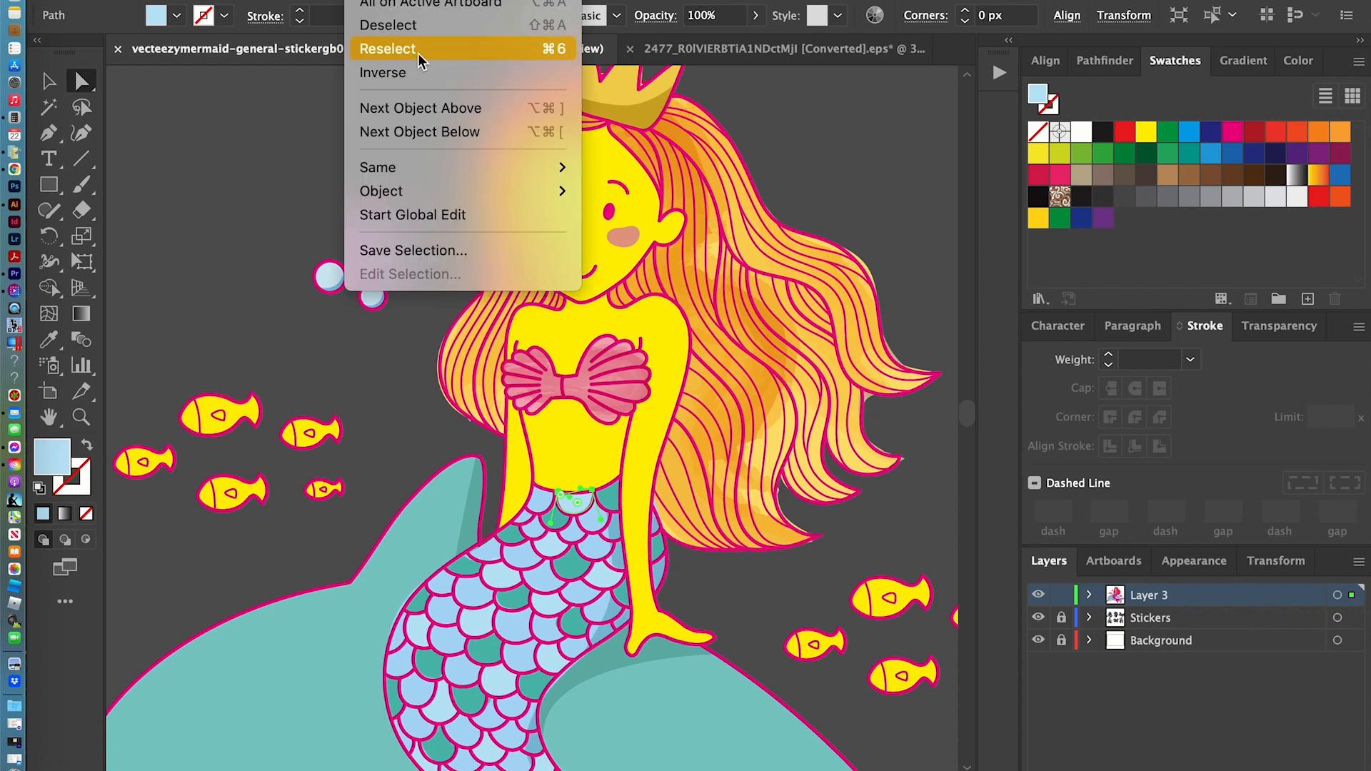
mouse_move(378, 167)
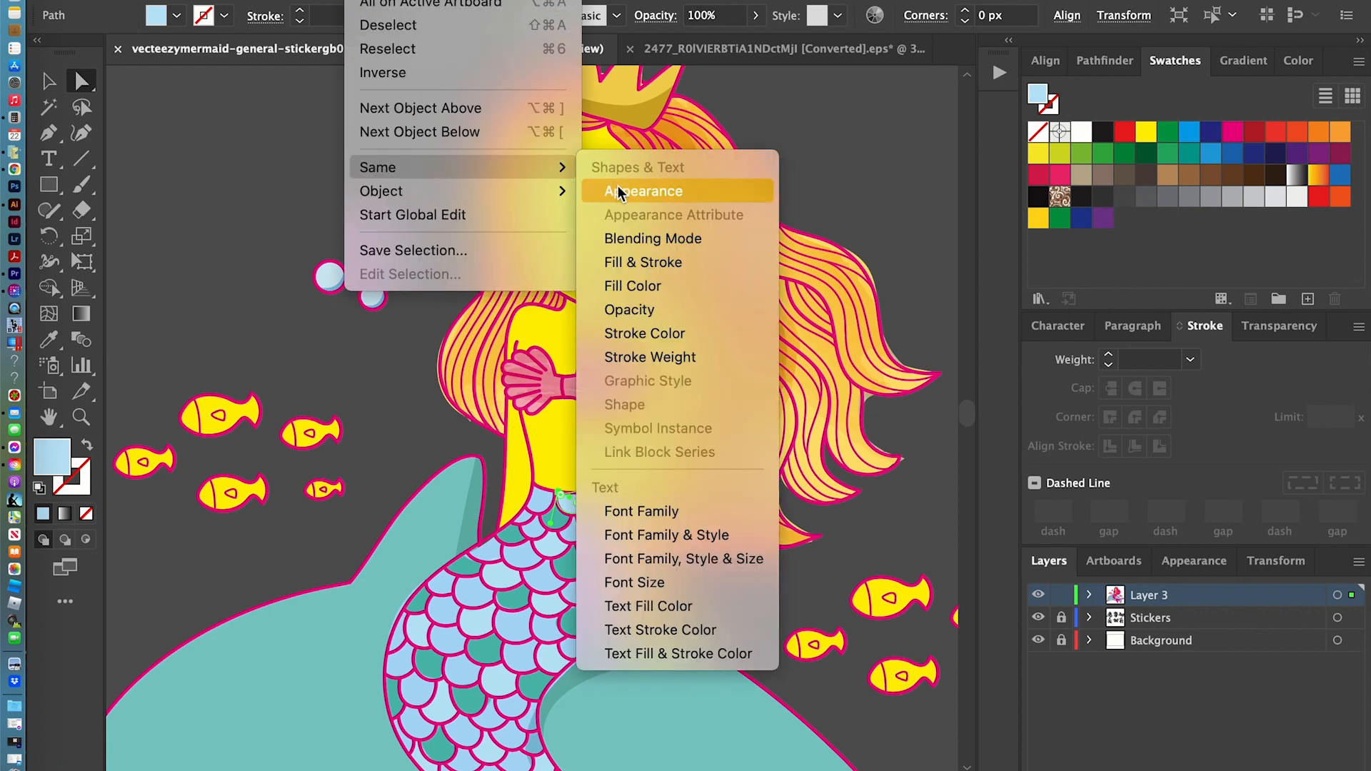
- Recolor the light blue scale shapes yellow and select all teal-filled shapes
click(646, 191)
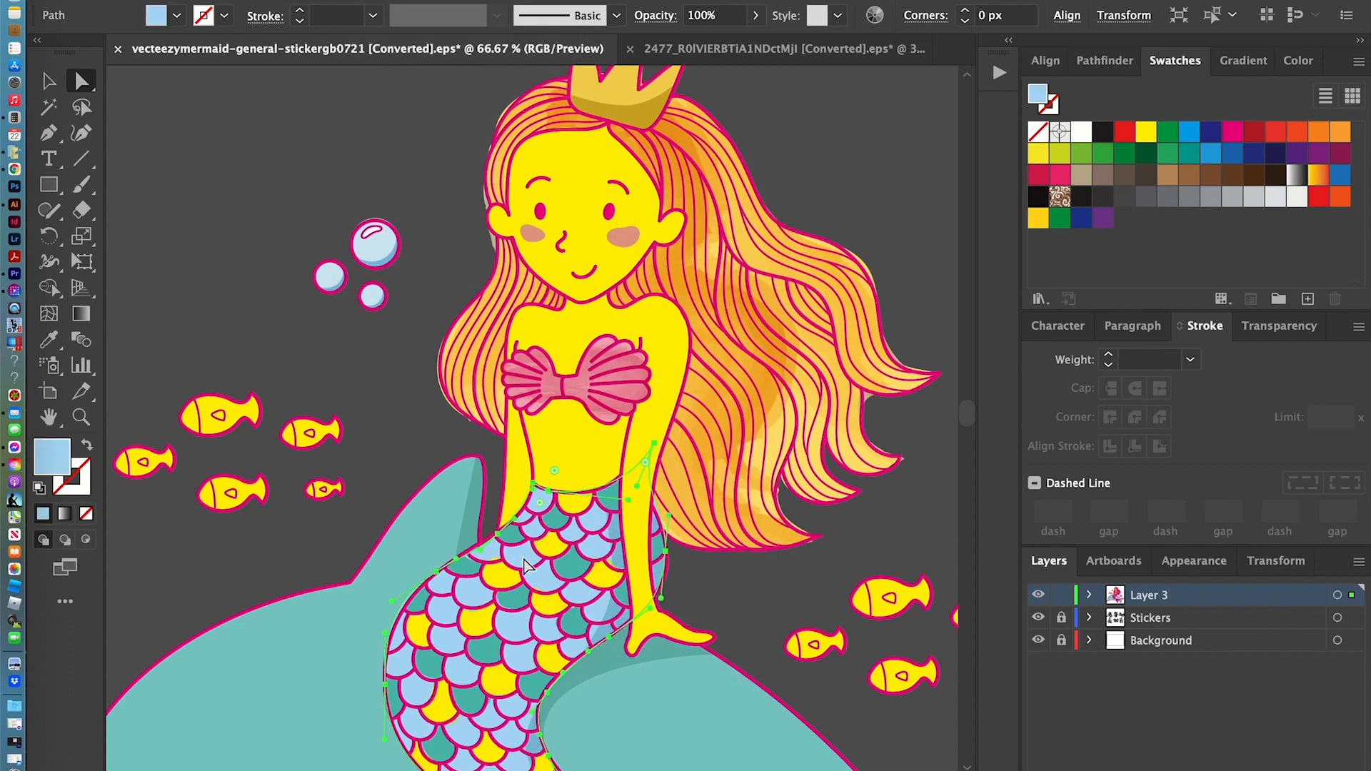
click(377, 167)
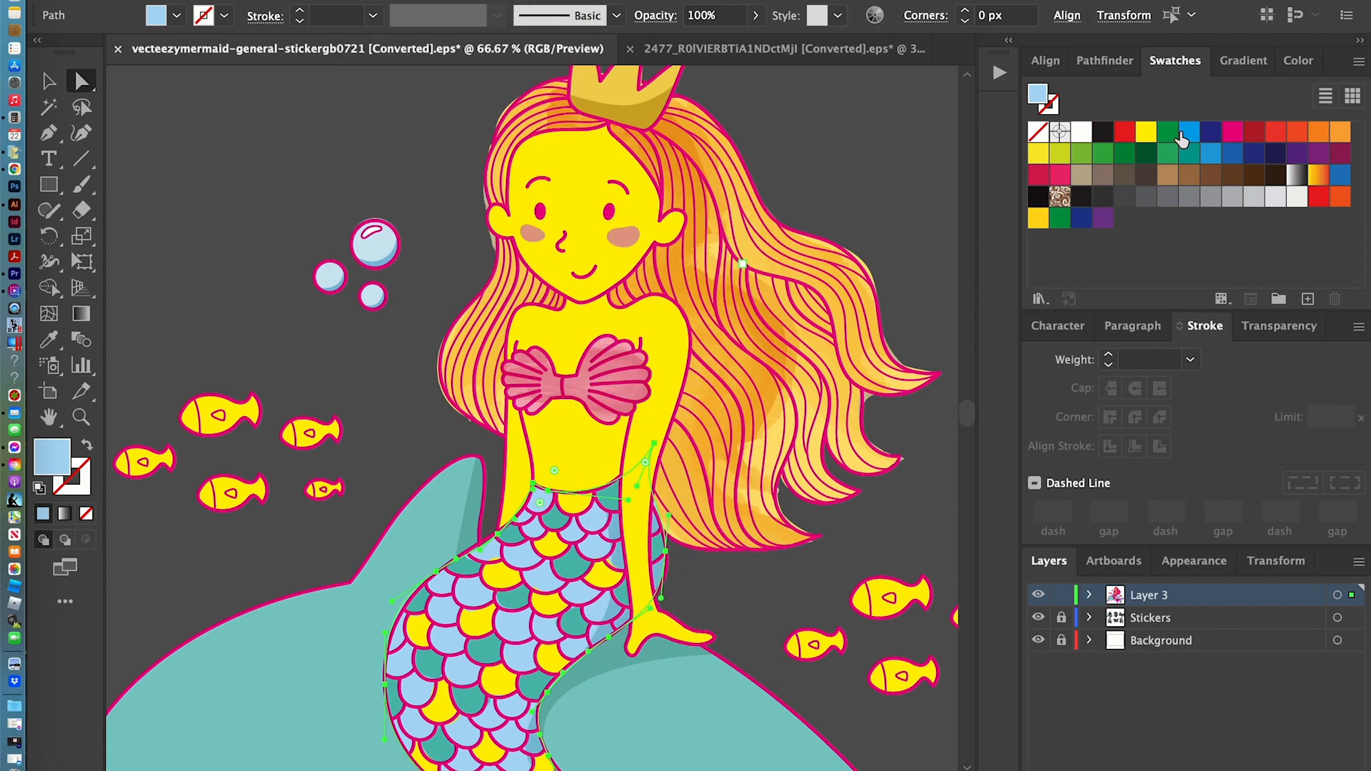
click(1148, 132)
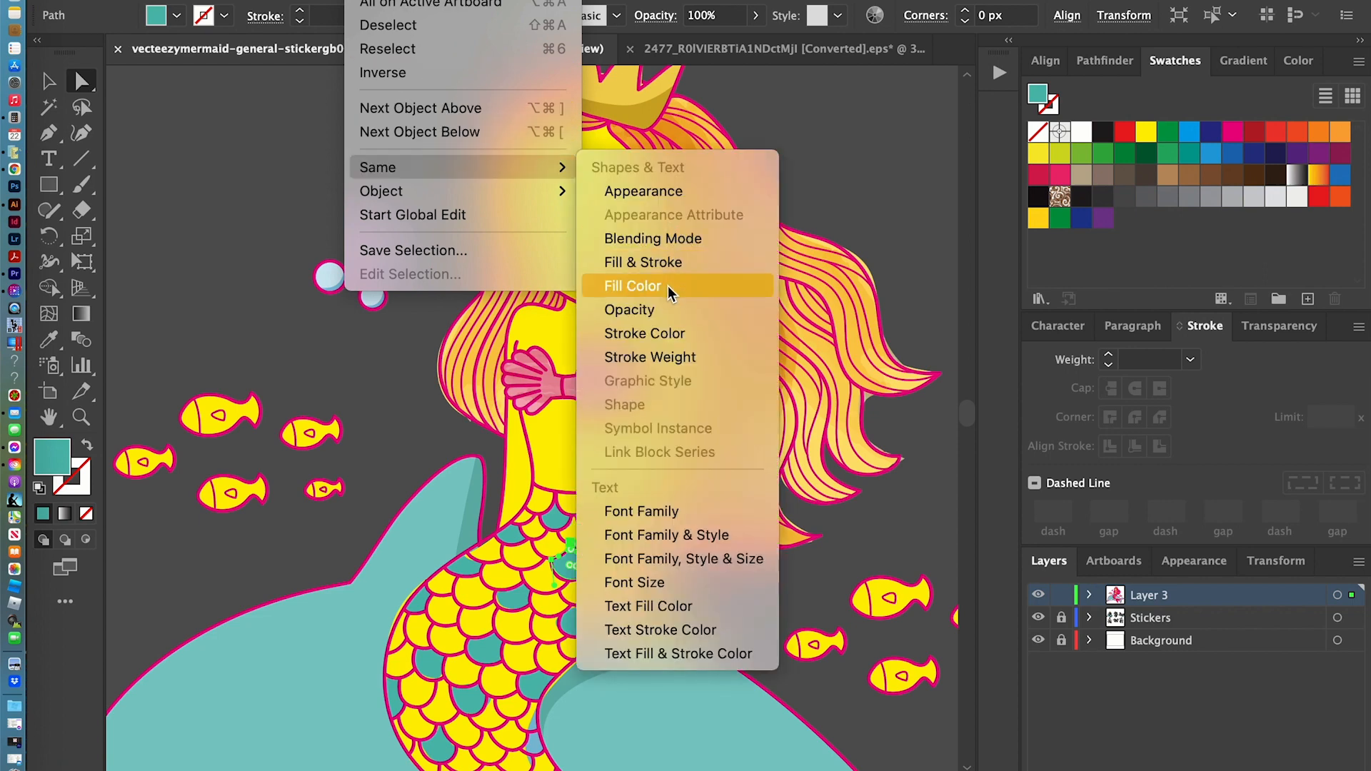
click(632, 286)
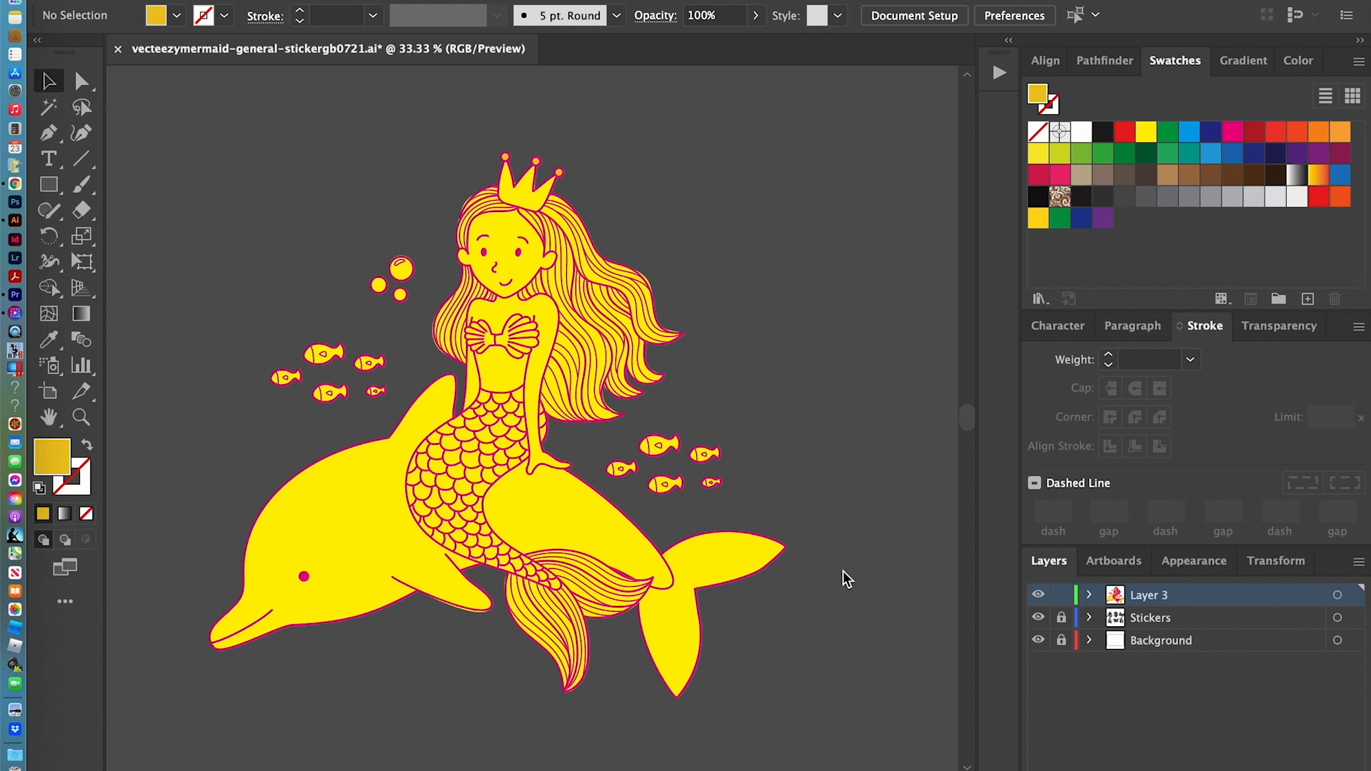
mouse_move(810, 330)
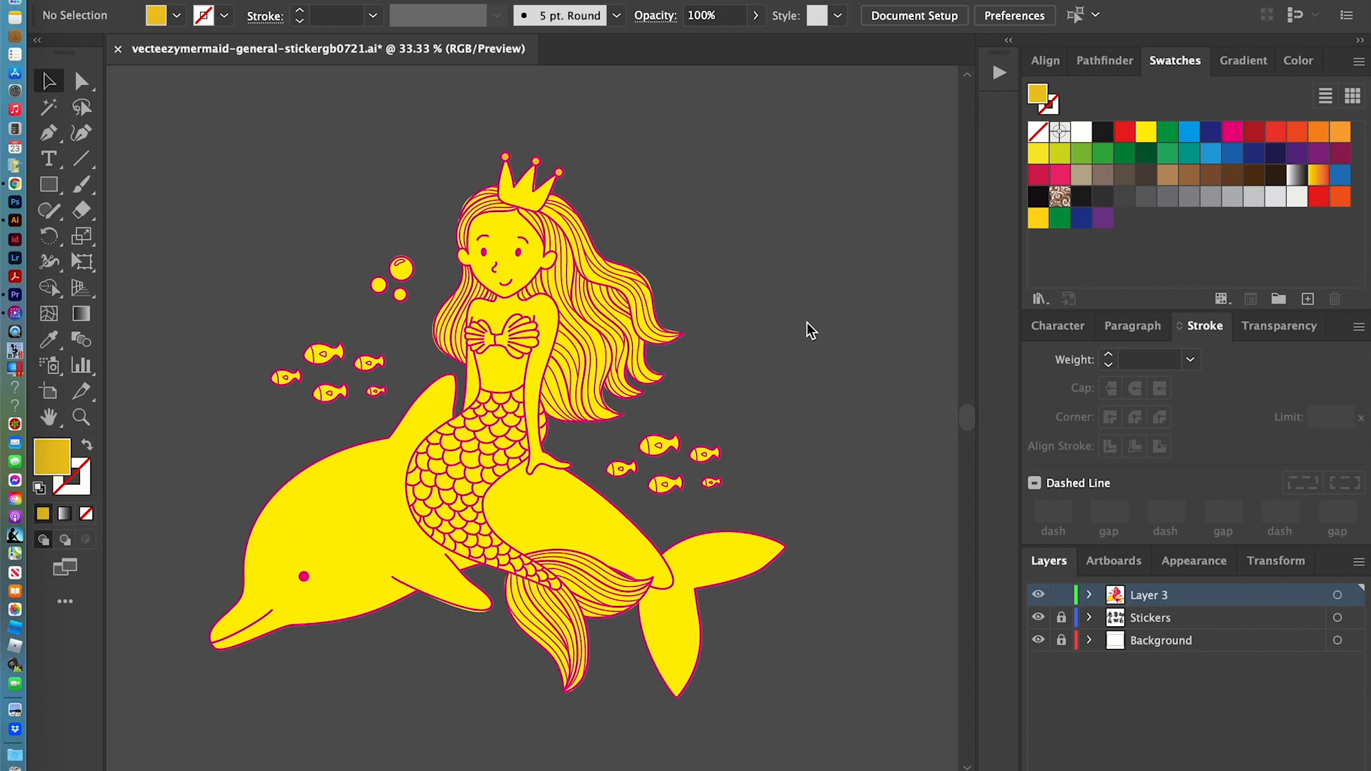
mouse_move(141, 141)
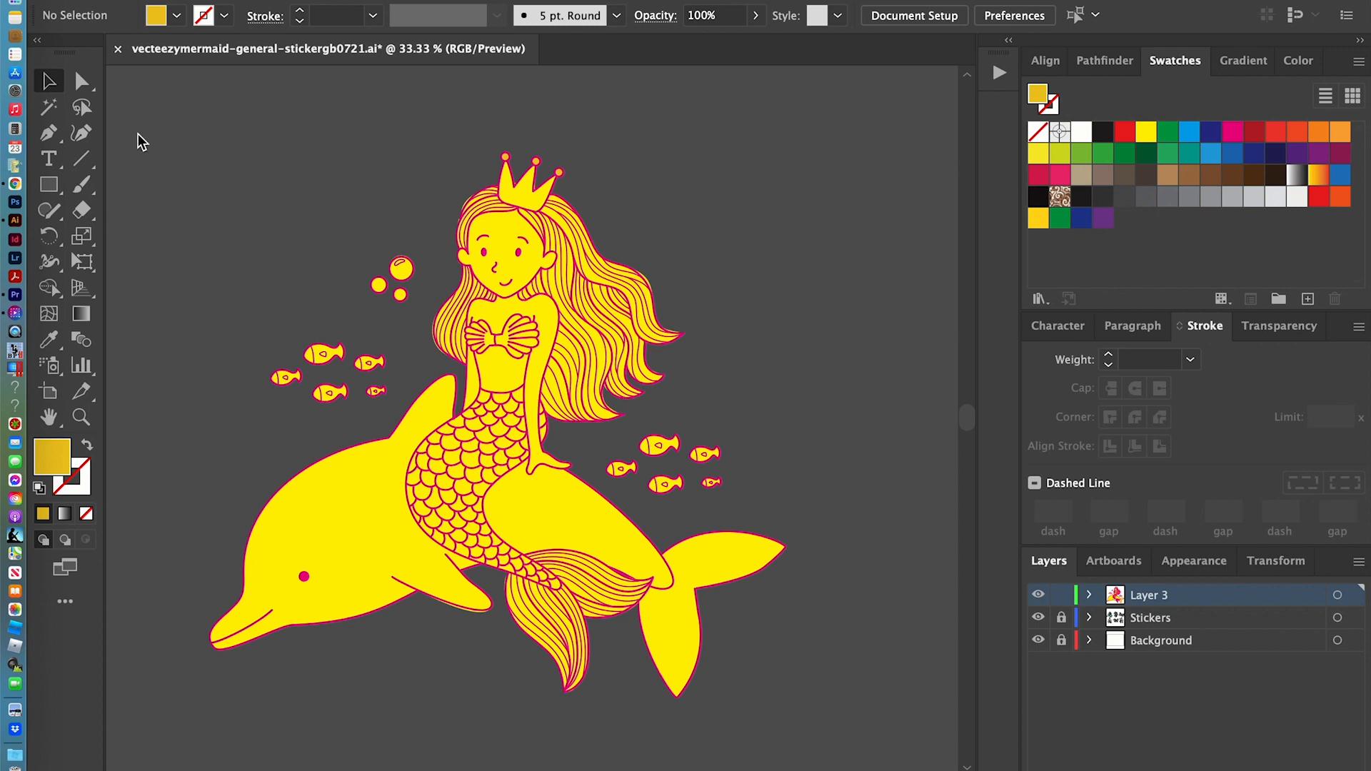
mouse_move(84, 88)
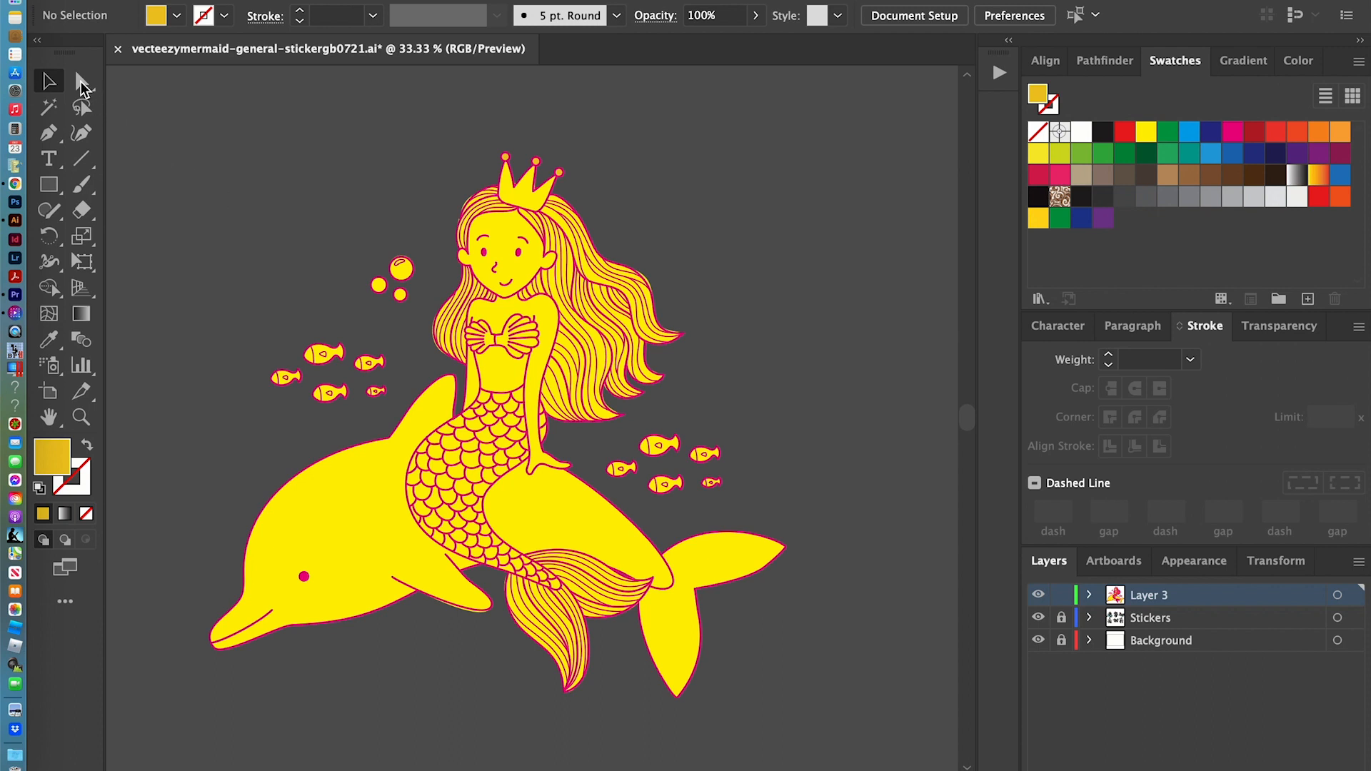
mouse_move(262, 396)
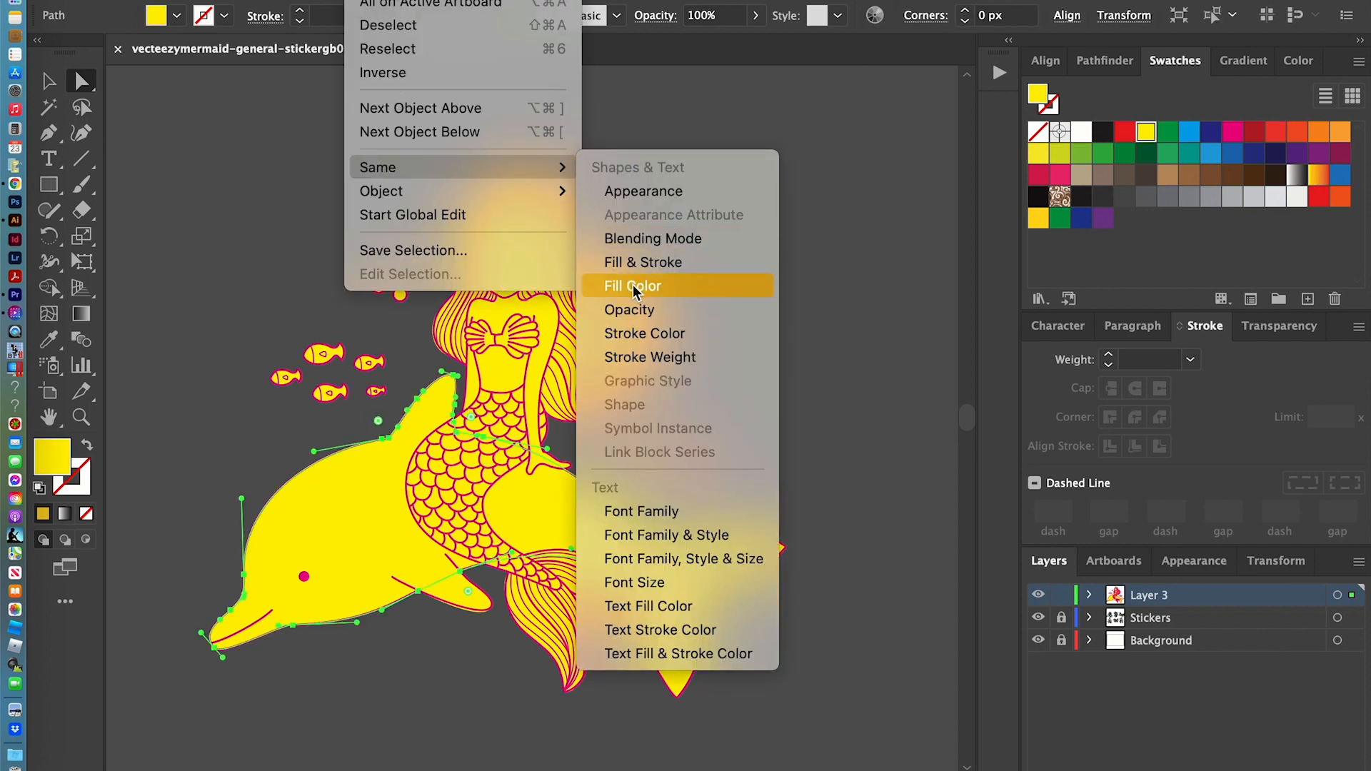
- Select all shapes sharing the yellow fill and fill them with white
click(632, 286)
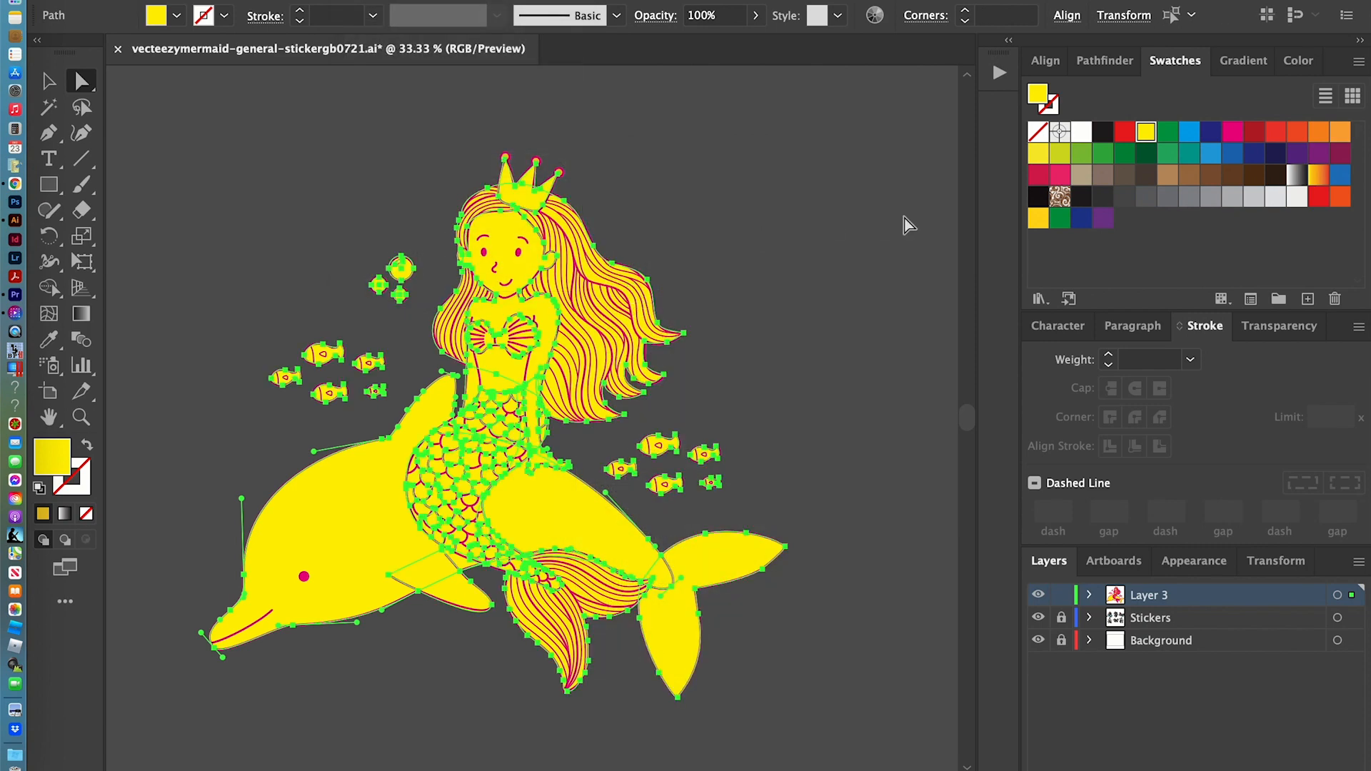
mouse_move(1081, 147)
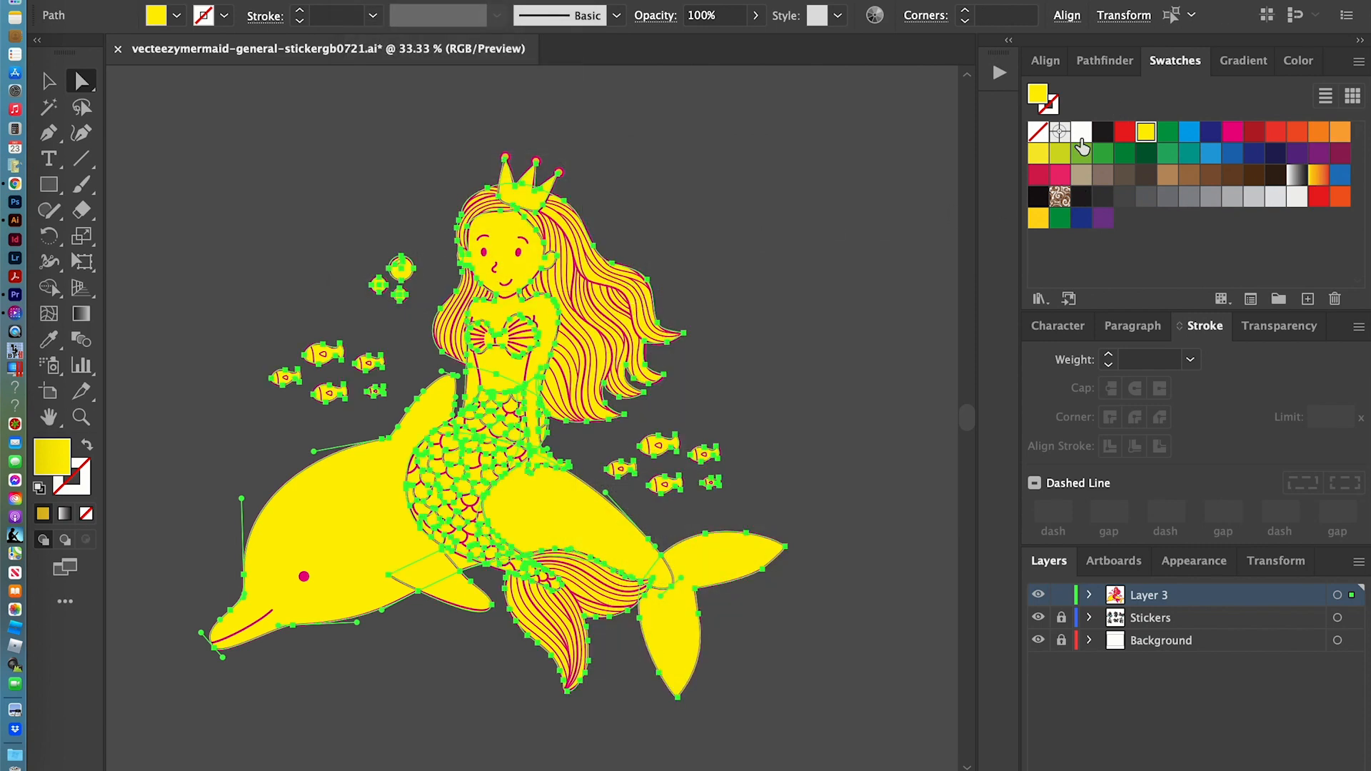
click(1082, 132)
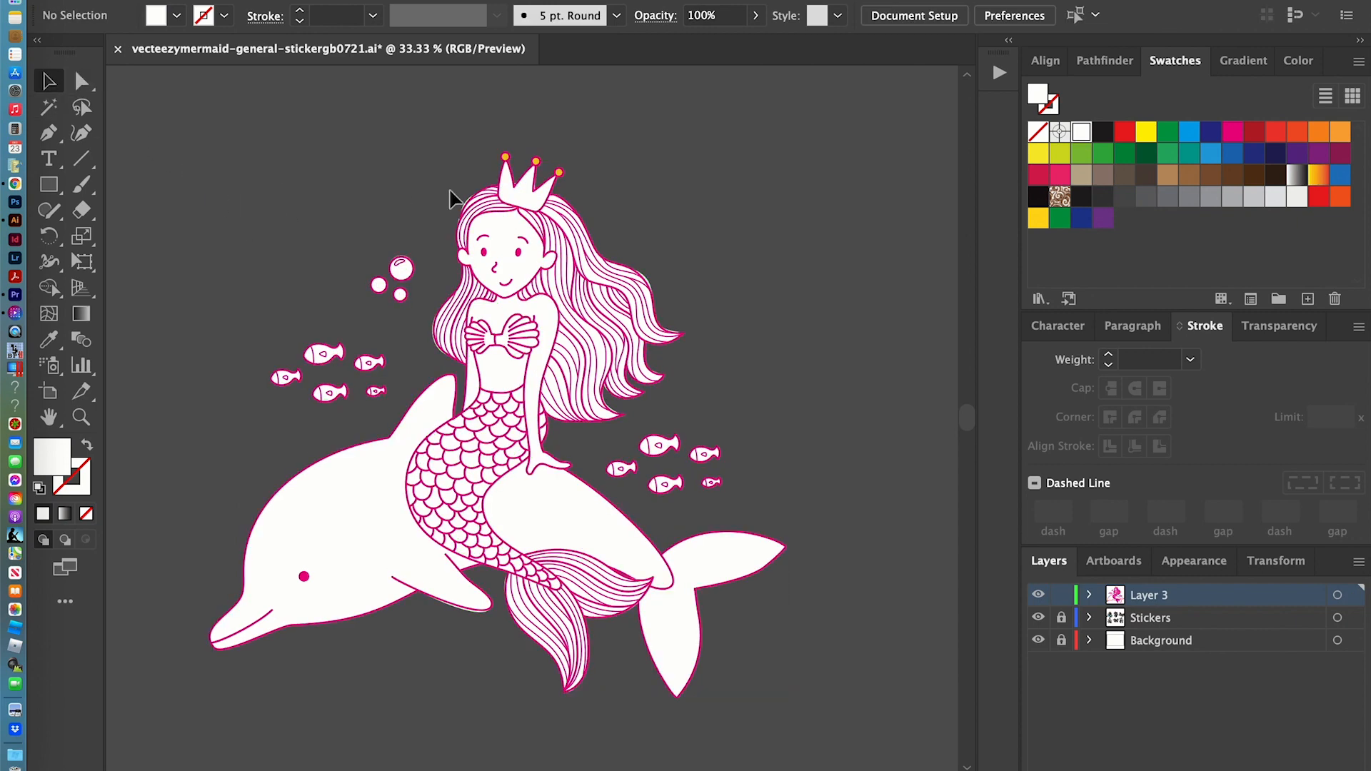
mouse_move(518, 172)
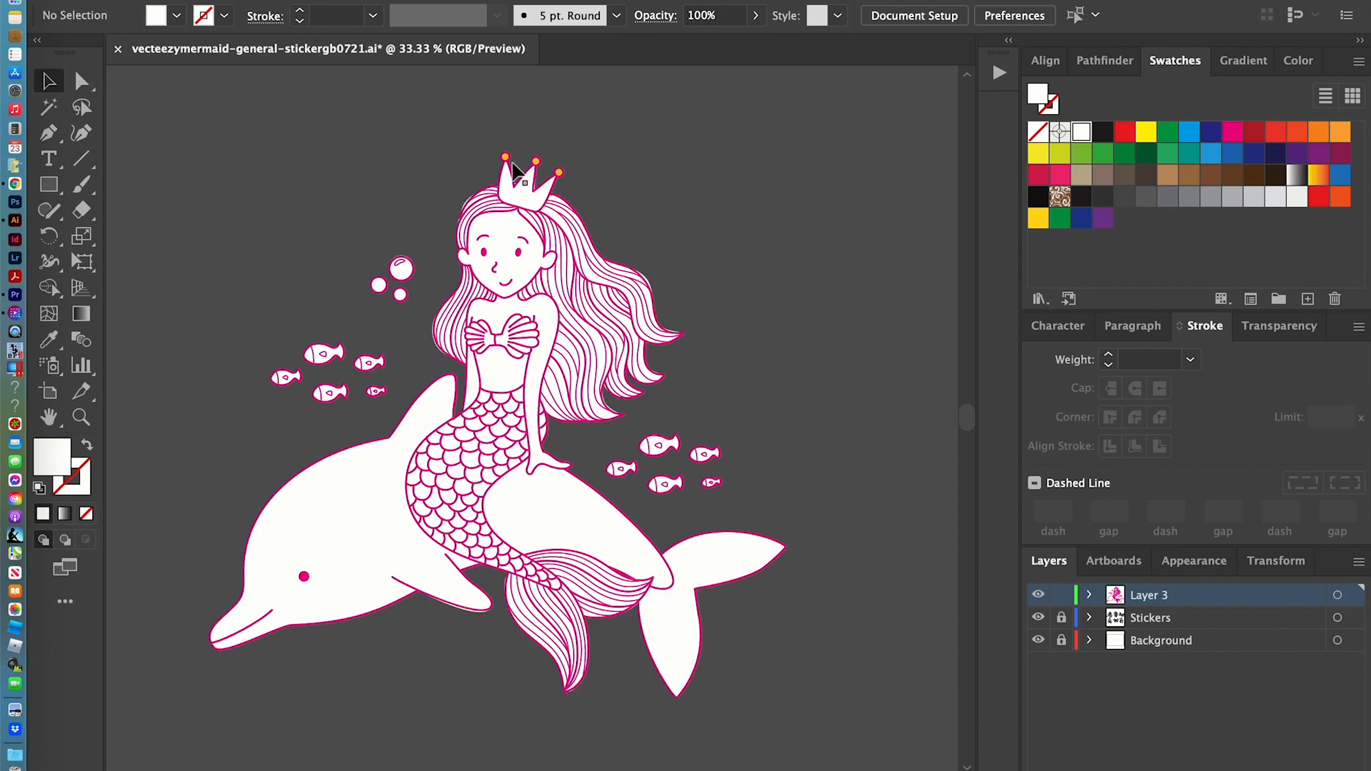
mouse_move(567, 188)
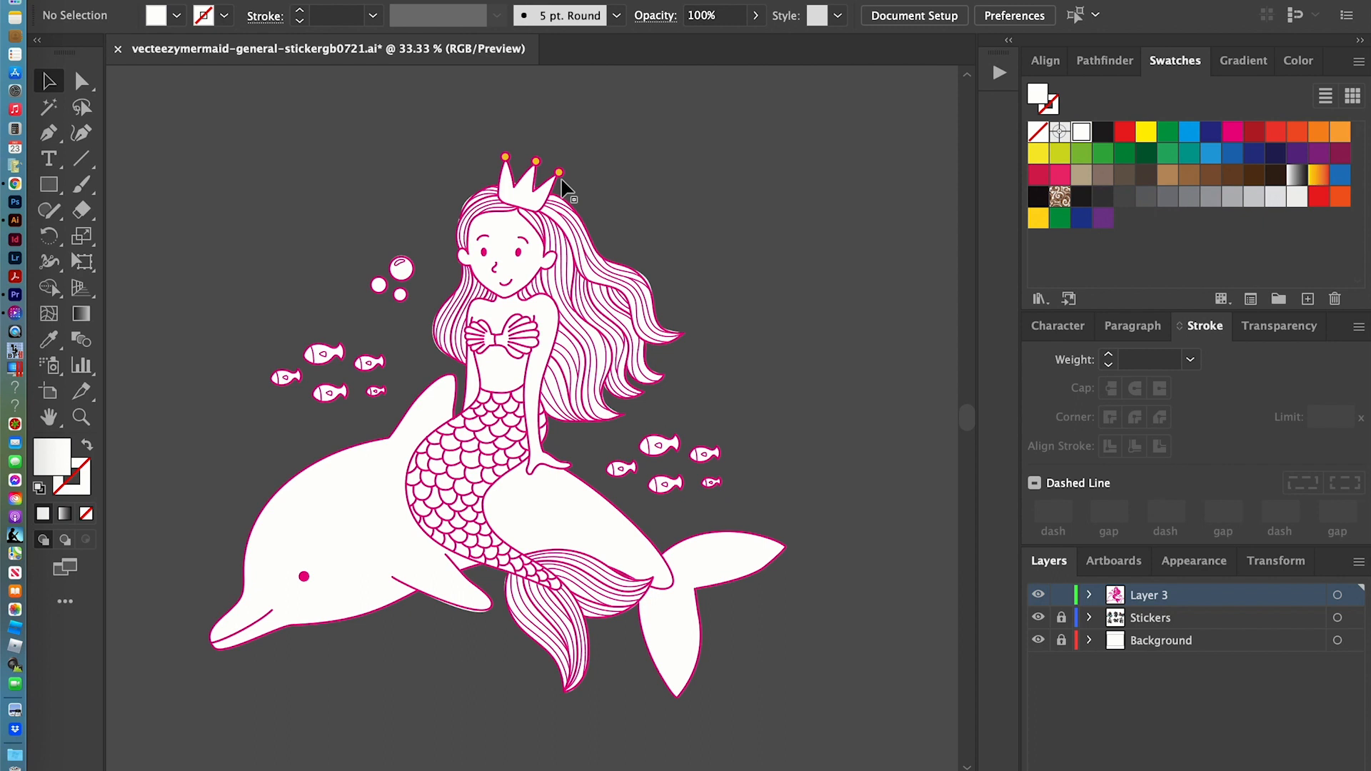
mouse_move(585, 184)
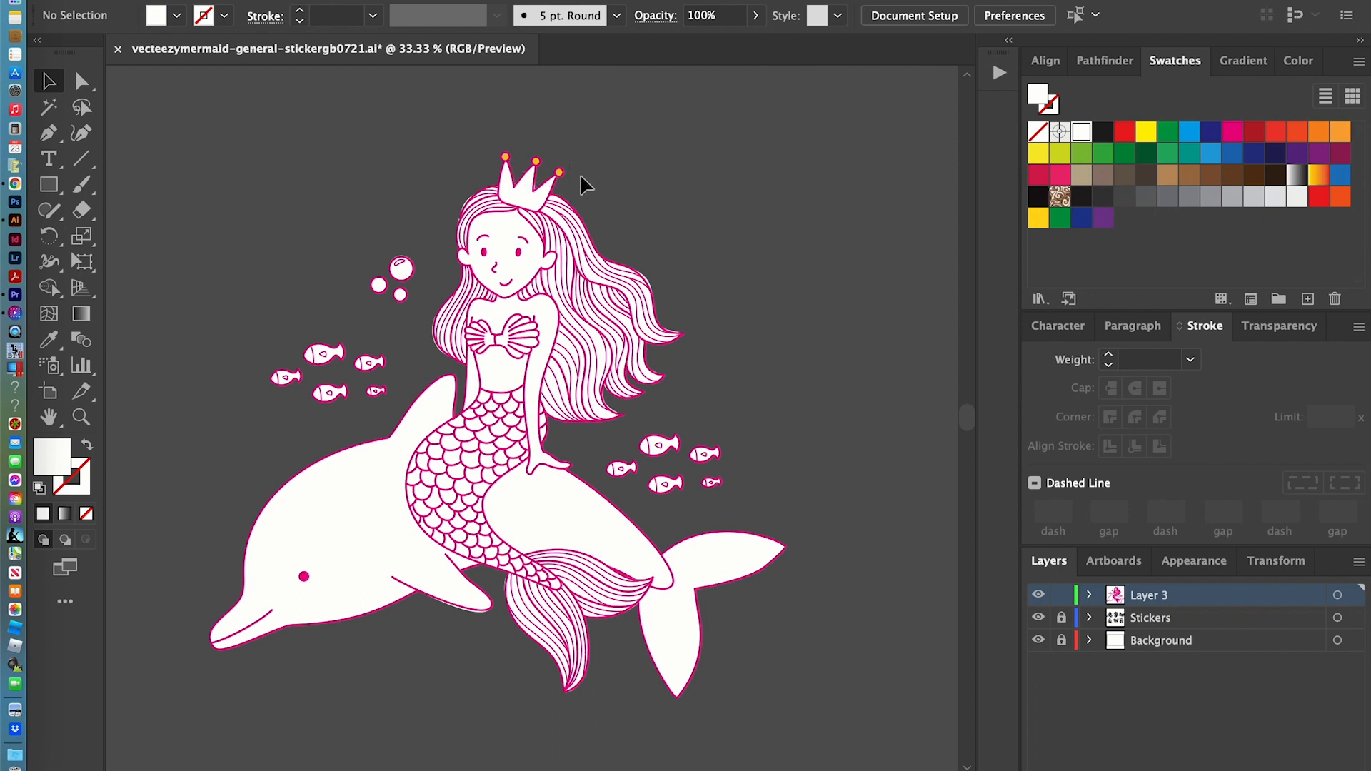
mouse_move(522, 171)
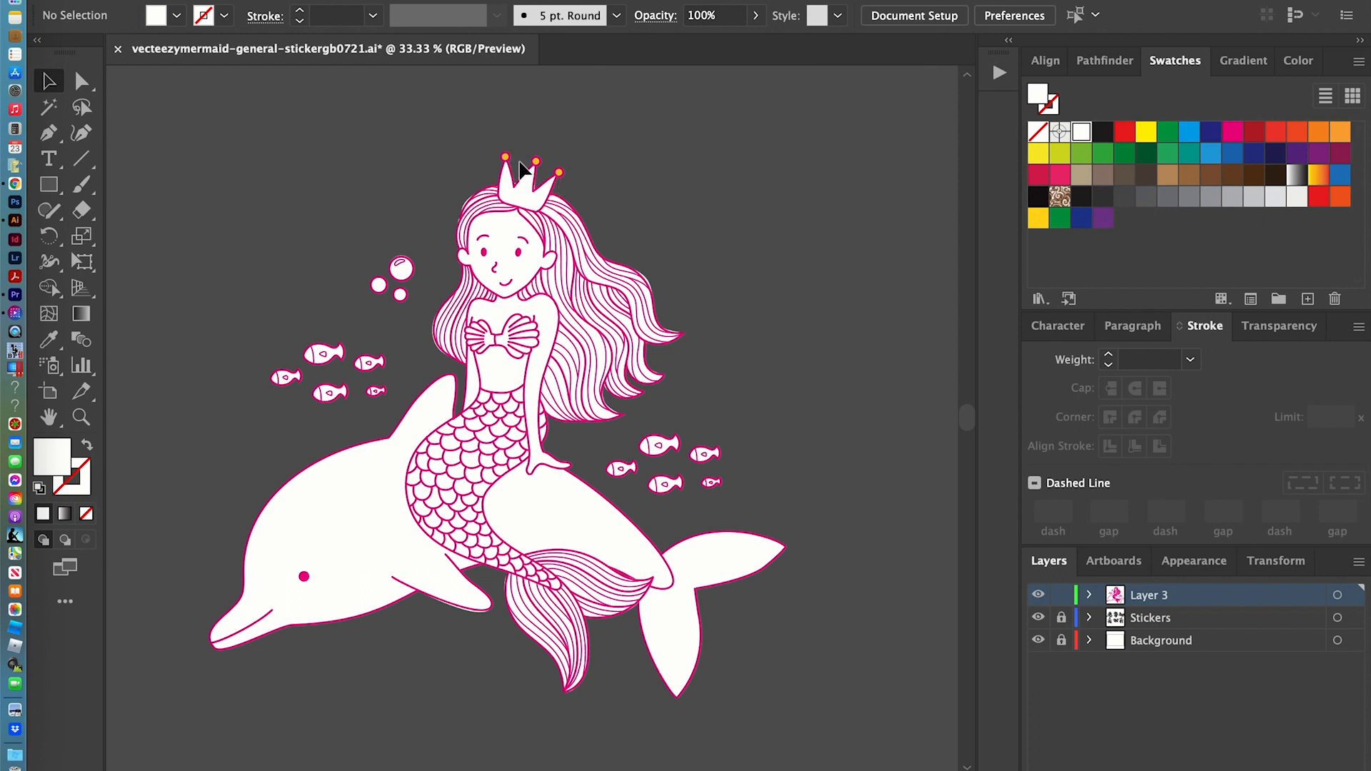
mouse_move(560, 188)
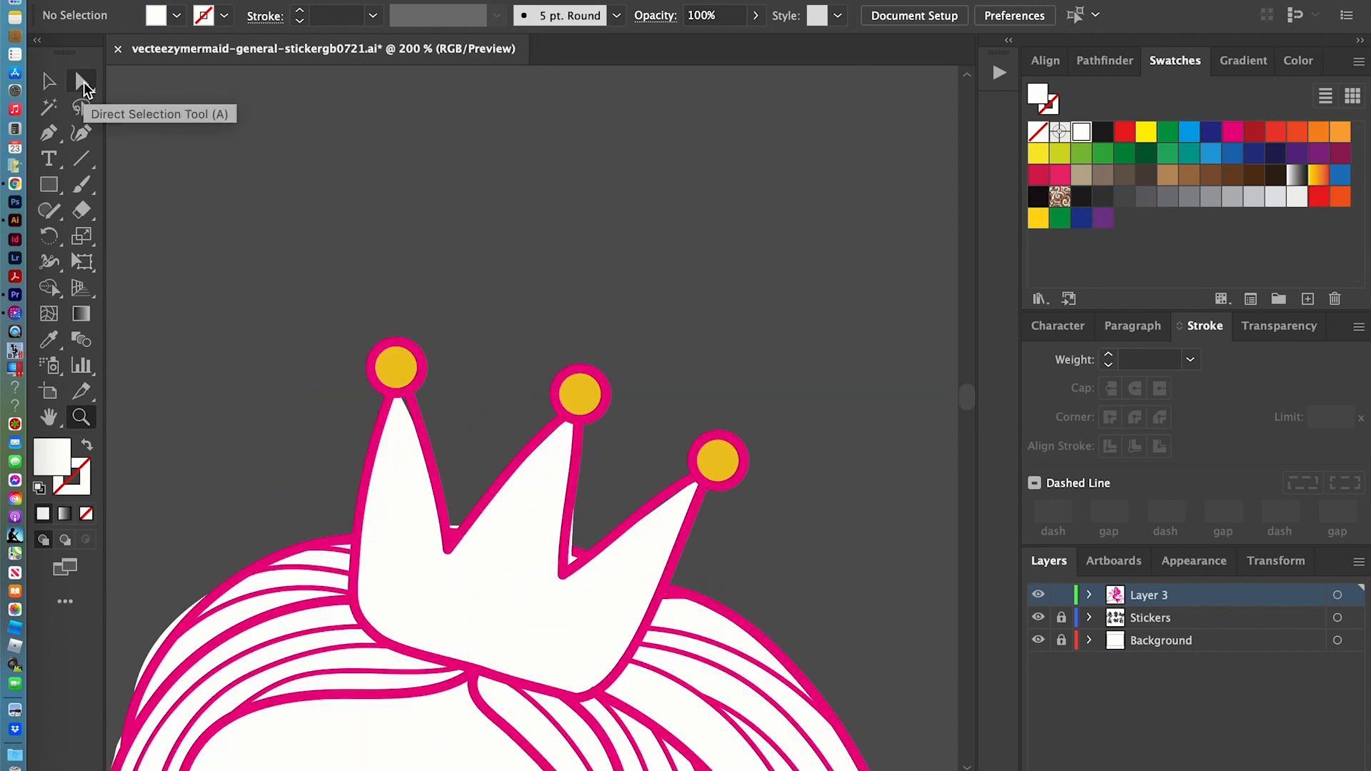
mouse_move(398, 374)
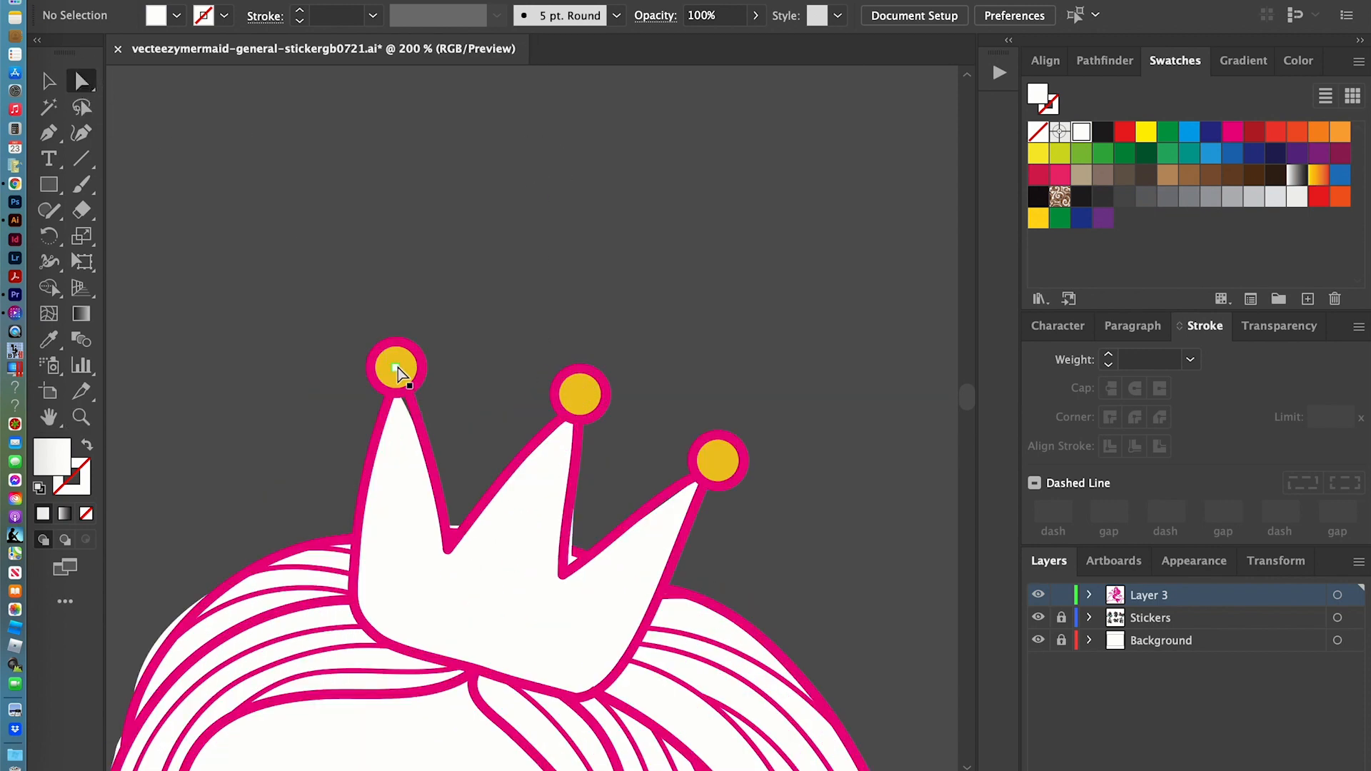
- Select the three yellow crown-tip dots together and fill them with white
click(395, 367)
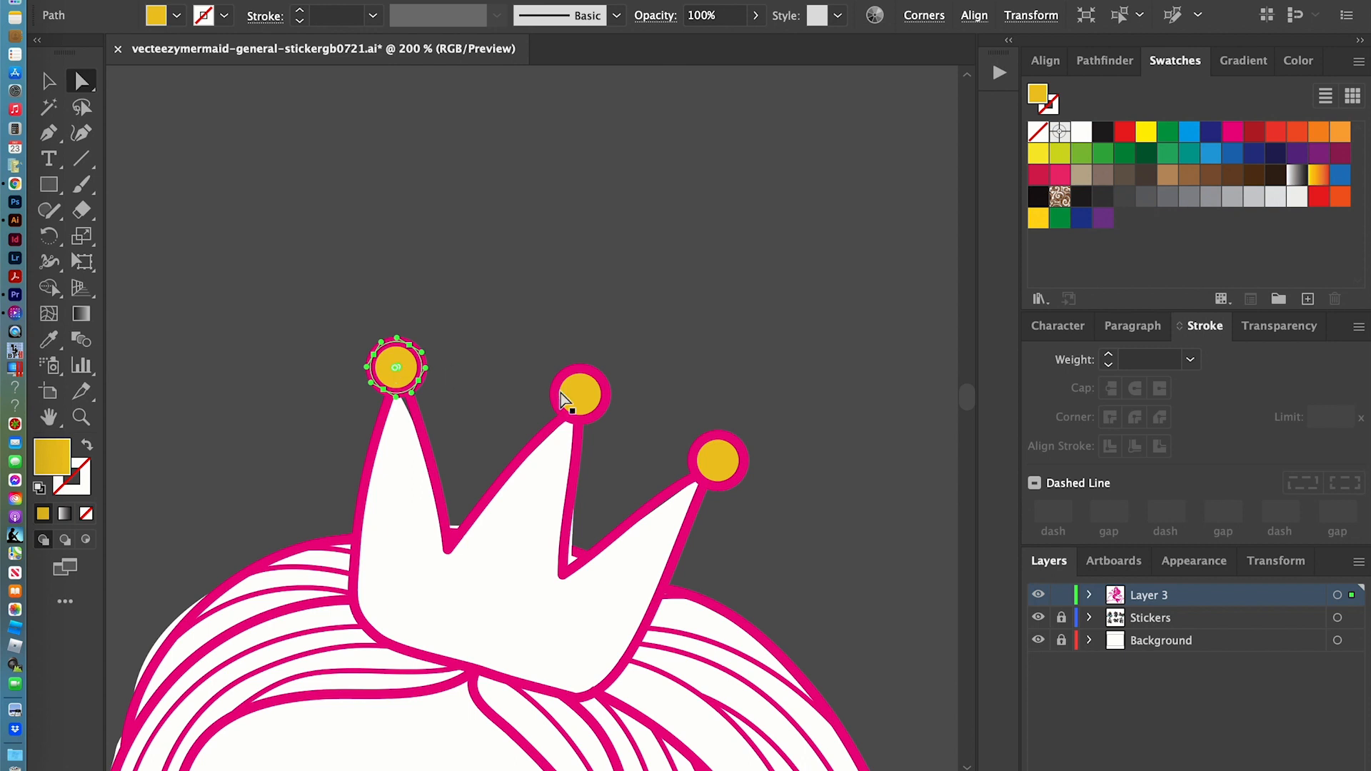
click(578, 394)
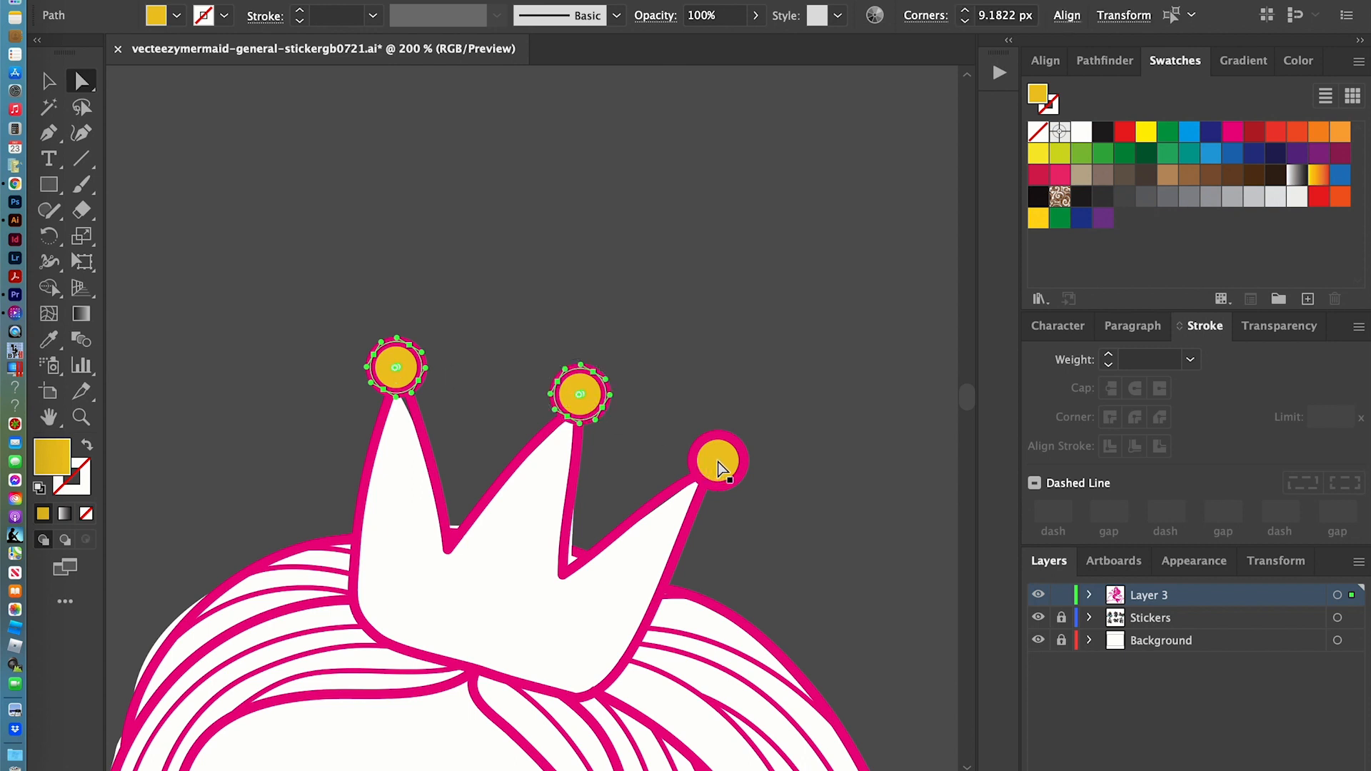
click(717, 461)
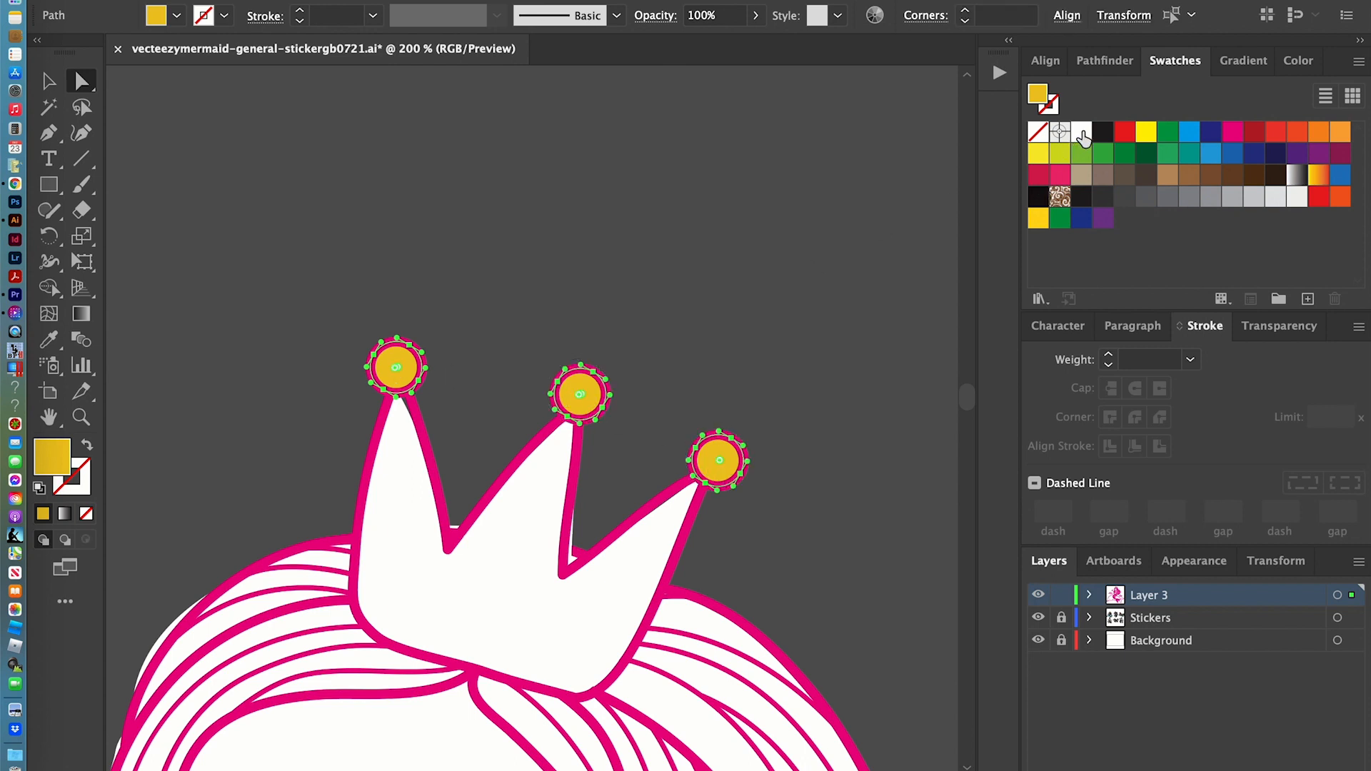
click(1082, 132)
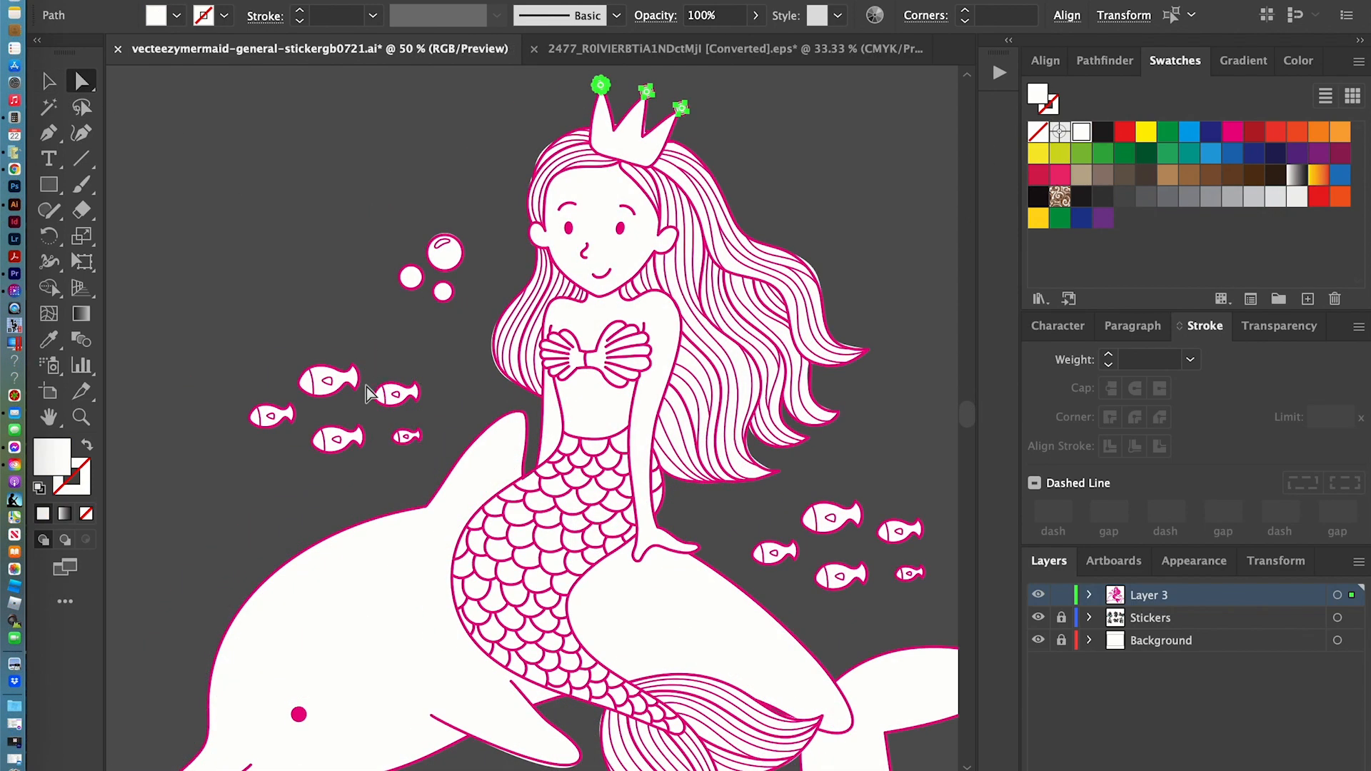
- Select every outlined path of the mermaid and recolor the magenta strokes black
click(328, 381)
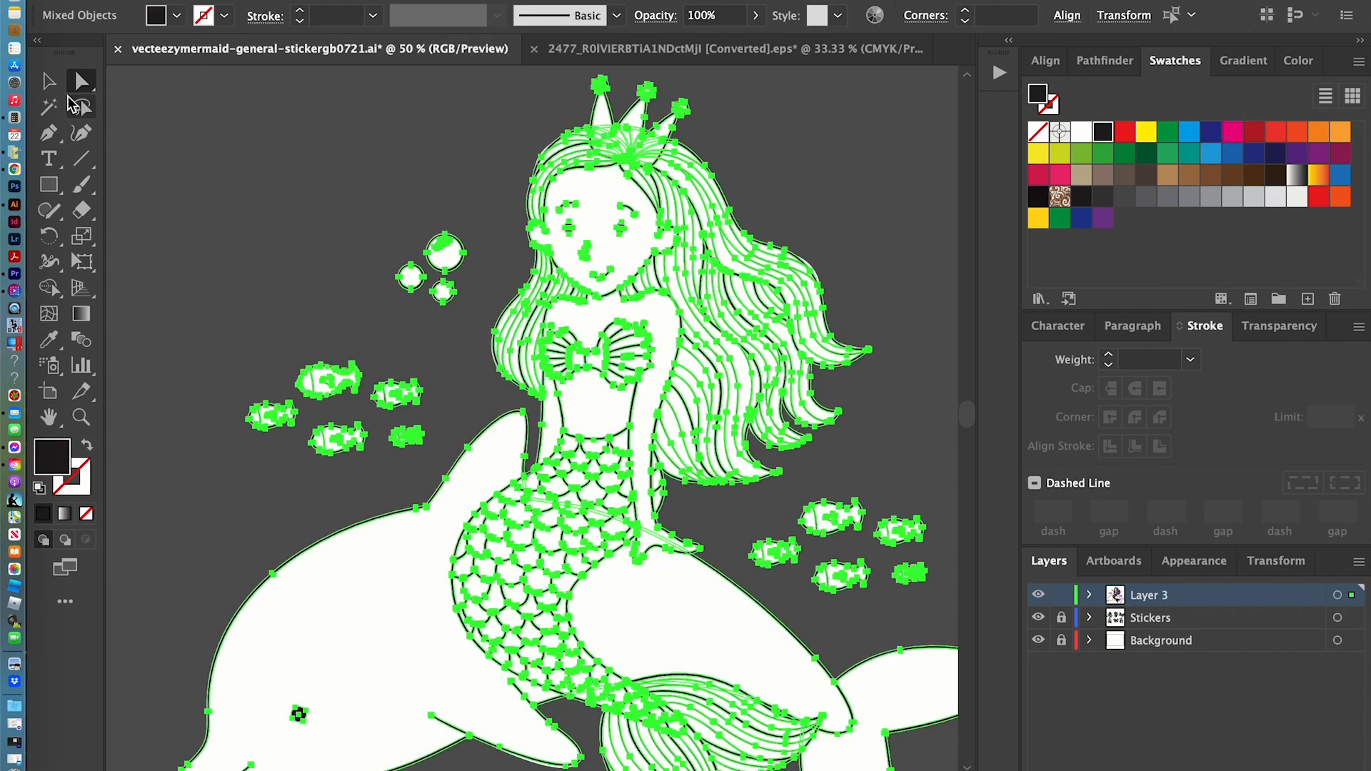
click(844, 208)
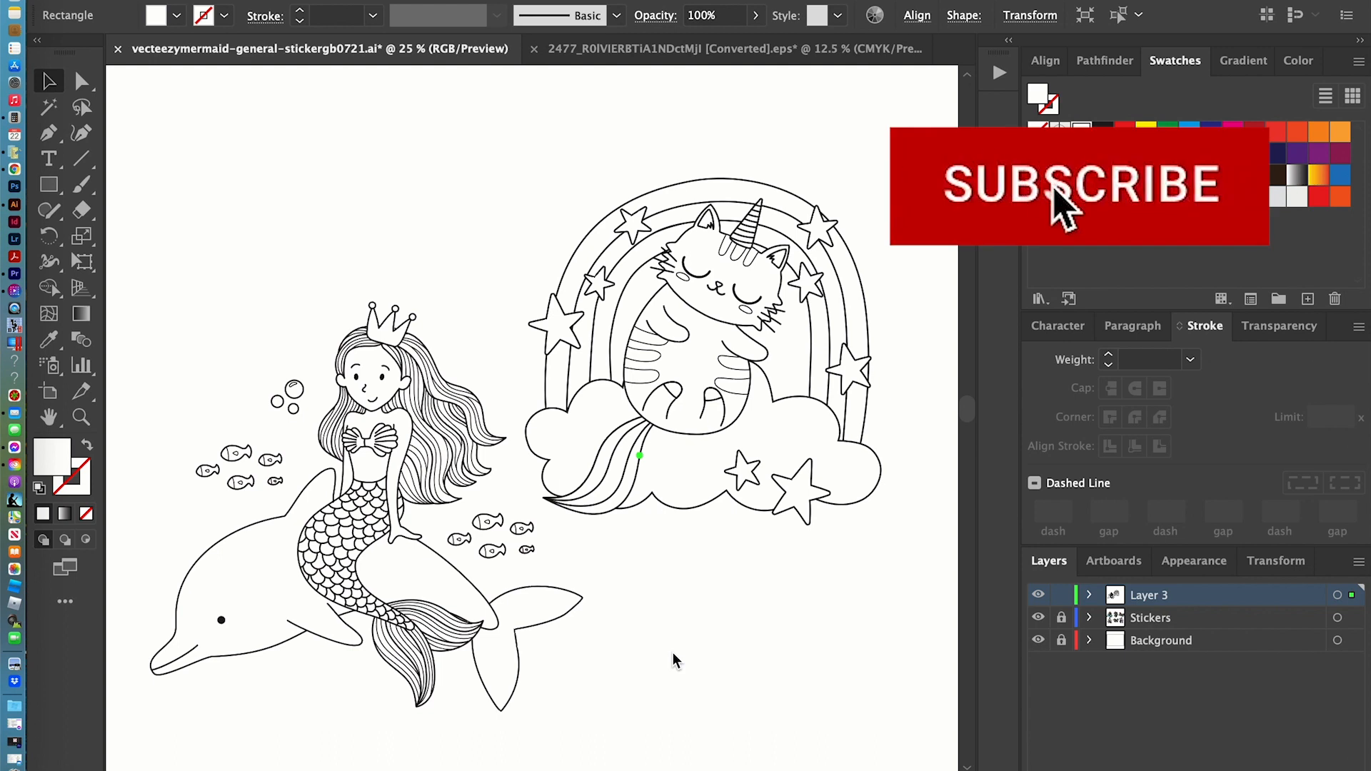
- Zoom out to show the mermaid and unicorn-cat line drawings side by side
click(1078, 187)
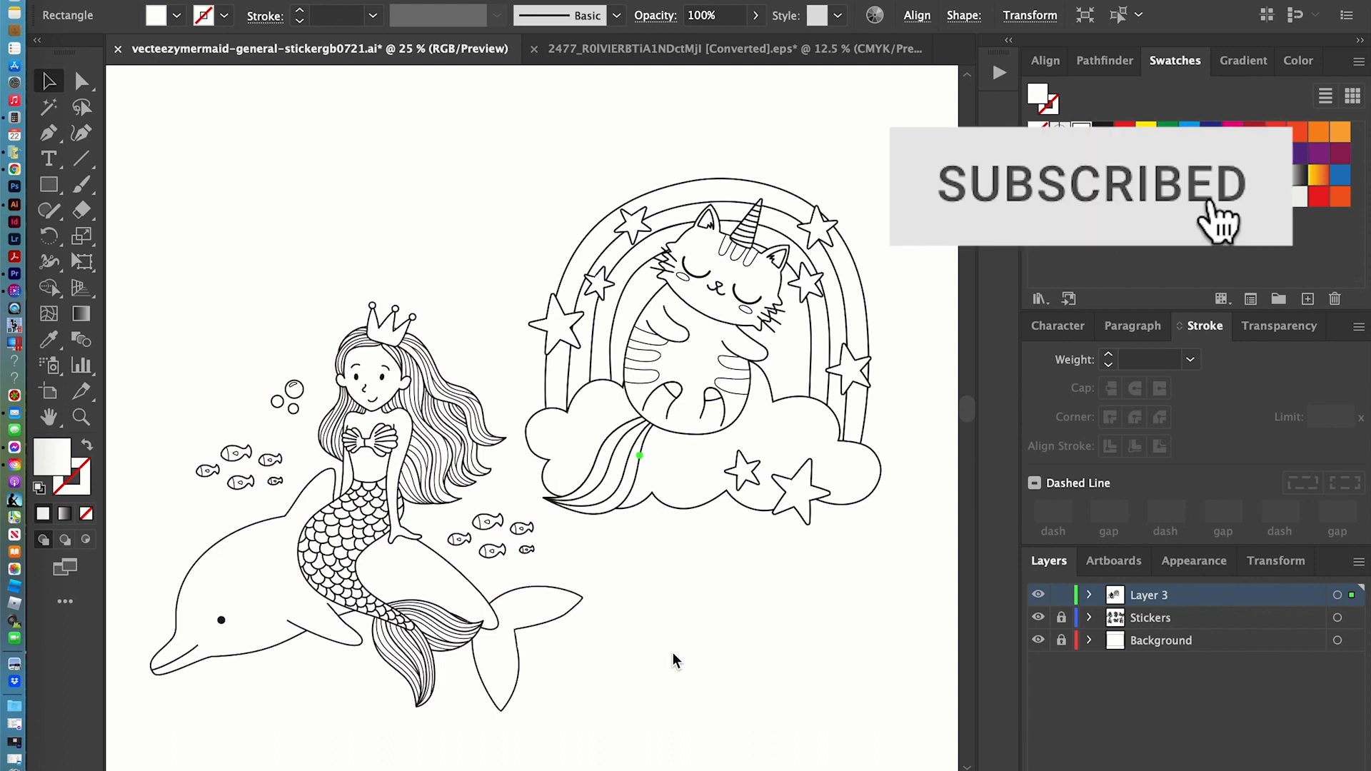
mouse_move(678, 660)
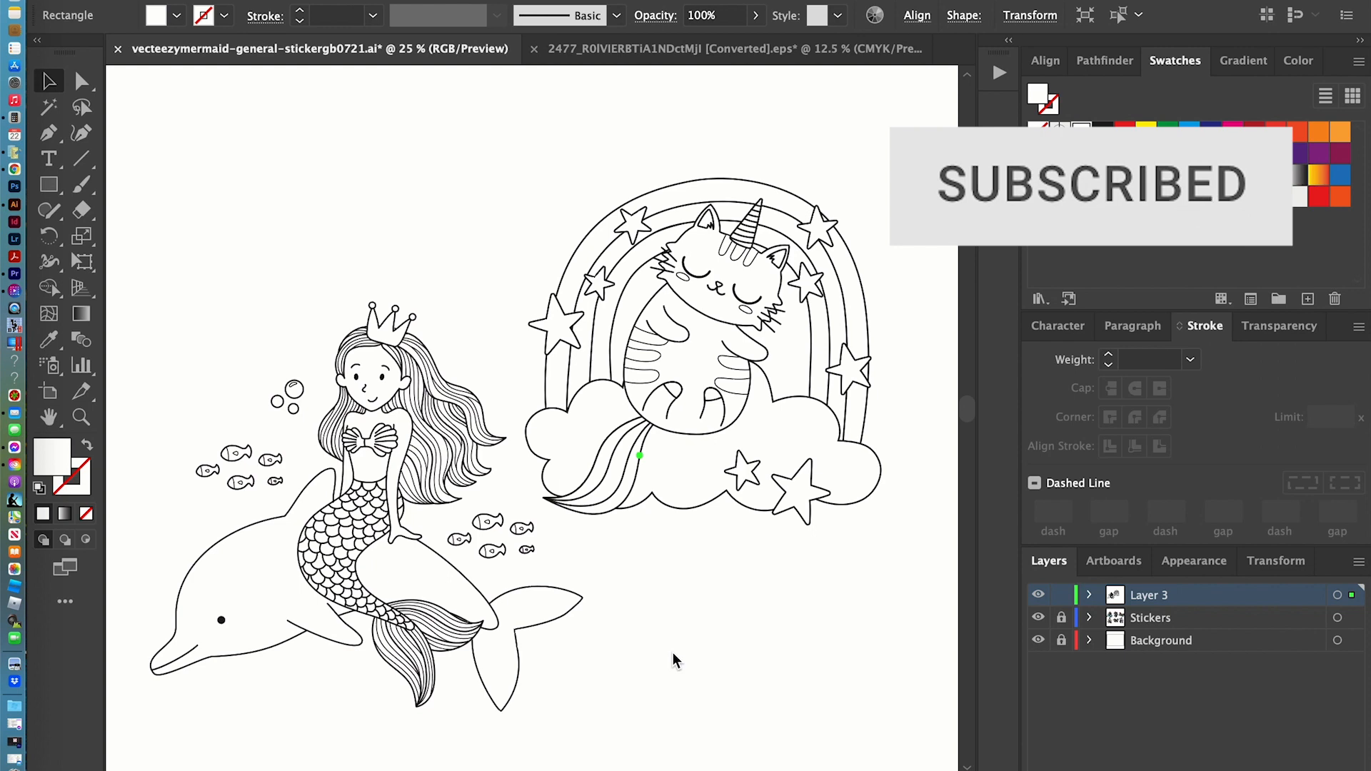